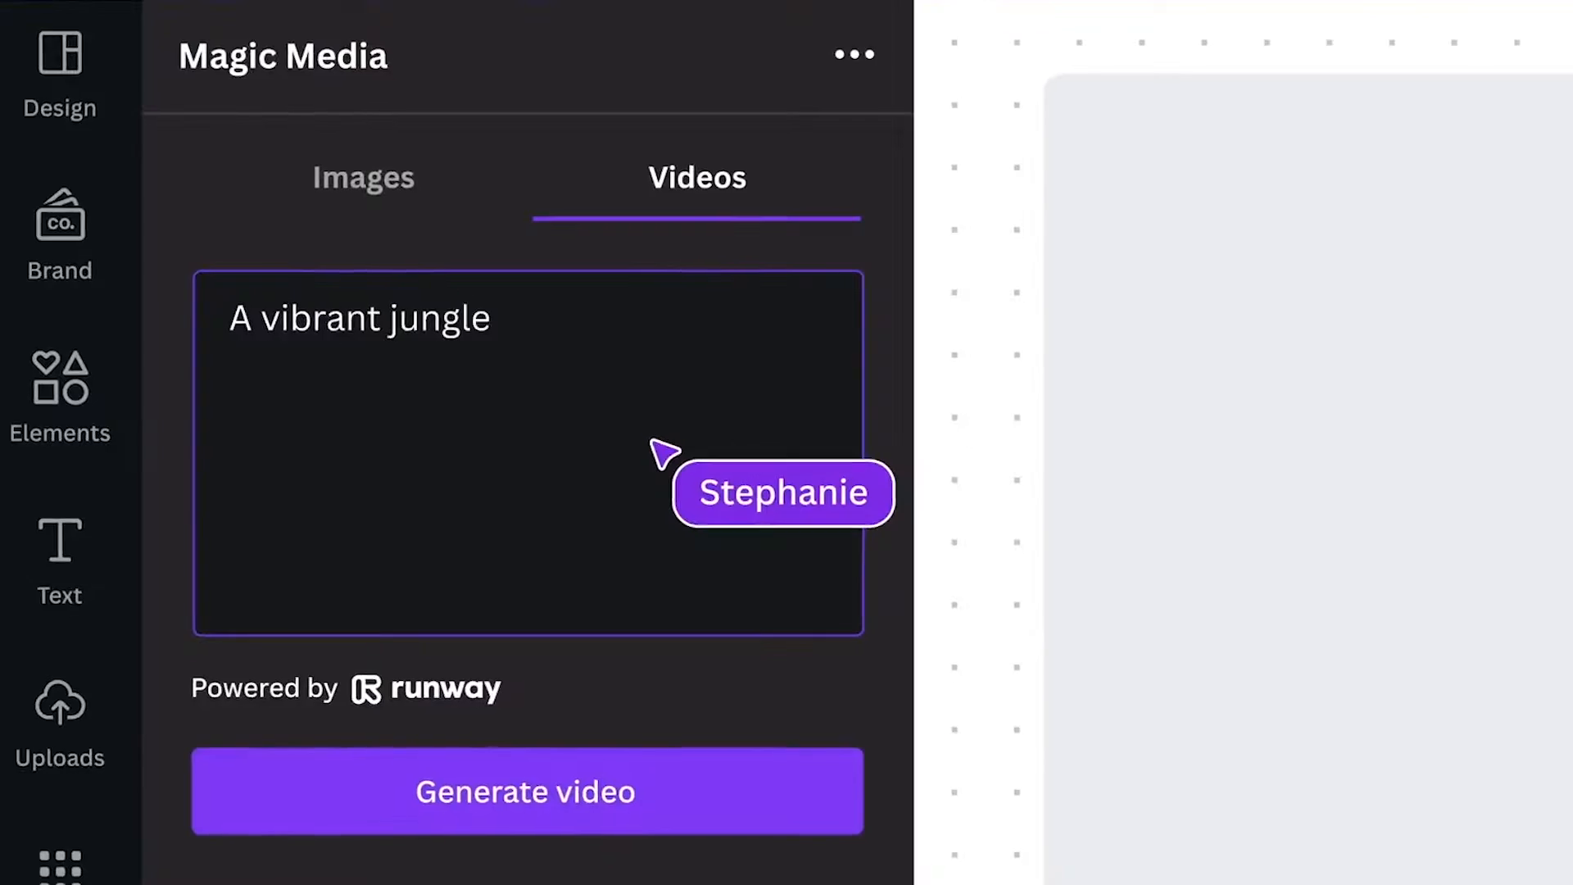
Preview Magic Media videos, a random DALL·E example prompt and the D-ID AI presenter gallery.
left_click(526, 790)
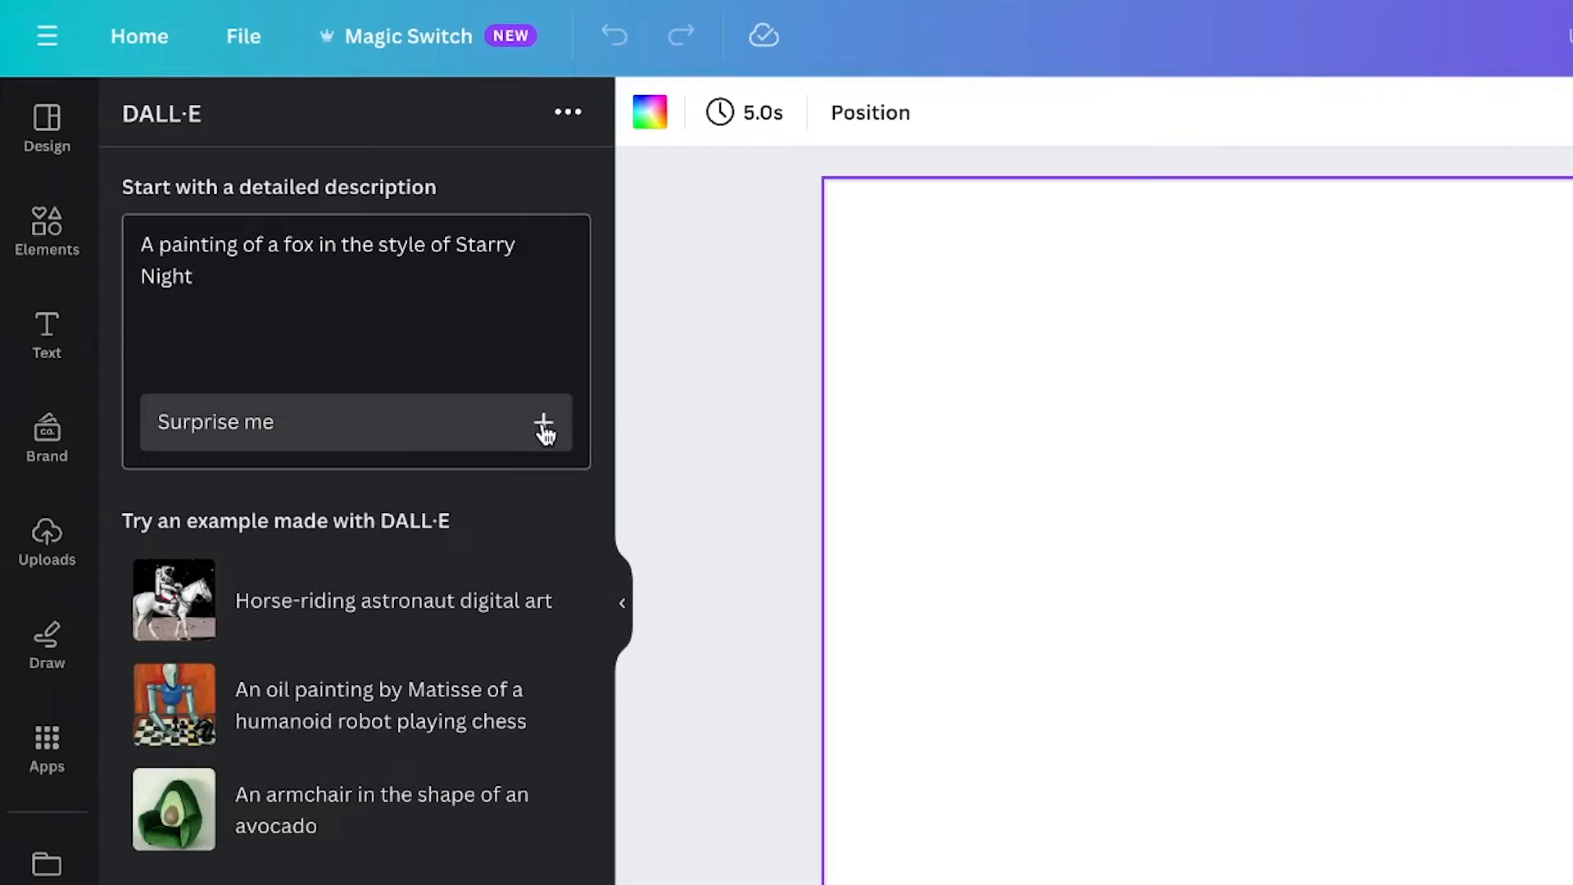
left_click(544, 421)
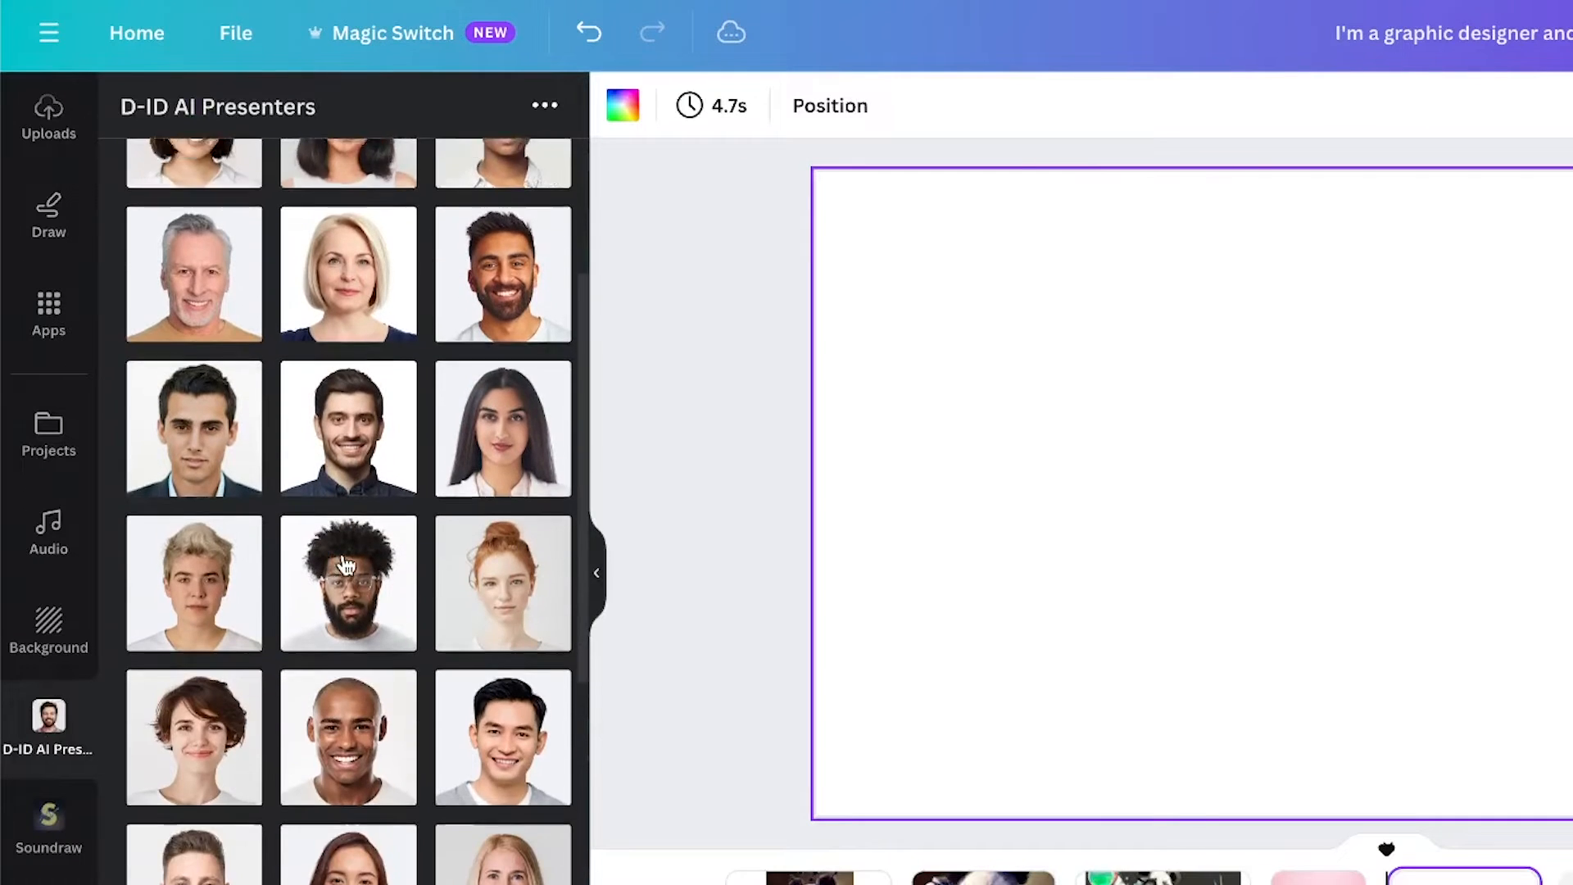
scroll("up", 3)
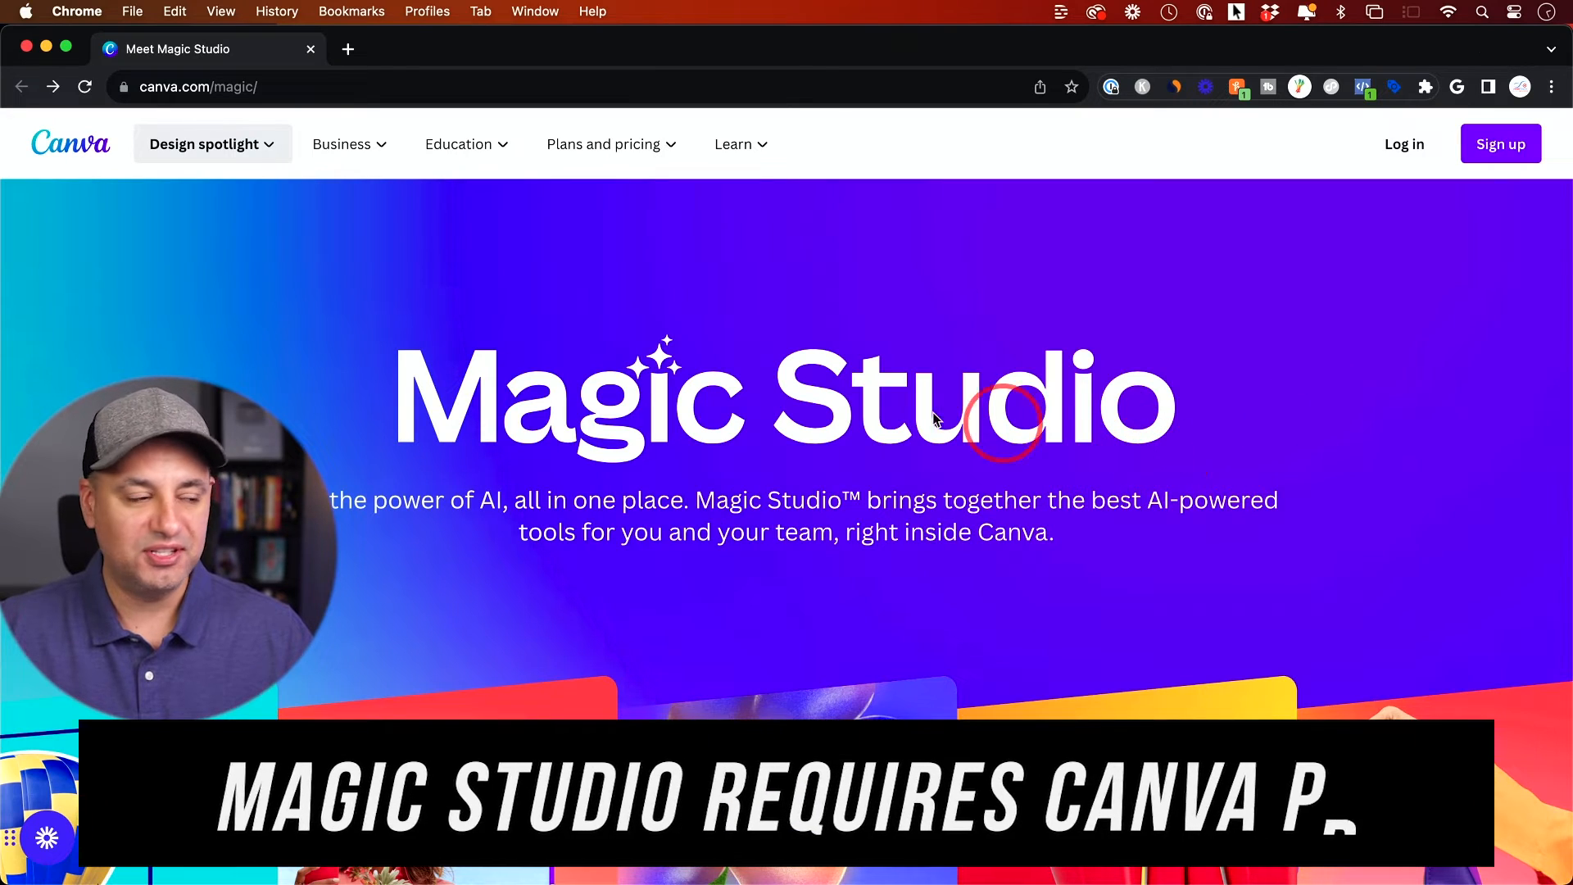
Scroll canva.com/magic past the hero down to the Magic Design feature section.
left_click(204, 144)
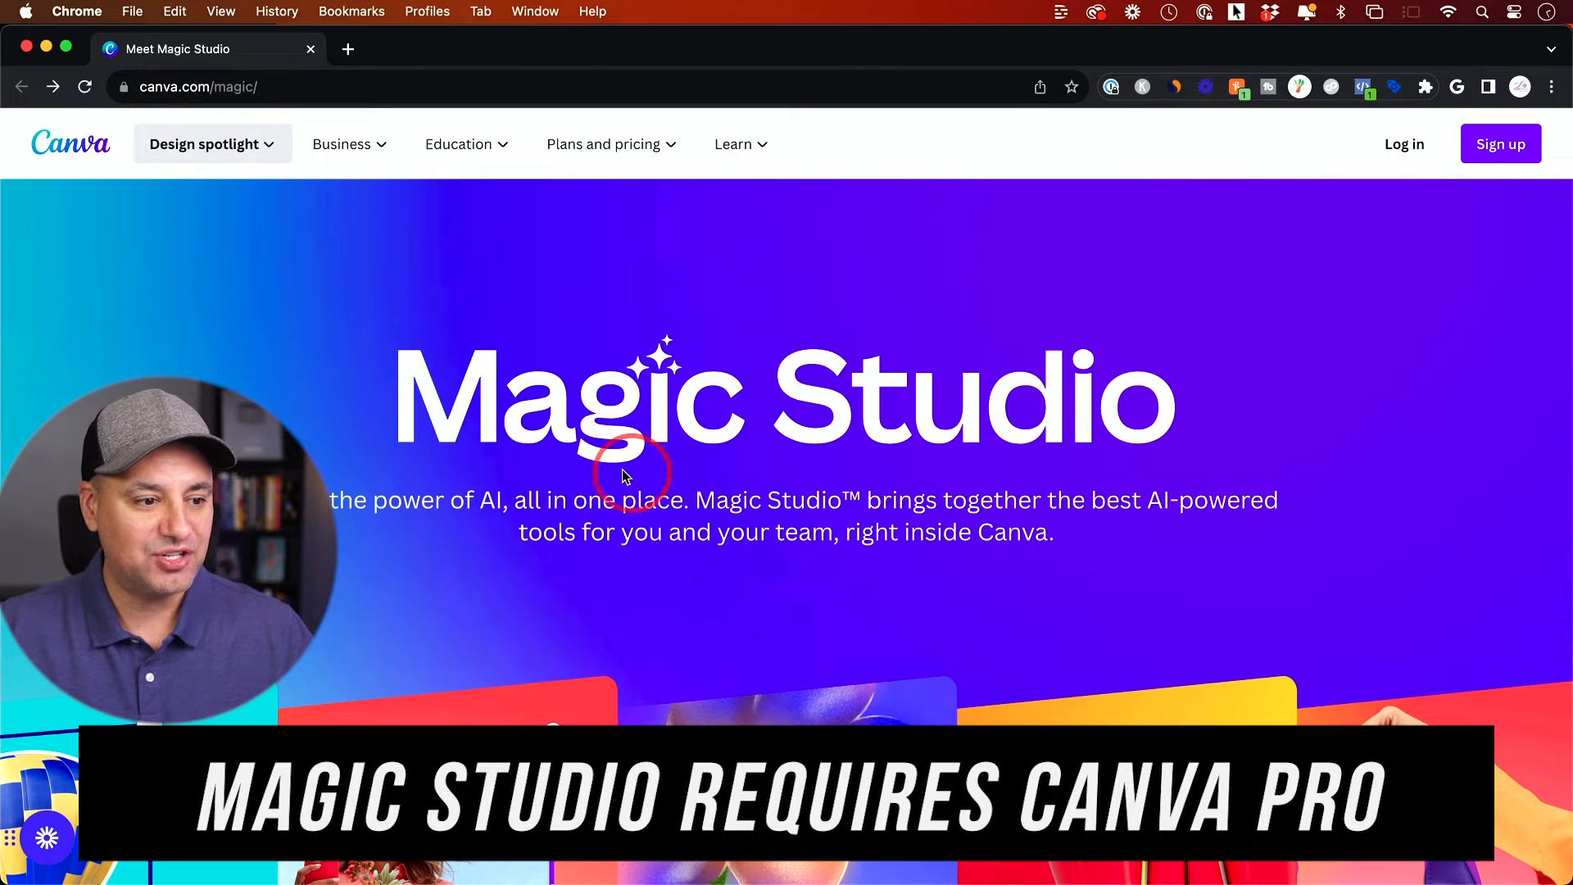
scroll("down", 3)
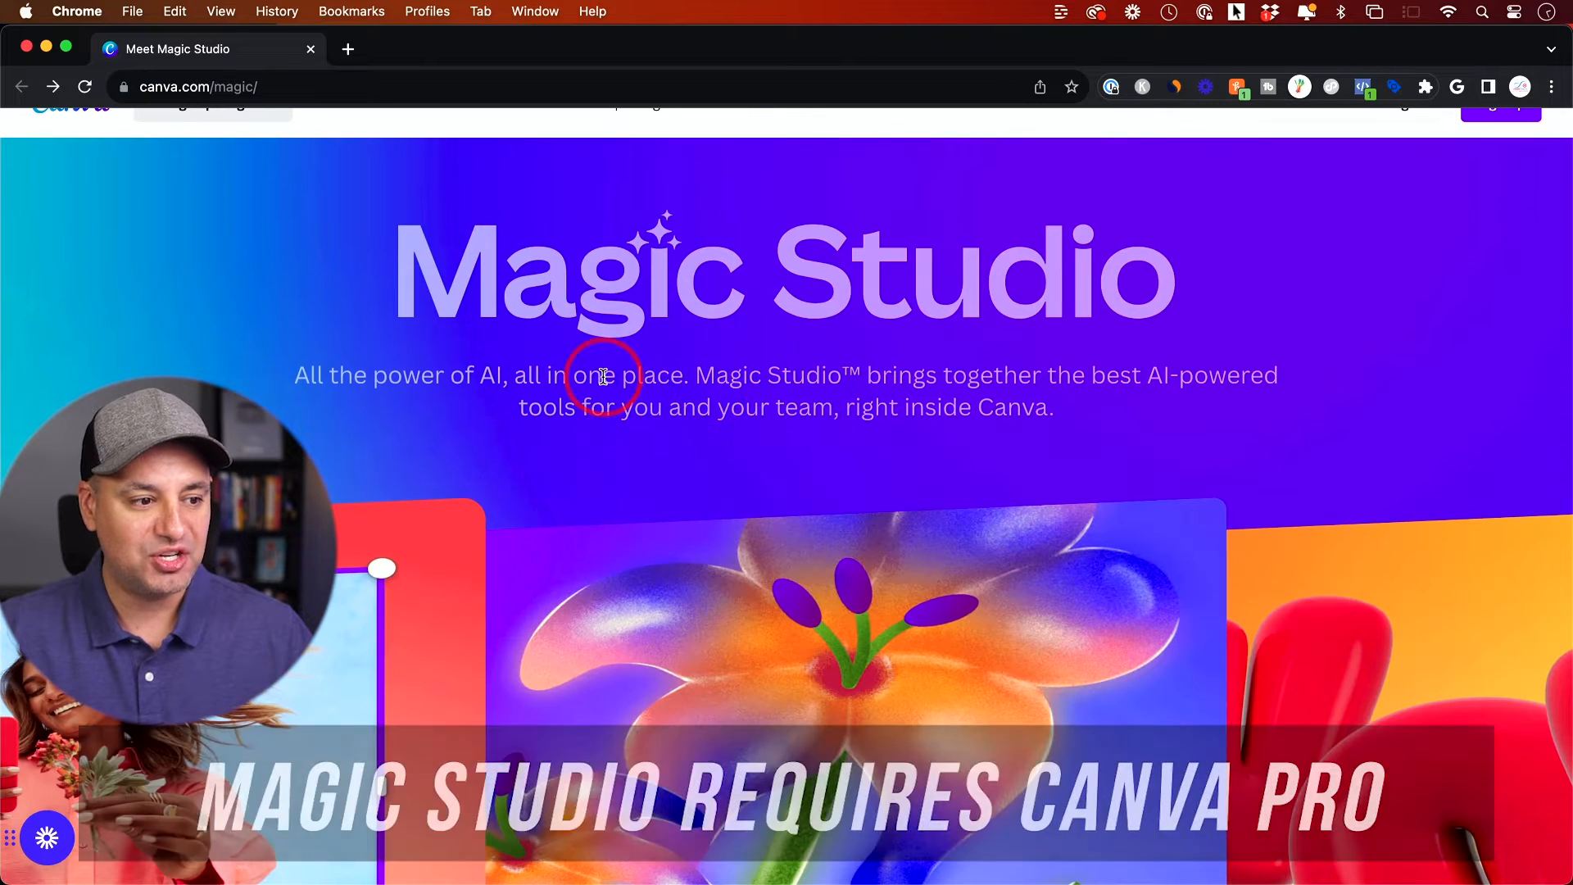
scroll("down", 3)
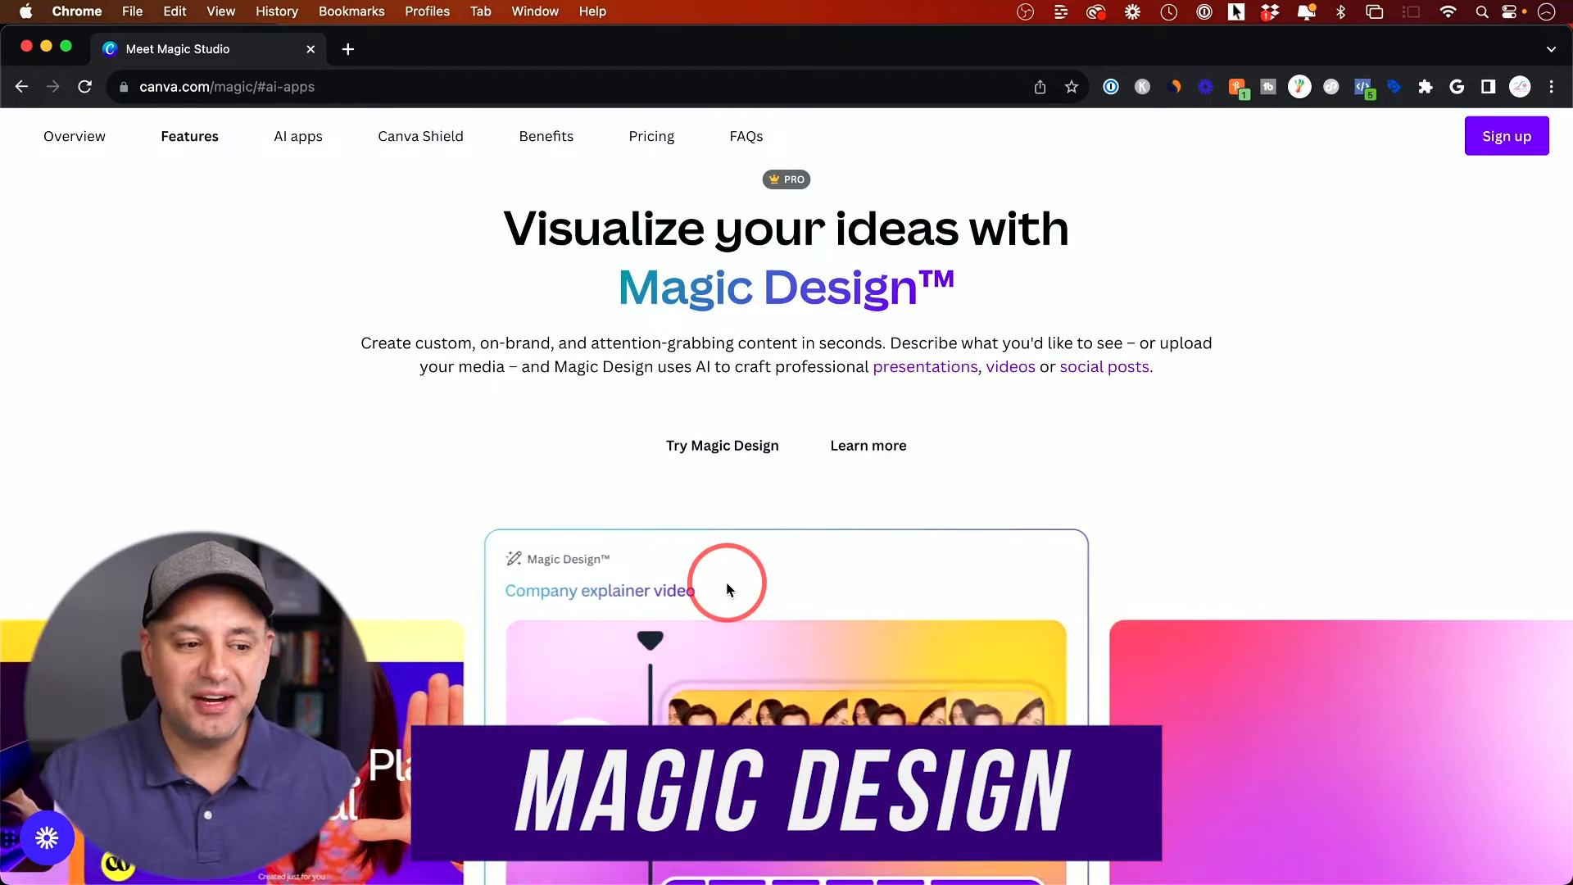
scroll("down", 3)
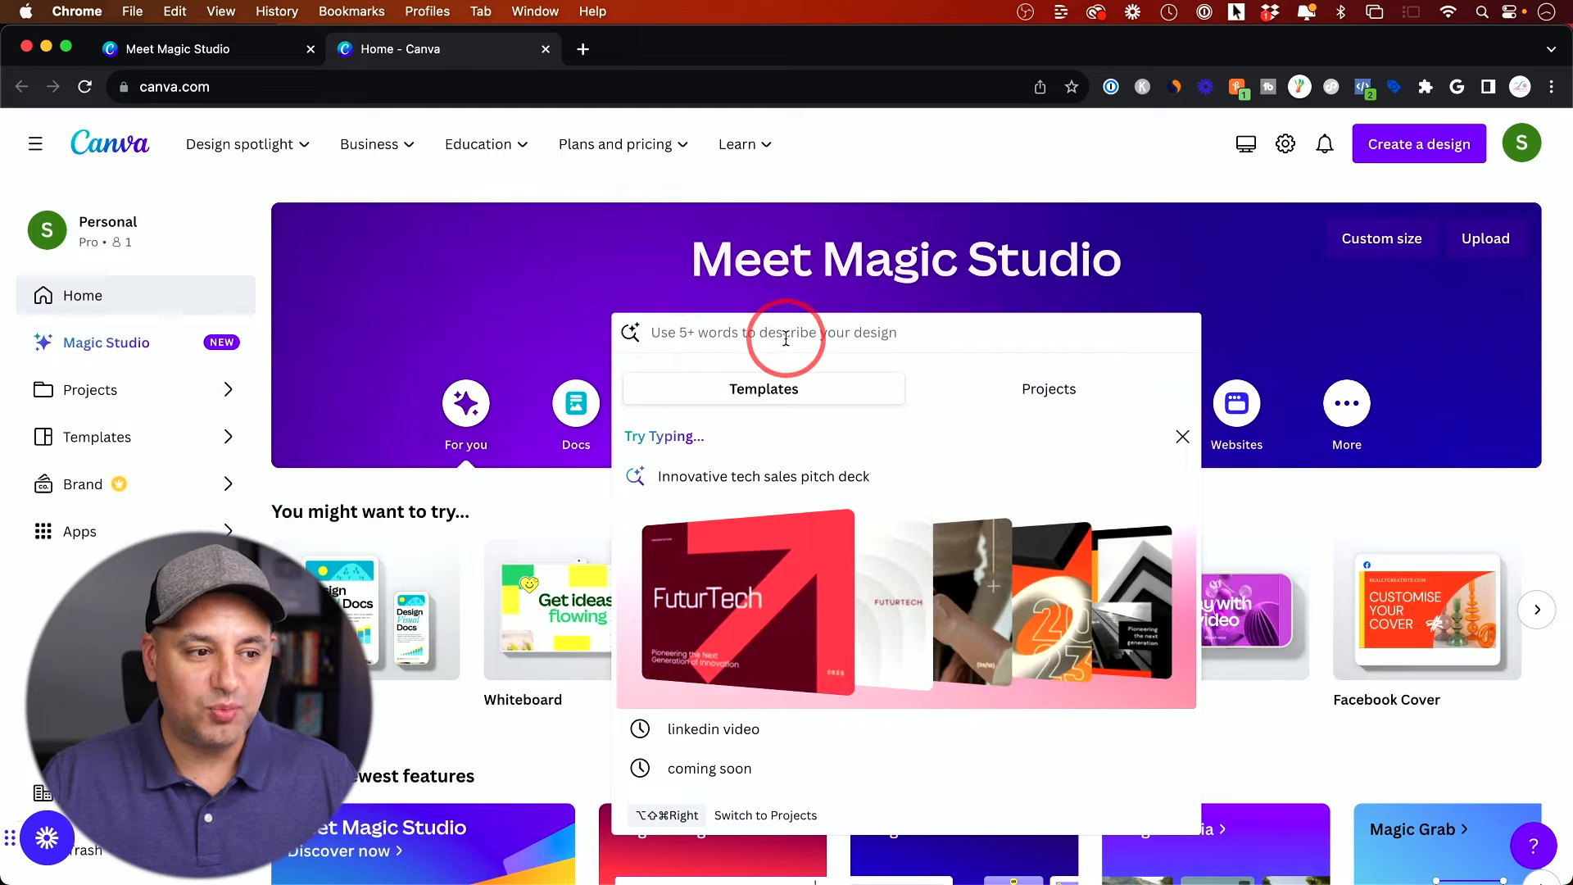
mouse_move(884, 340)
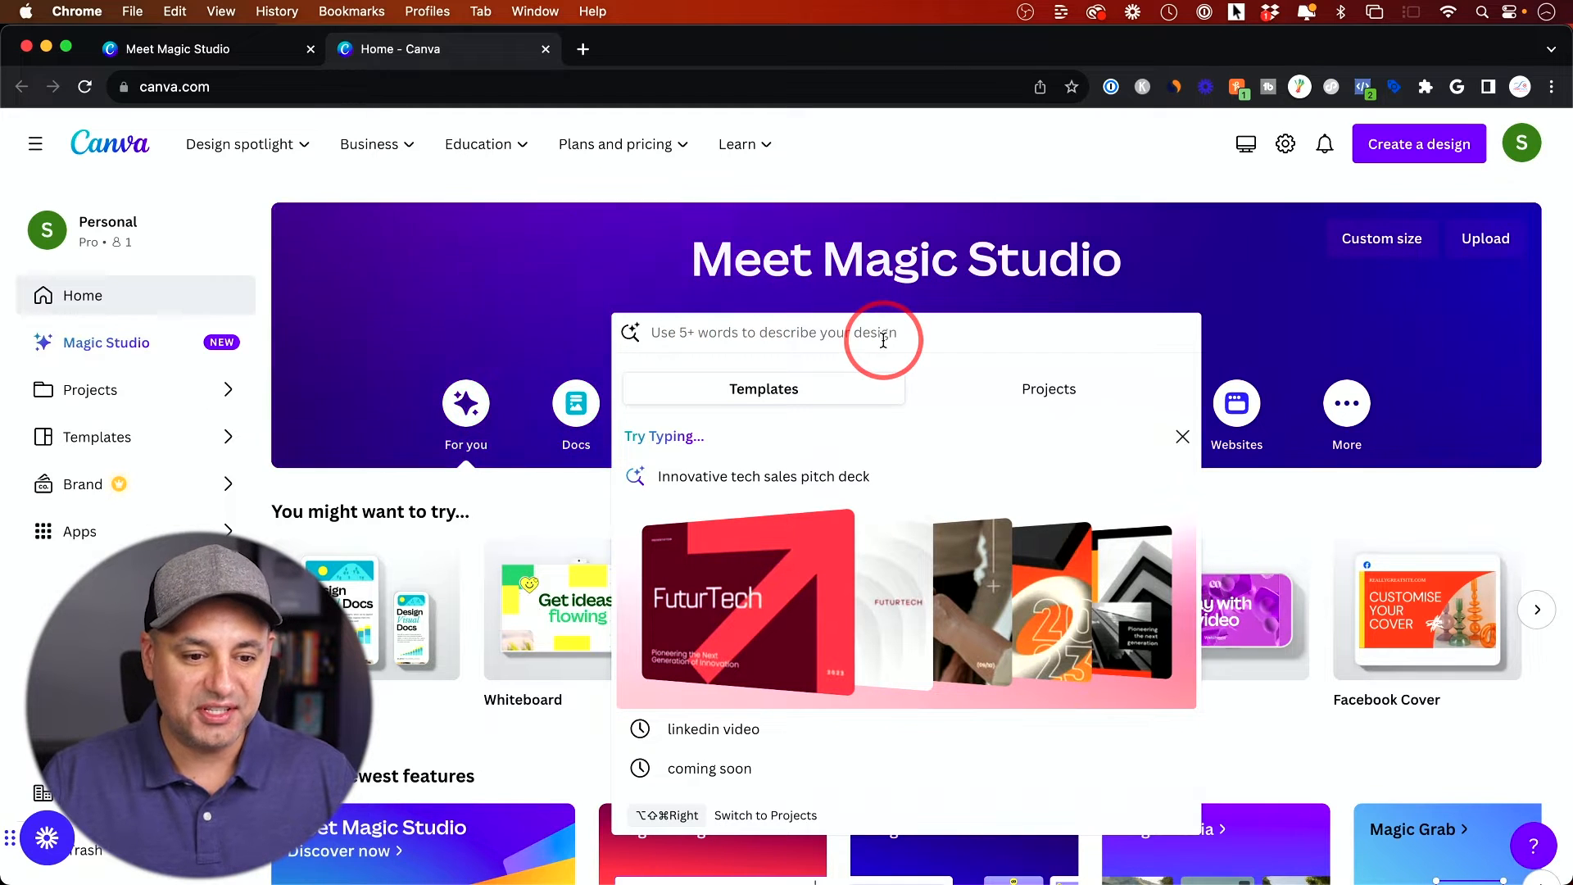
Search Magic Design for 'an instagram post to promote my new youtube video'.
type("an instagram post to promote my new youtube video")
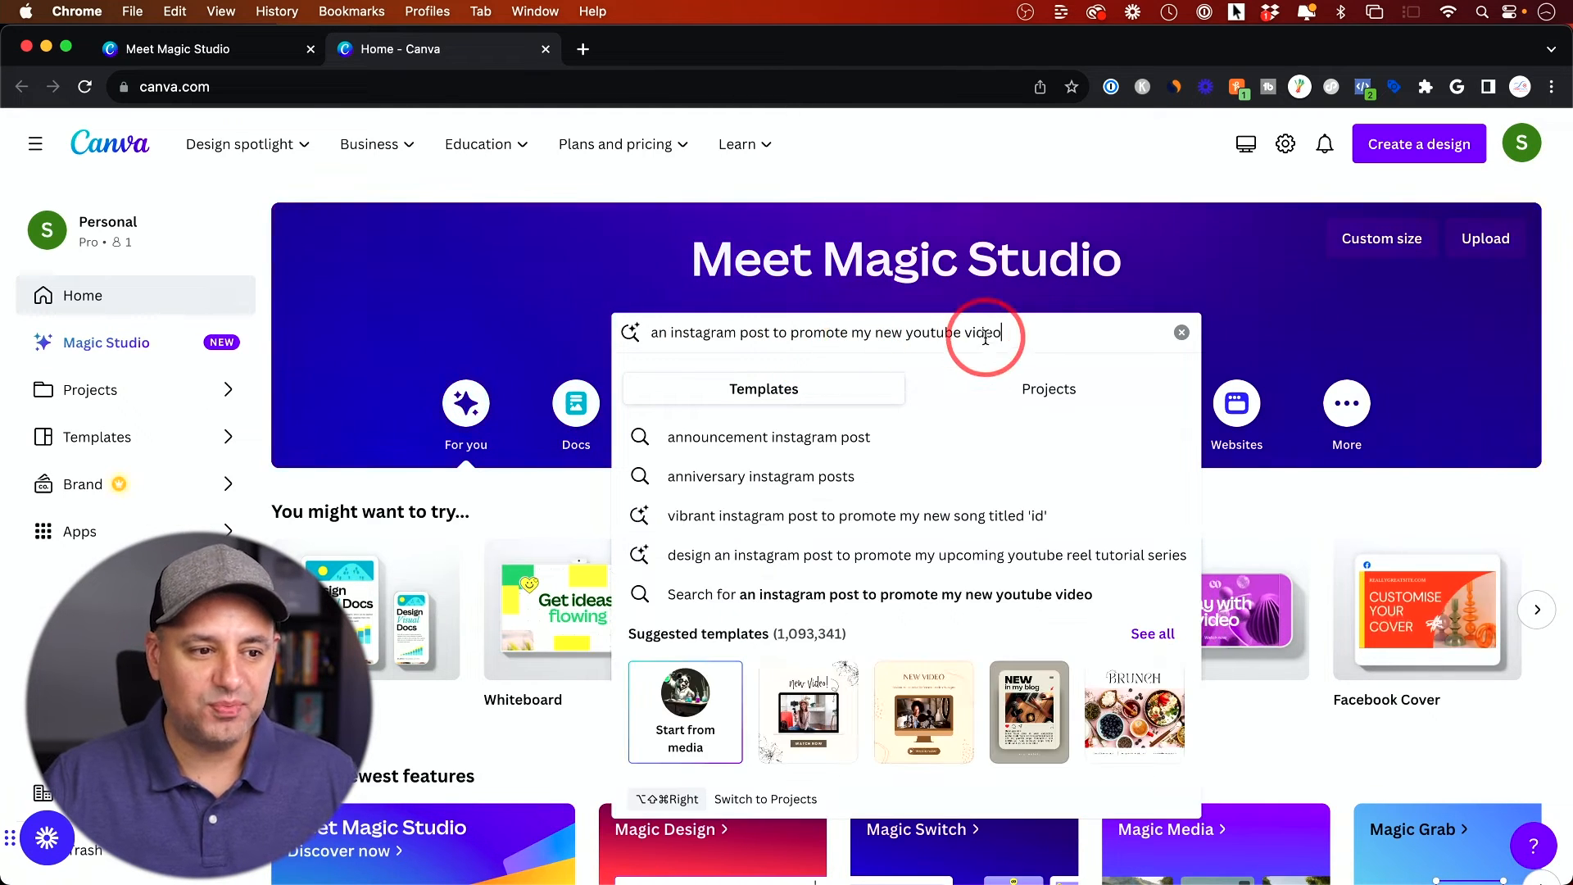
key("Return")
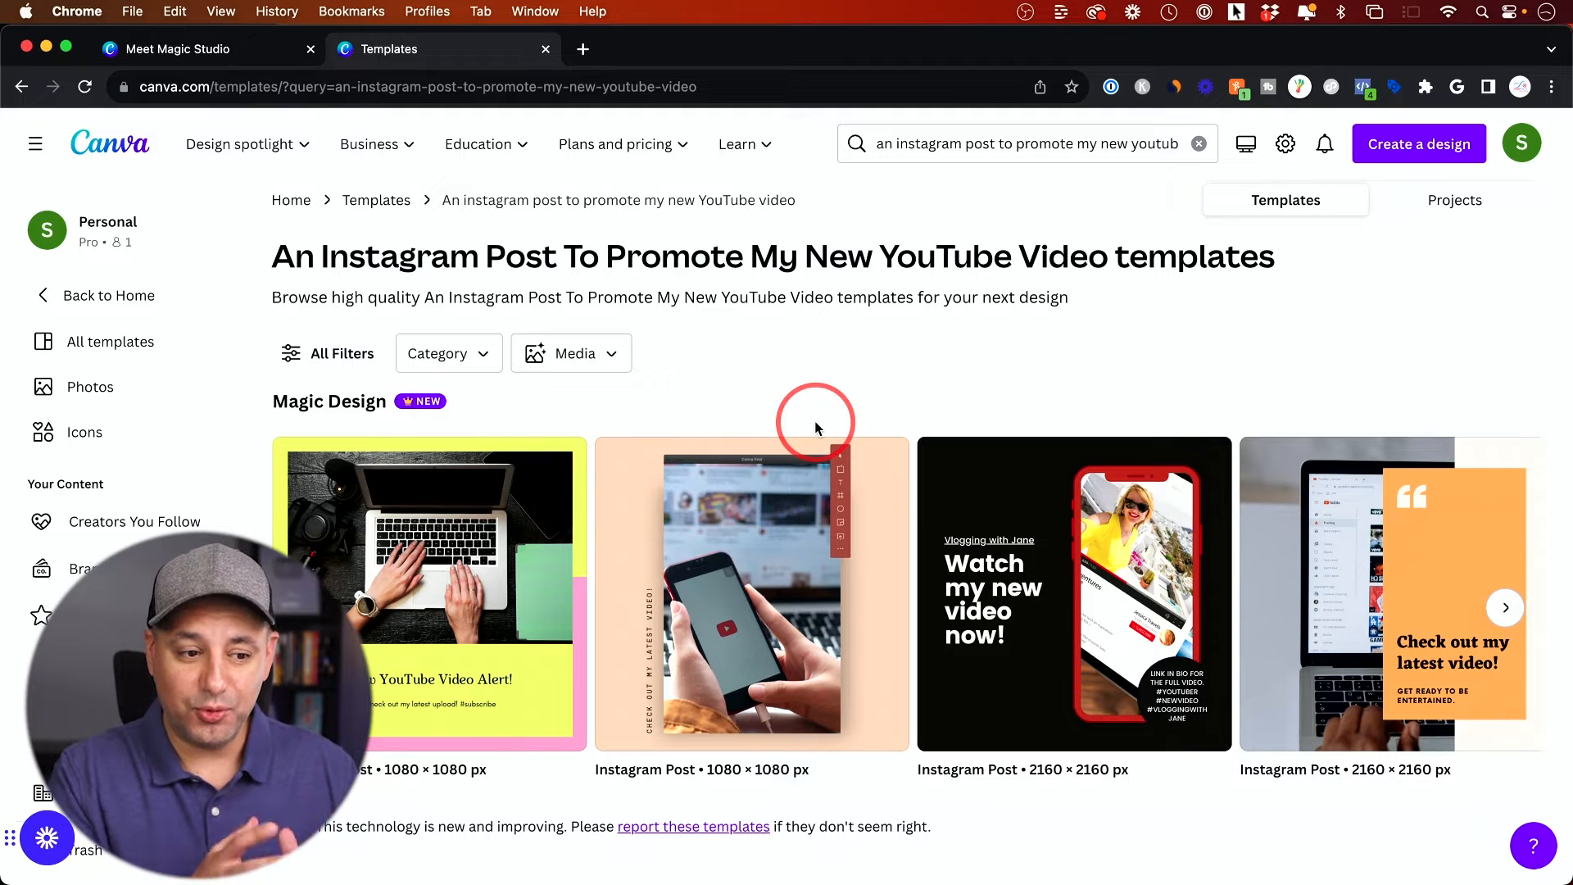
mouse_move(999, 663)
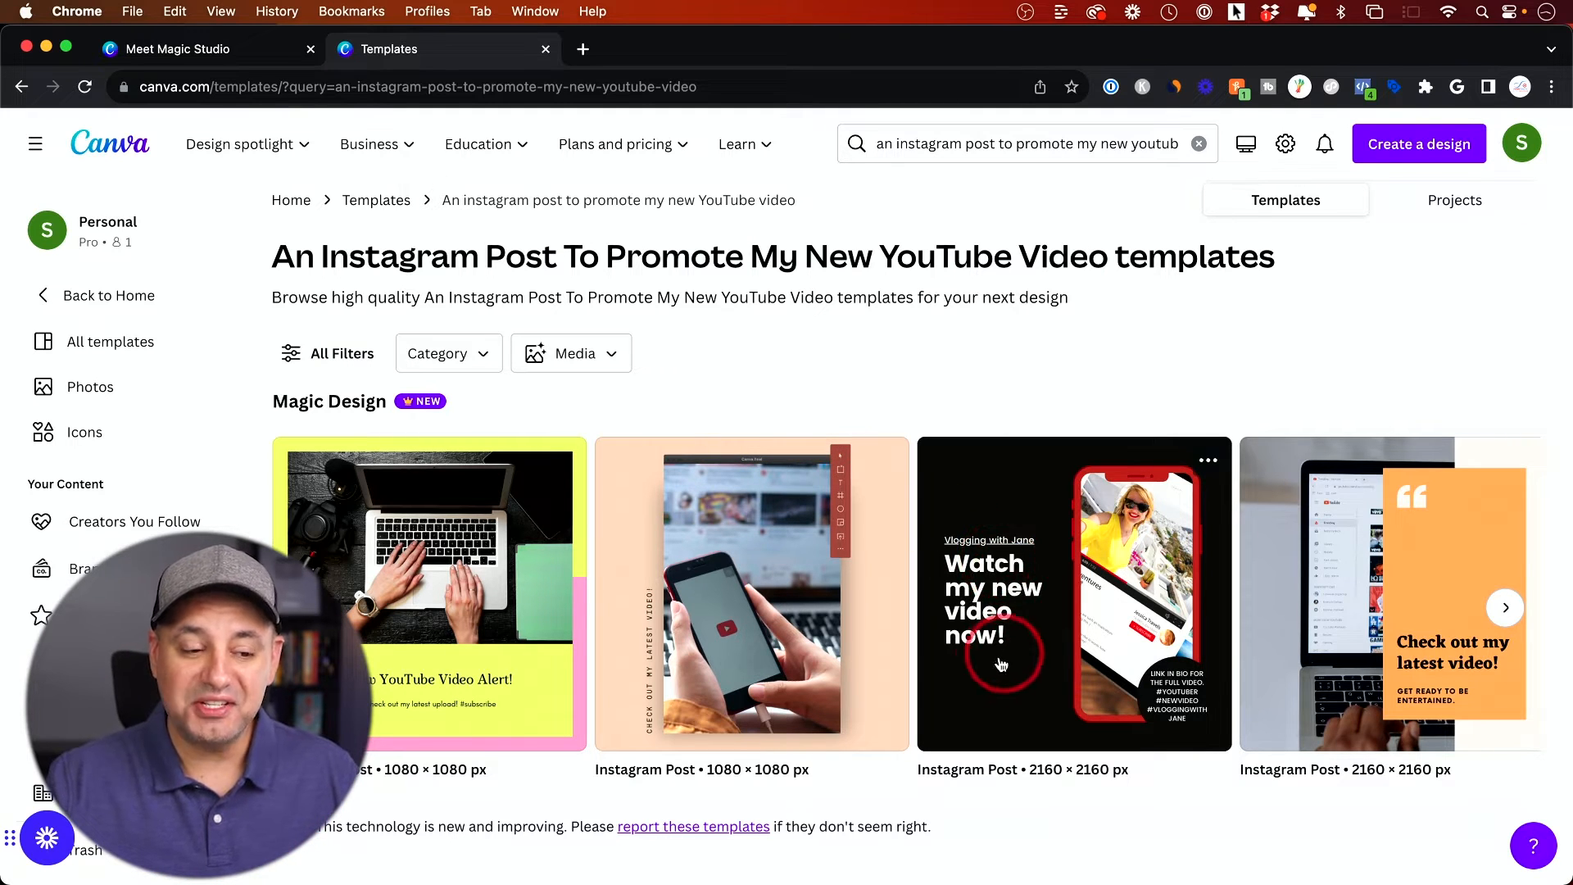
mouse_move(979, 577)
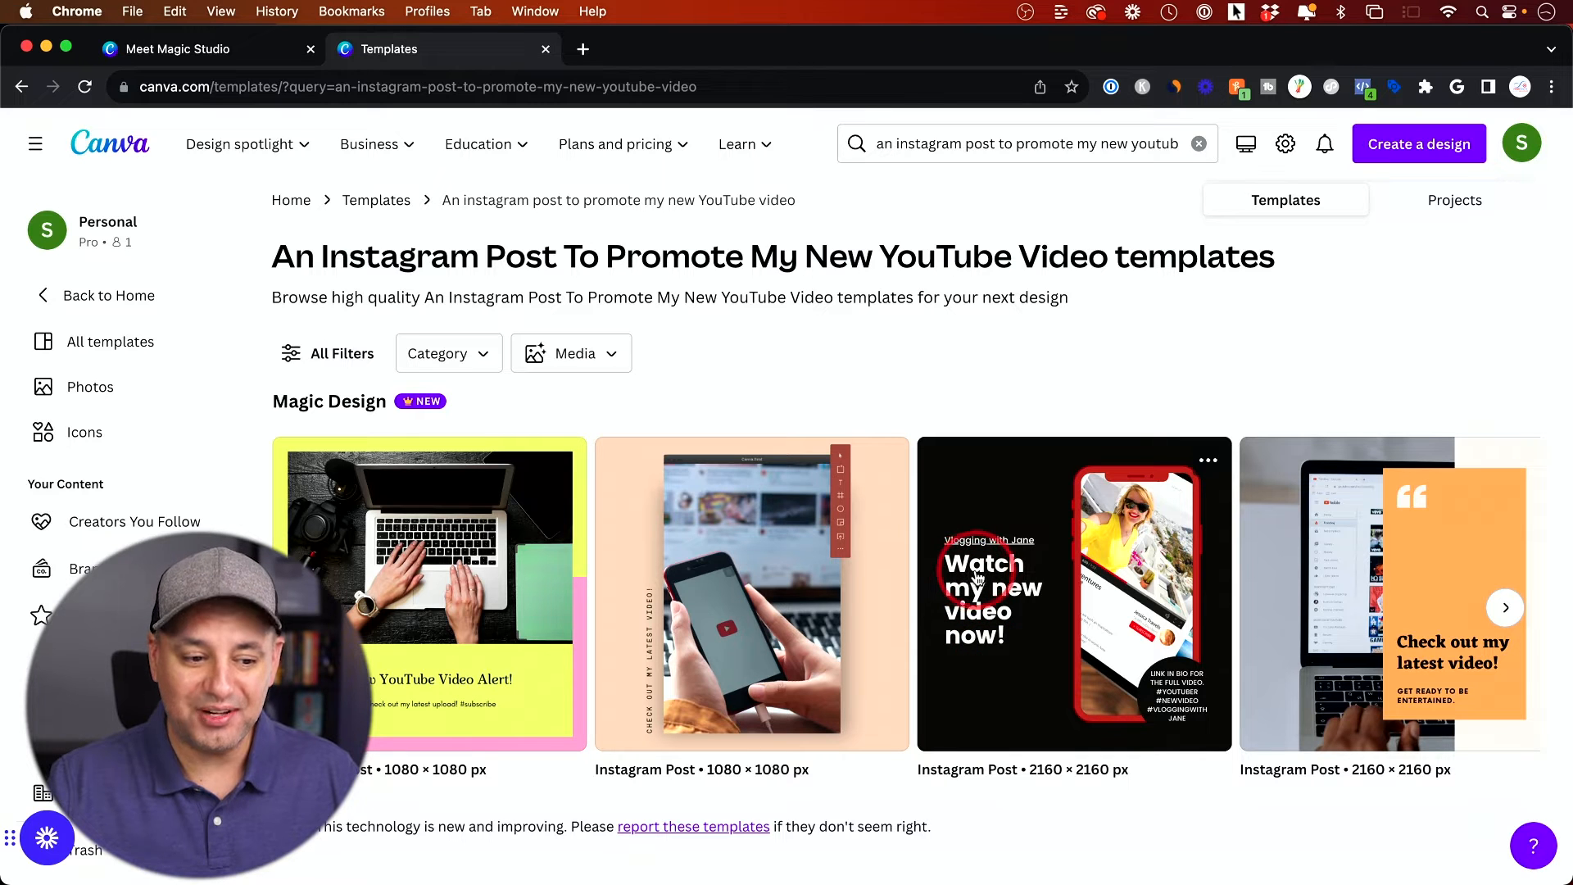
mouse_move(1103, 596)
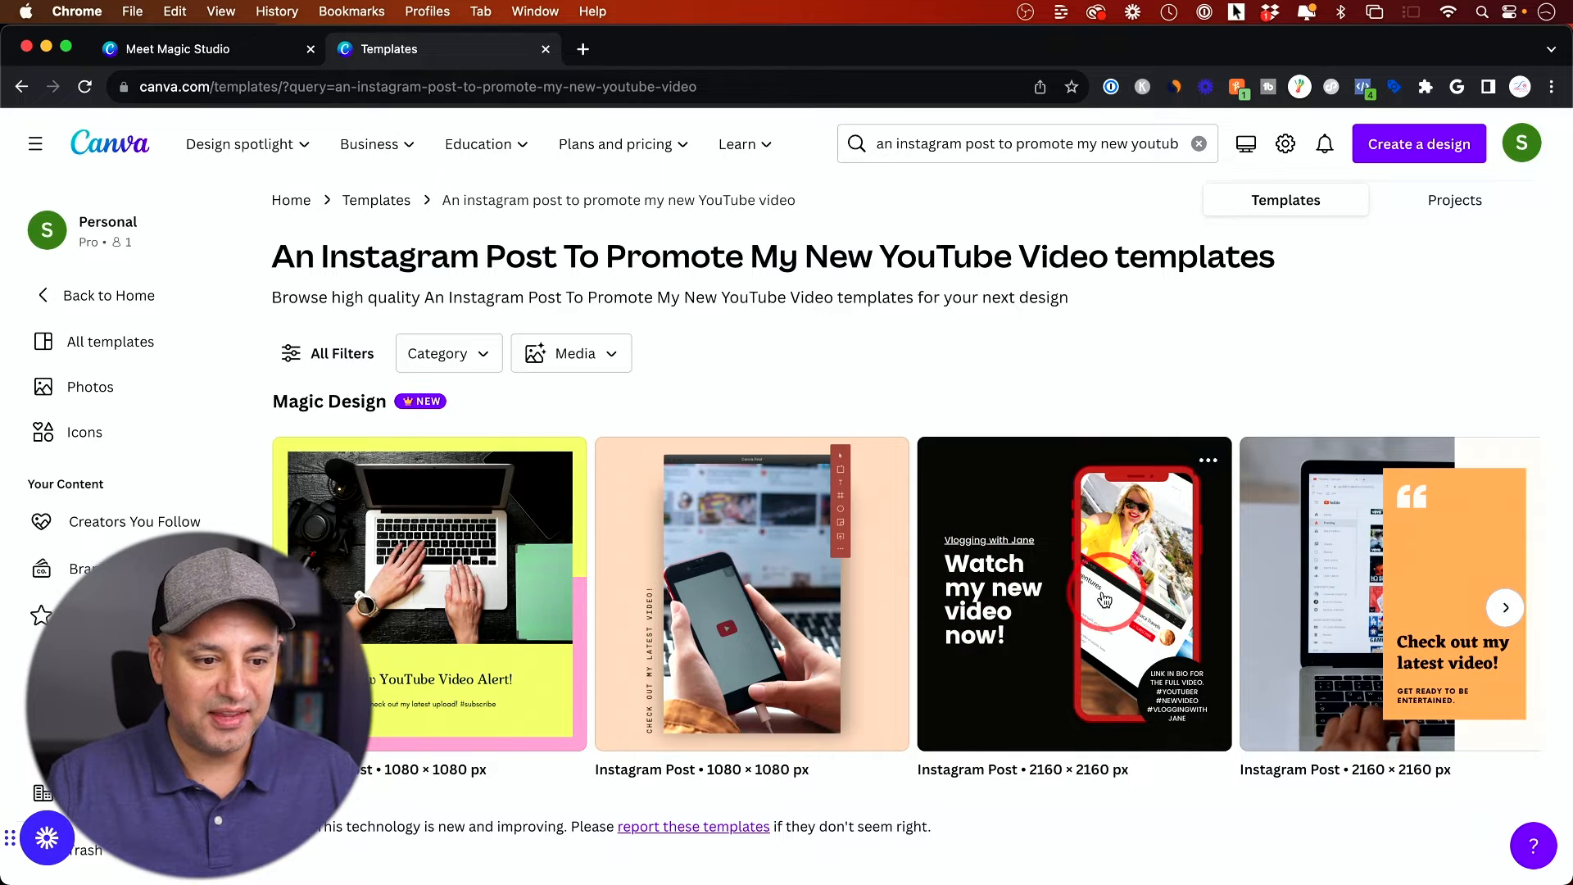
Customize the black Vlogging with Jane template and select its 'Watch my new video now!' headline.
left_click(1073, 592)
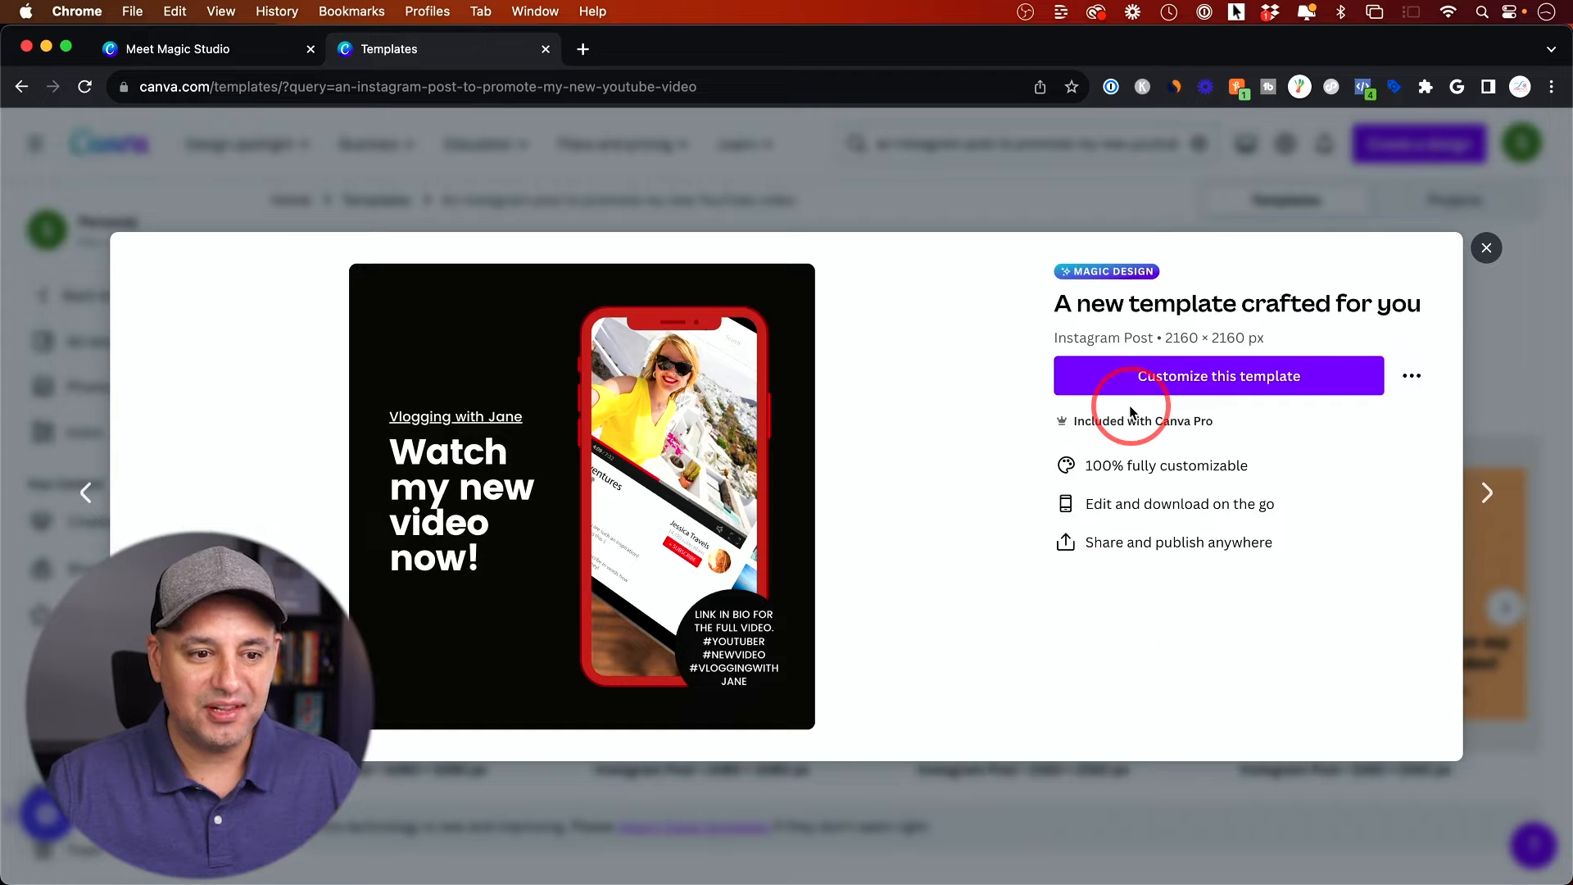
left_click(1217, 375)
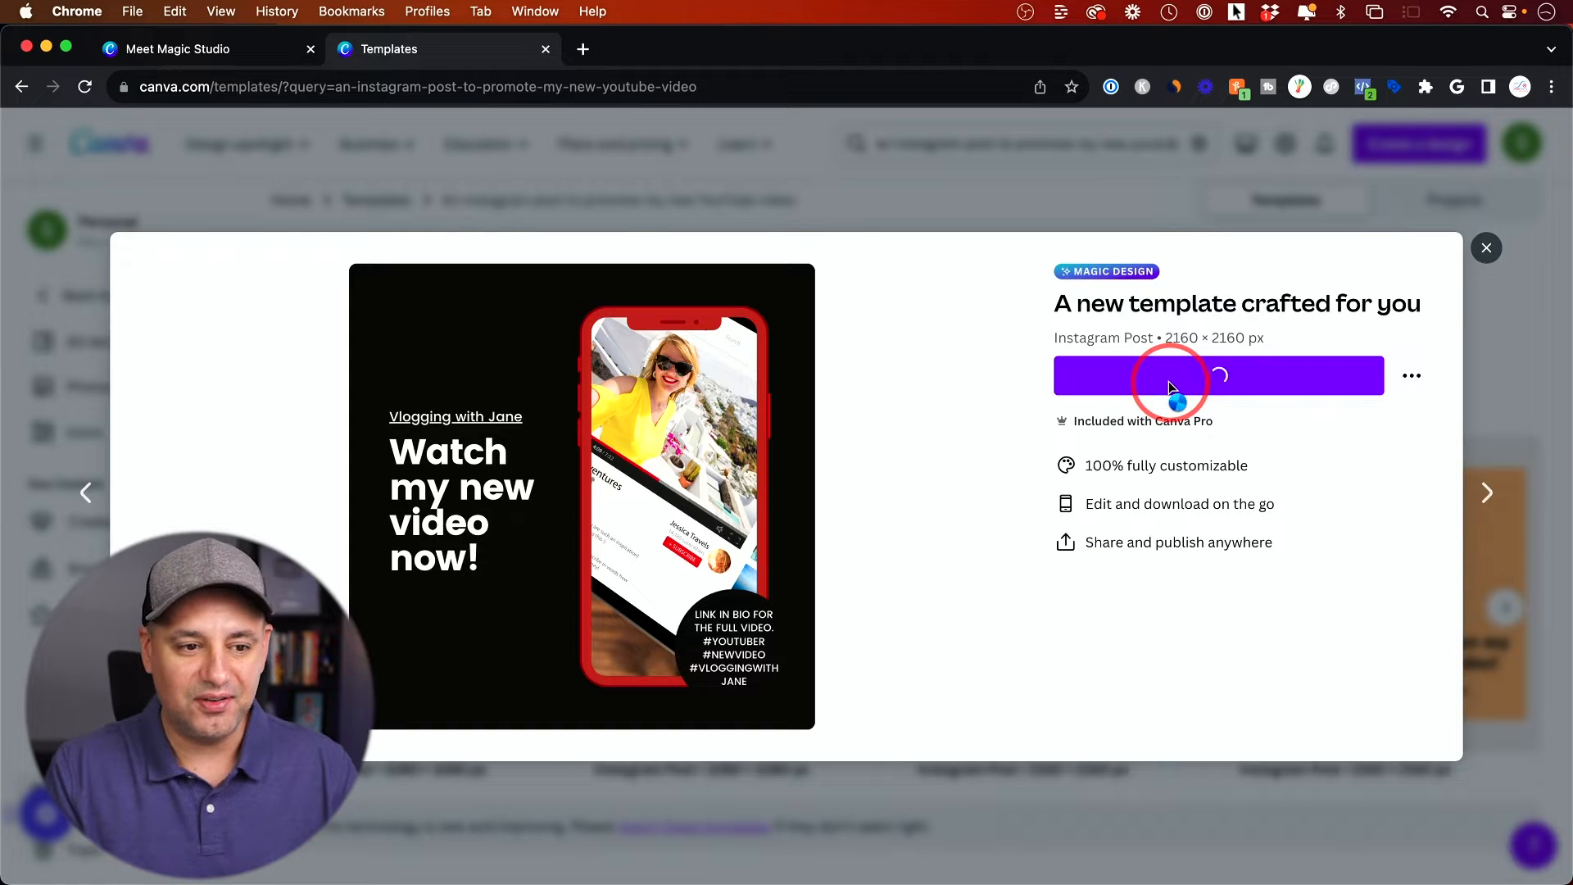
left_click(1217, 375)
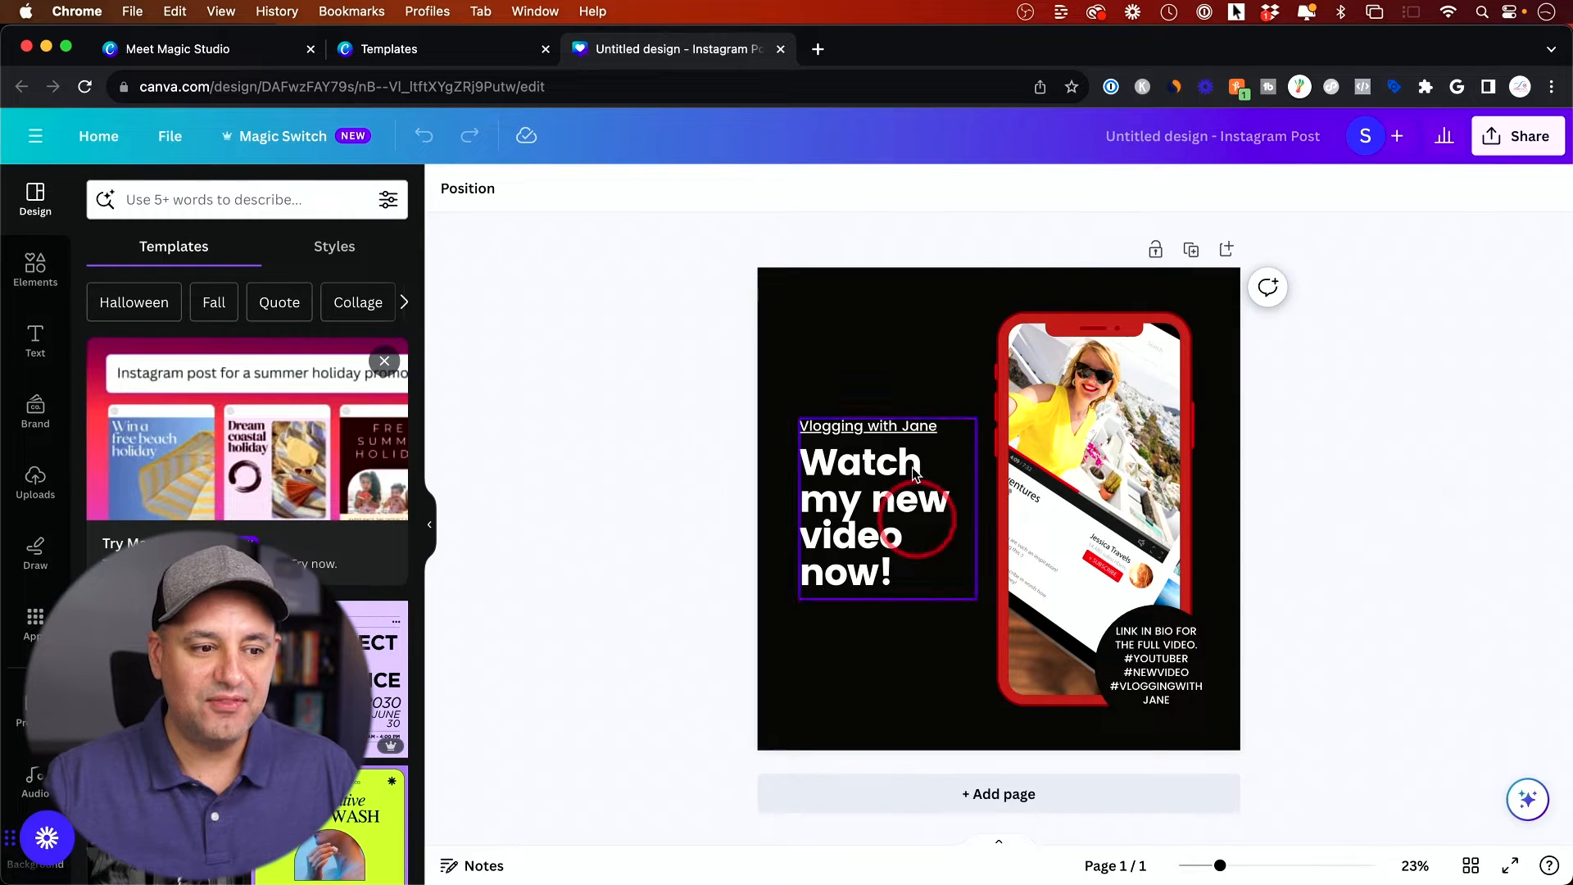
left_click(873, 502)
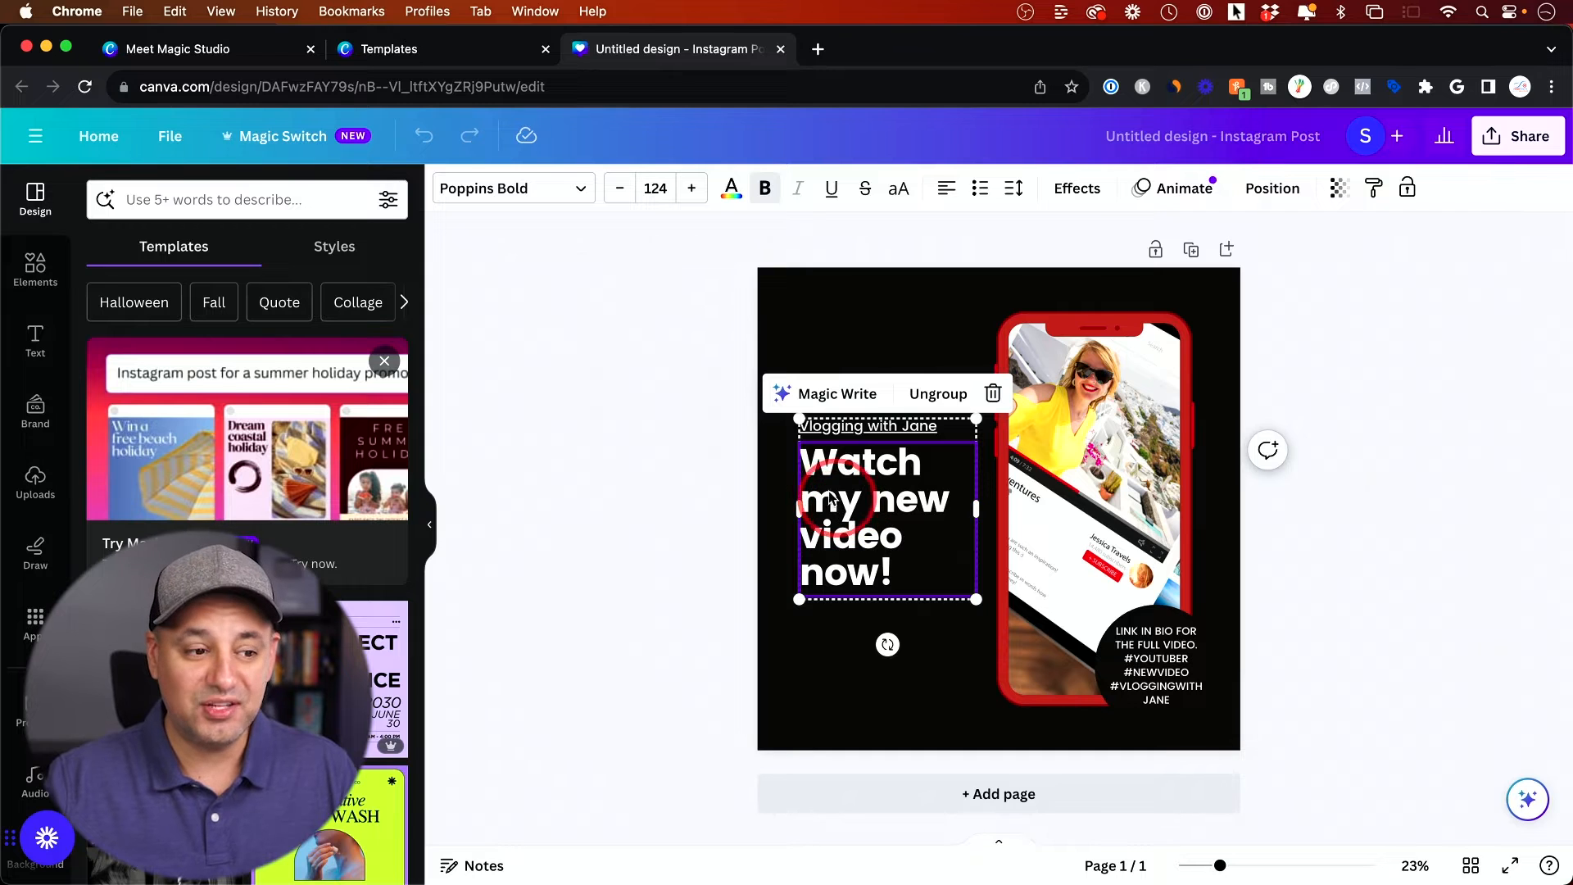
mouse_move(928, 485)
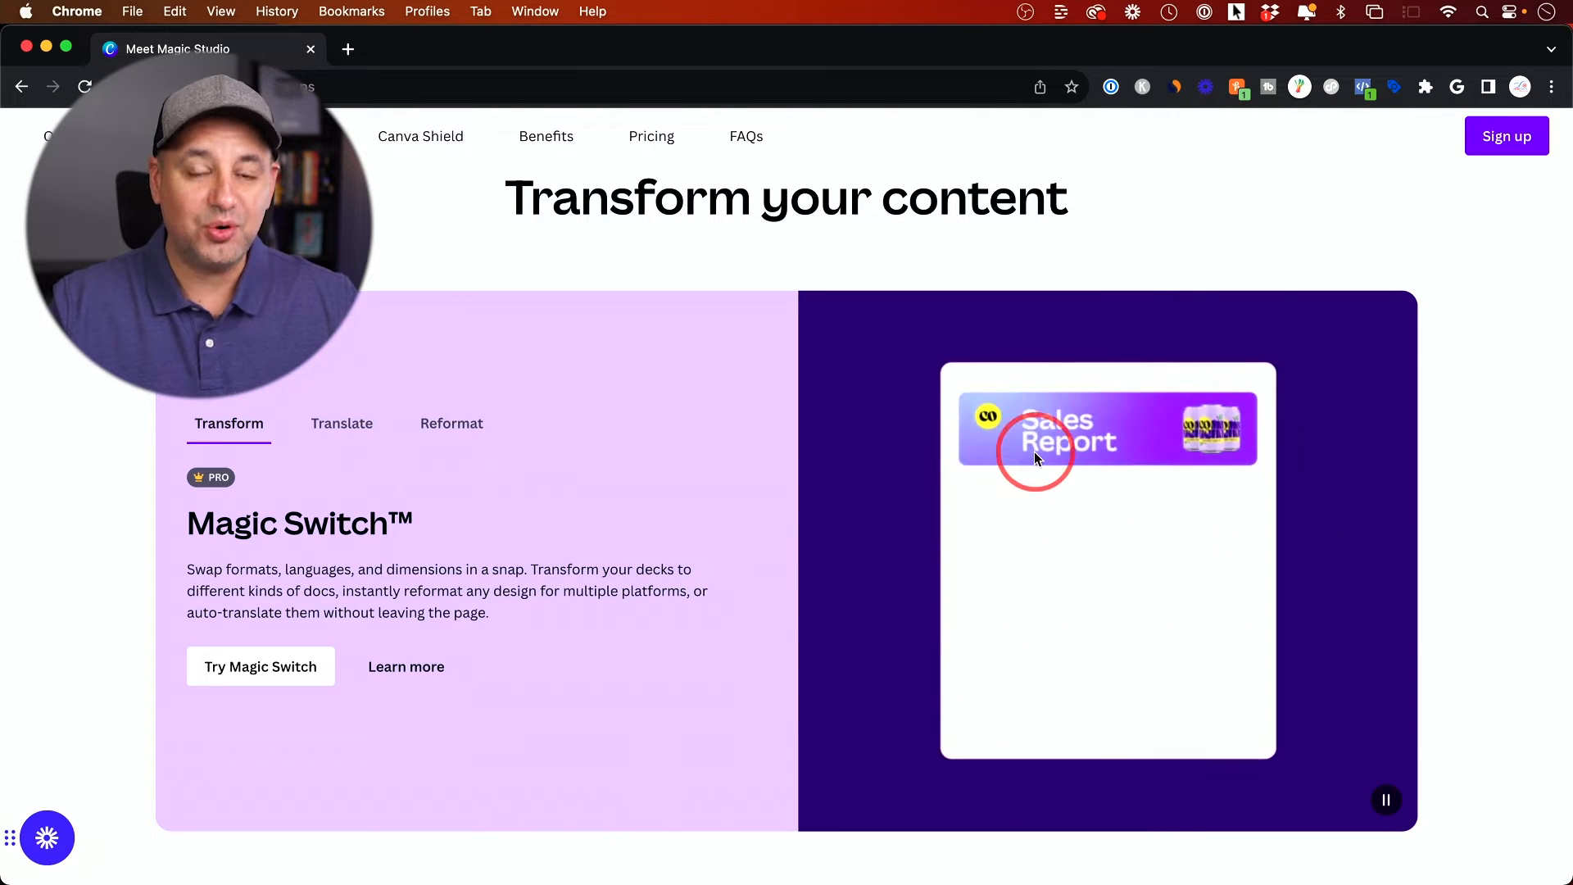
Launch the Try Magic Switch demo presentation from the Magic Studio page.
scroll("down", 3)
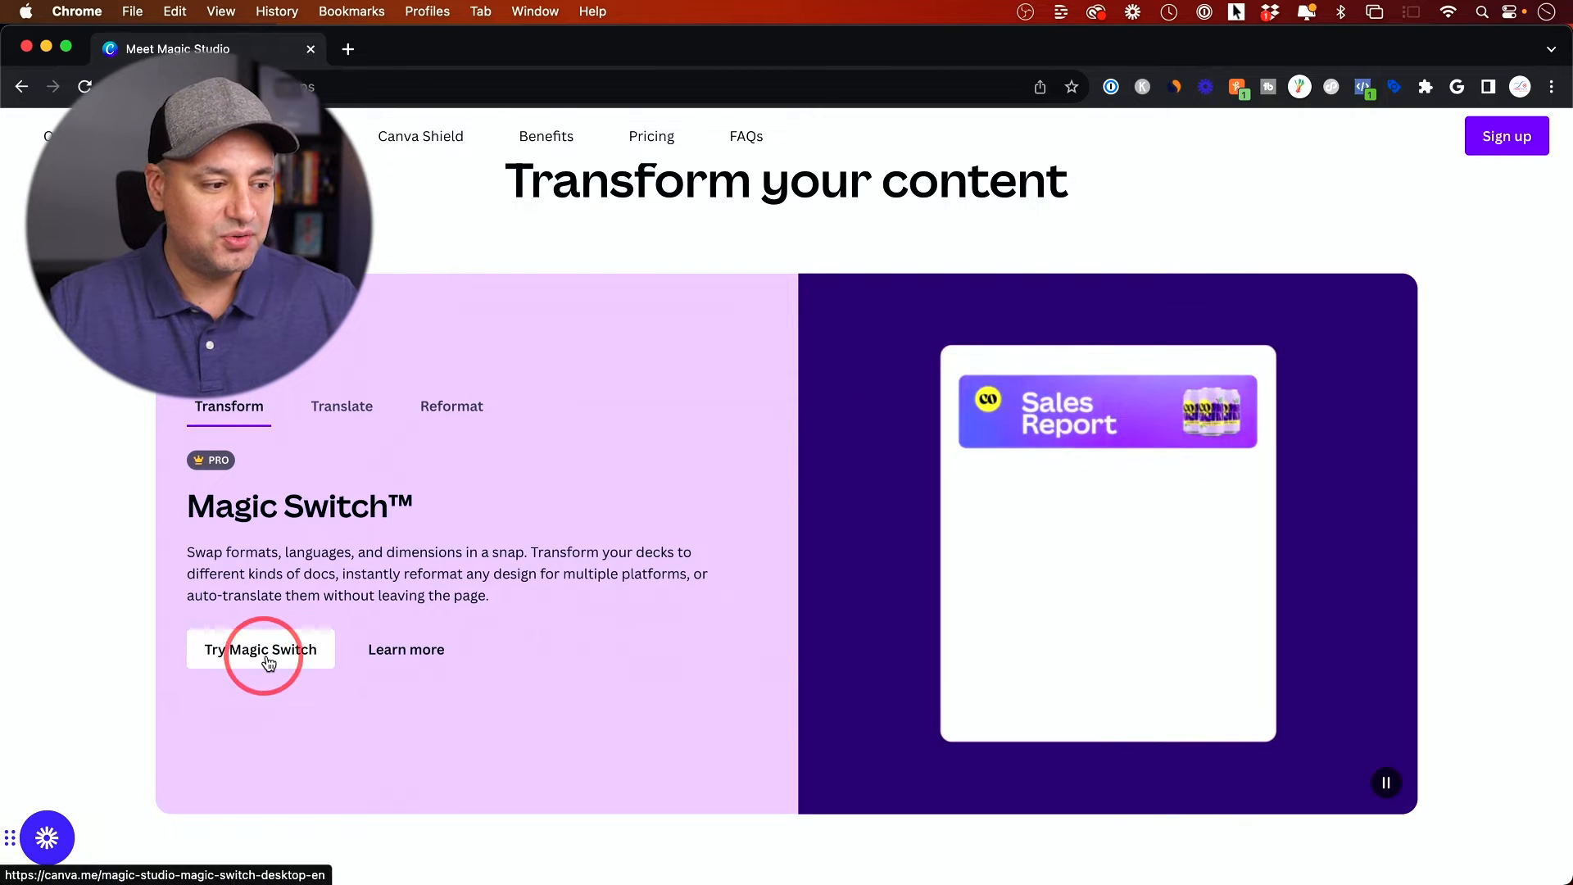
left_click(260, 649)
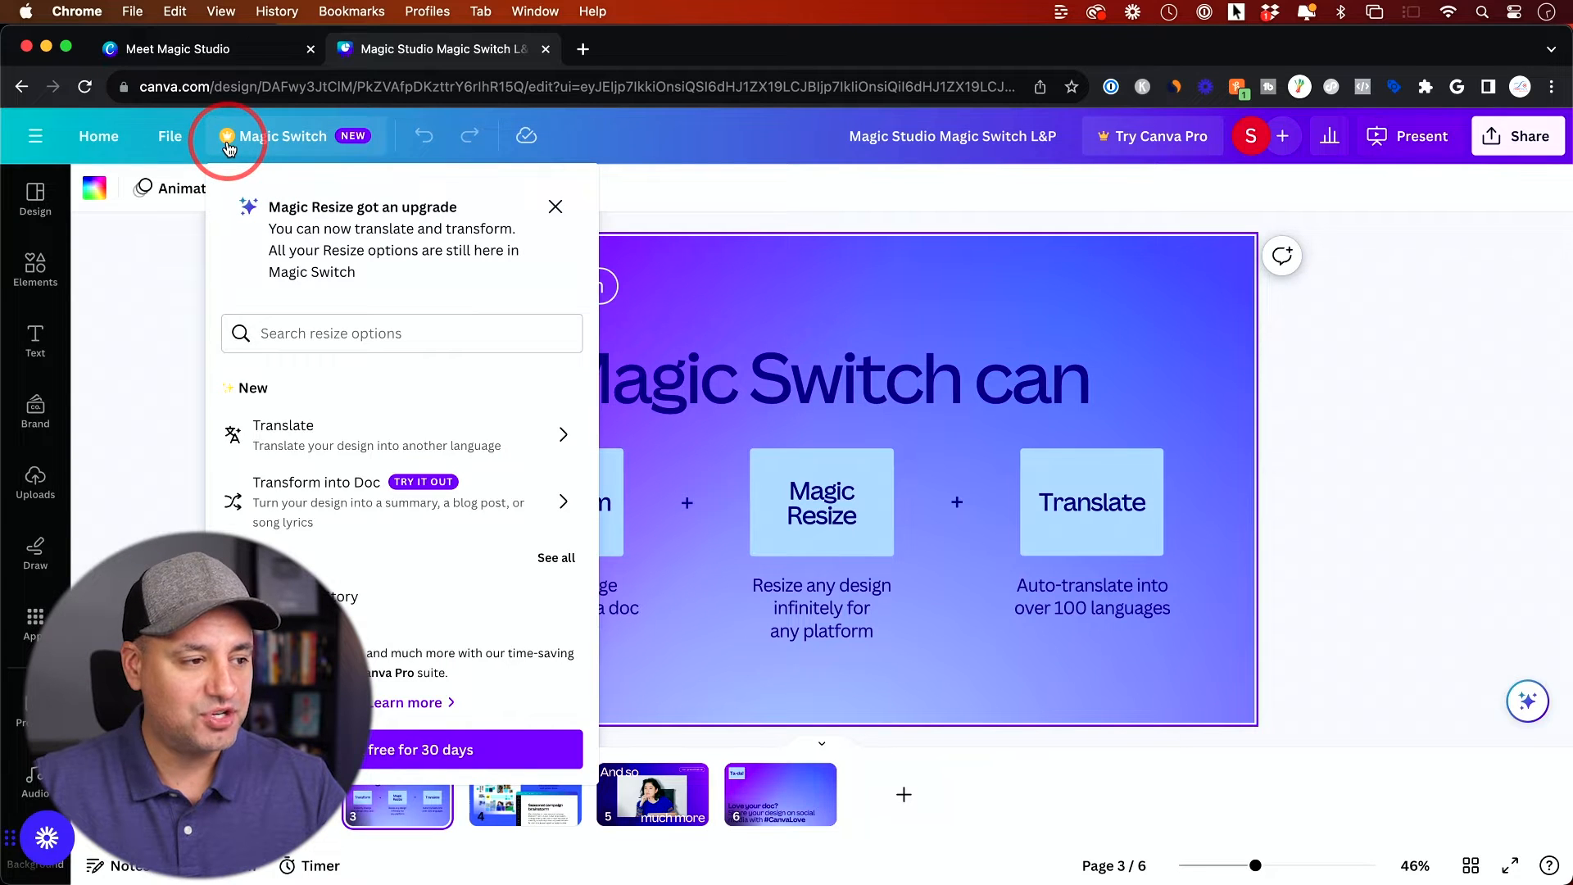
mouse_move(431, 227)
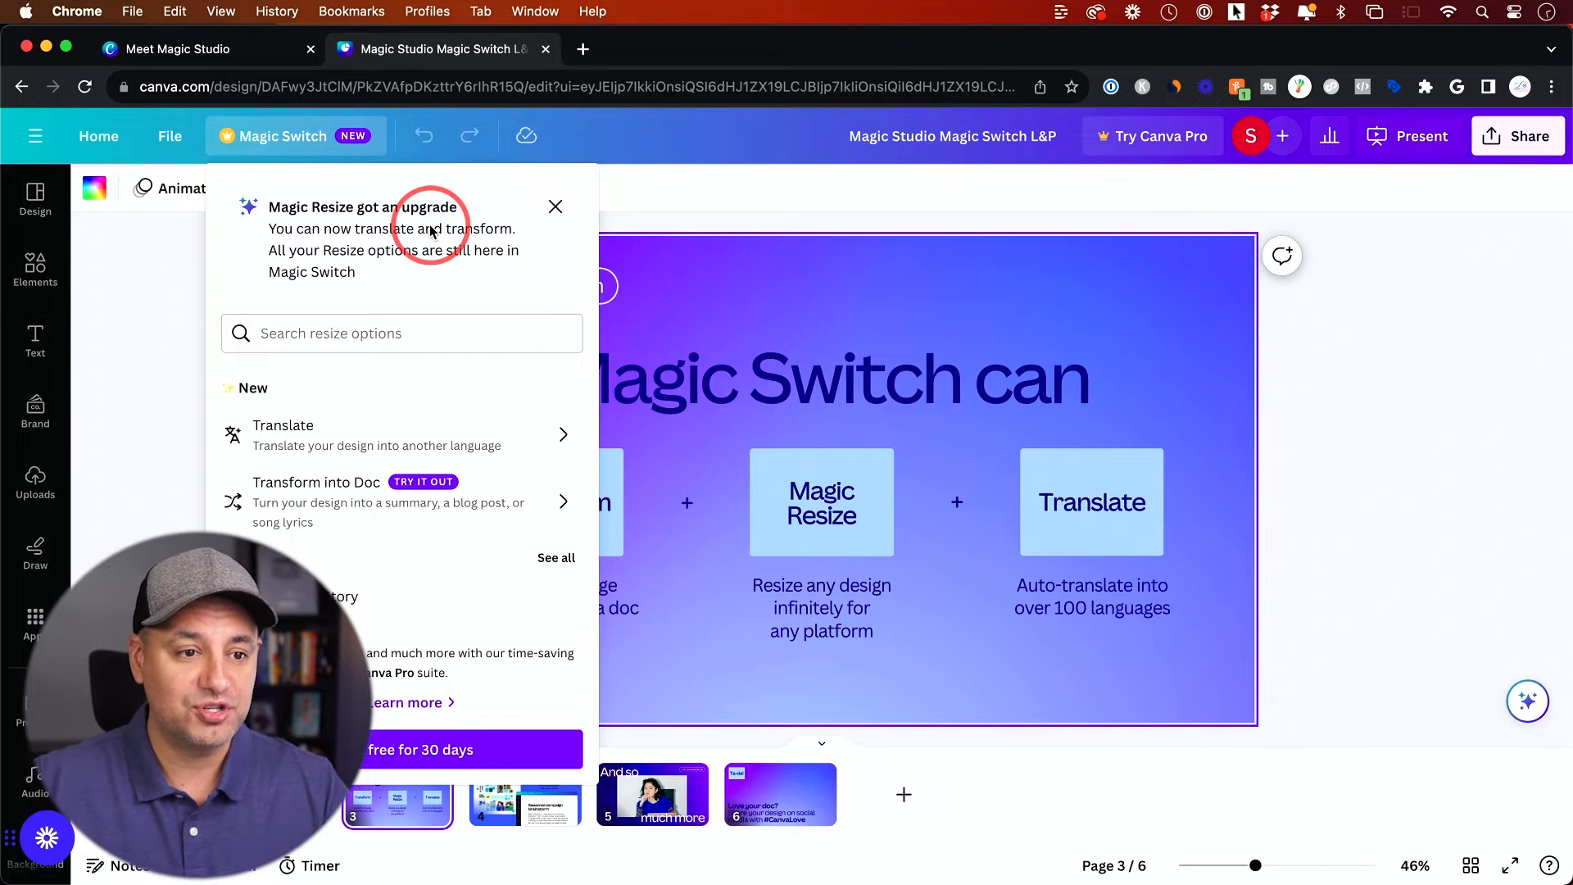
mouse_move(567, 264)
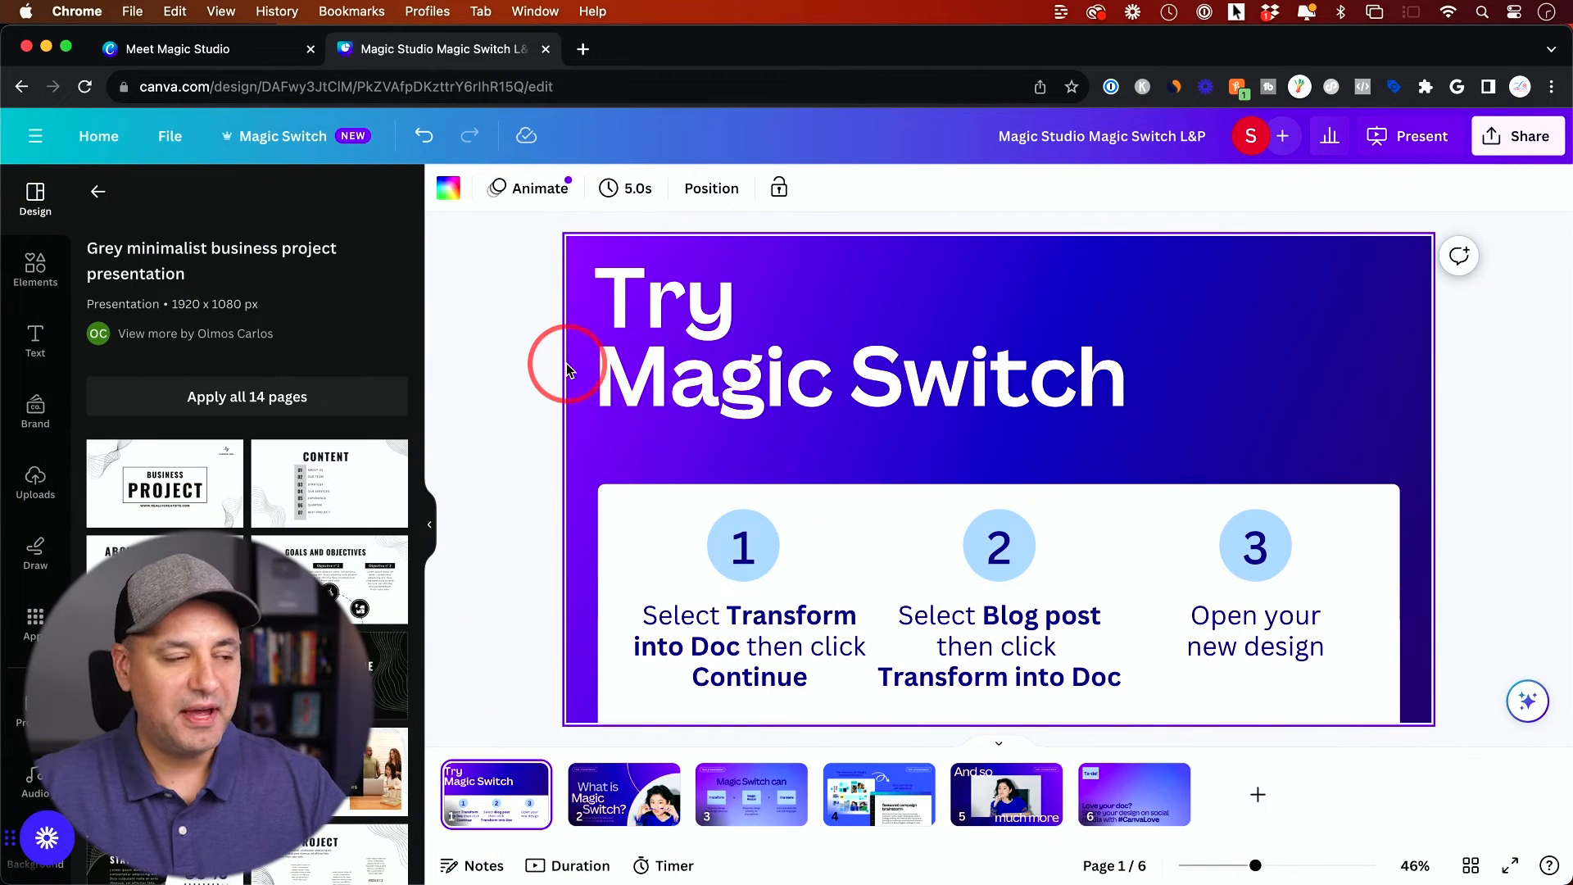
Translate all six pages of the presentation into French via Magic Switch.
left_click(283, 136)
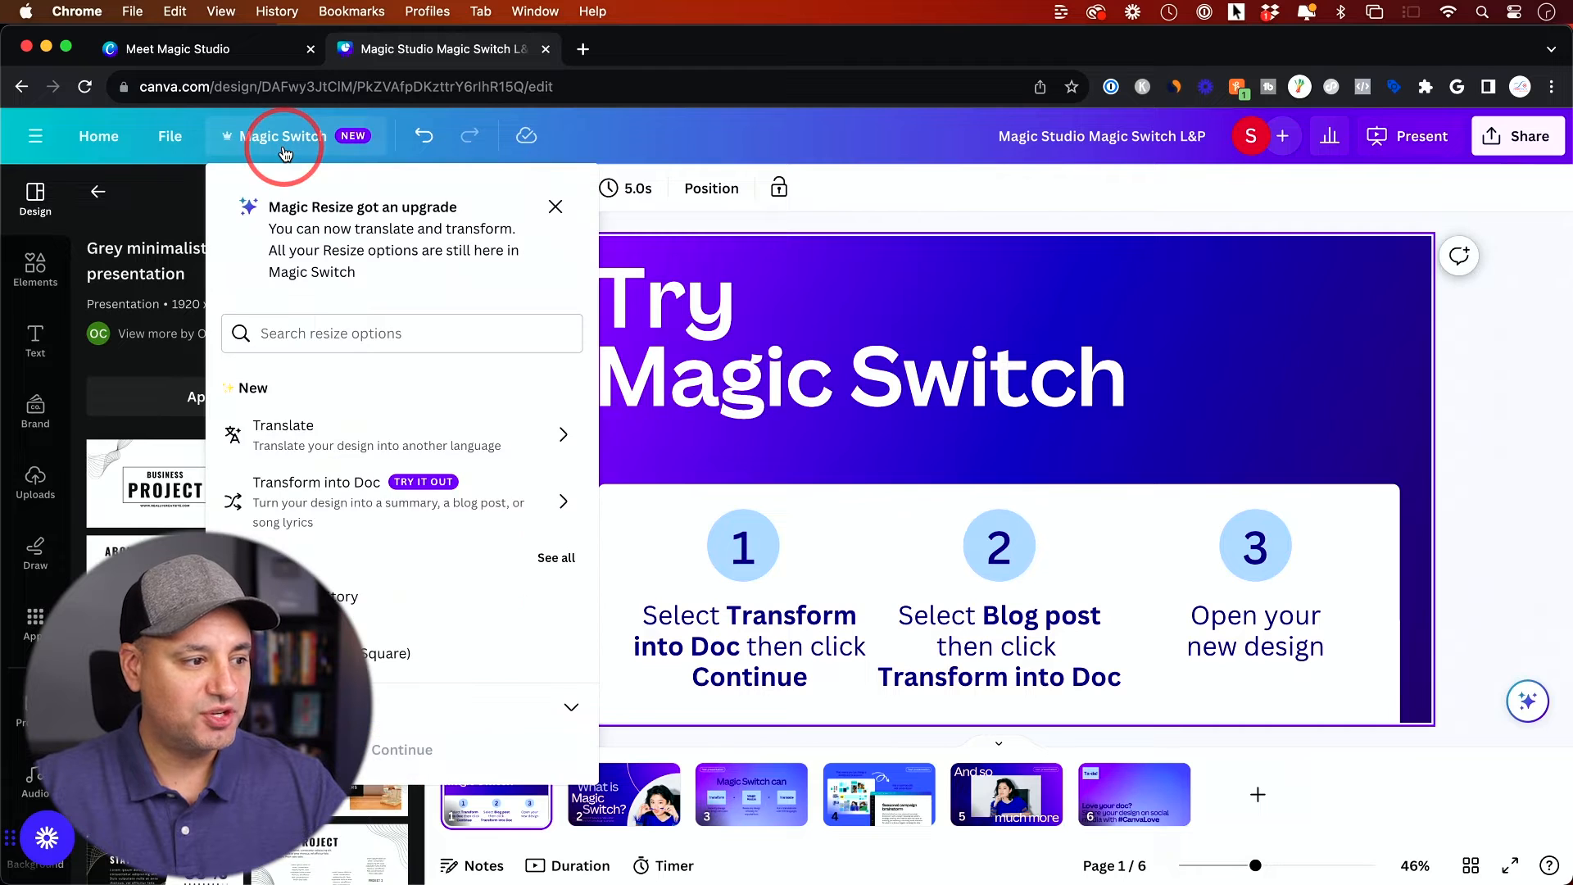
mouse_move(347, 436)
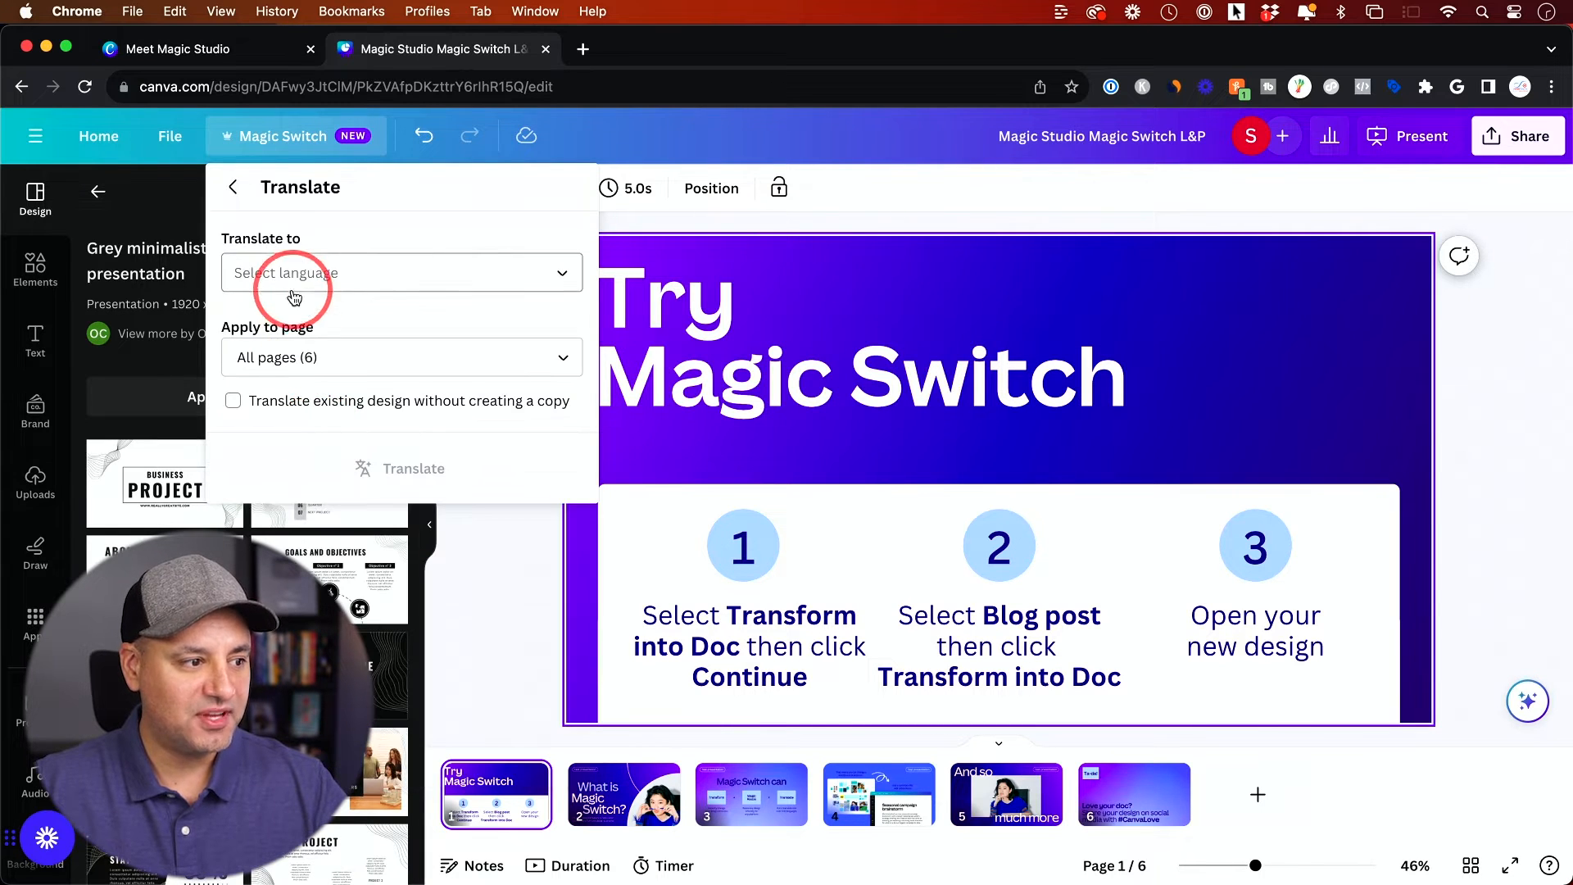
left_click(401, 272)
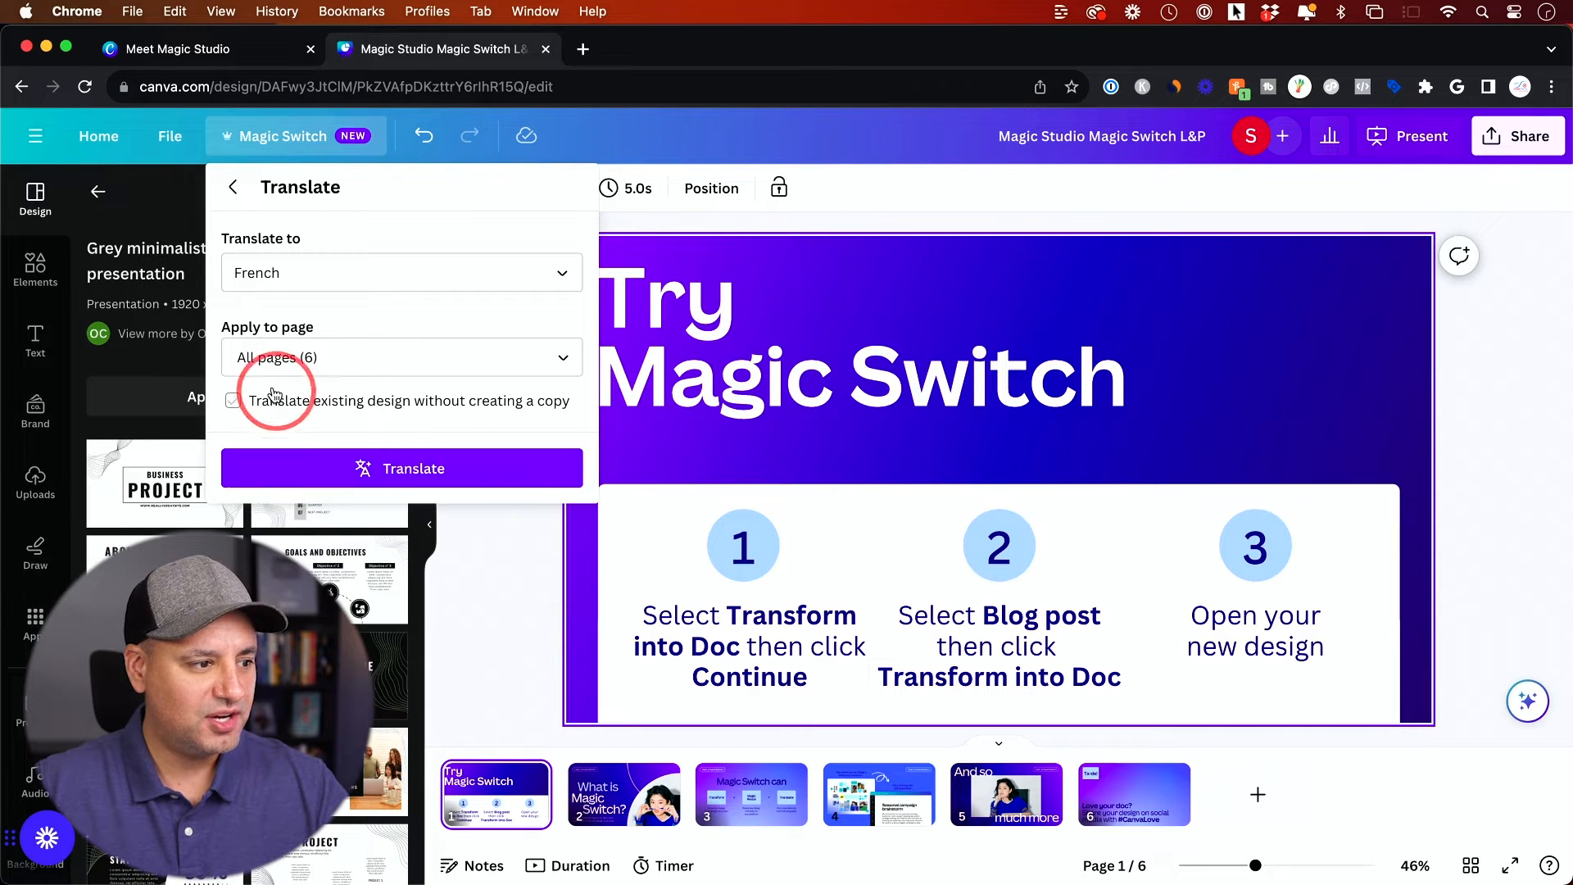
mouse_move(413, 469)
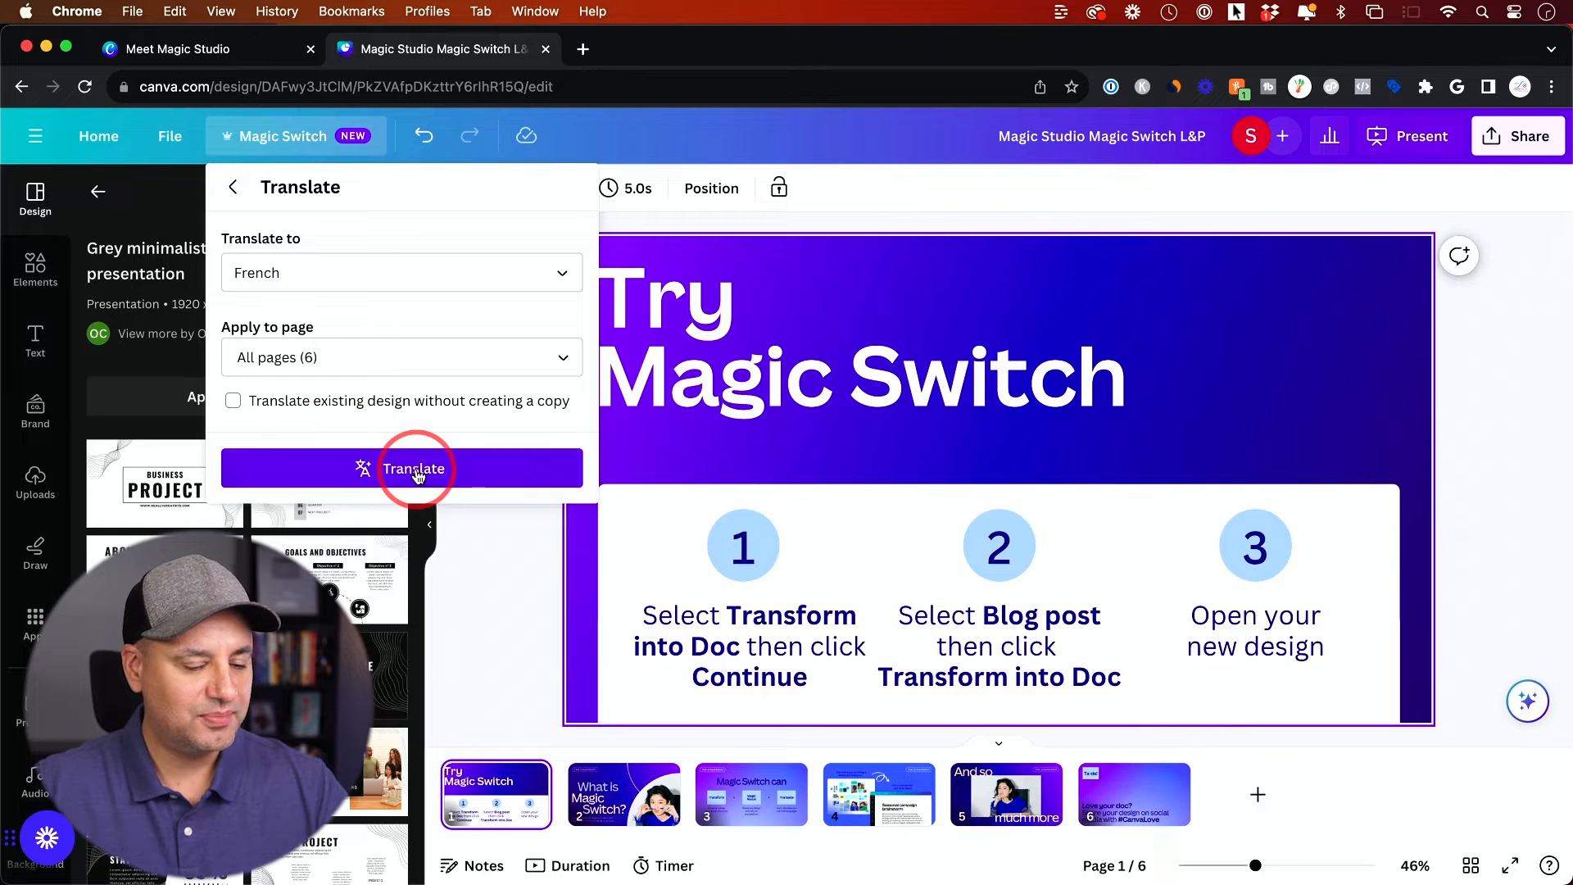
left_click(413, 469)
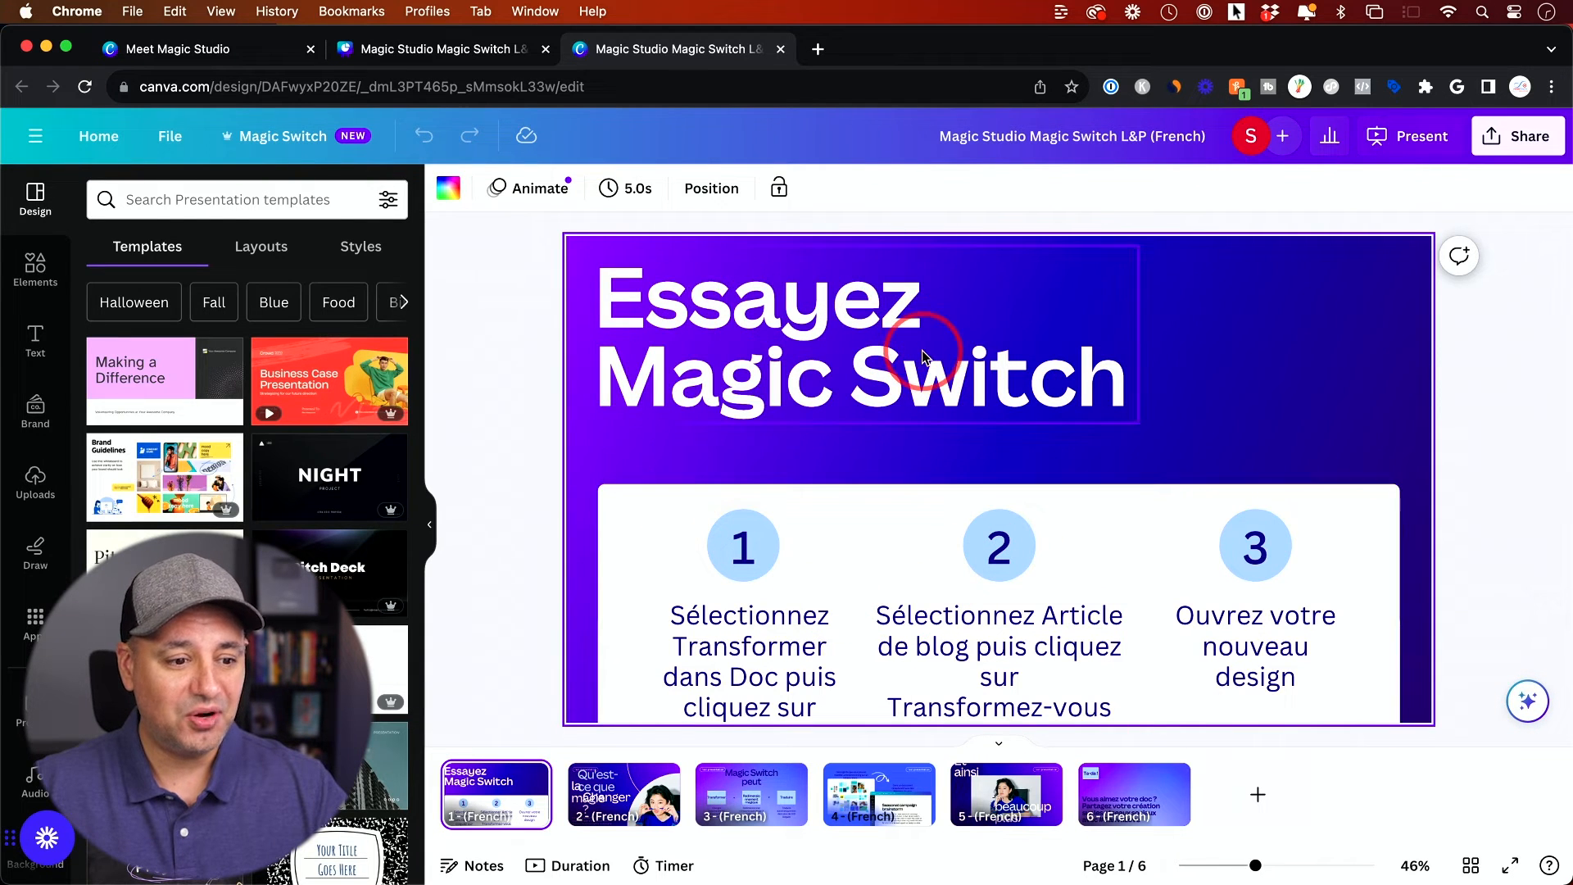
Copy & resize the English presentation to Instagram Story and open the new story copy.
left_click(283, 136)
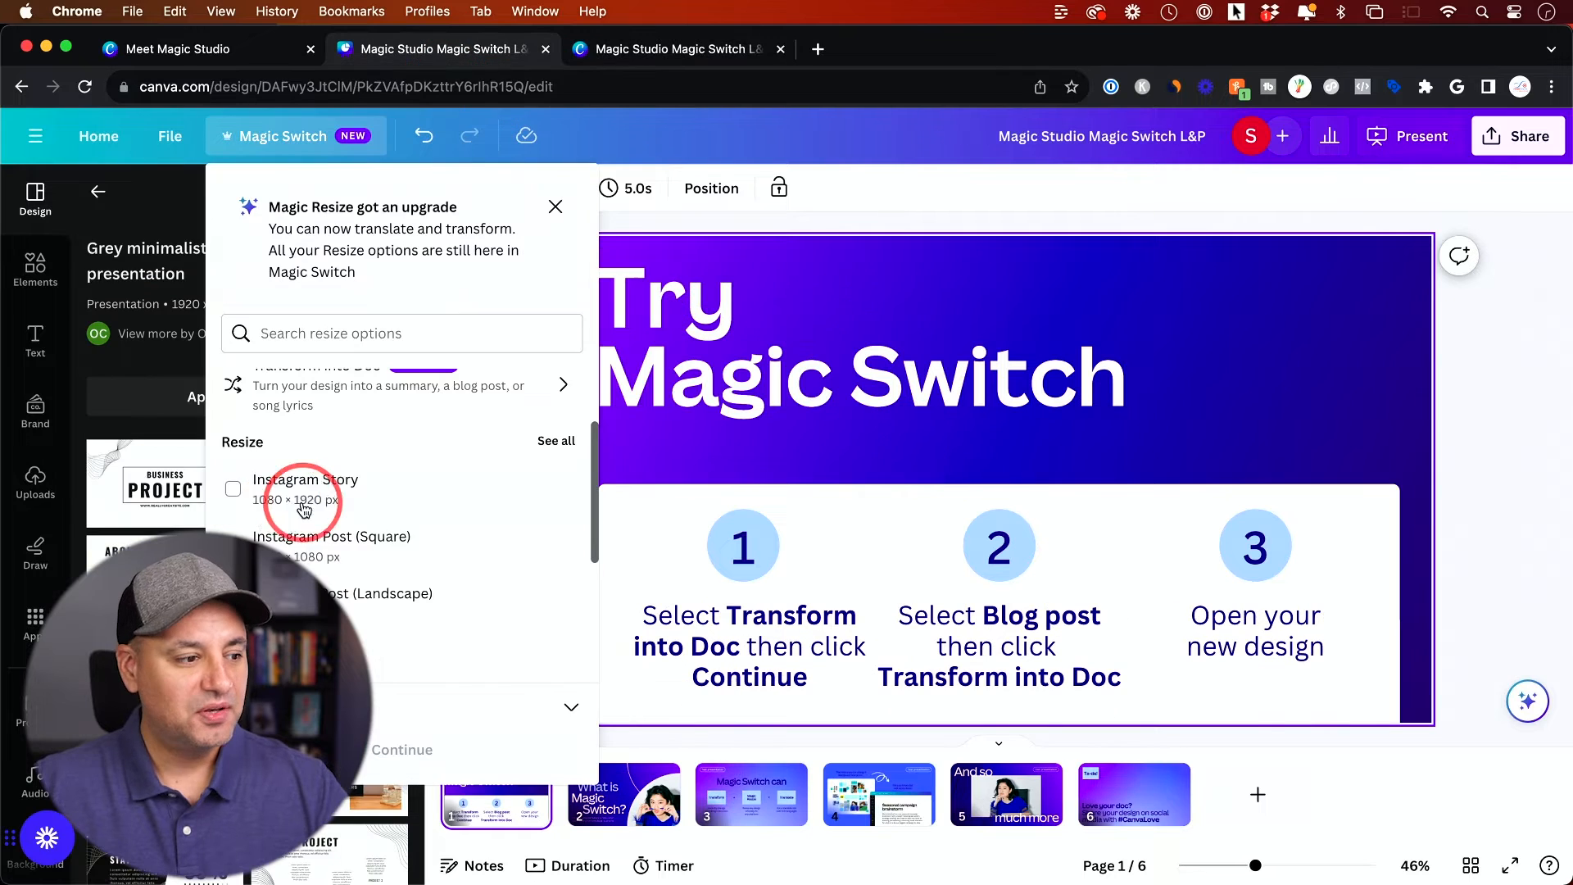
left_click(232, 488)
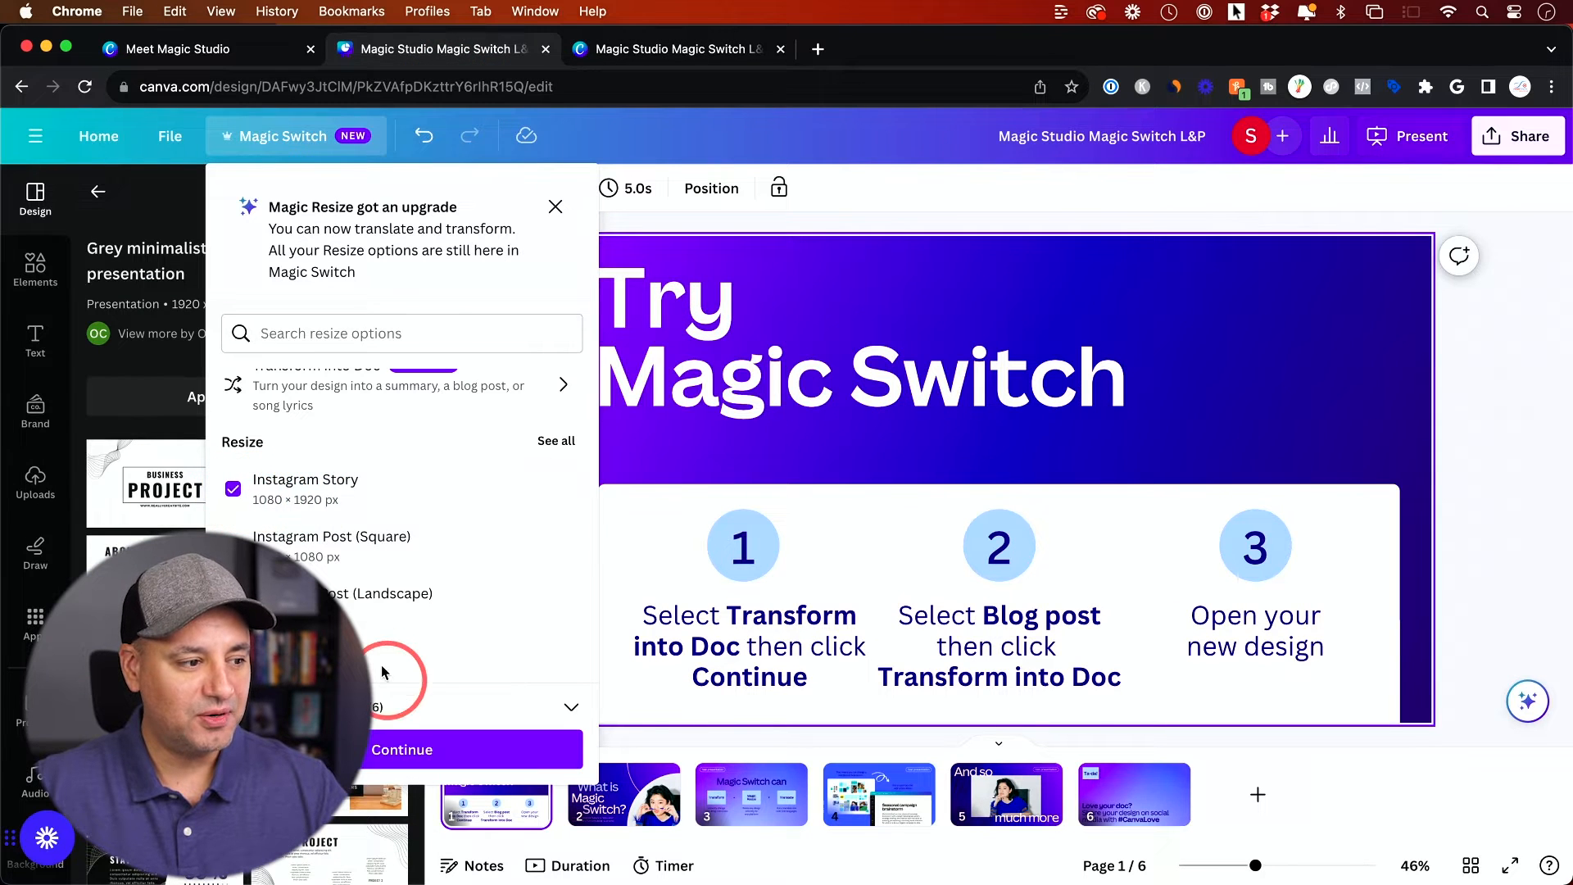
left_click(402, 748)
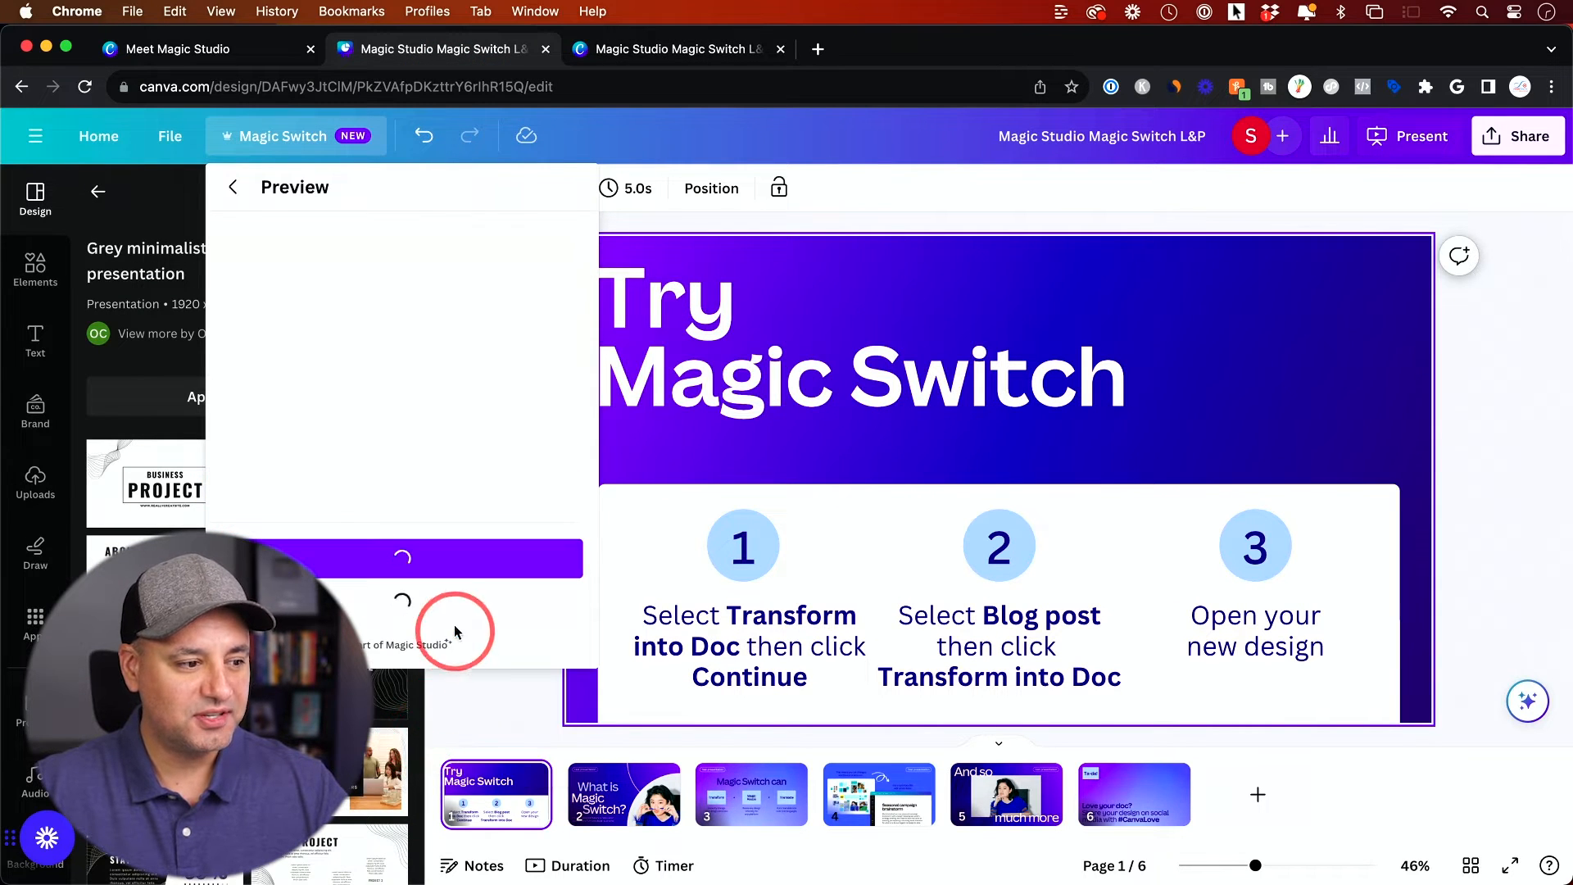
mouse_move(469, 421)
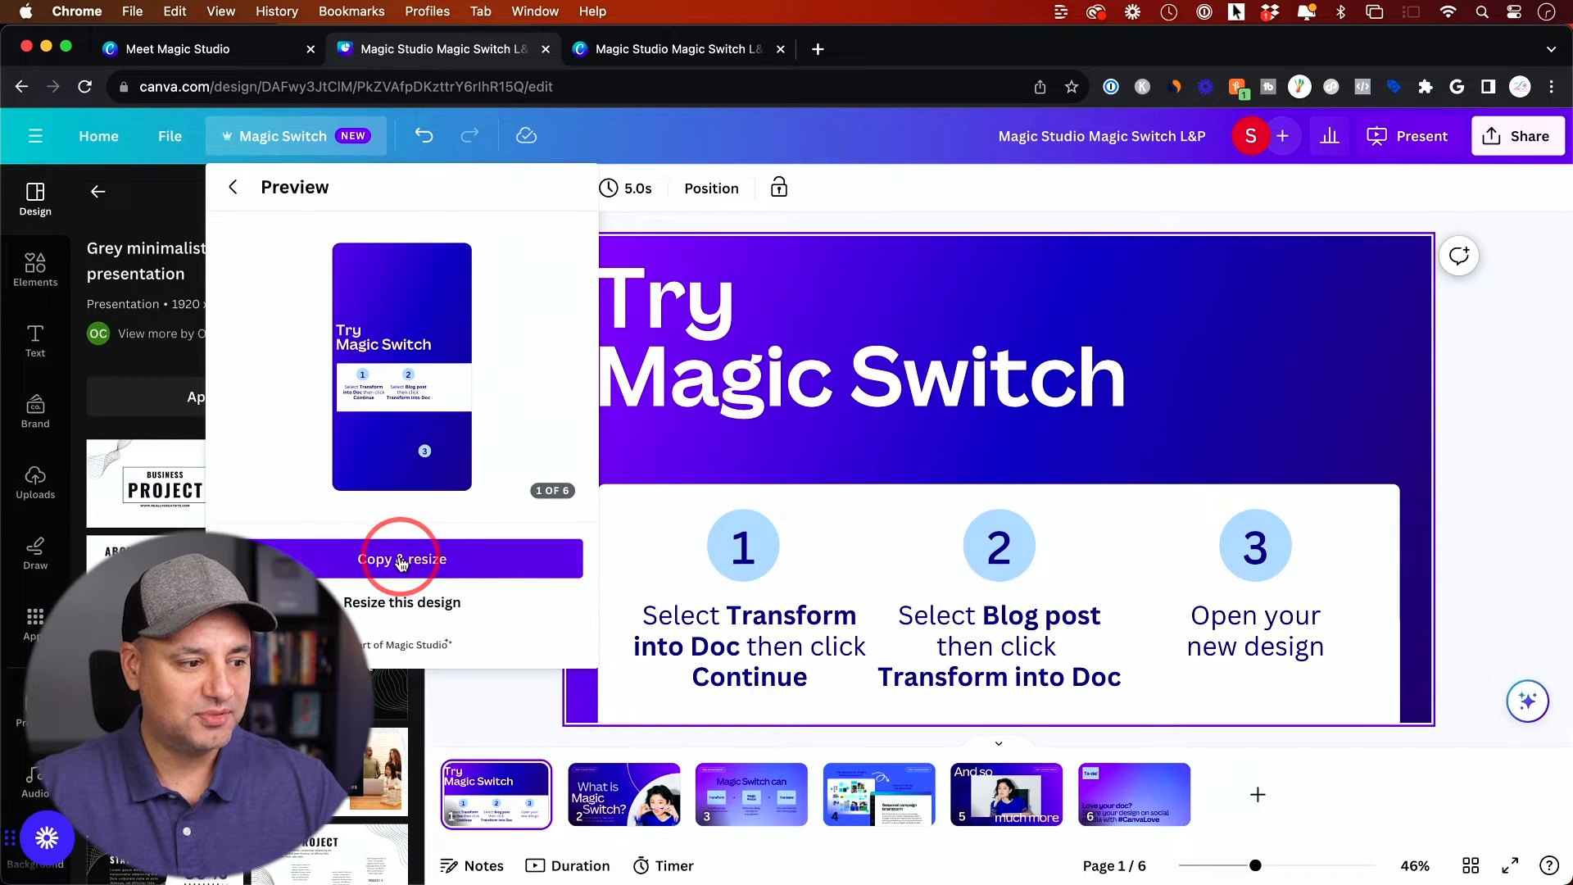
left_click(401, 558)
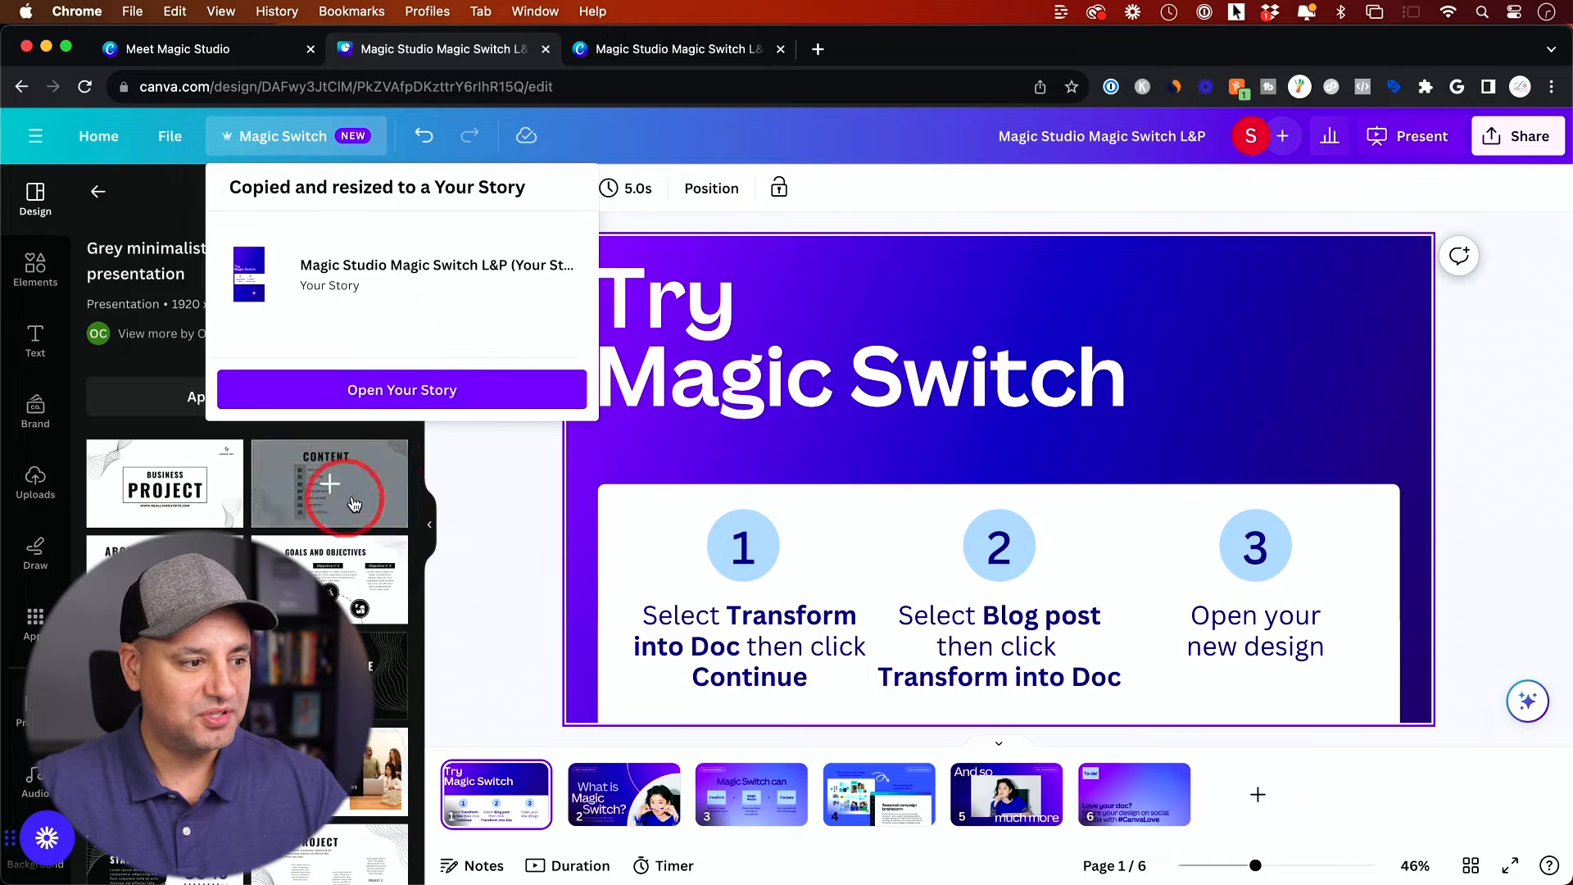
left_click(403, 390)
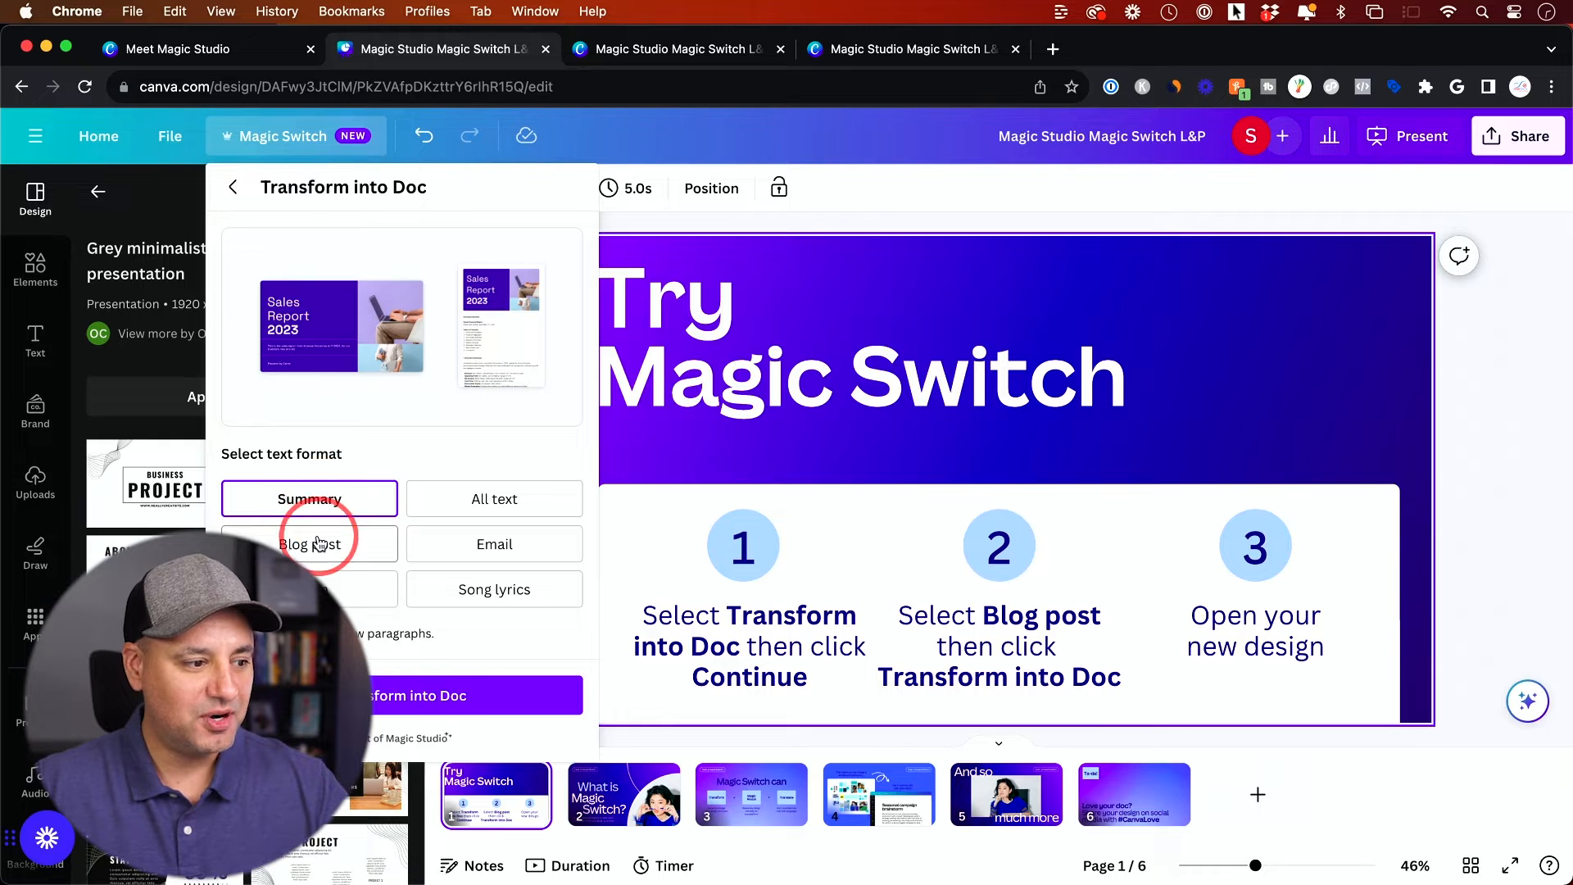
Transform the presentation into a Blog post doc and return to the Magic Studio tab.
left_click(401, 695)
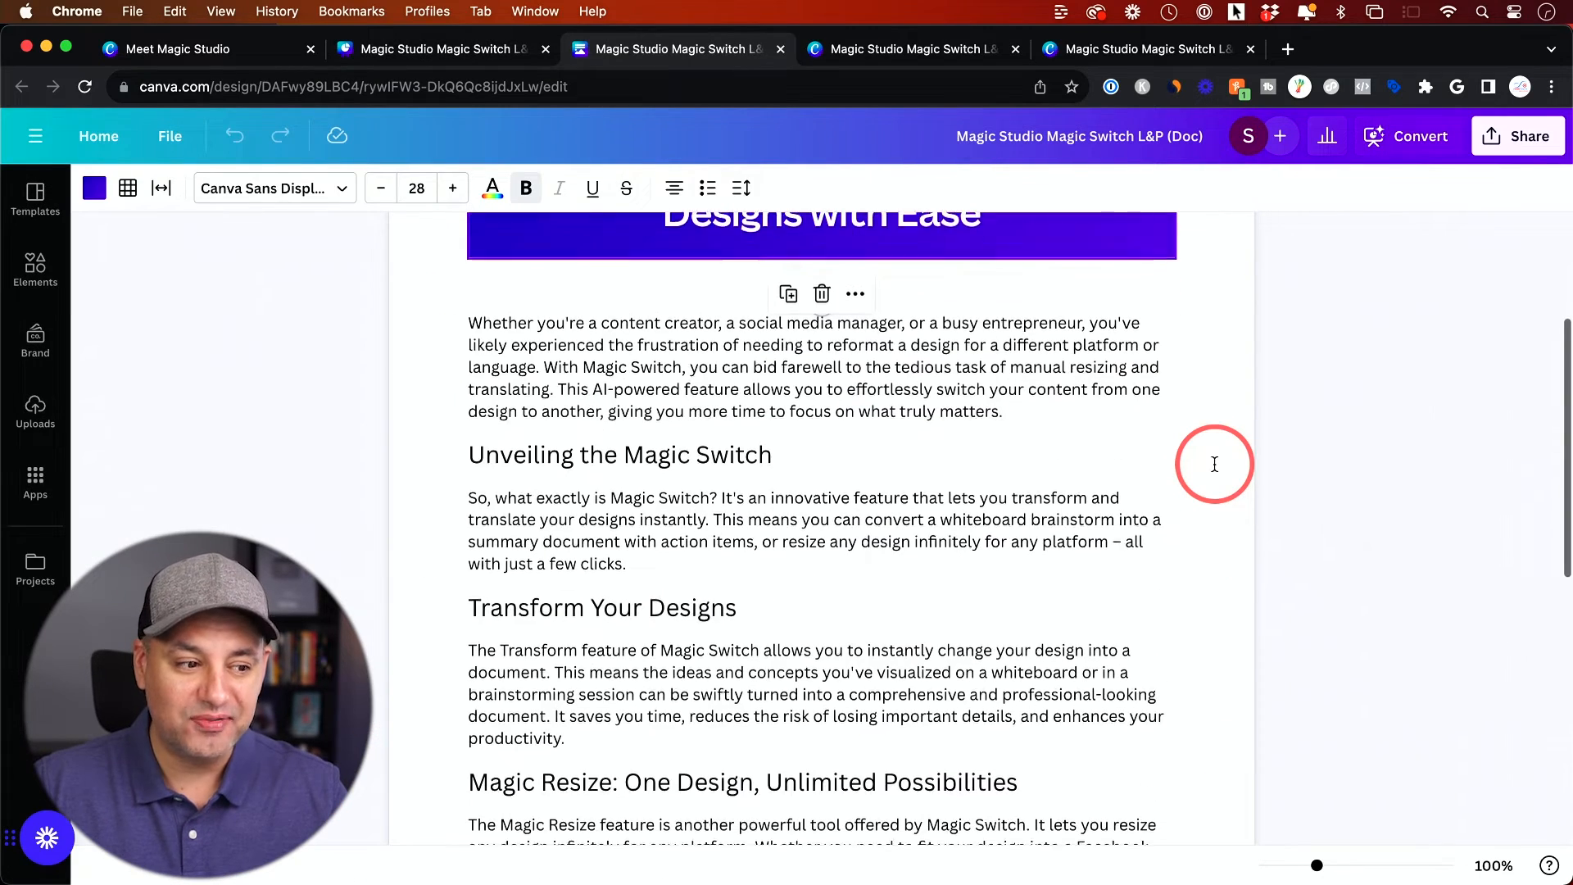
scroll("up", 3)
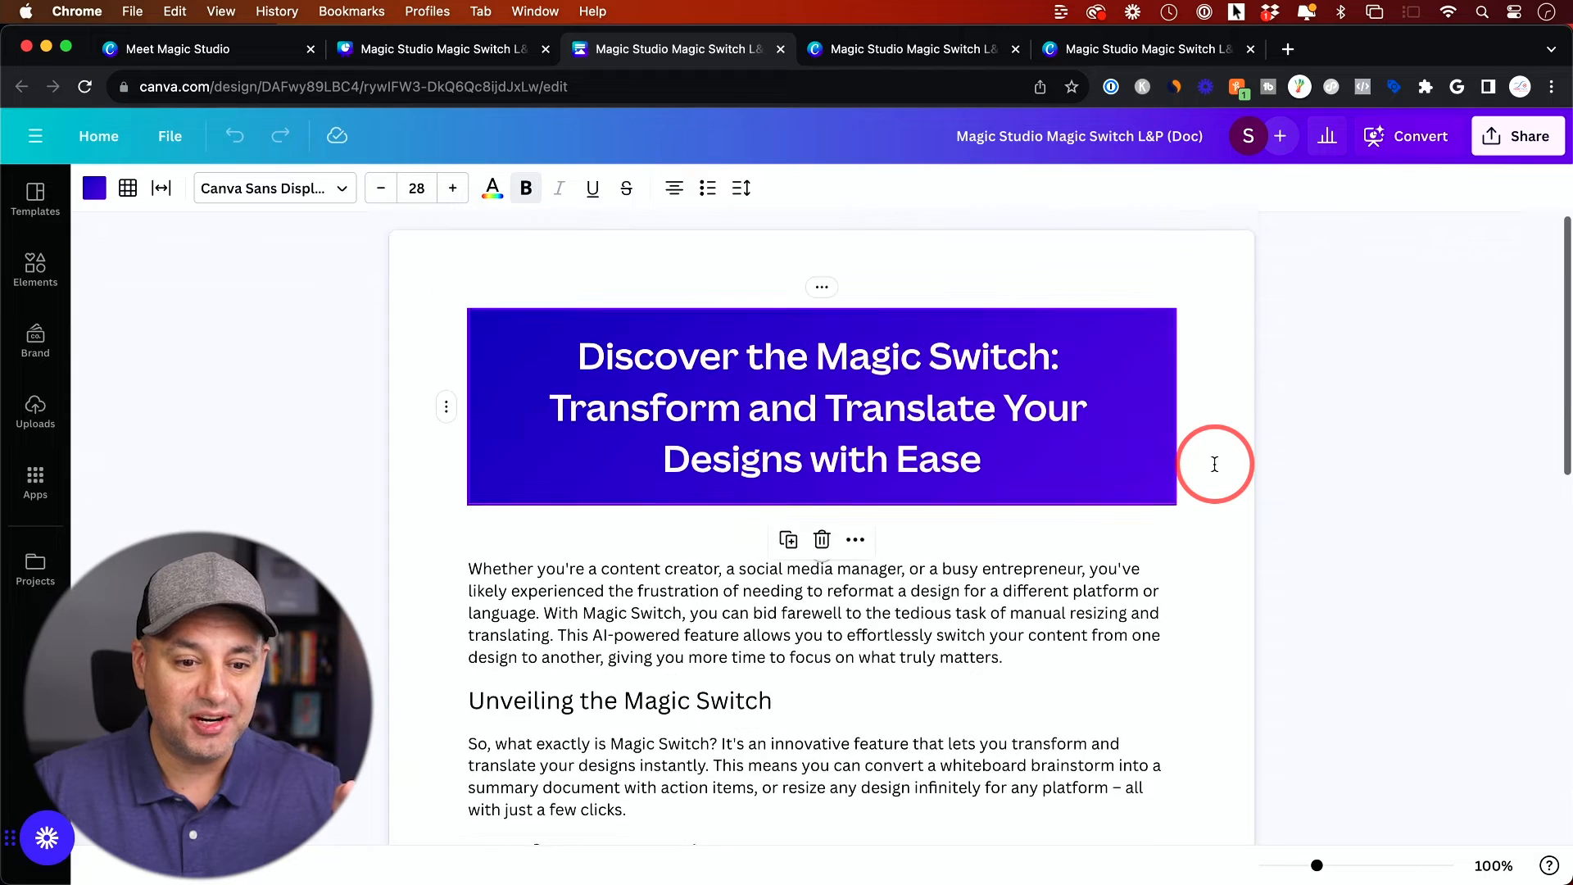
left_click(431, 48)
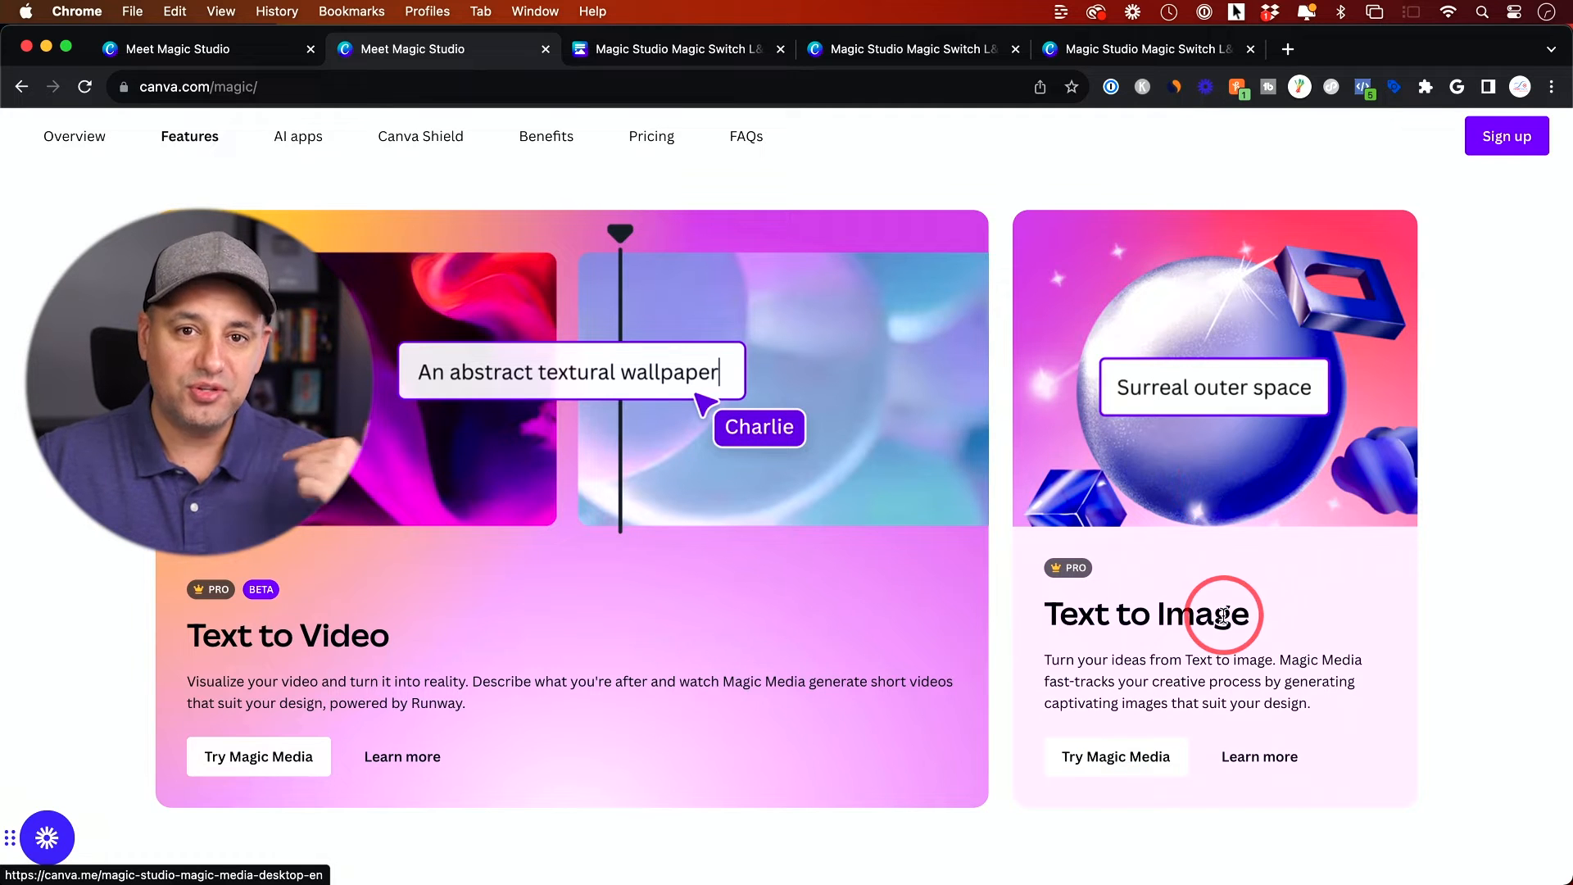
mouse_move(910, 623)
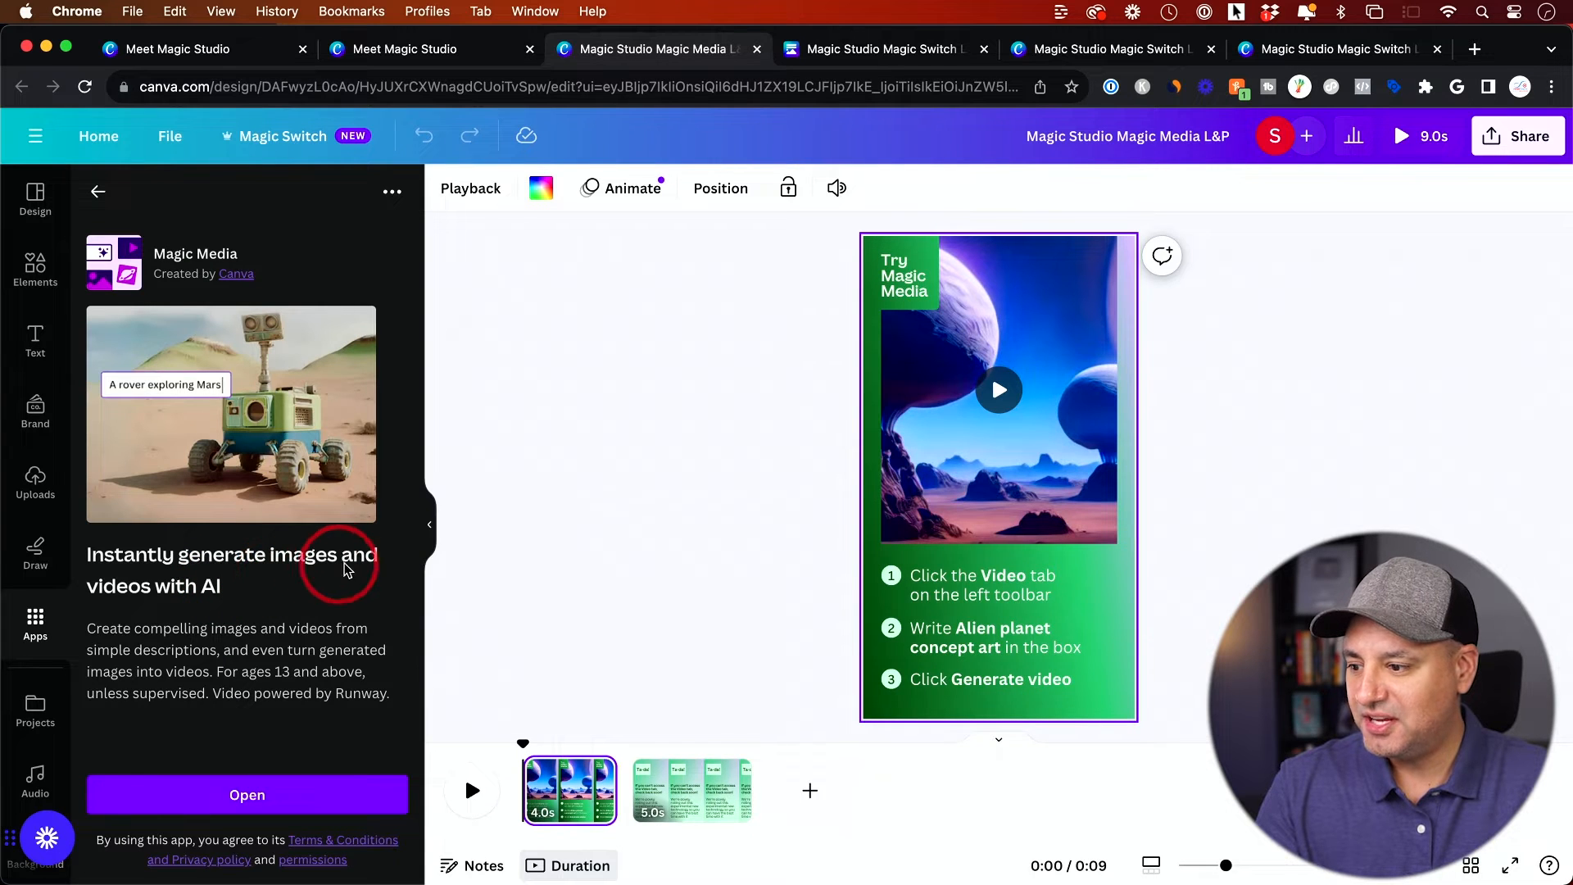
Generate a Magic Media video from the second example prompt, a sunset over the ocean.
left_click(248, 794)
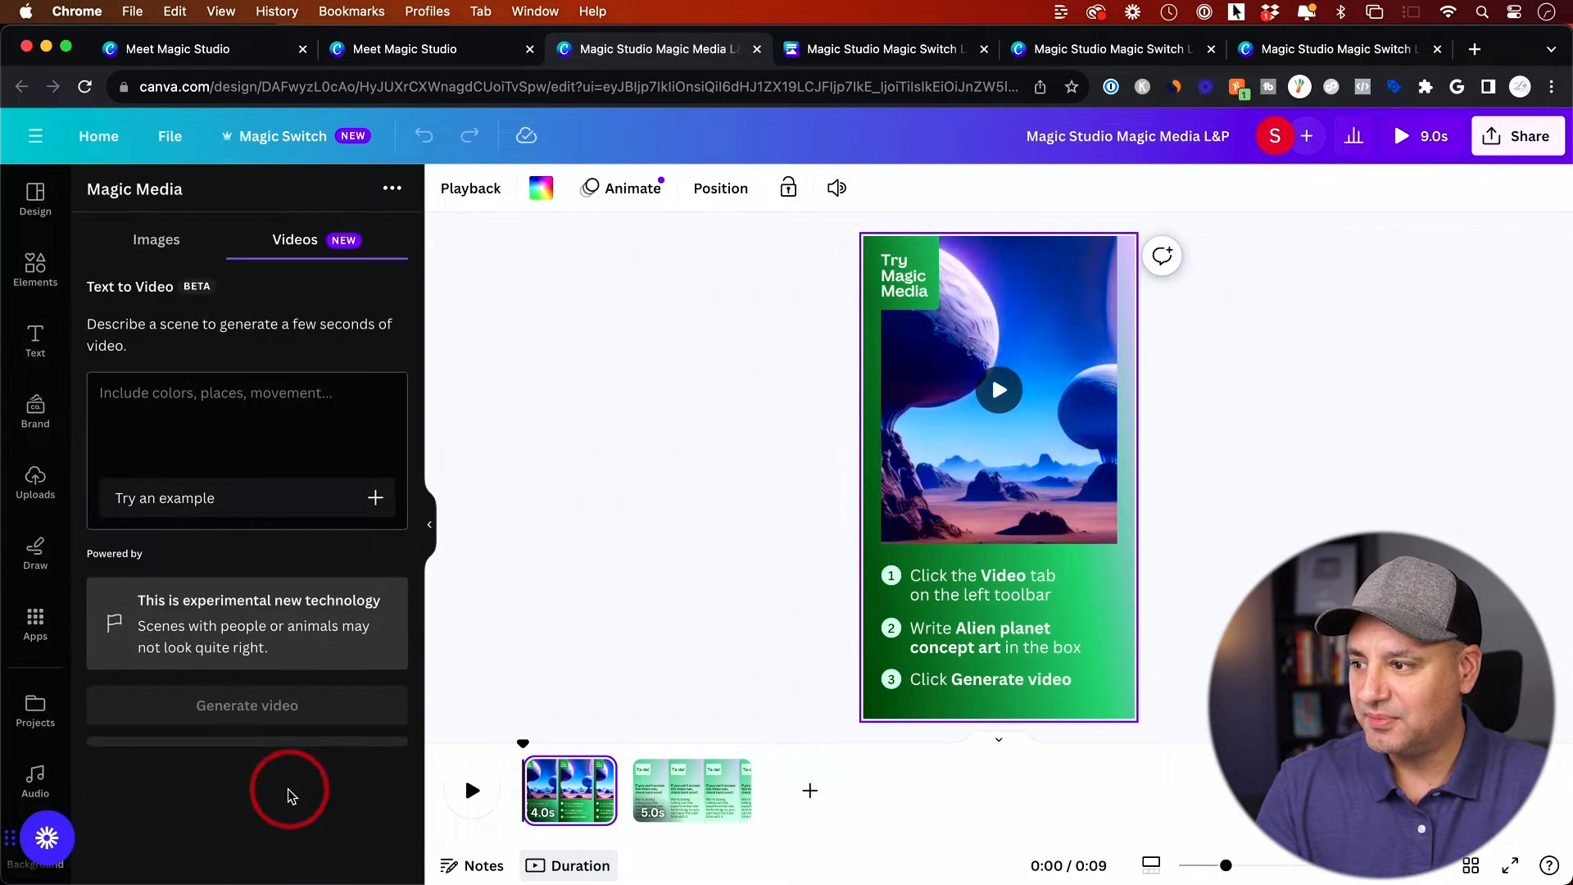
left_click(247, 421)
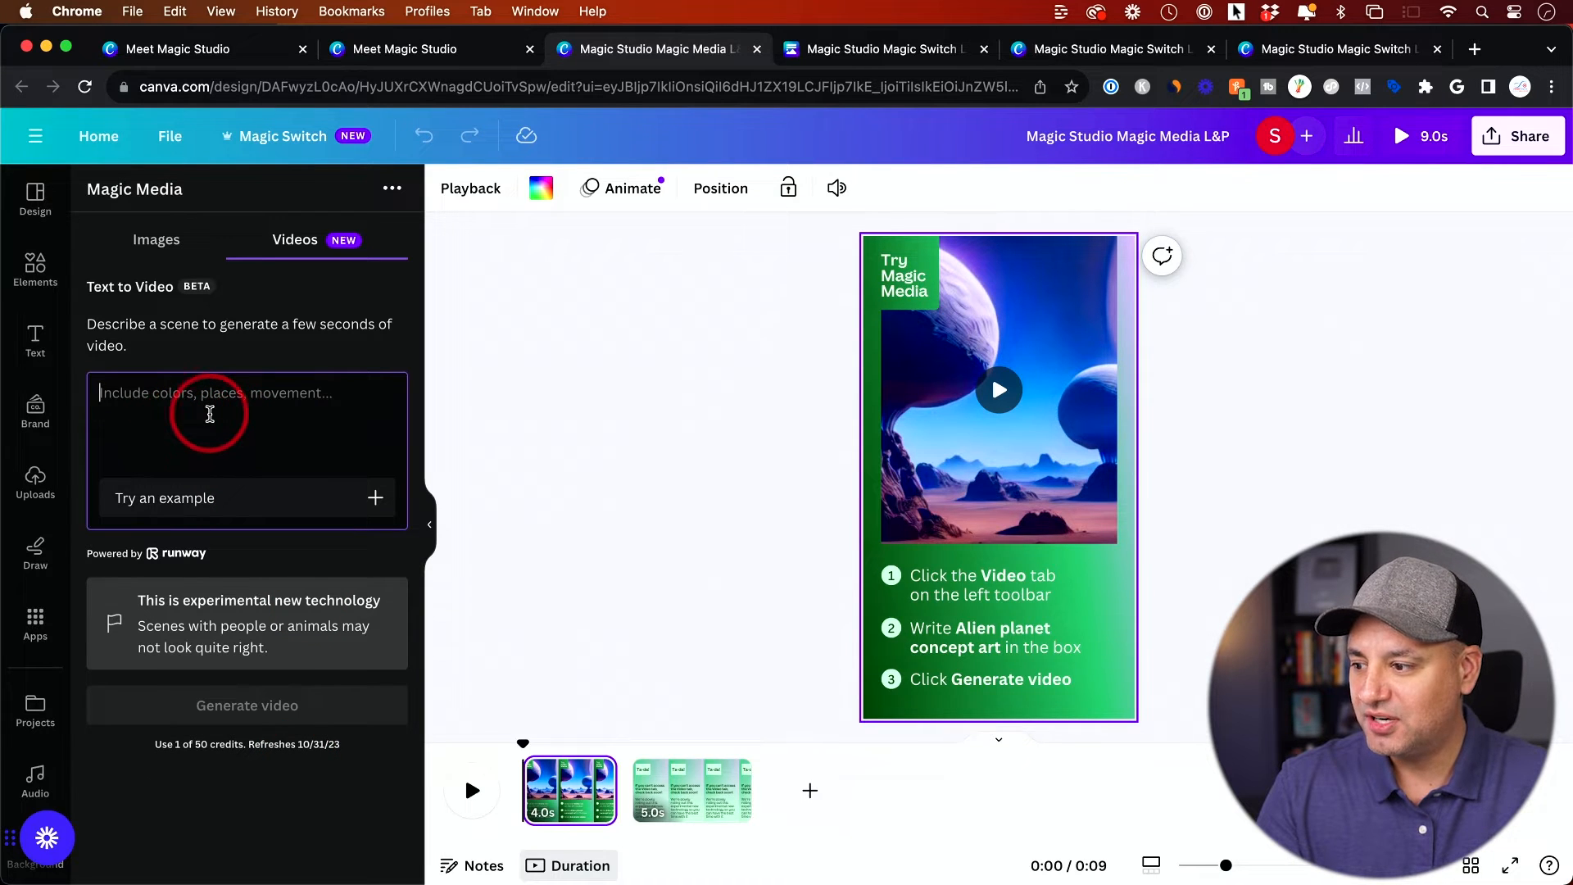
left_click(375, 498)
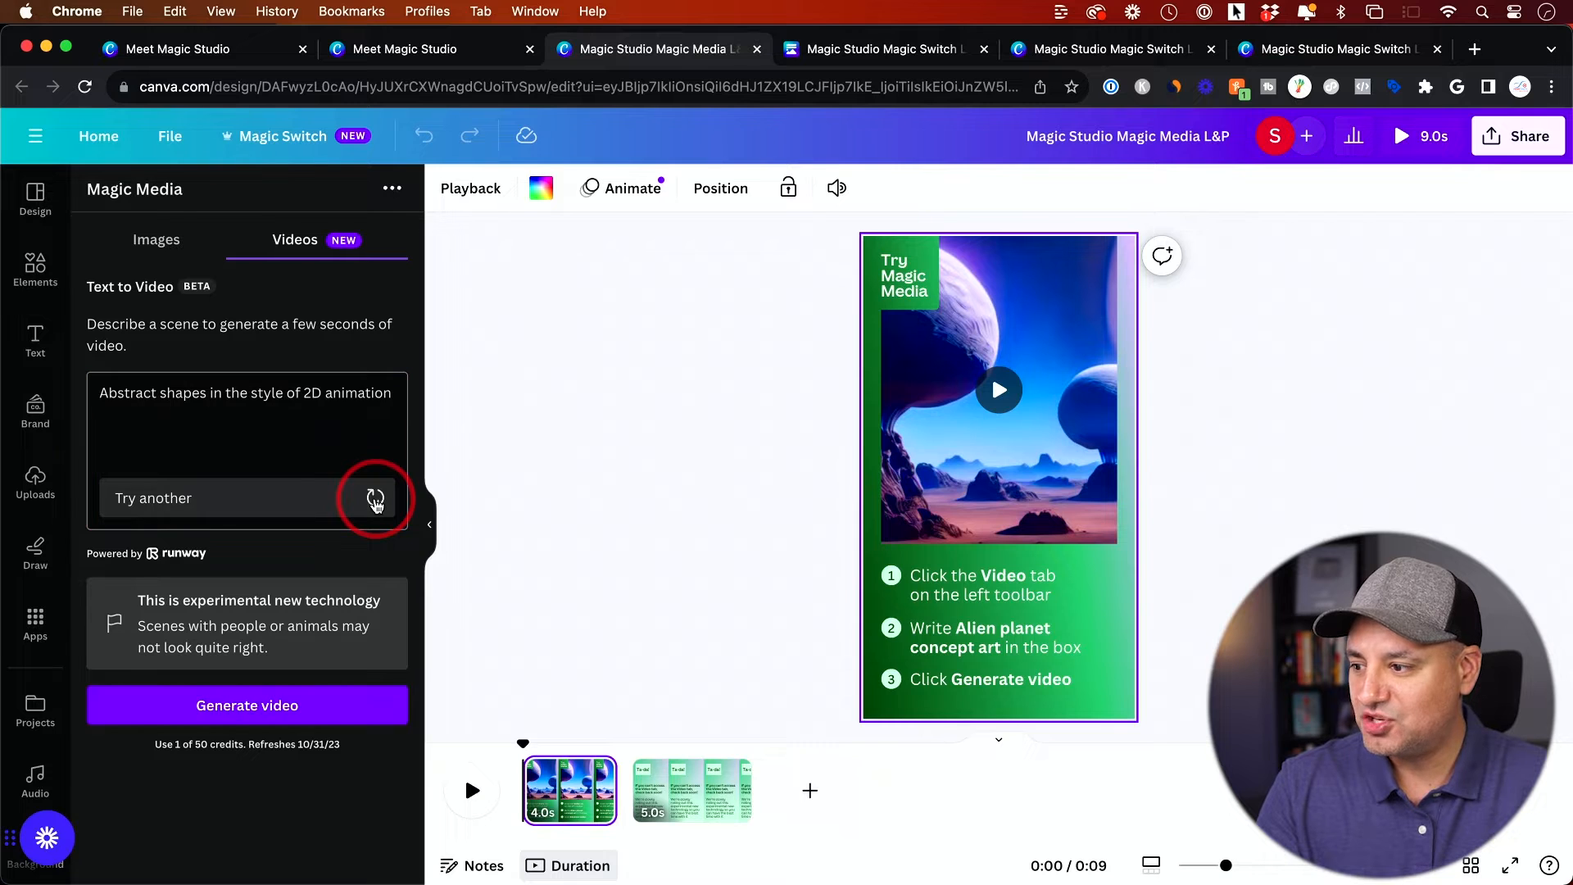
left_click(375, 498)
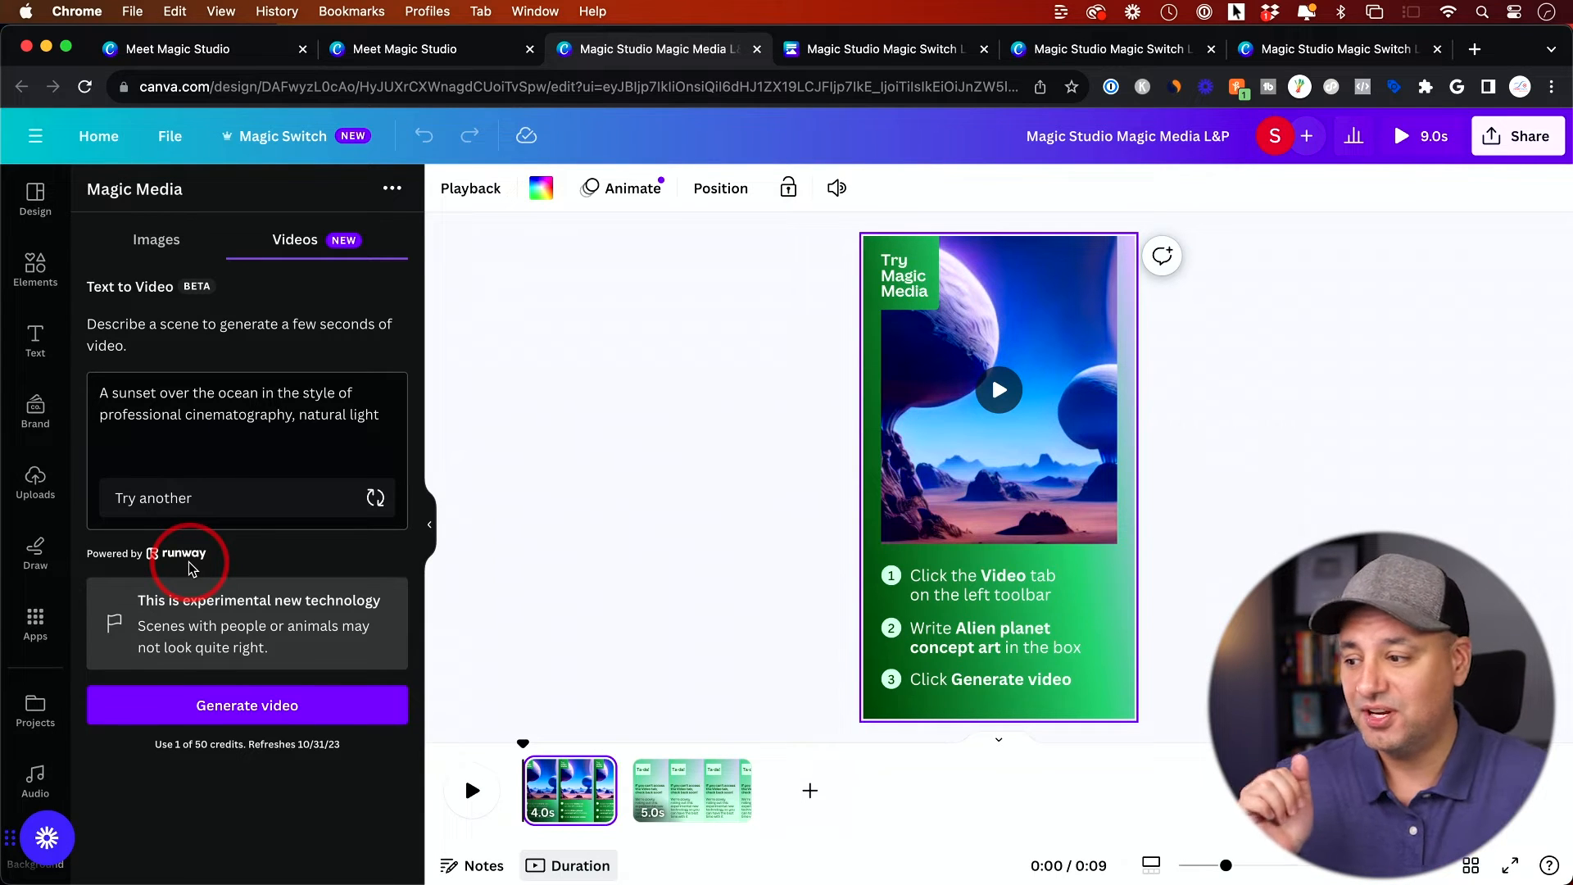
mouse_move(239, 675)
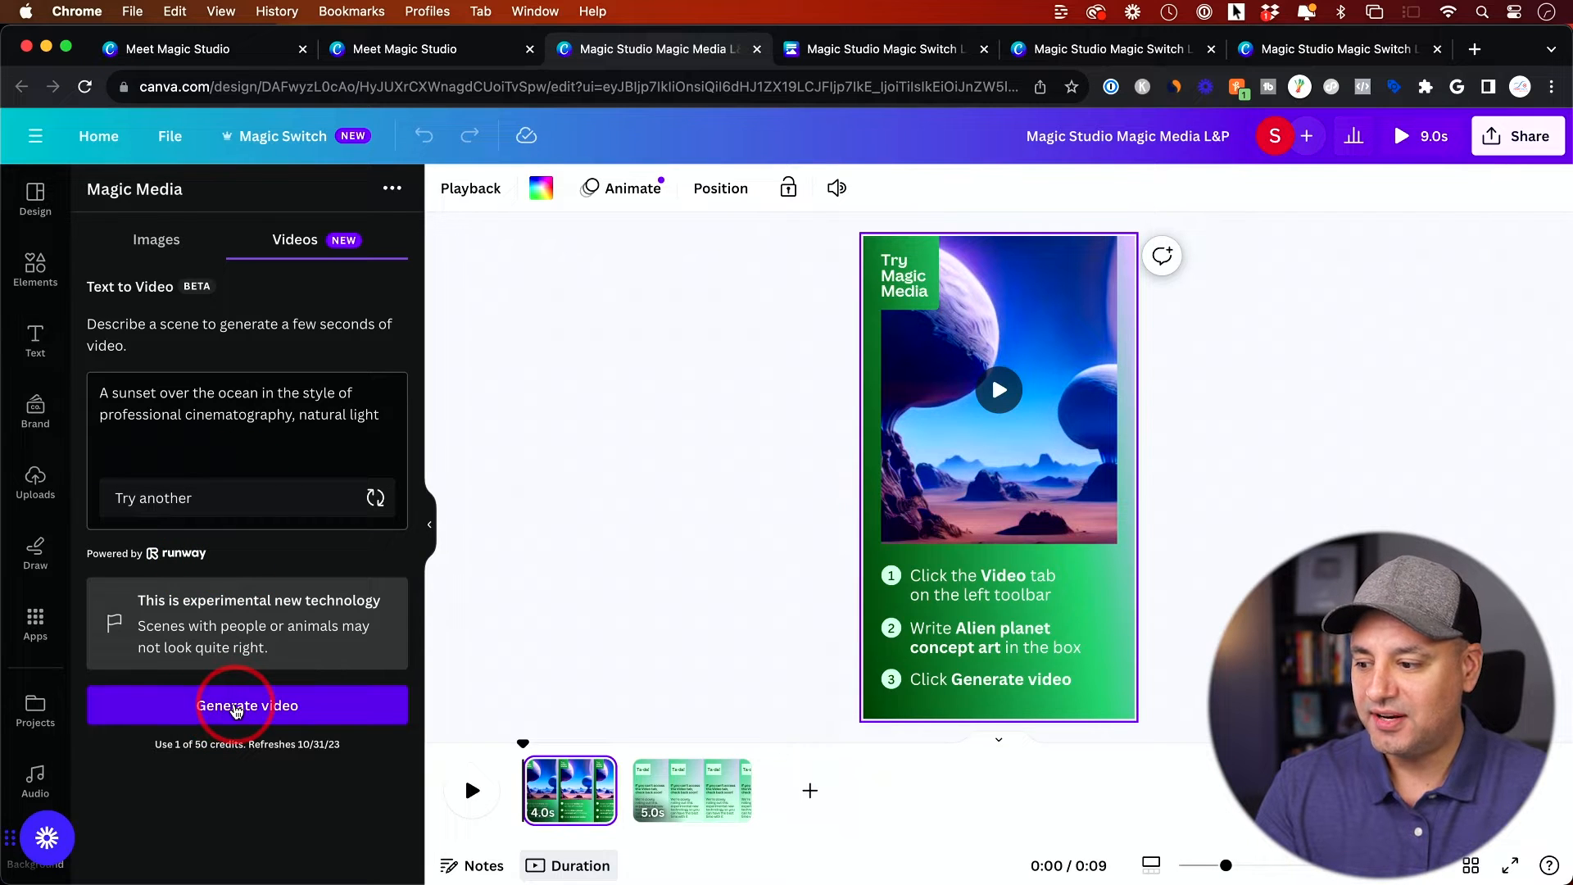
left_click(247, 705)
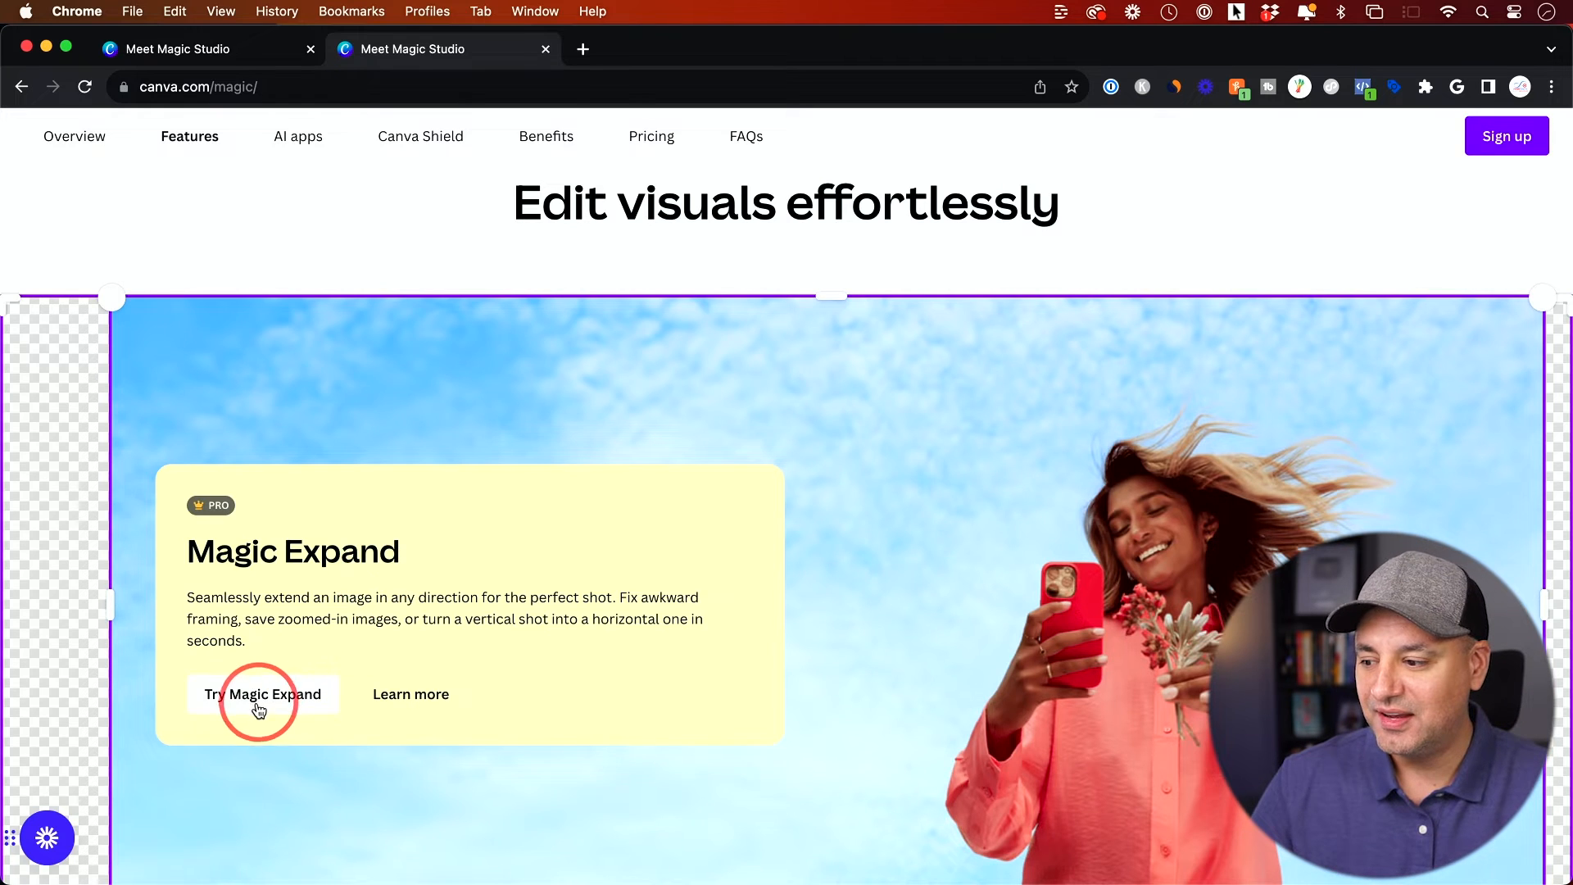
Launch the Try Magic Expand demo design with its photo Expand options ready.
left_click(262, 694)
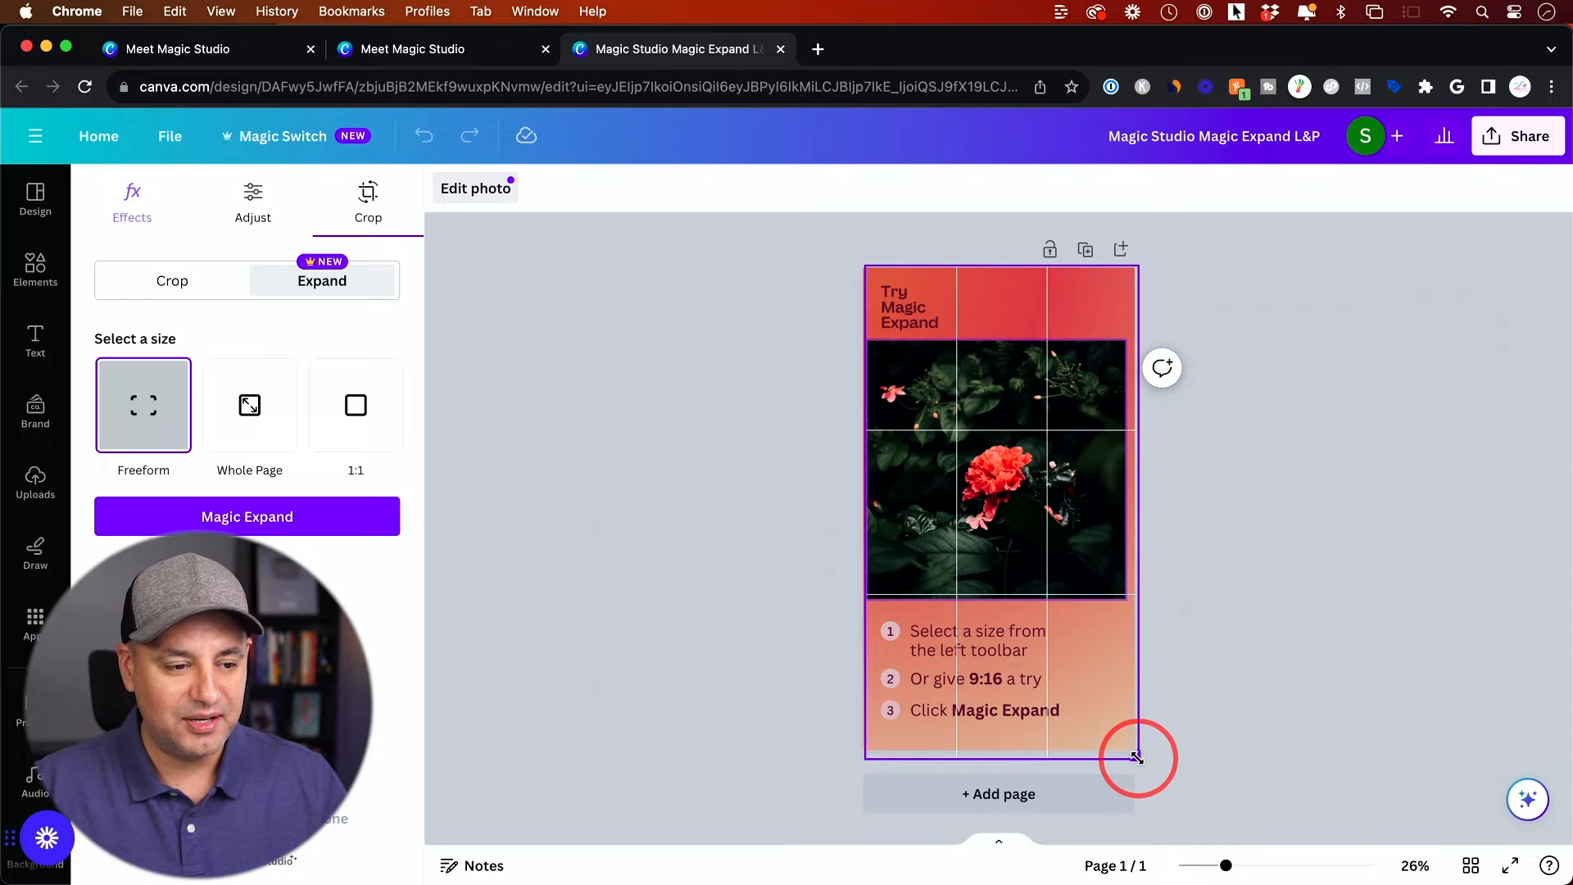
Run Magic Expand on the flower photo and keep the second expanded version.
left_click(248, 516)
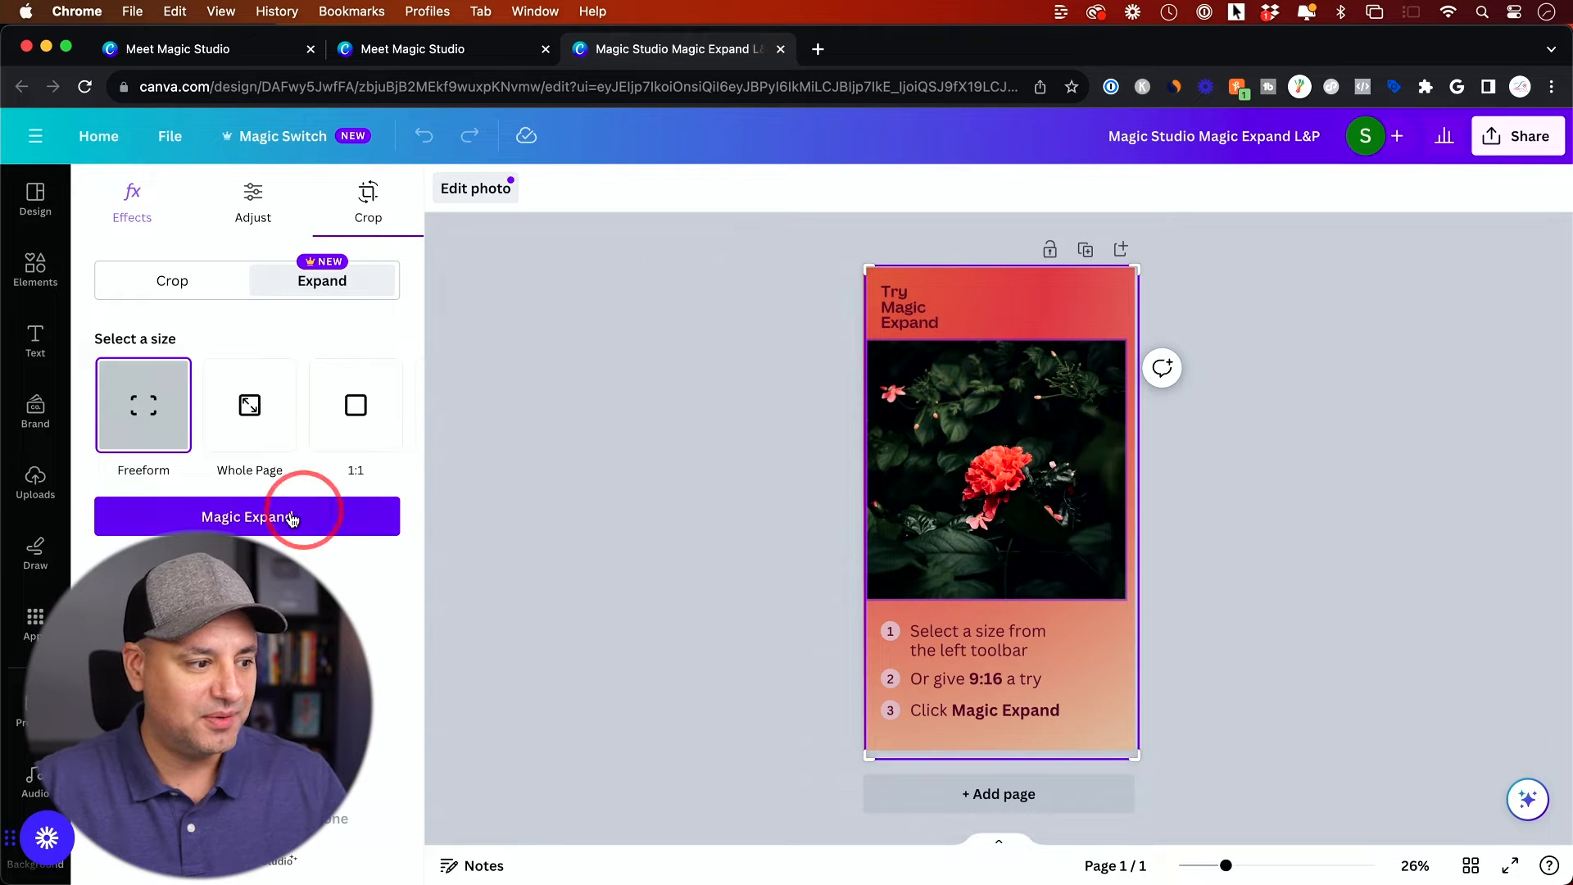
left_click(246, 517)
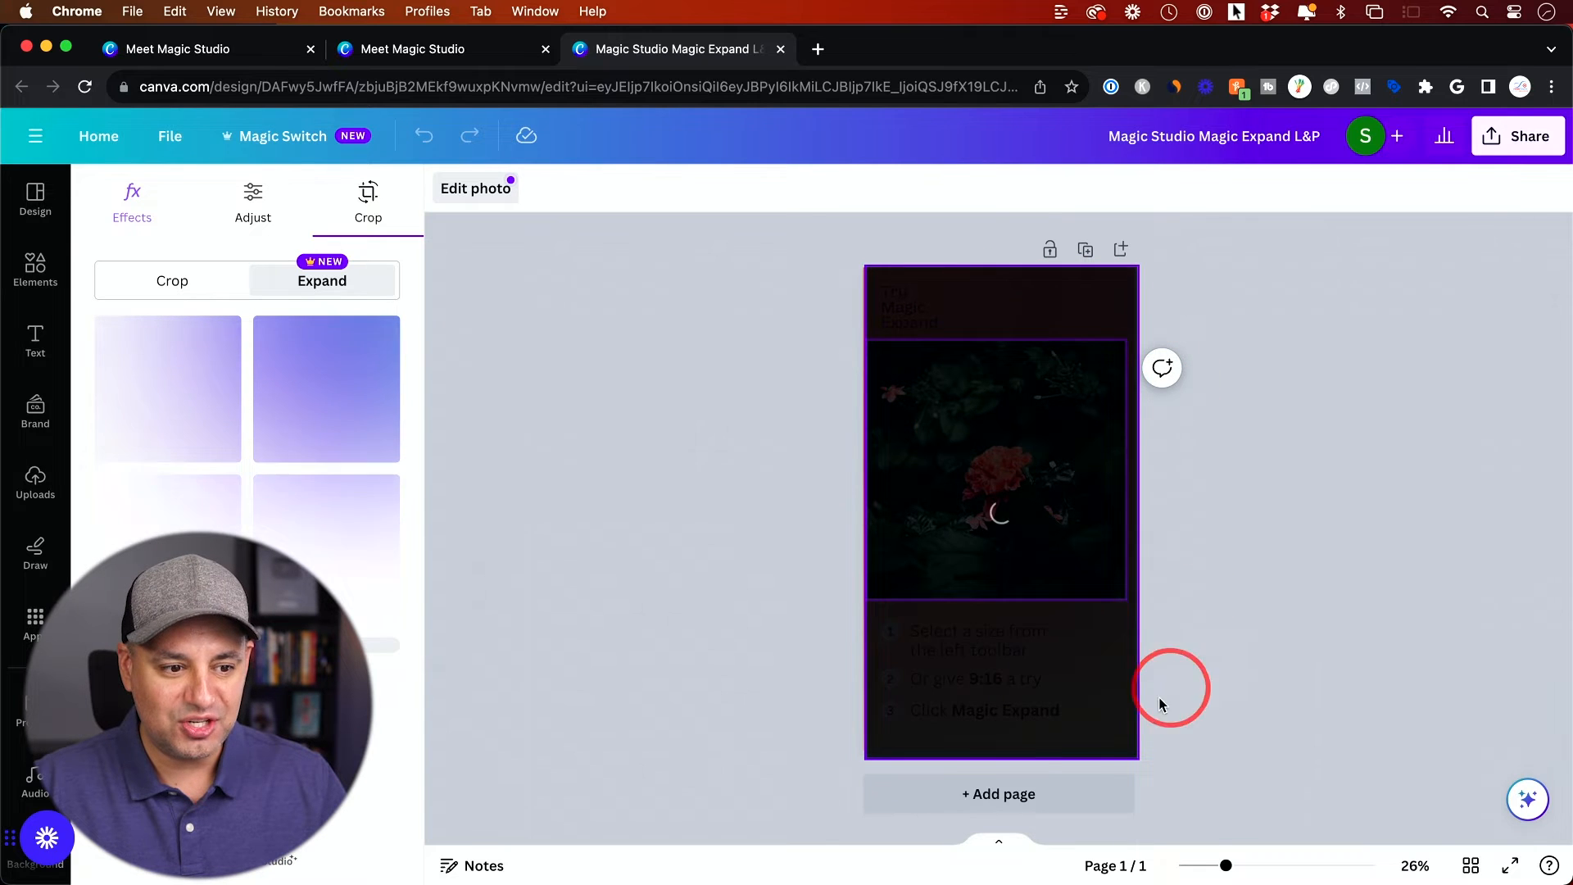
mouse_move(816, 691)
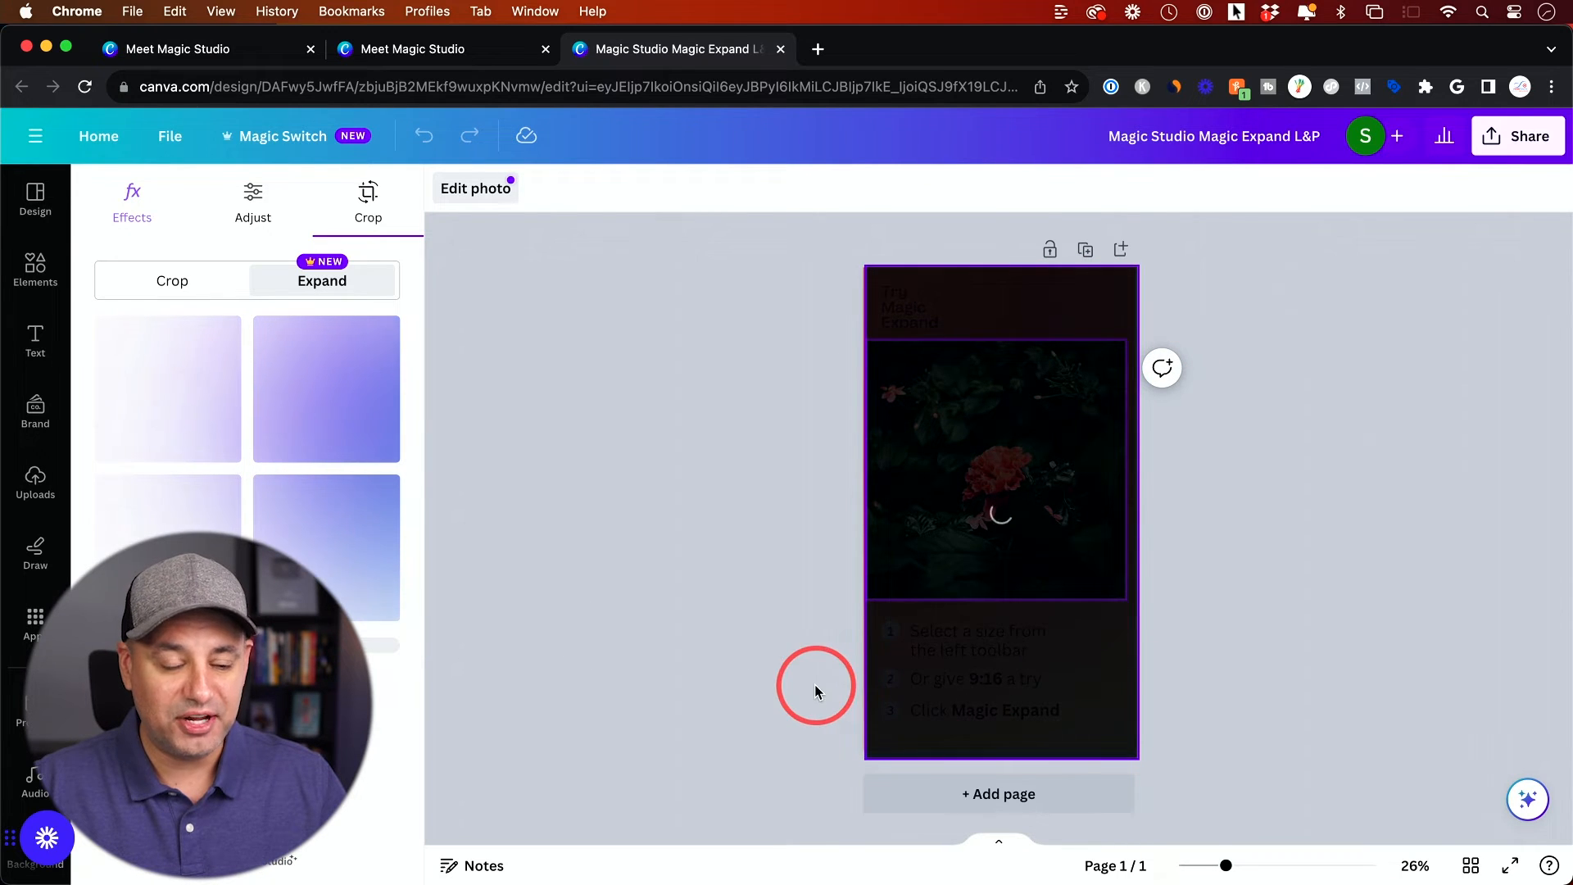
mouse_move(691, 595)
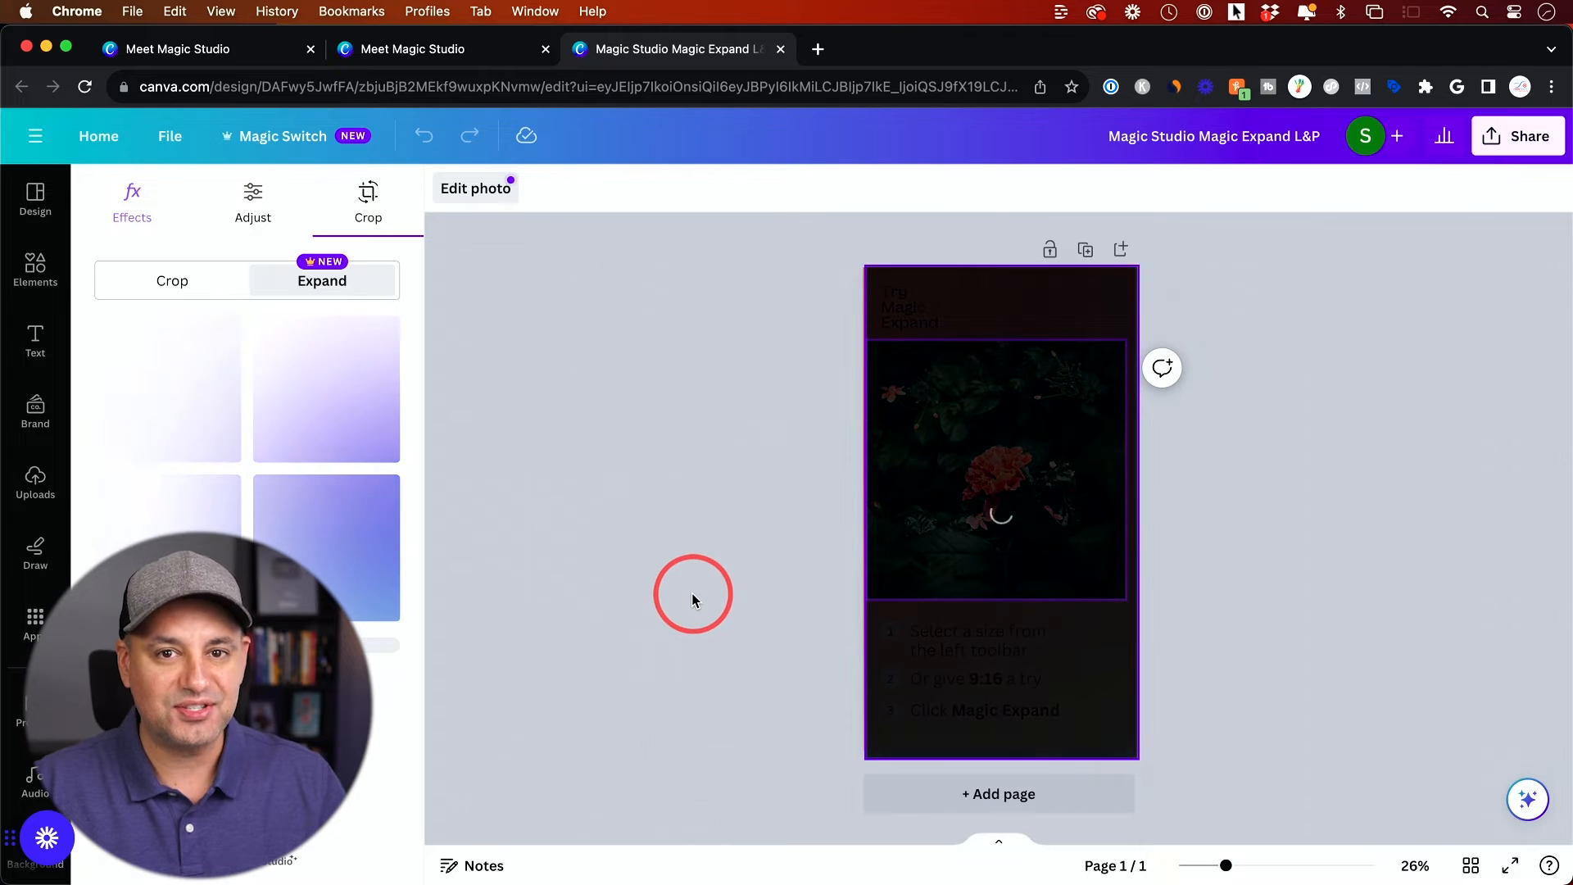
left_click(324, 393)
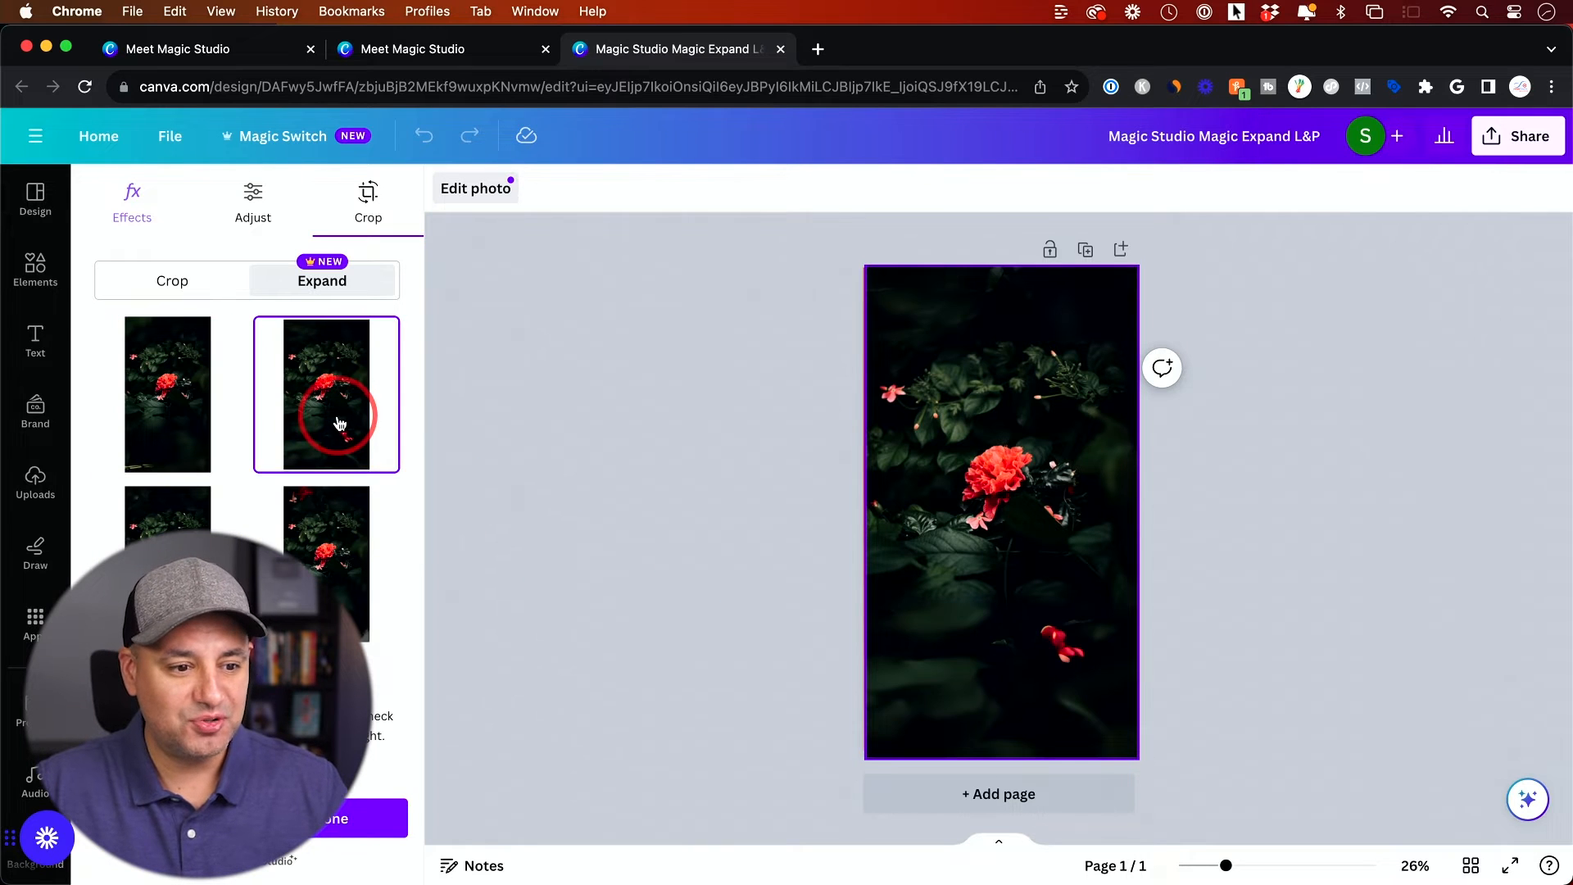
left_click(780, 48)
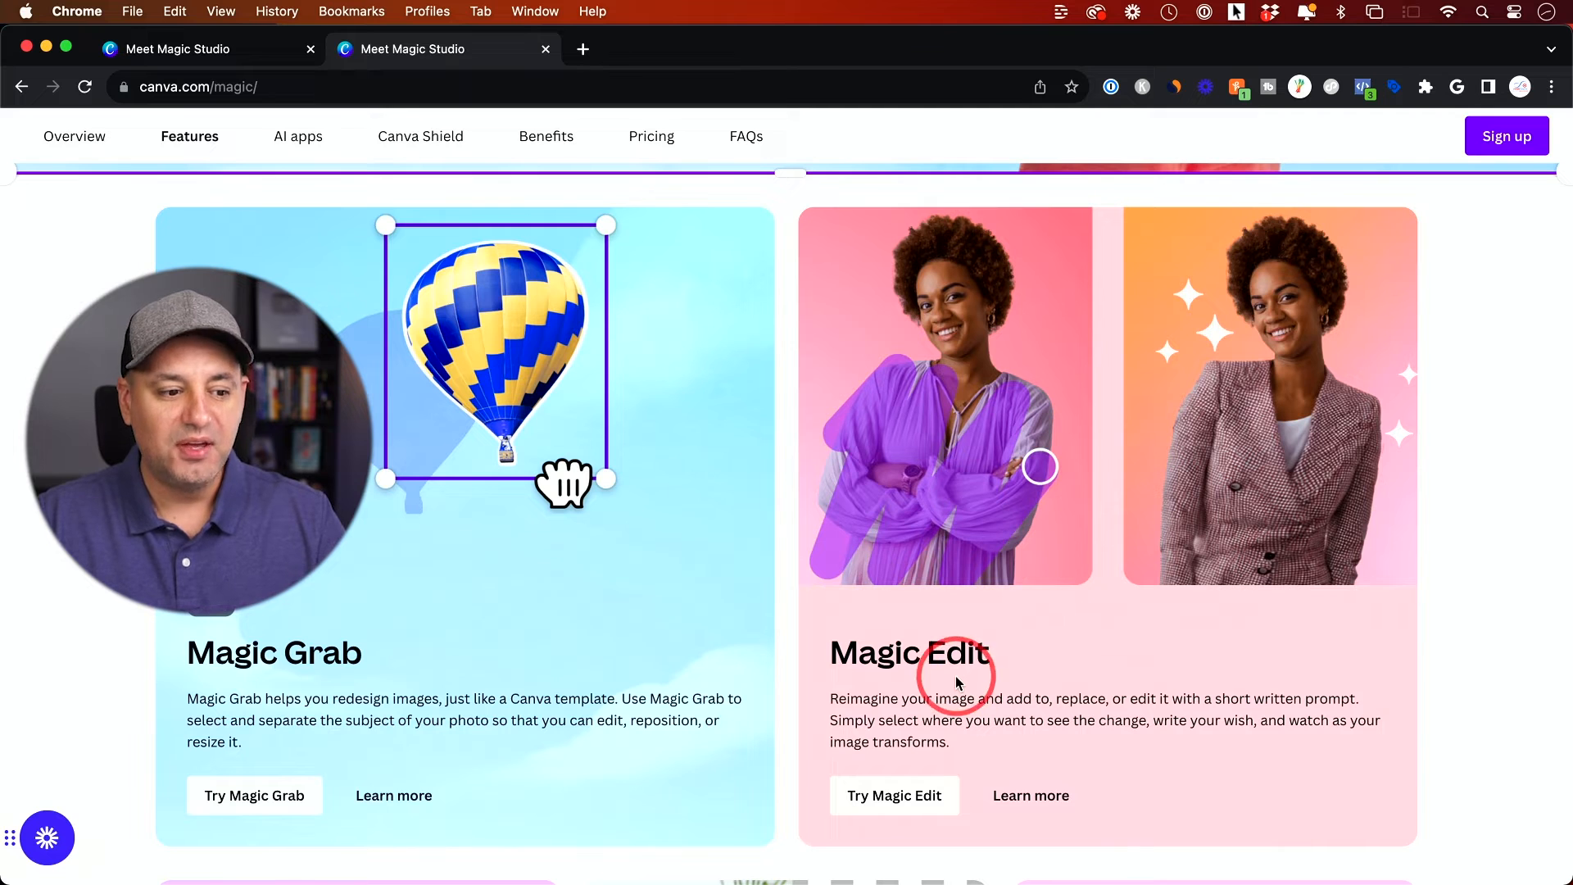
Scroll the Magic Studio page down to the Magic Edit section.
scroll("down", 3)
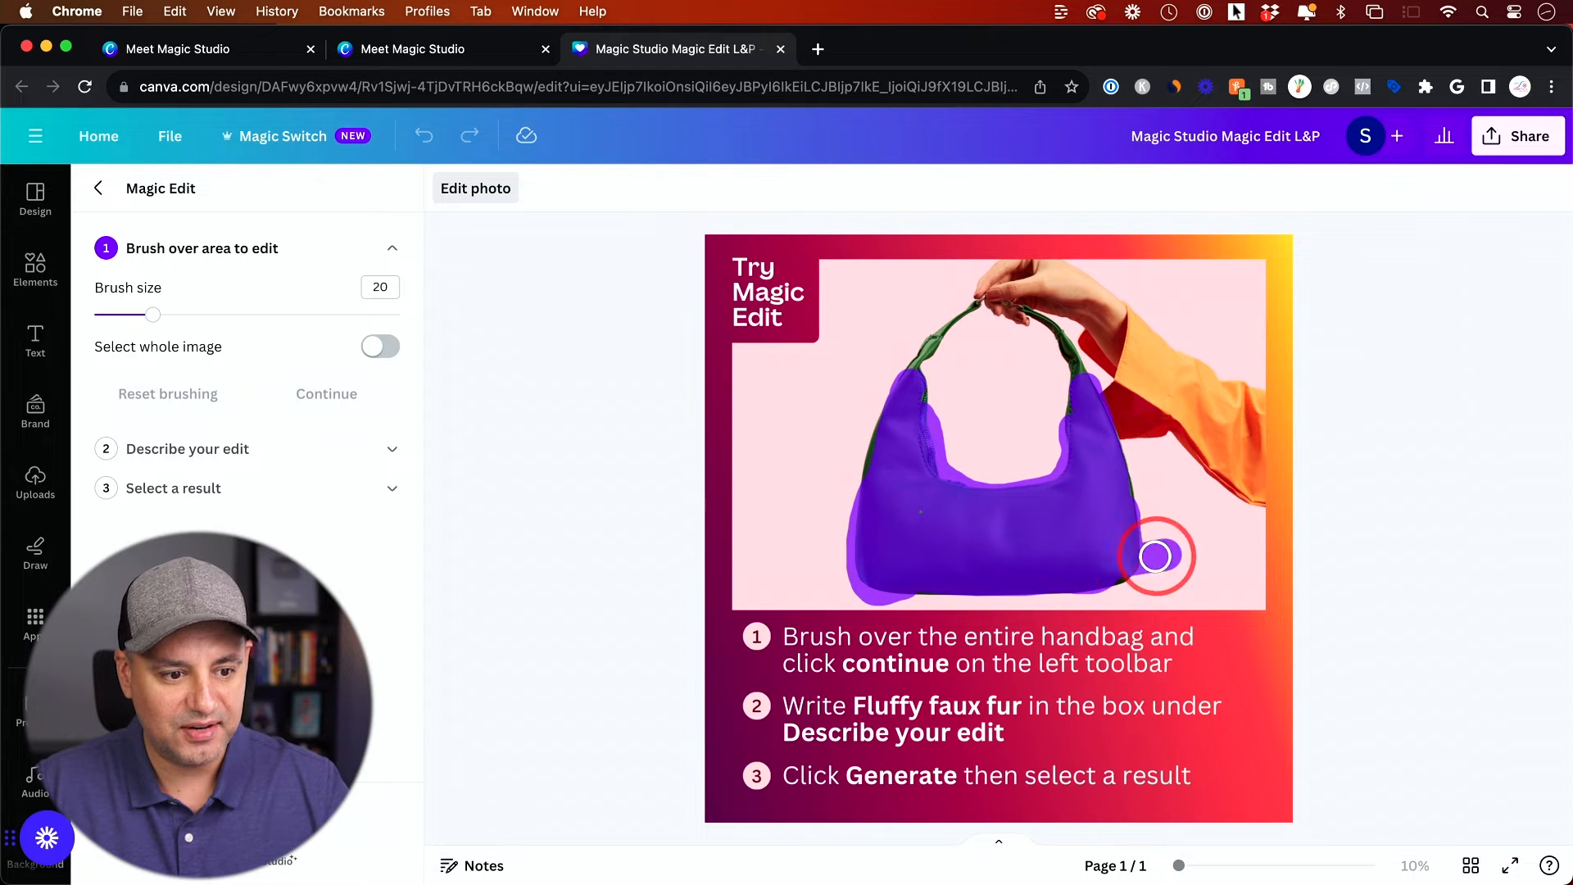
Magic Edit the brushed handbag into 'fluffy faux fur', pick a result, and close the design.
left_click(326, 393)
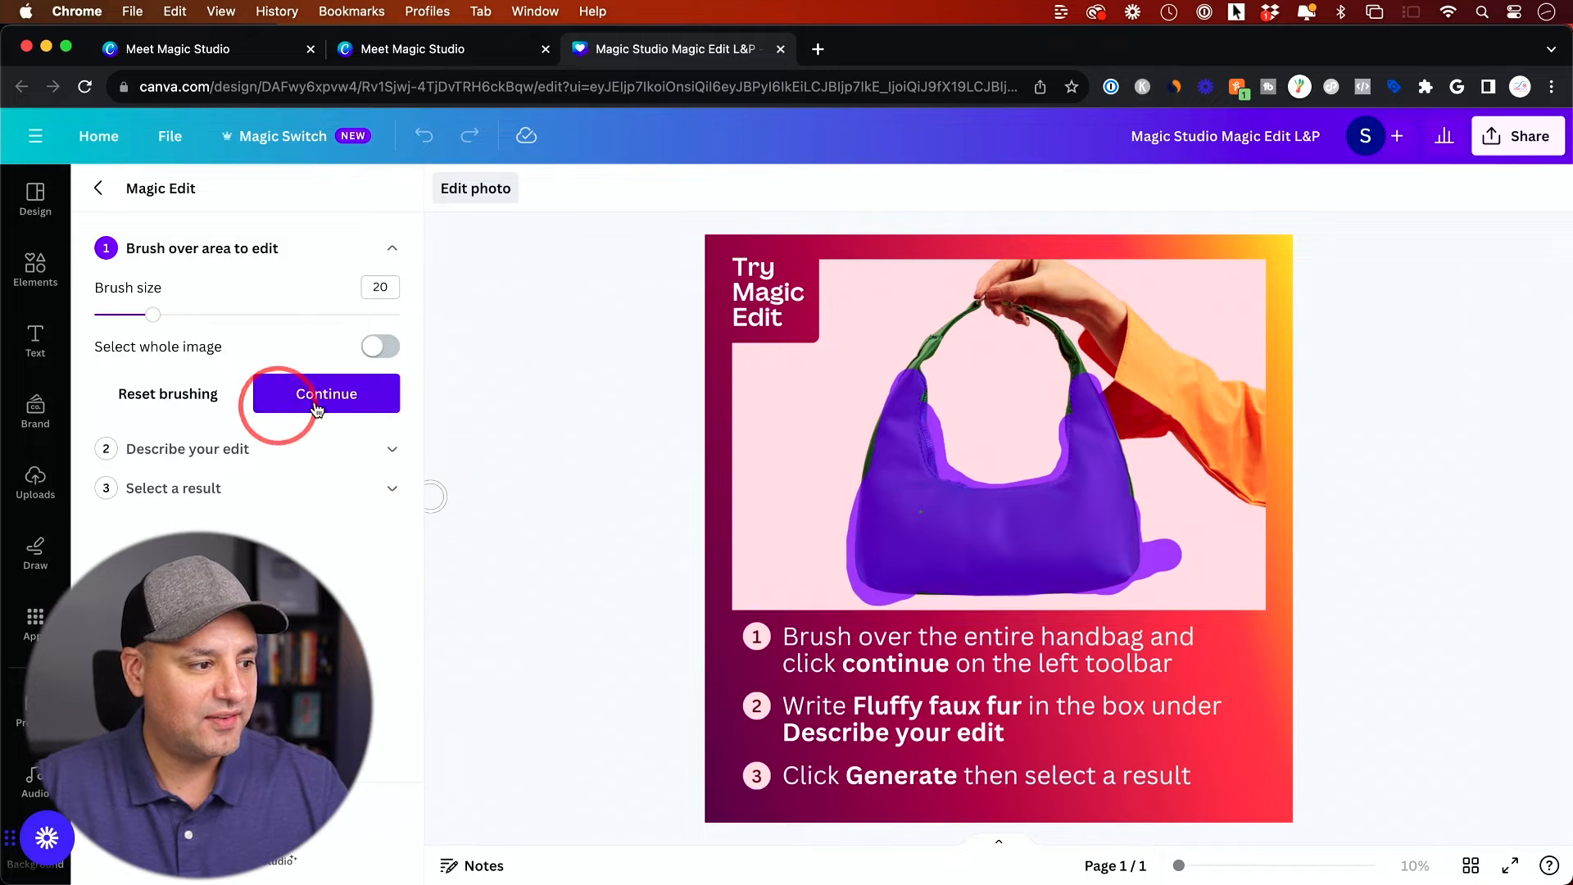
left_click(325, 393)
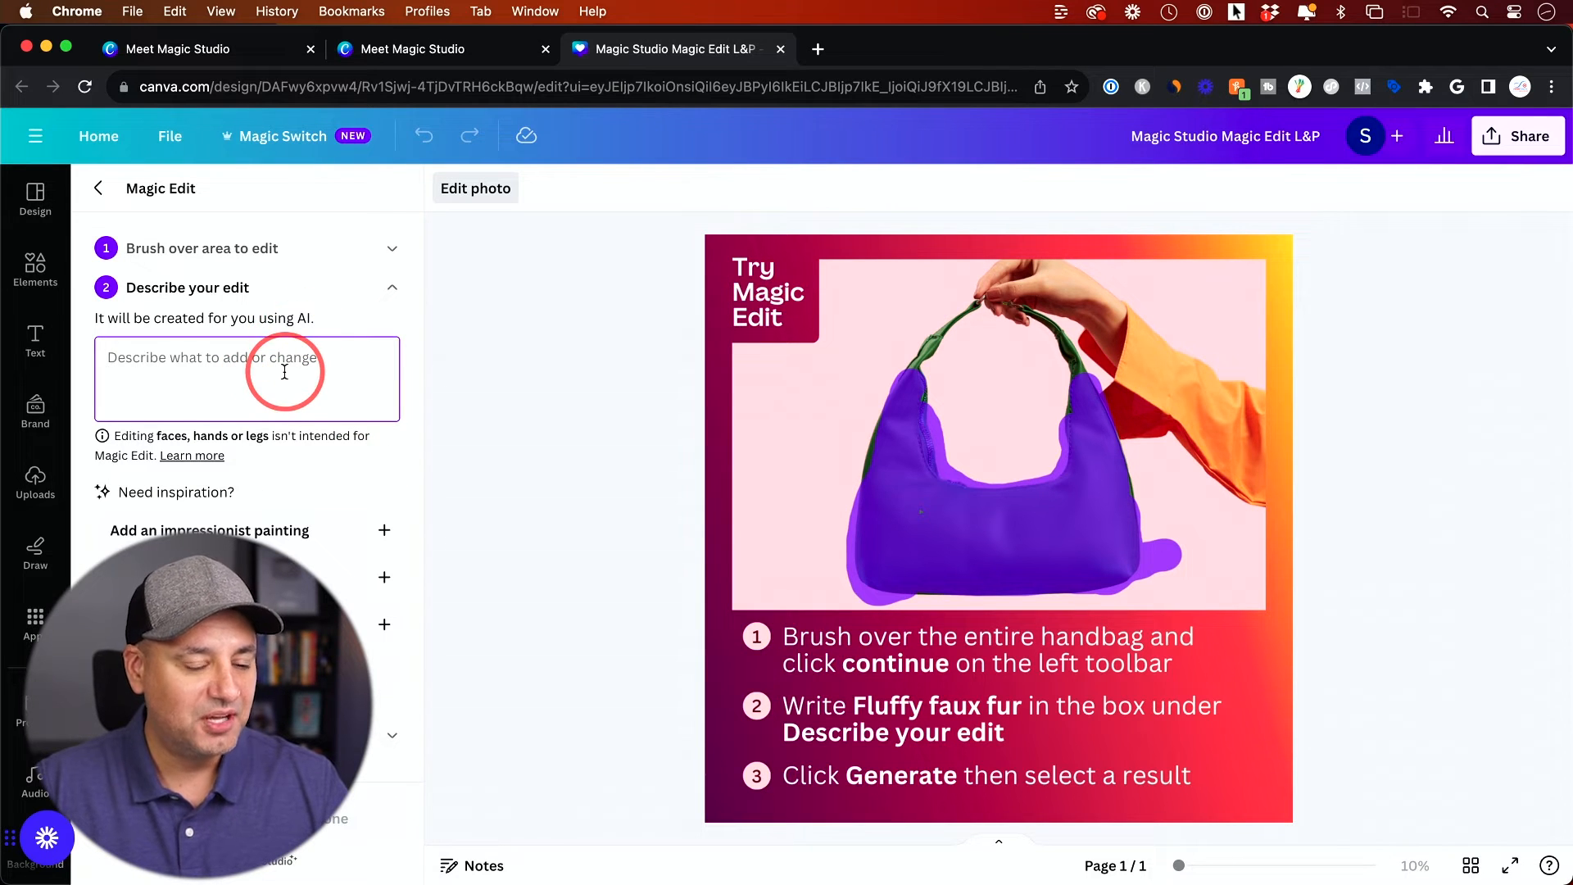
type("fluffy faux fur")
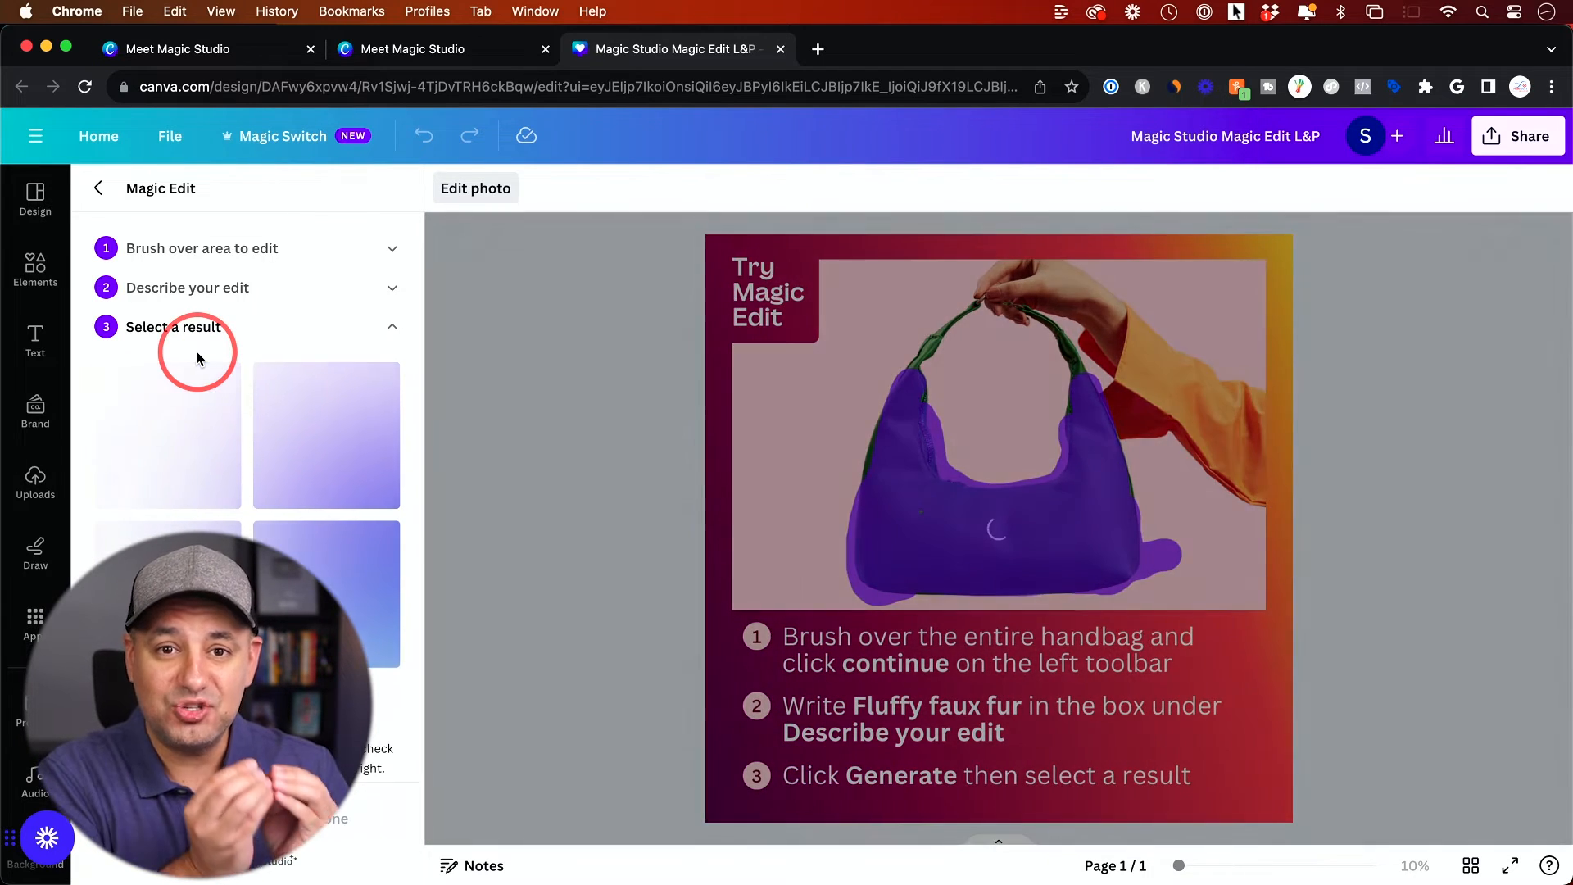
left_click(167, 433)
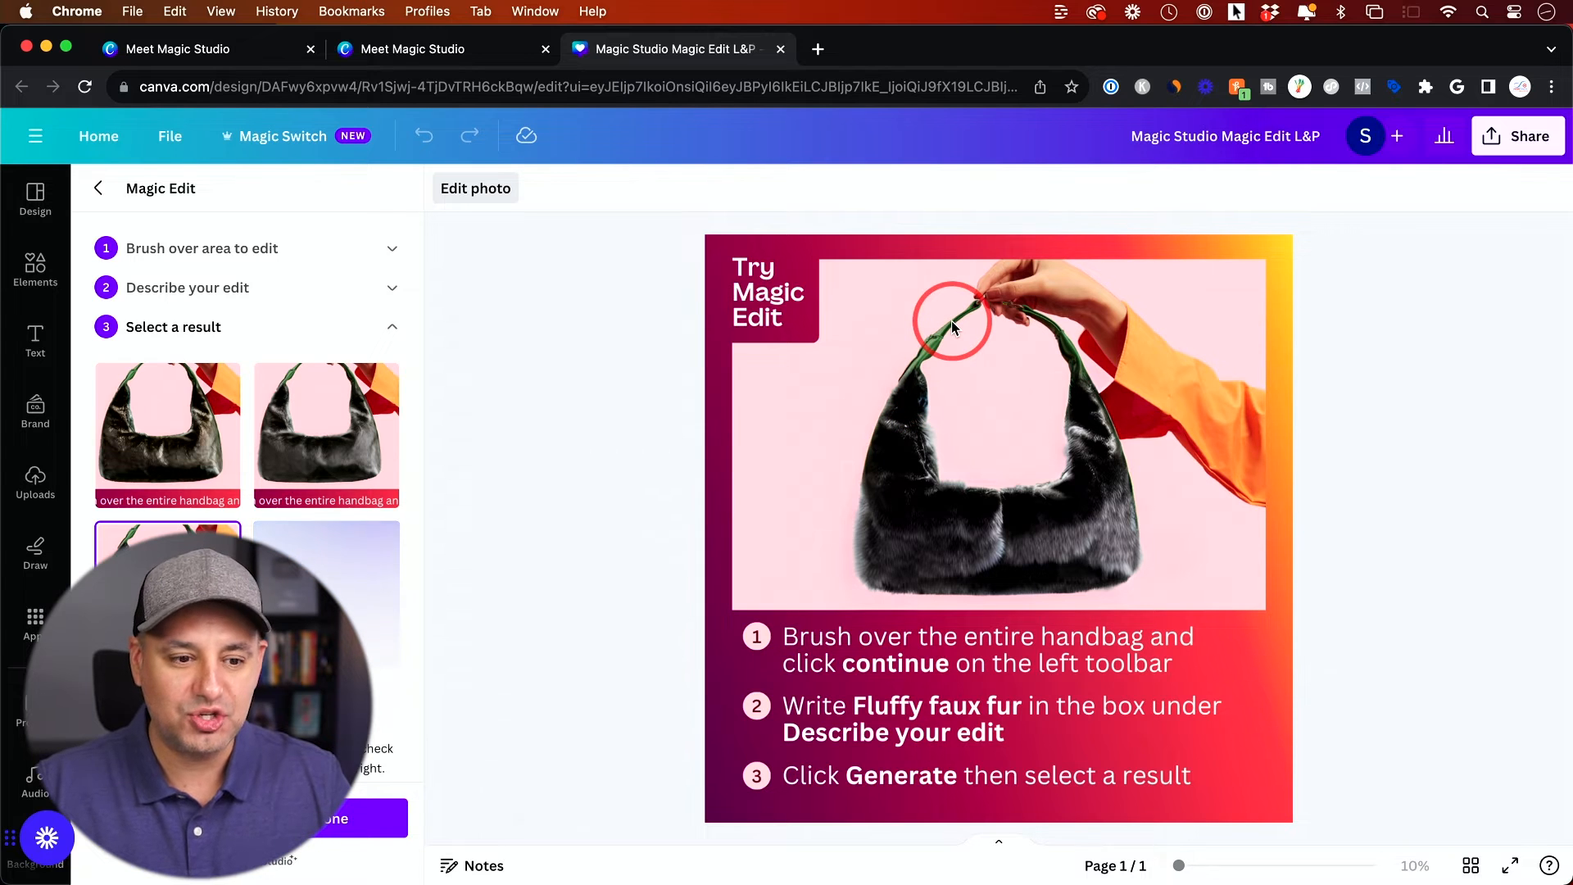
mouse_move(1183, 596)
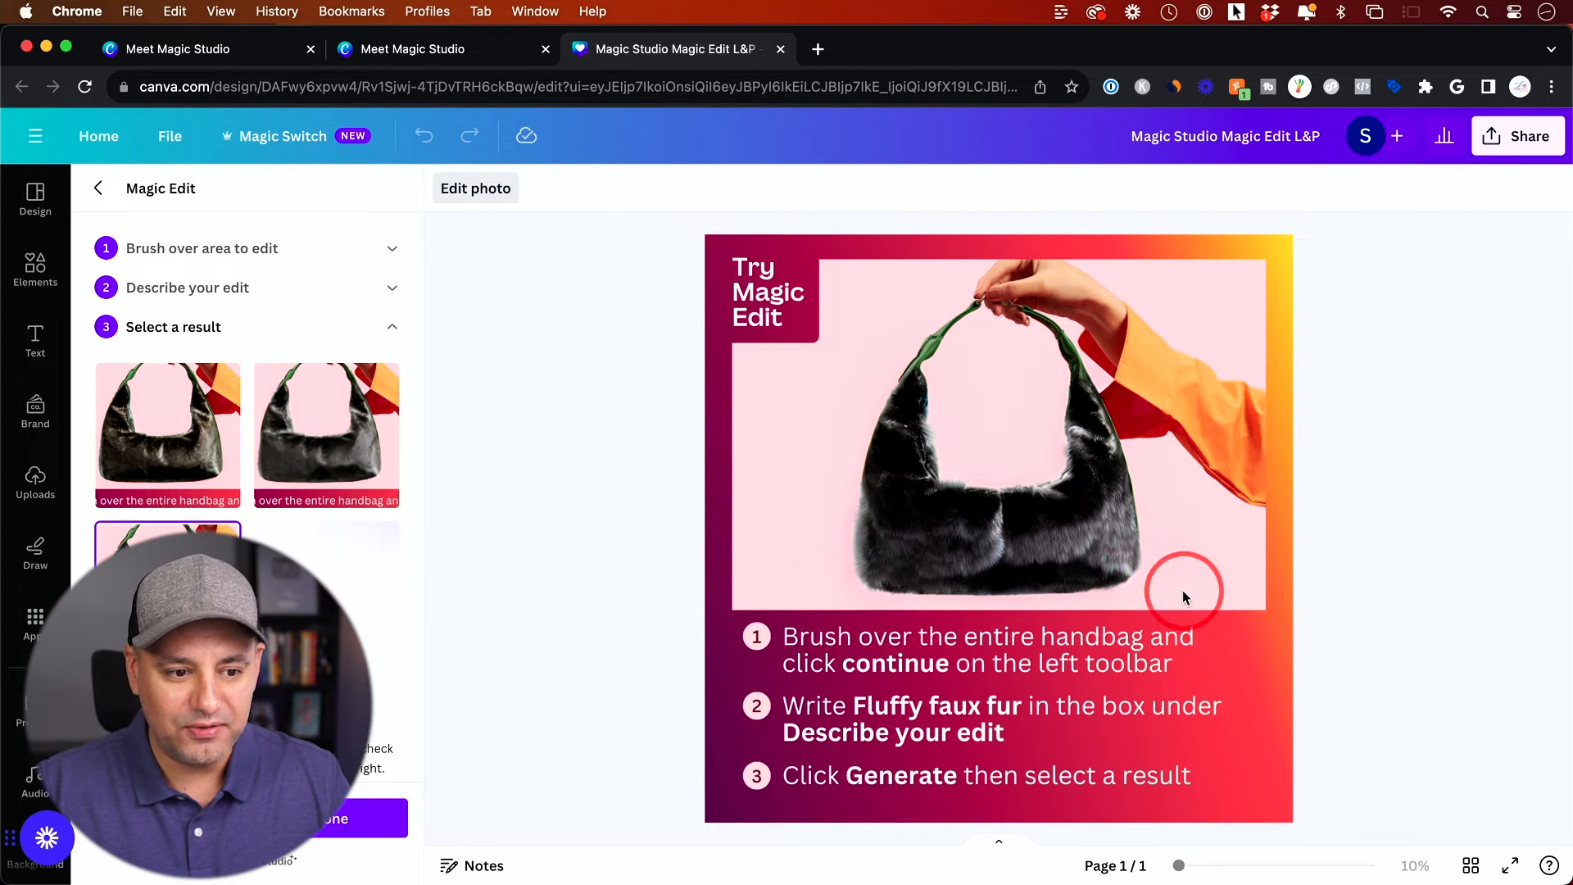
mouse_move(1163, 562)
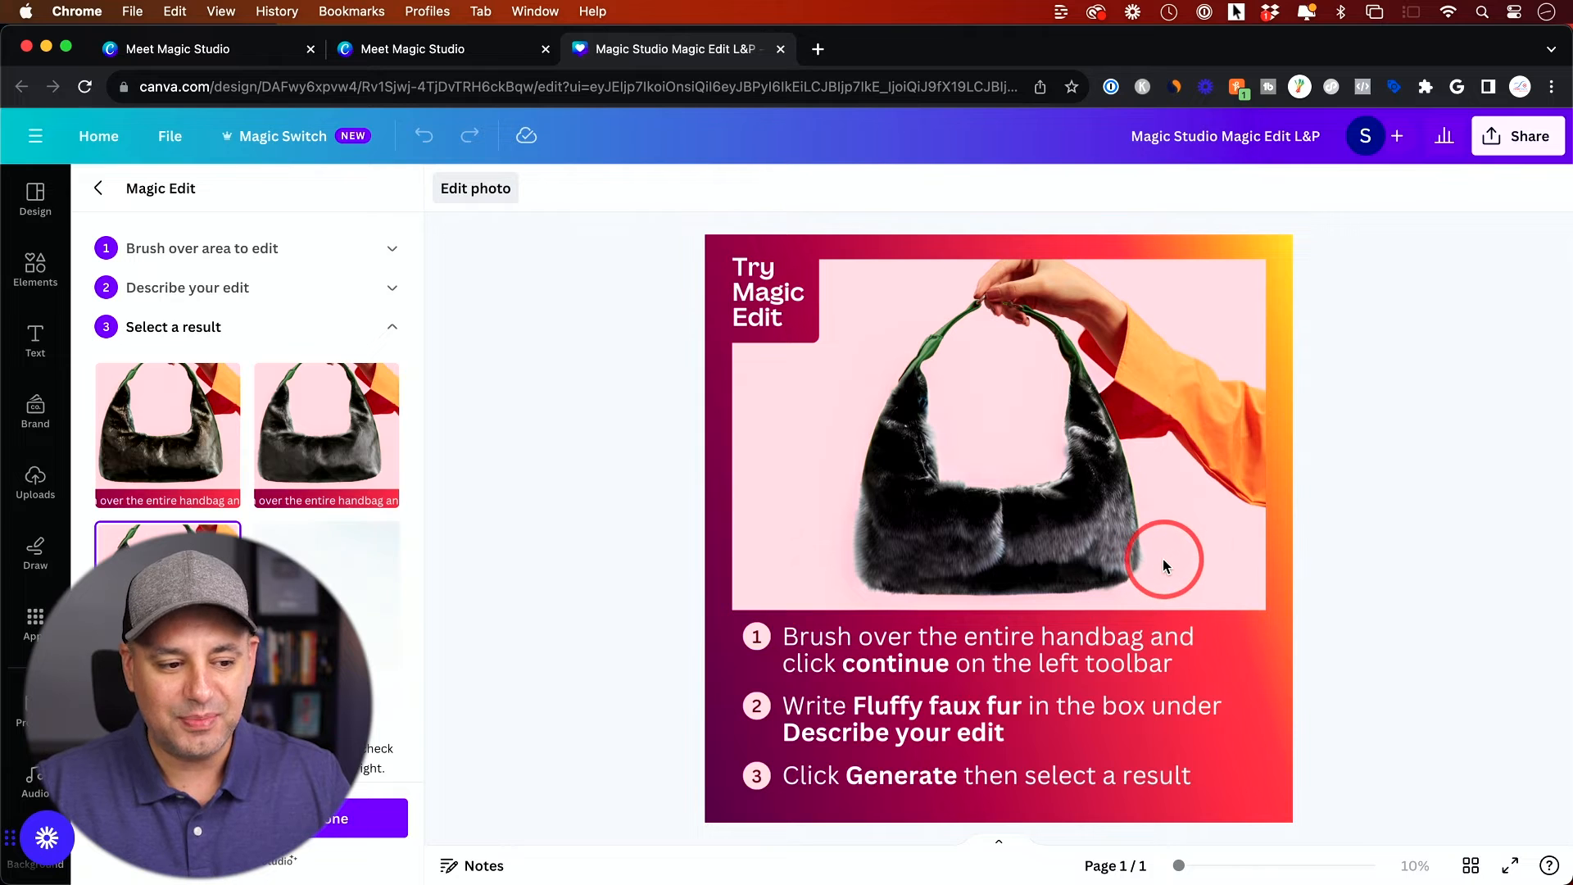
left_click(780, 48)
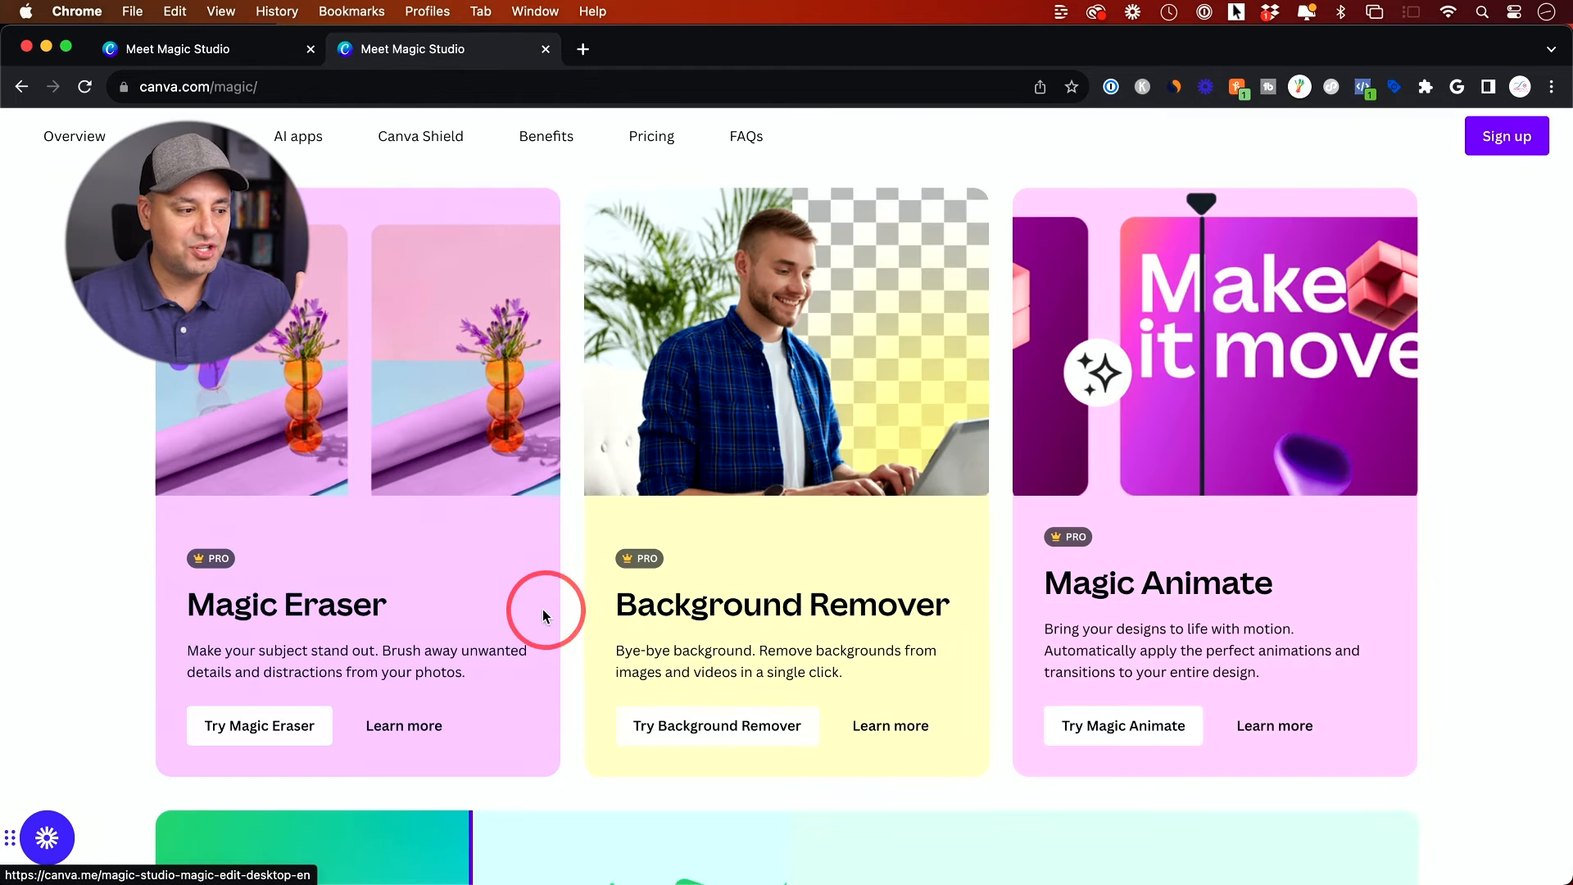
mouse_move(1003, 629)
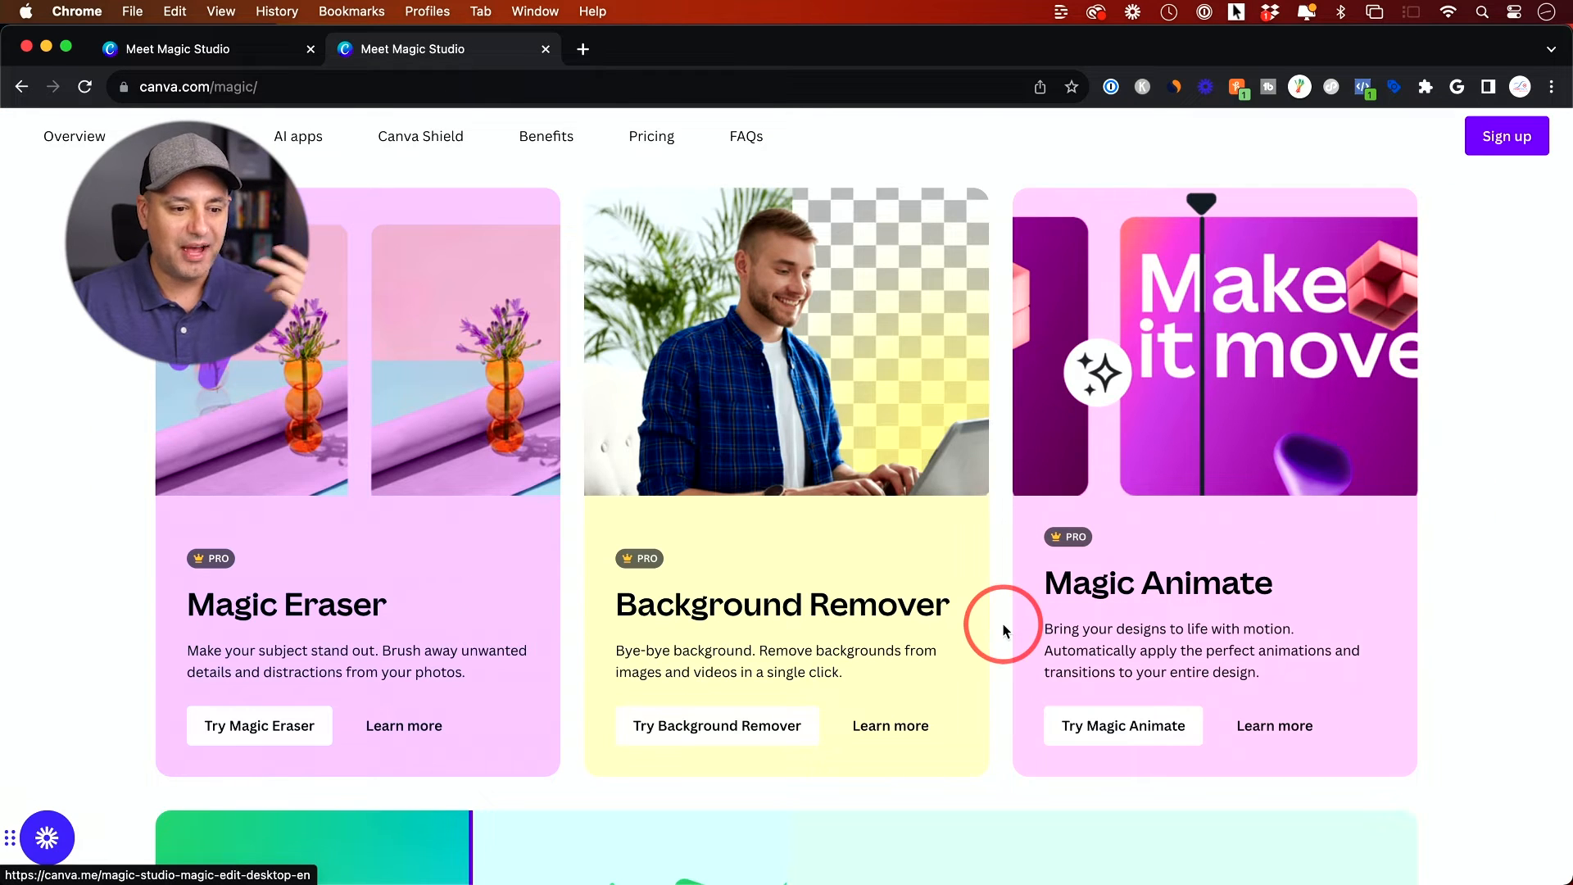
Reach Magic Write on the Magic Studio page and start its practice design.
scroll("down", 3)
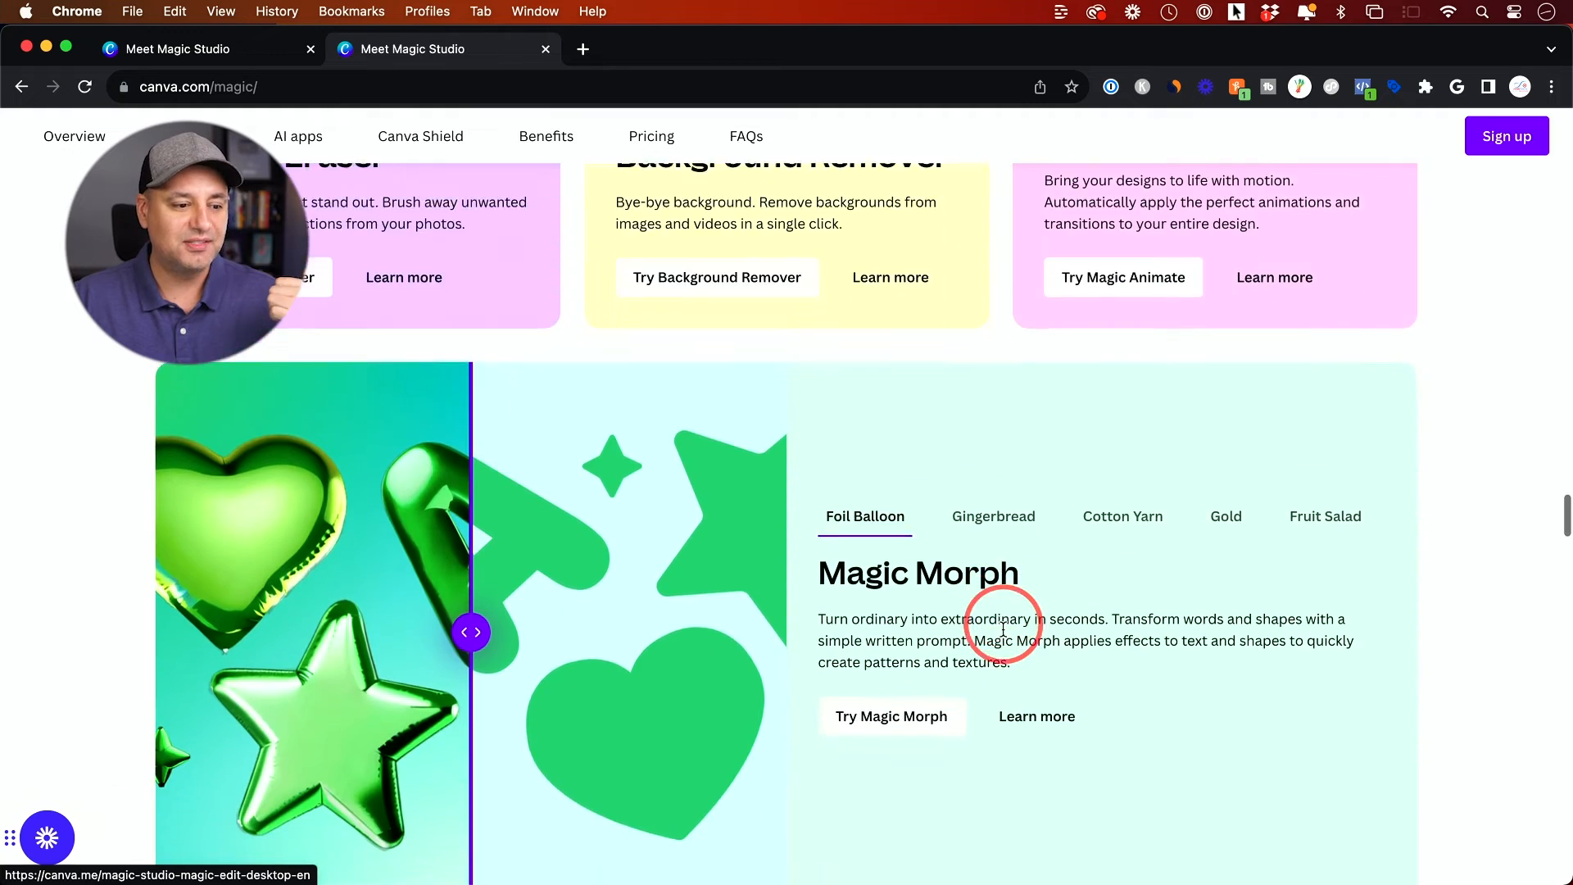
scroll("down", 3)
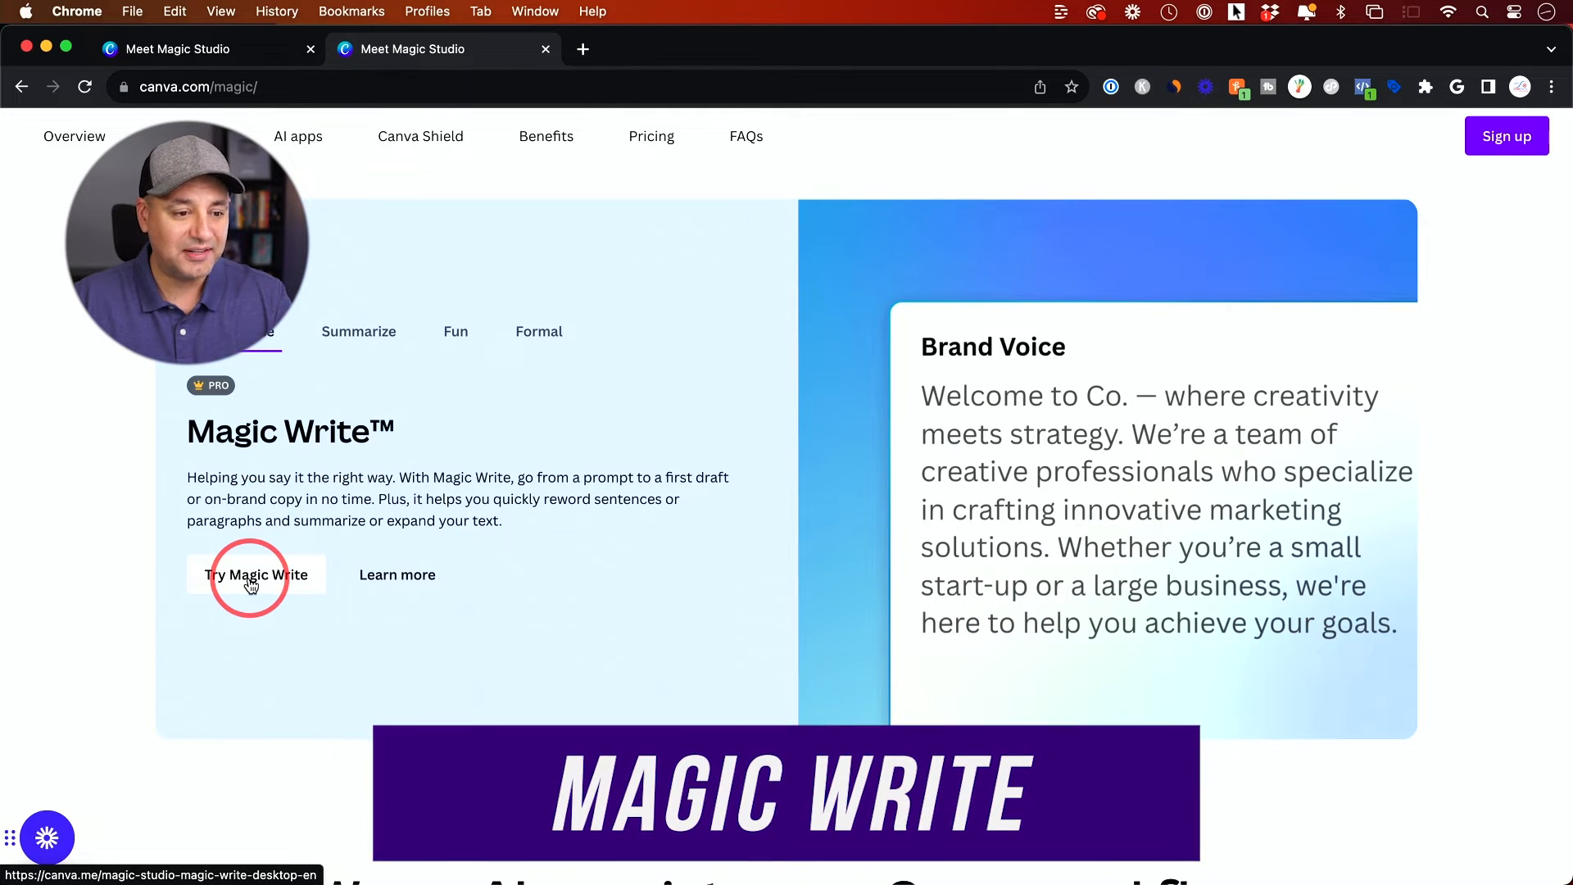
left_click(254, 573)
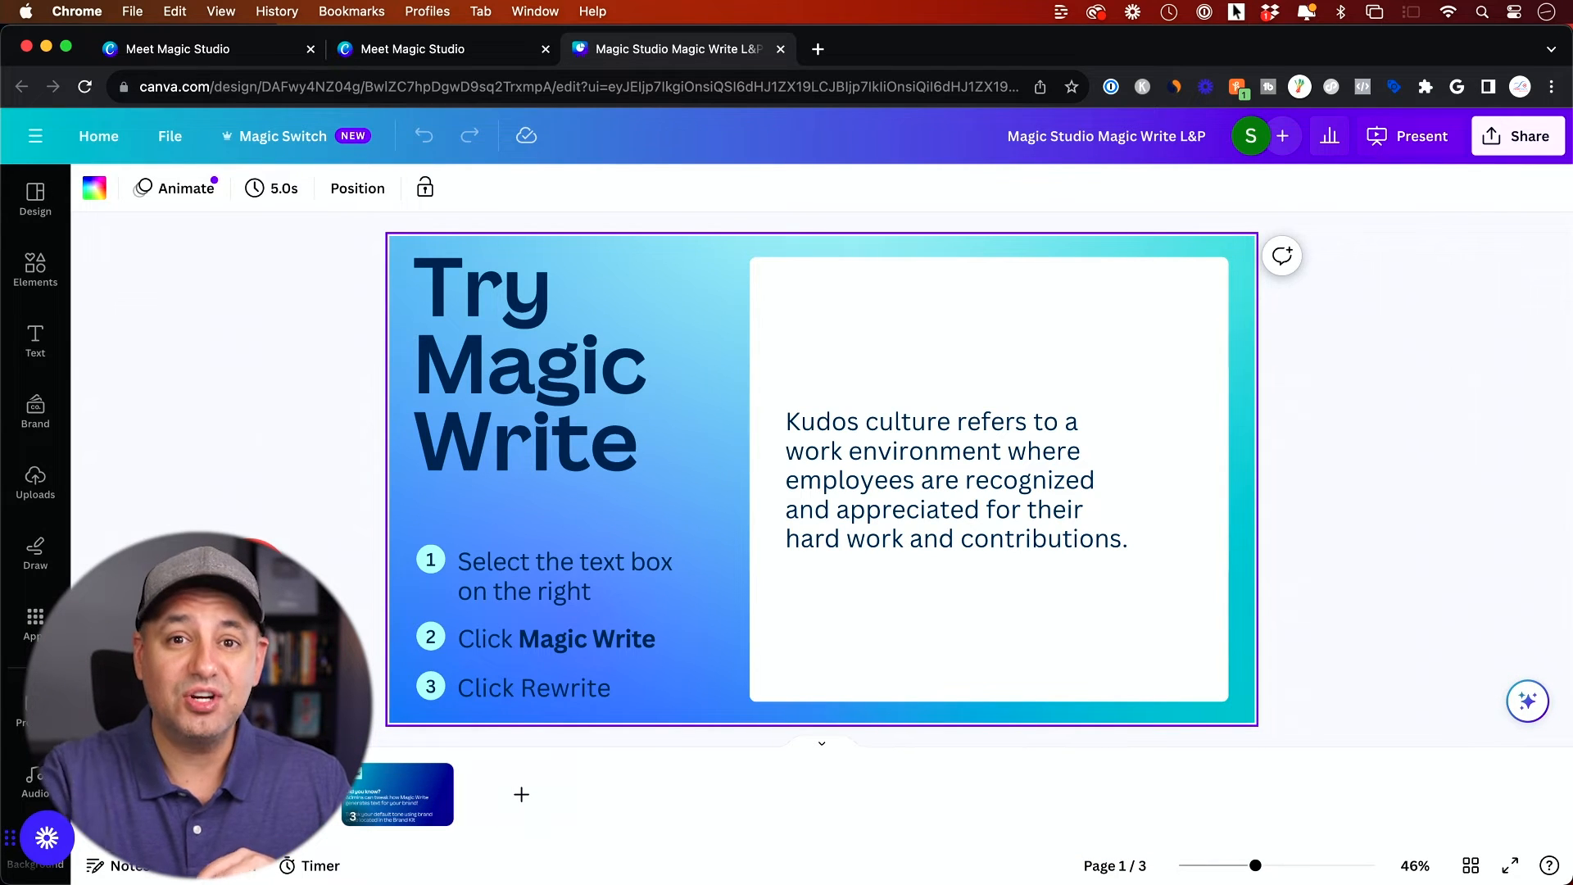
Rewrite the kudos culture paragraph twice with Magic Write, then close the design.
left_click(988, 477)
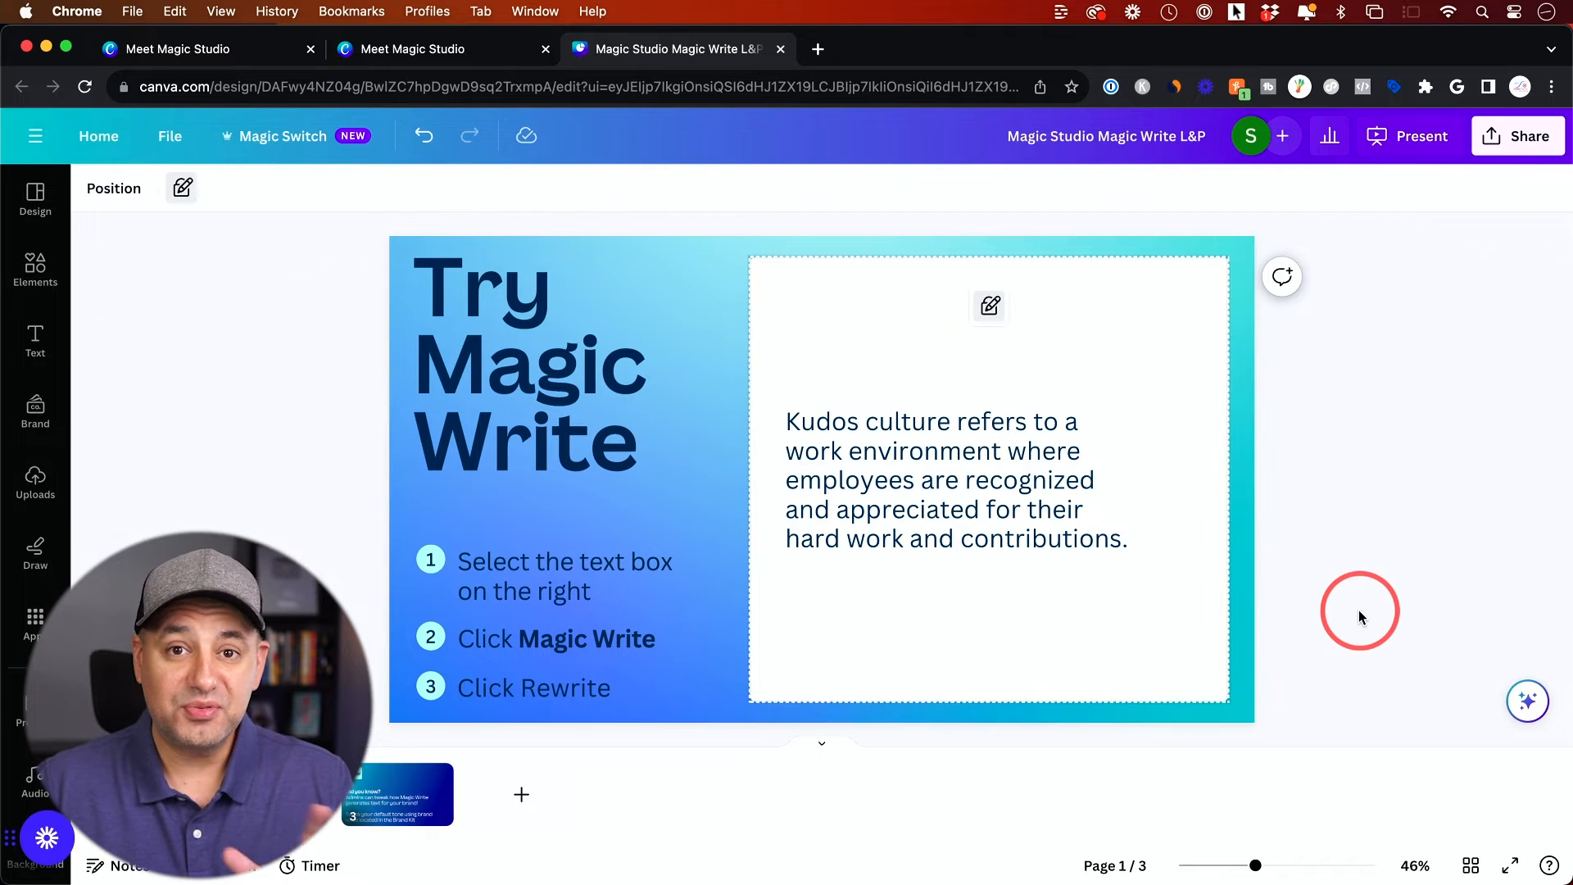
mouse_move(1114, 646)
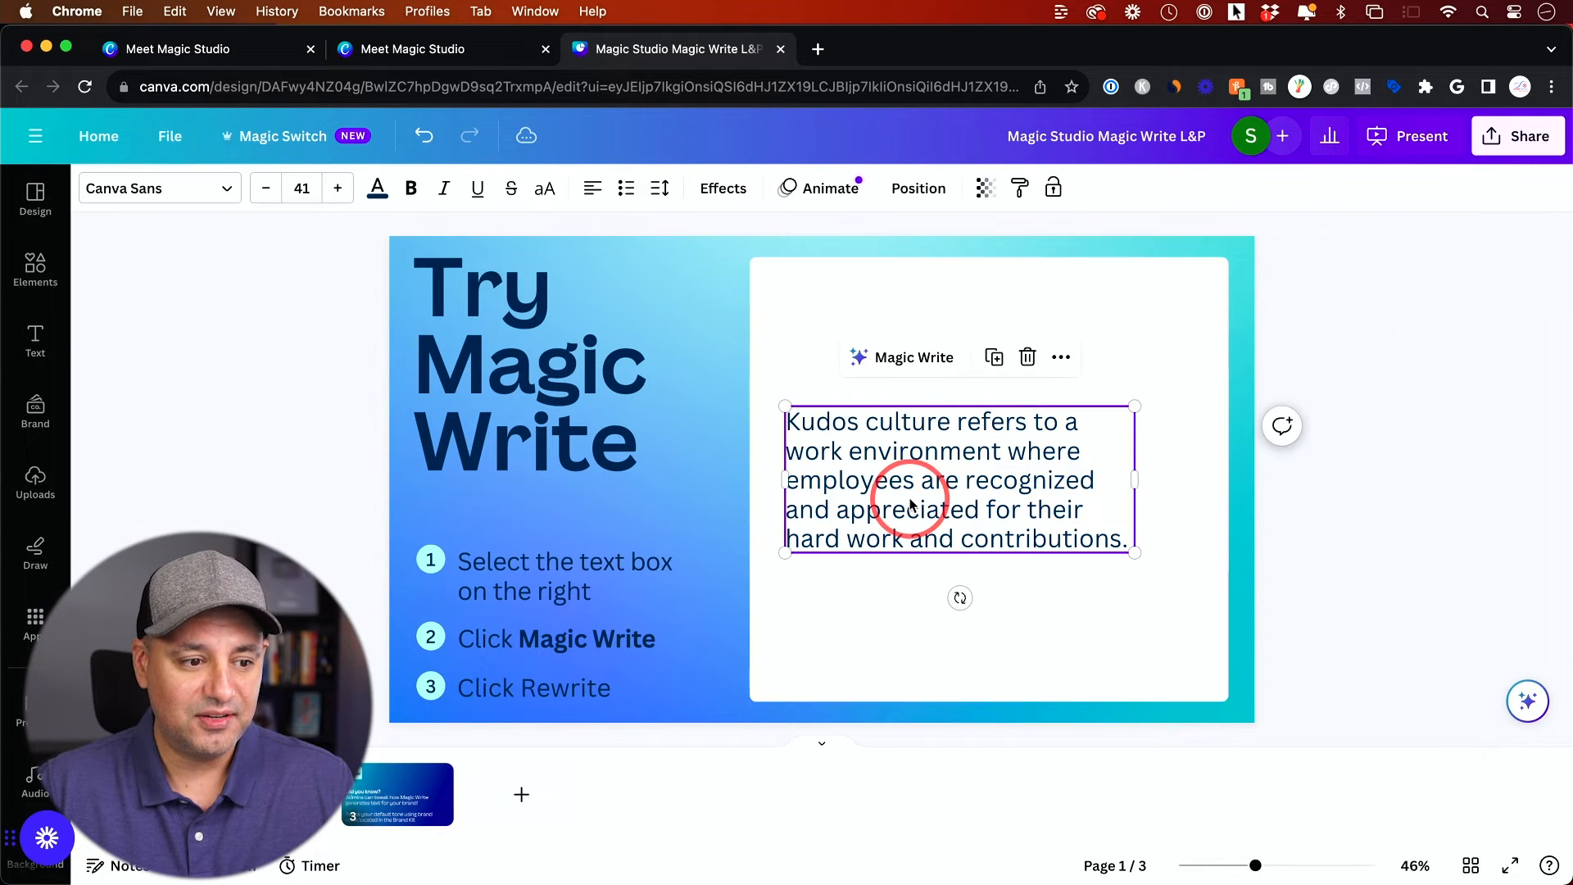
left_click(901, 357)
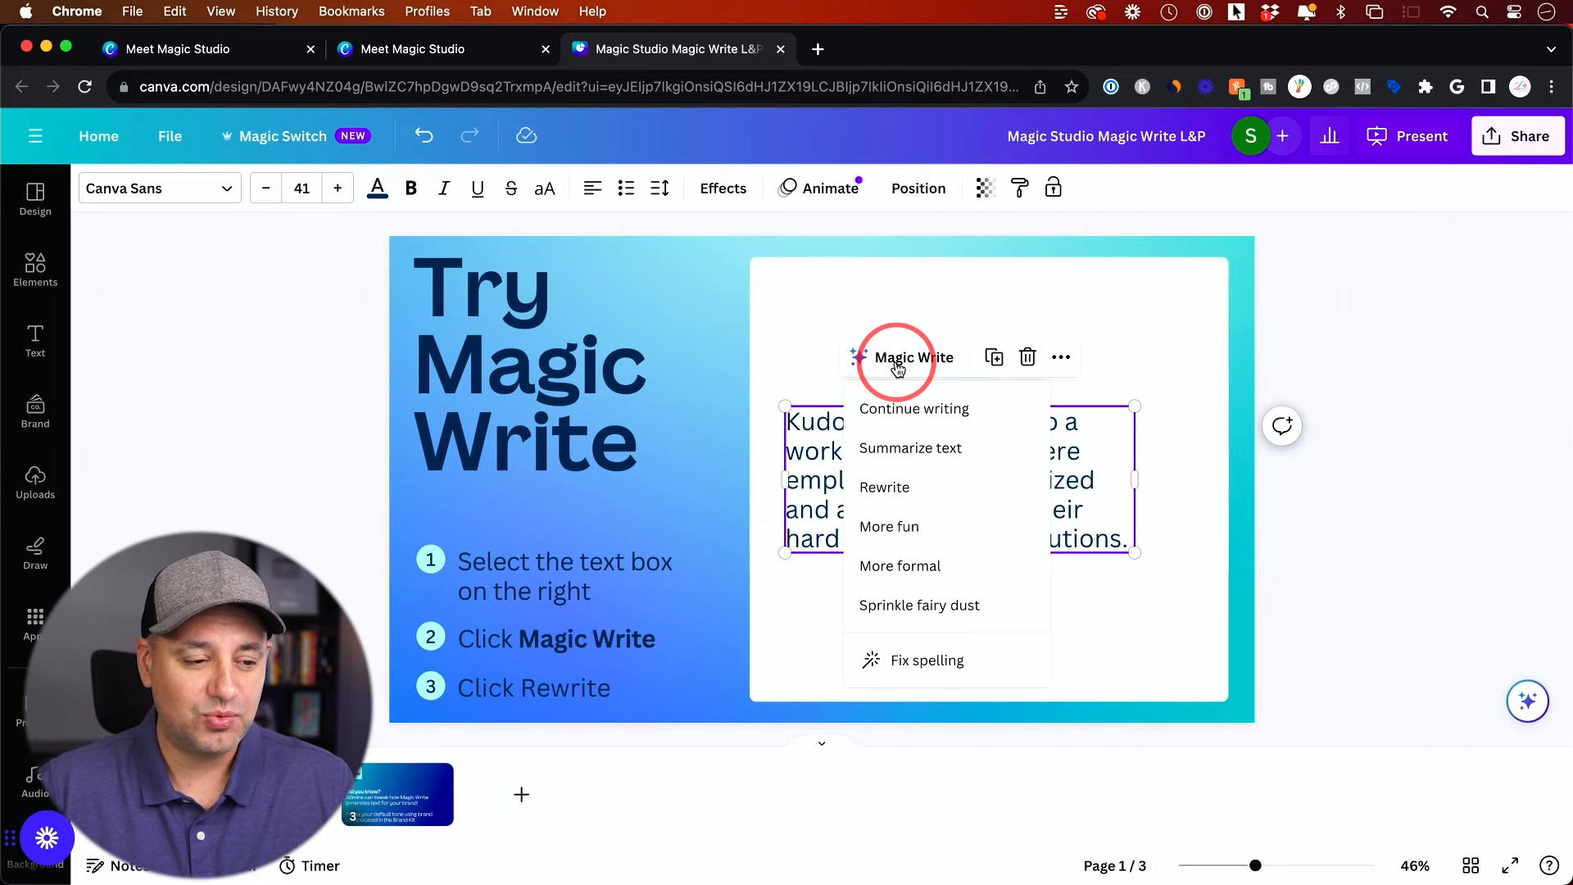
mouse_move(909, 416)
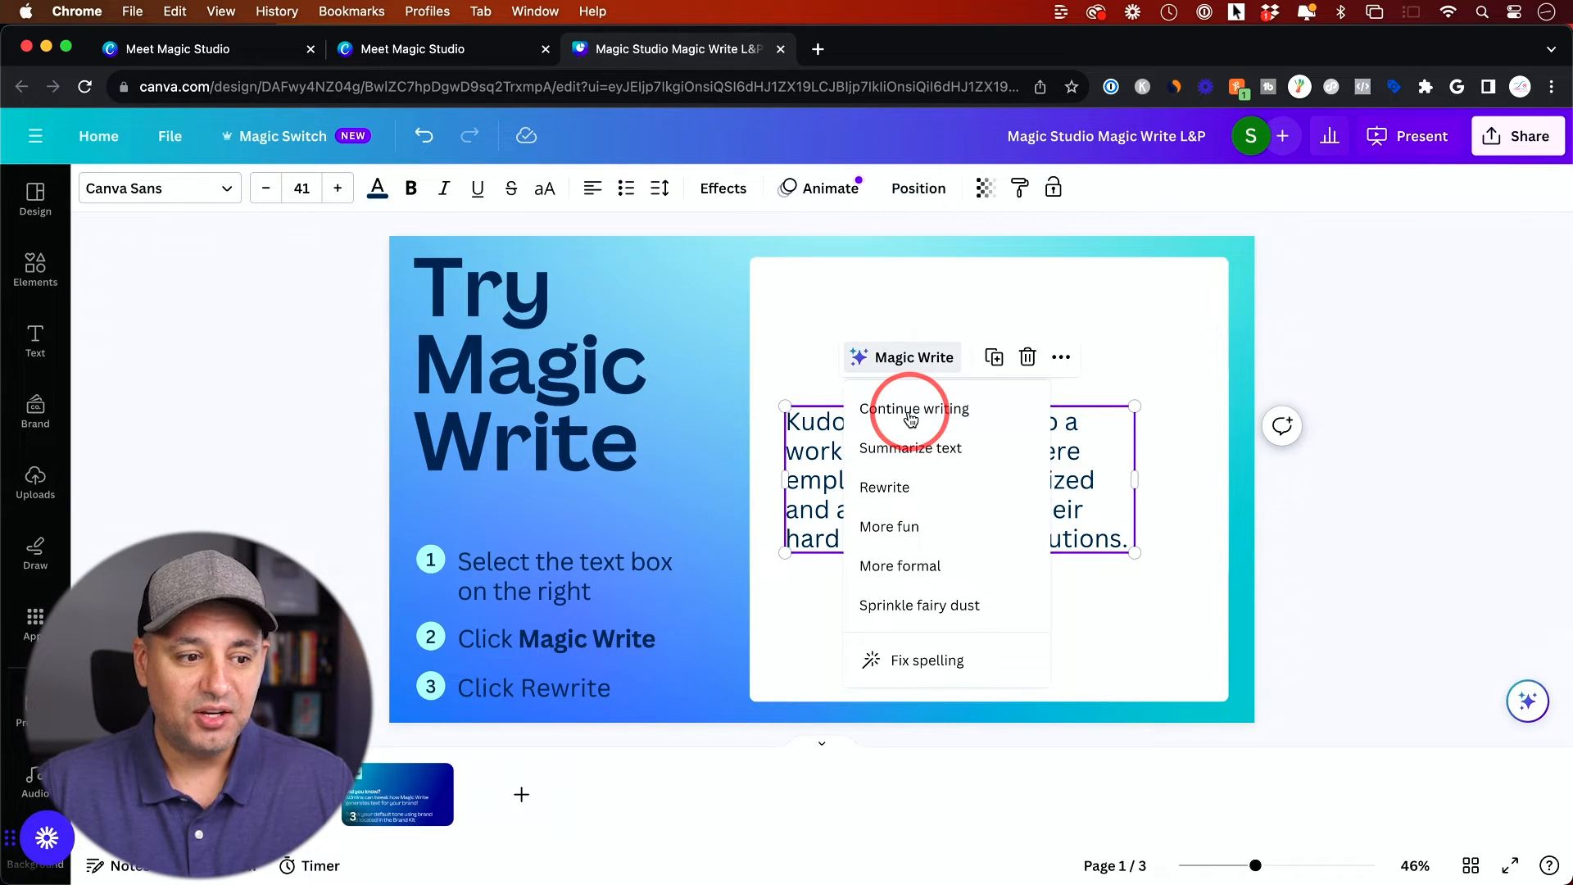
mouse_move(918, 467)
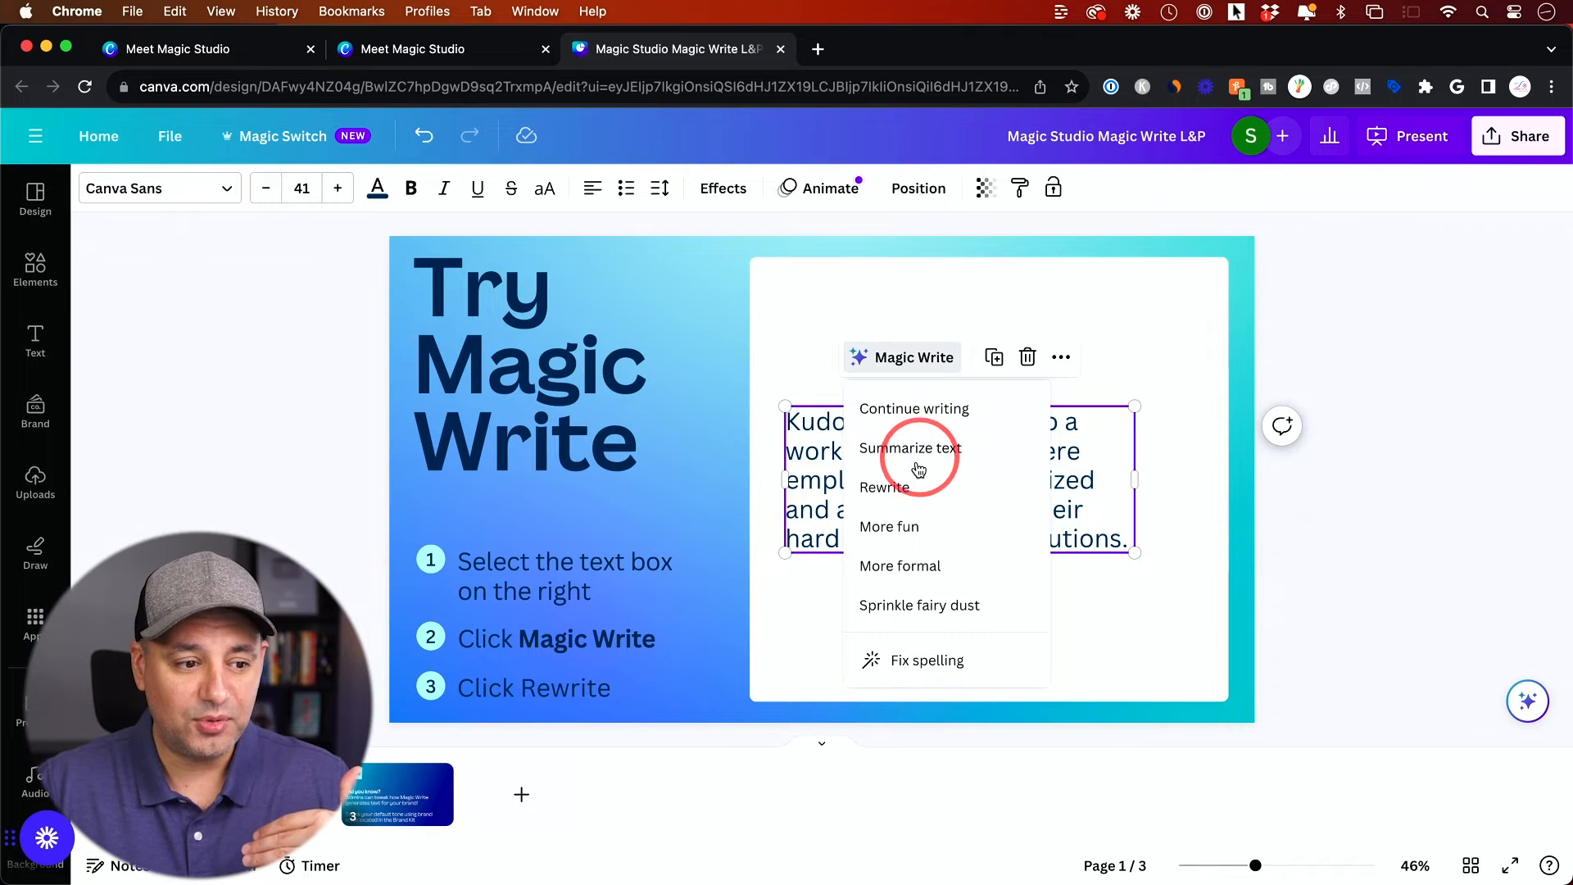
mouse_move(960, 526)
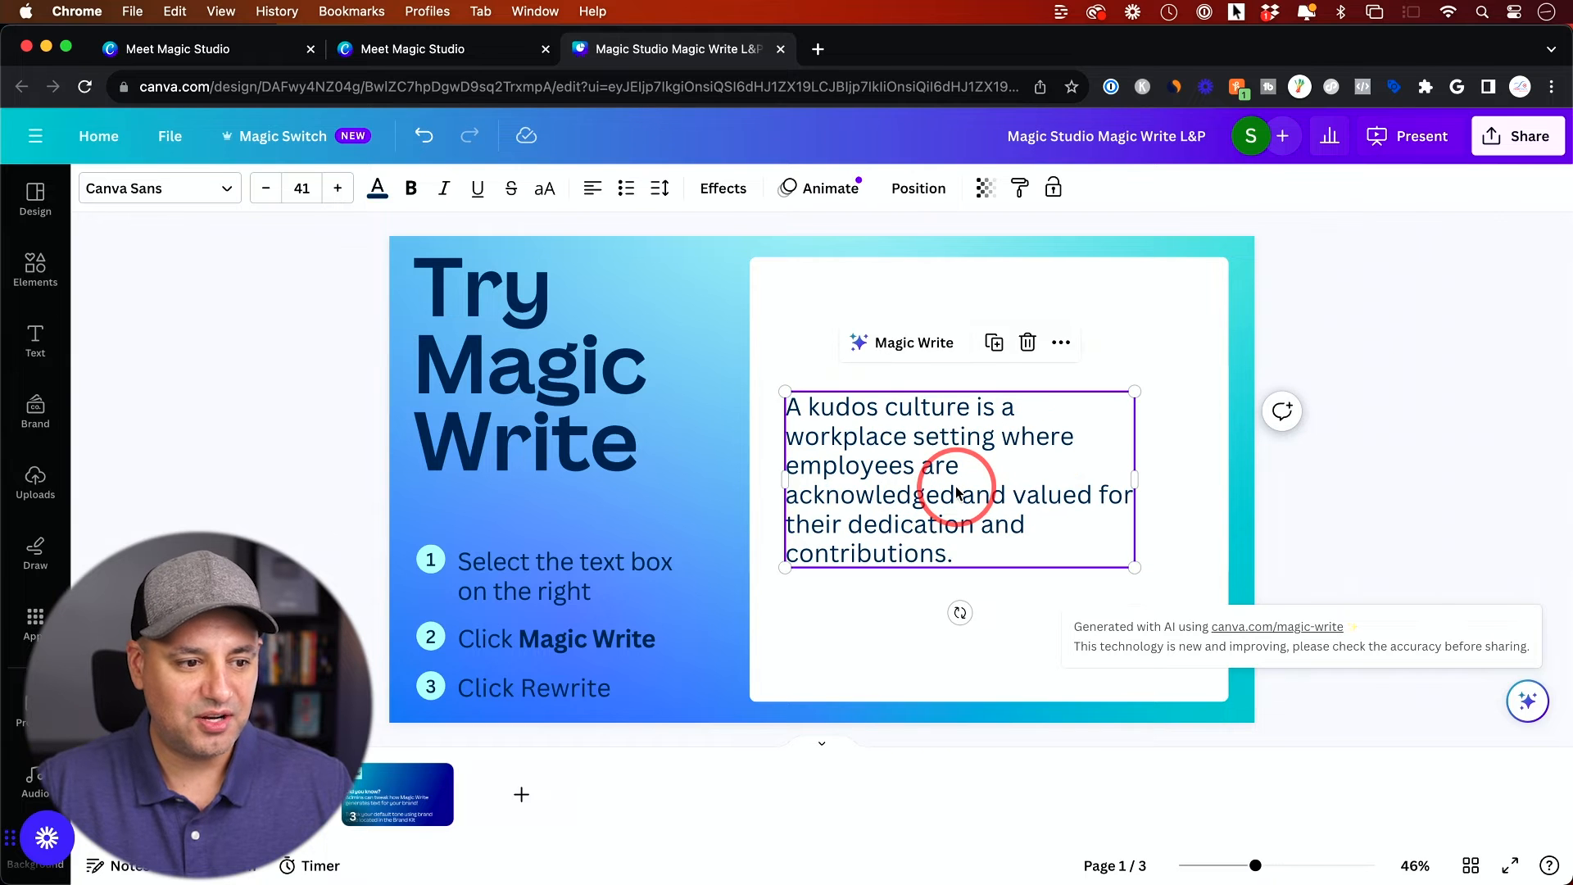
left_click(901, 342)
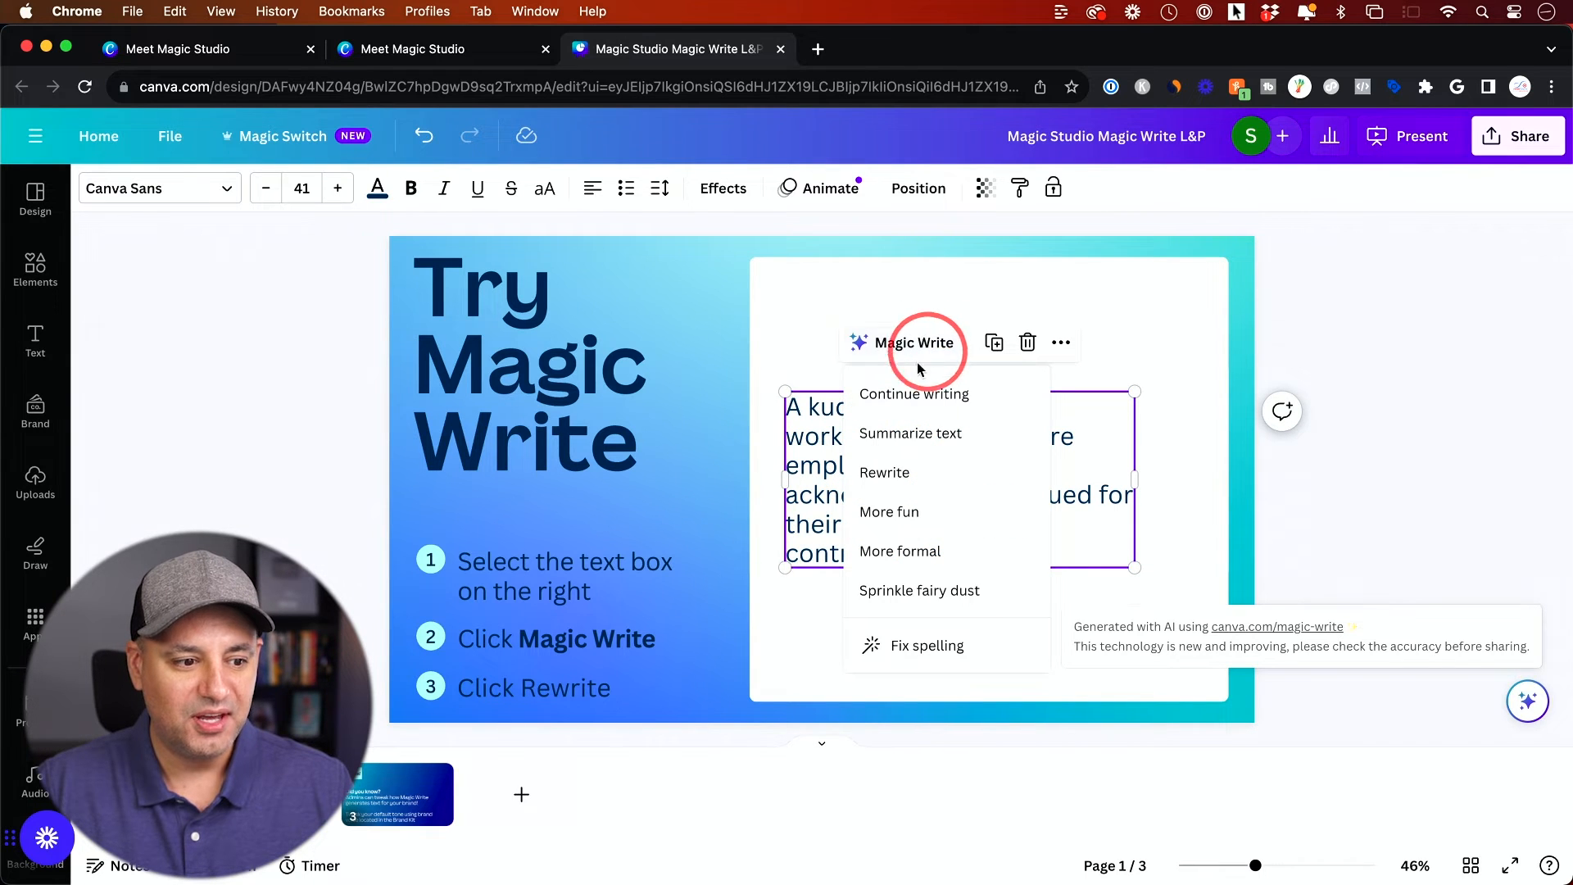
left_click(883, 472)
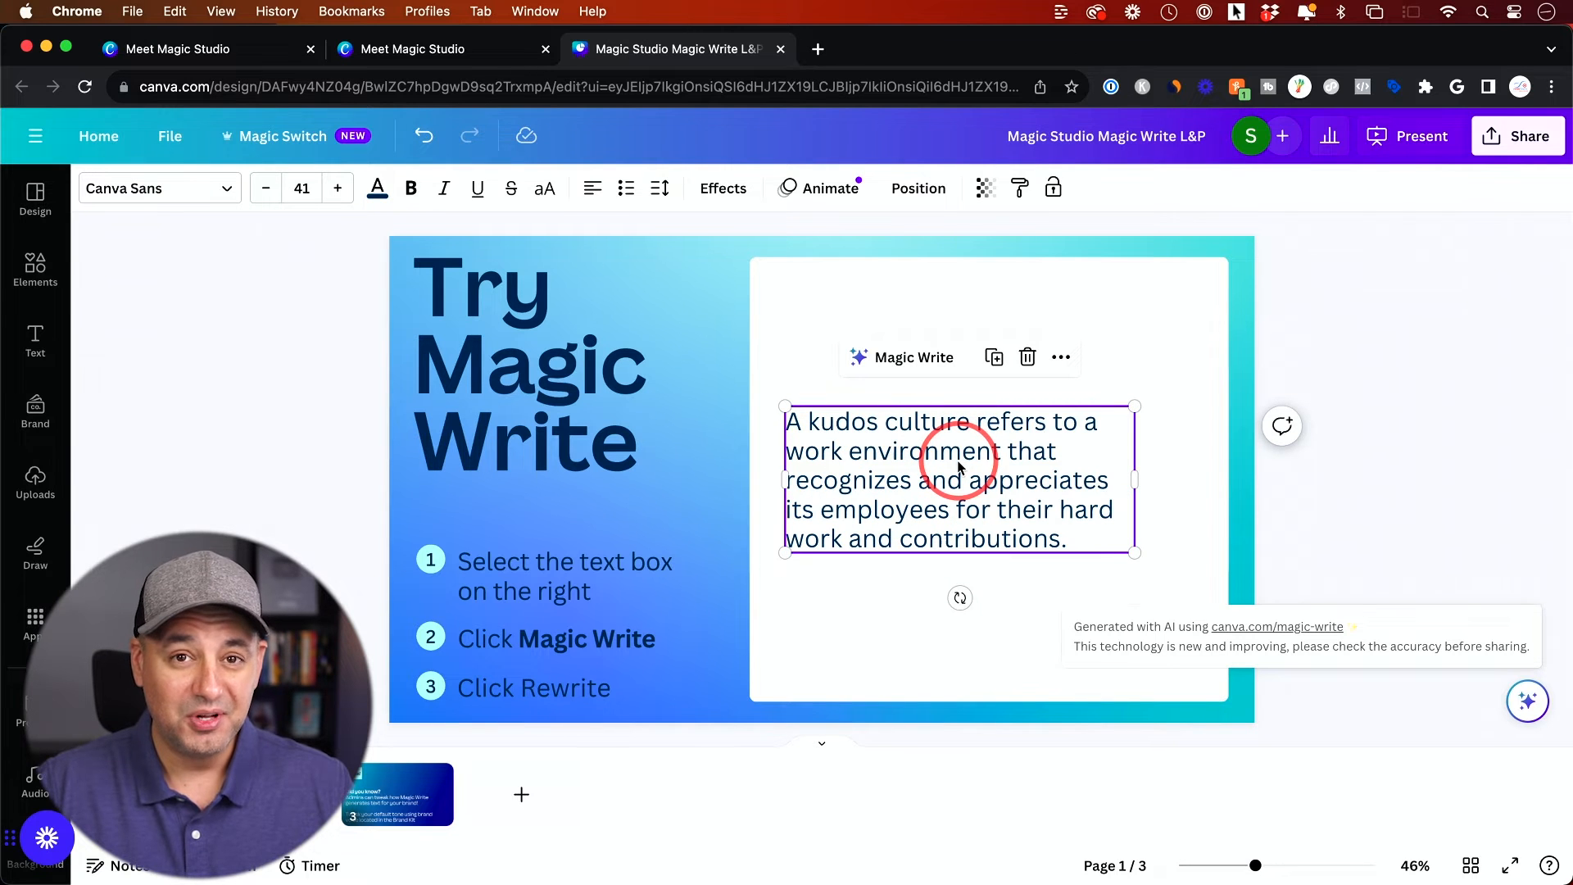
left_click(913, 357)
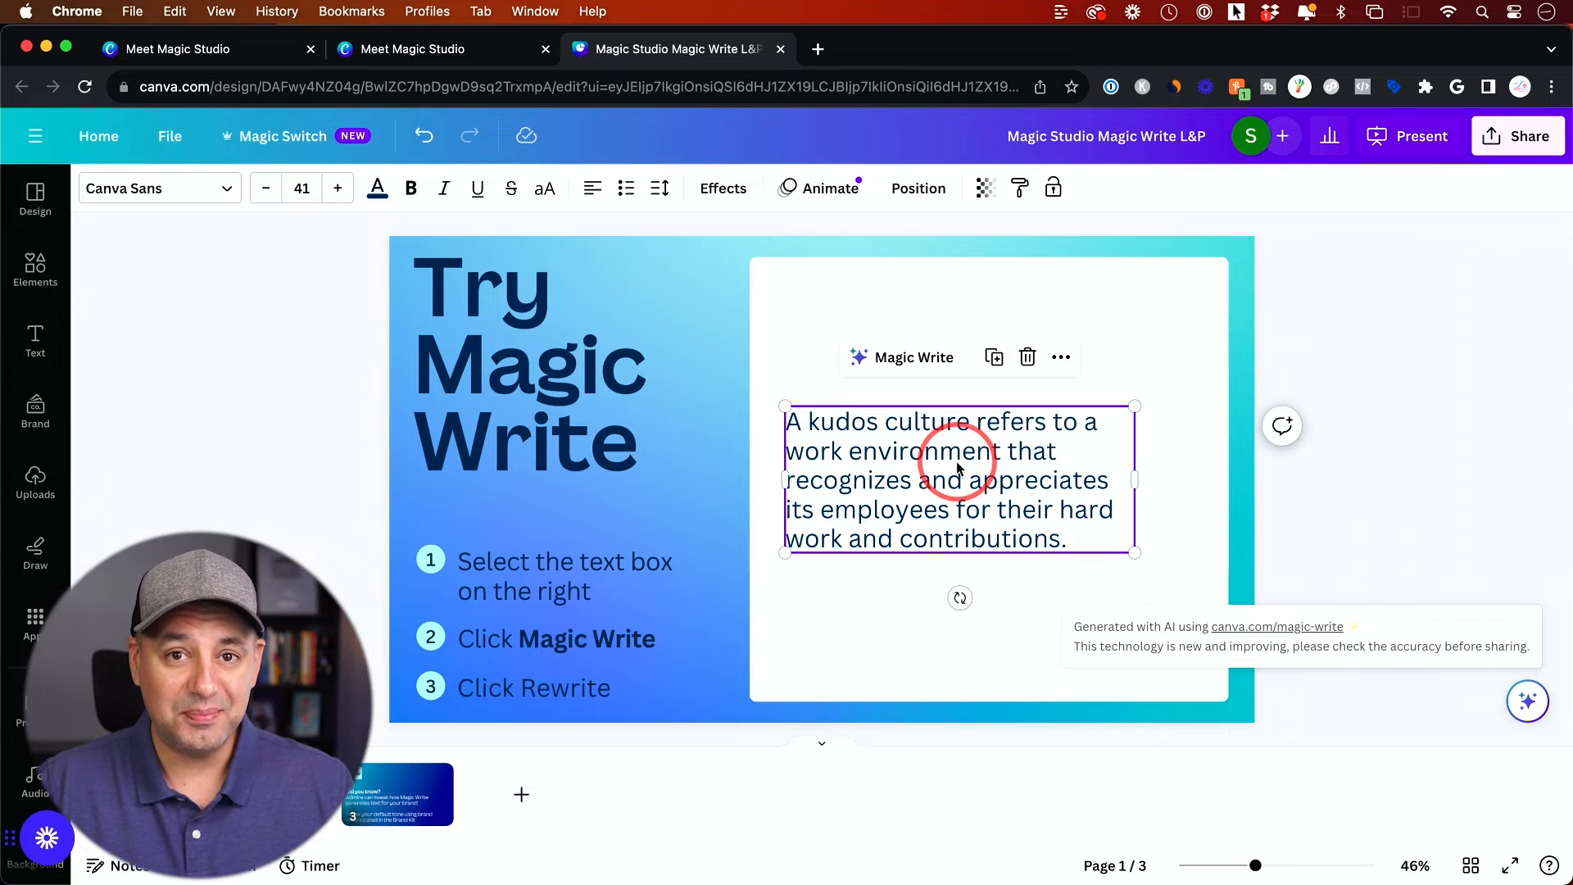
left_click(780, 48)
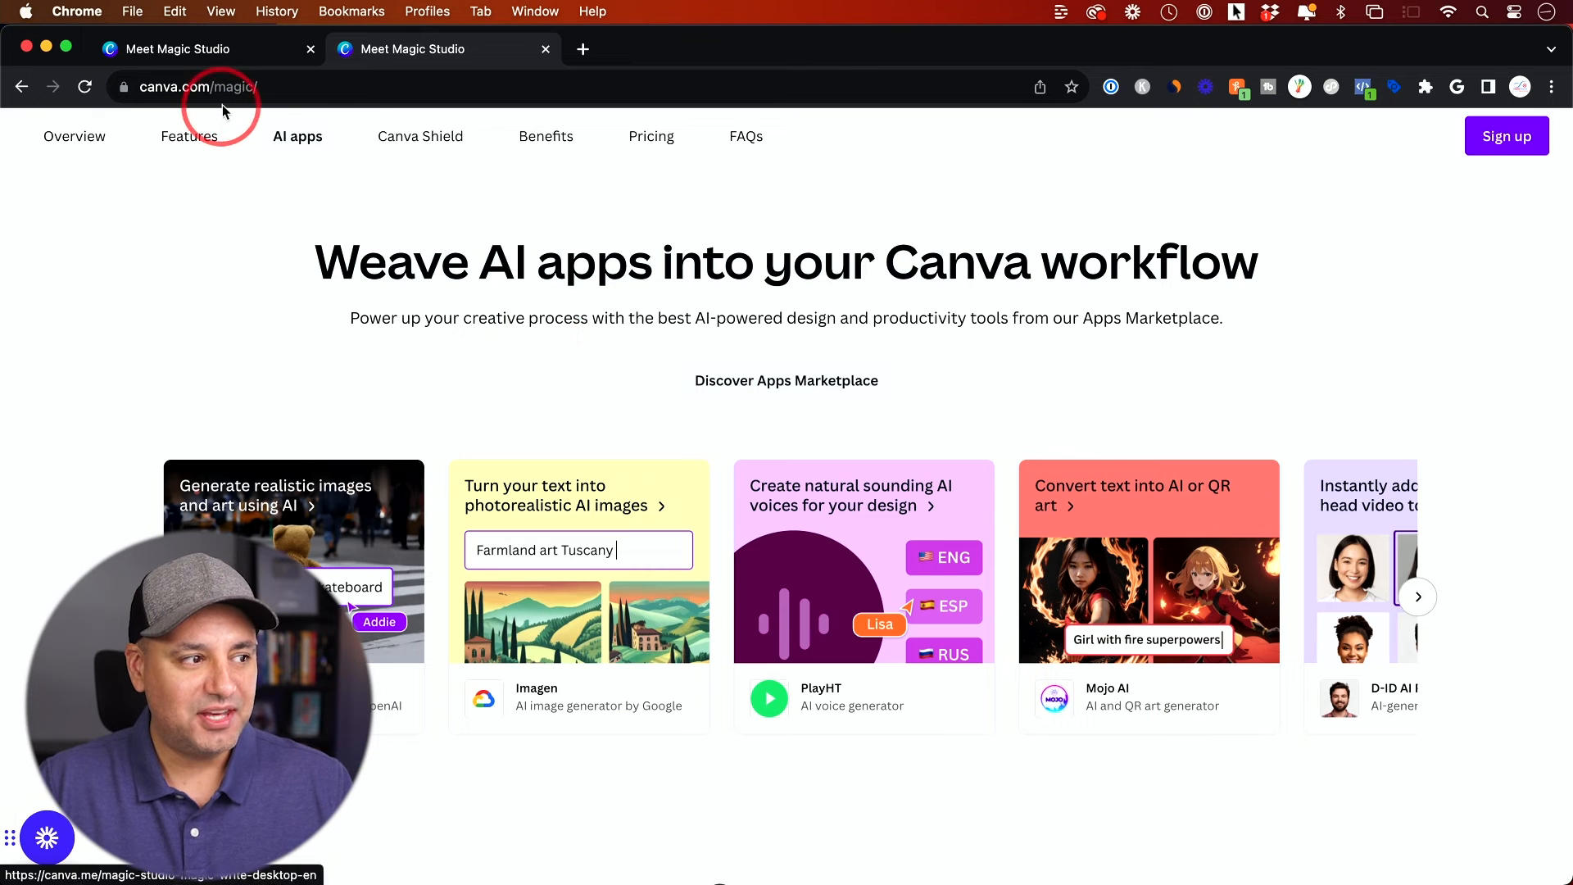
mouse_move(561, 292)
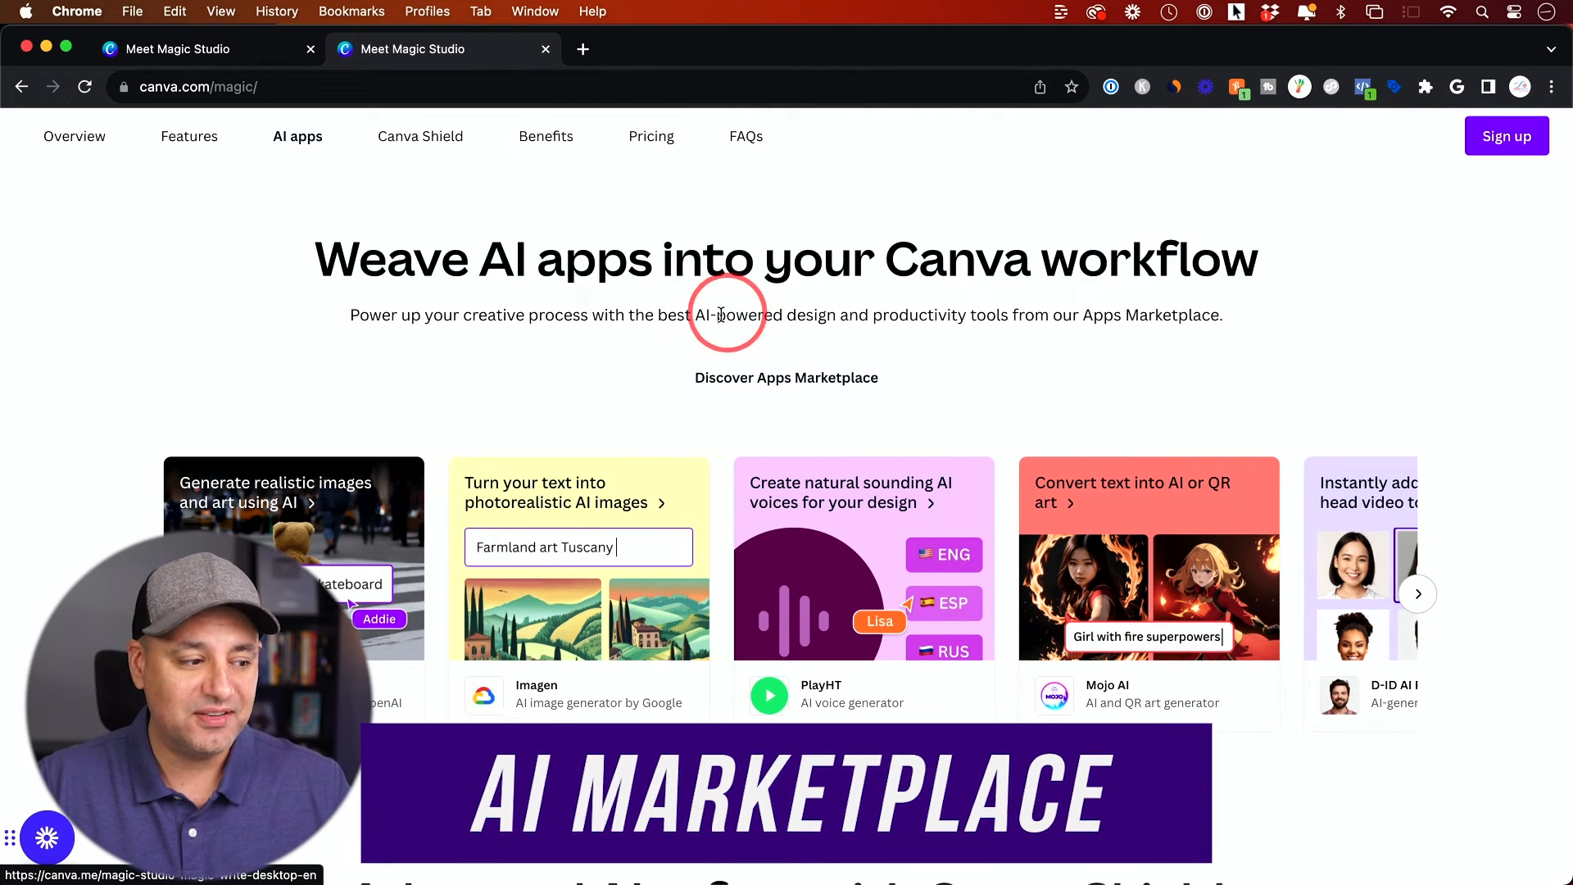
mouse_move(720, 315)
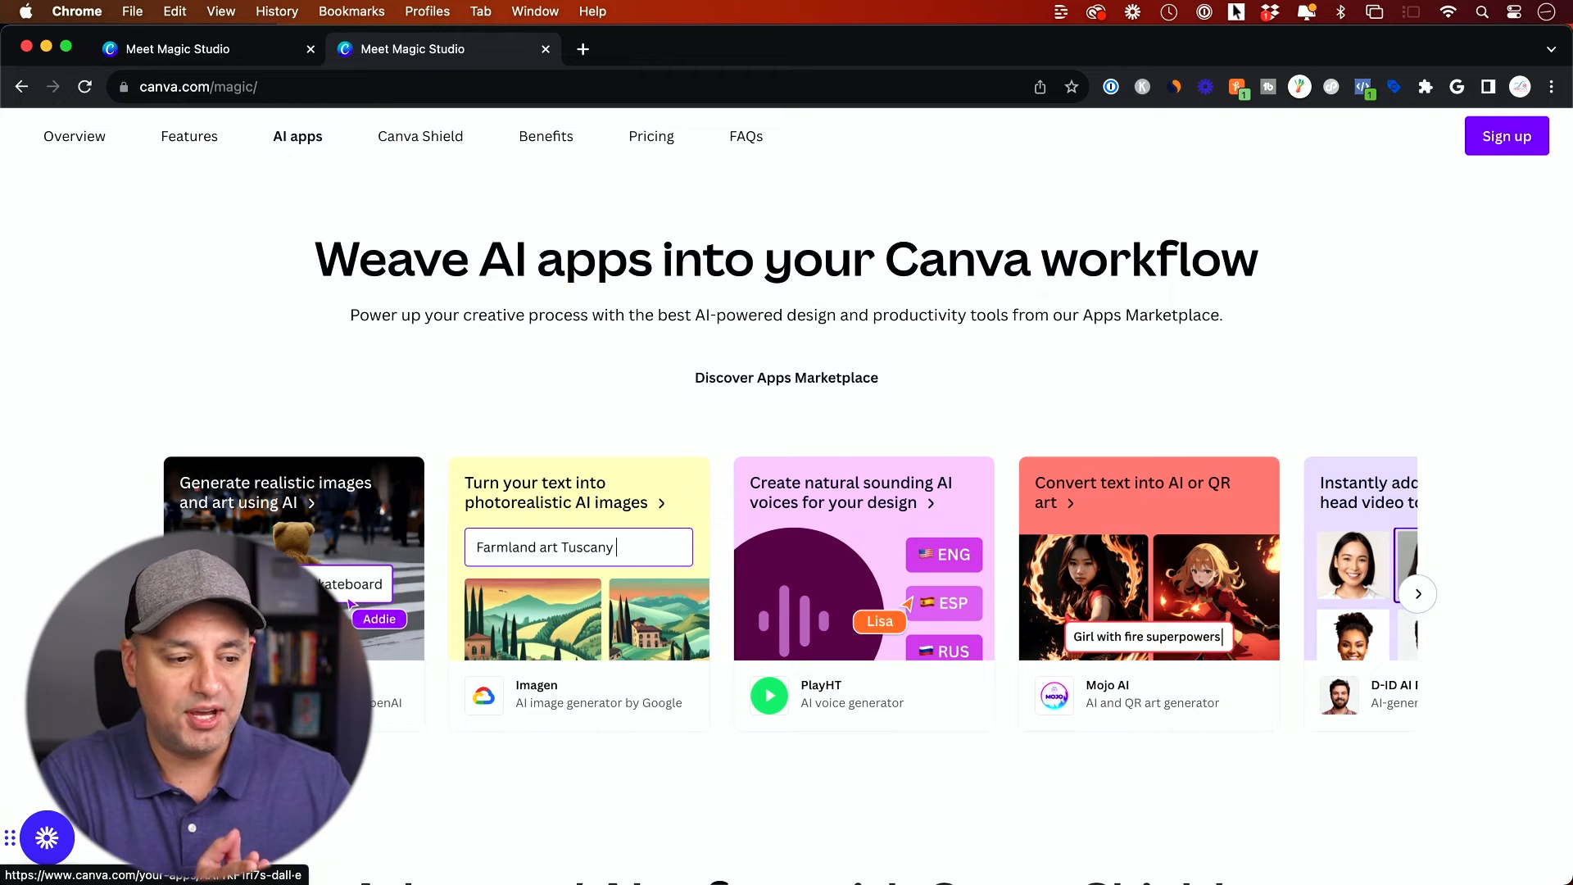
Launch the AI apps marketplace from the DALL·E card and dismiss the Meet Magic Studio popup.
left_click(1413, 591)
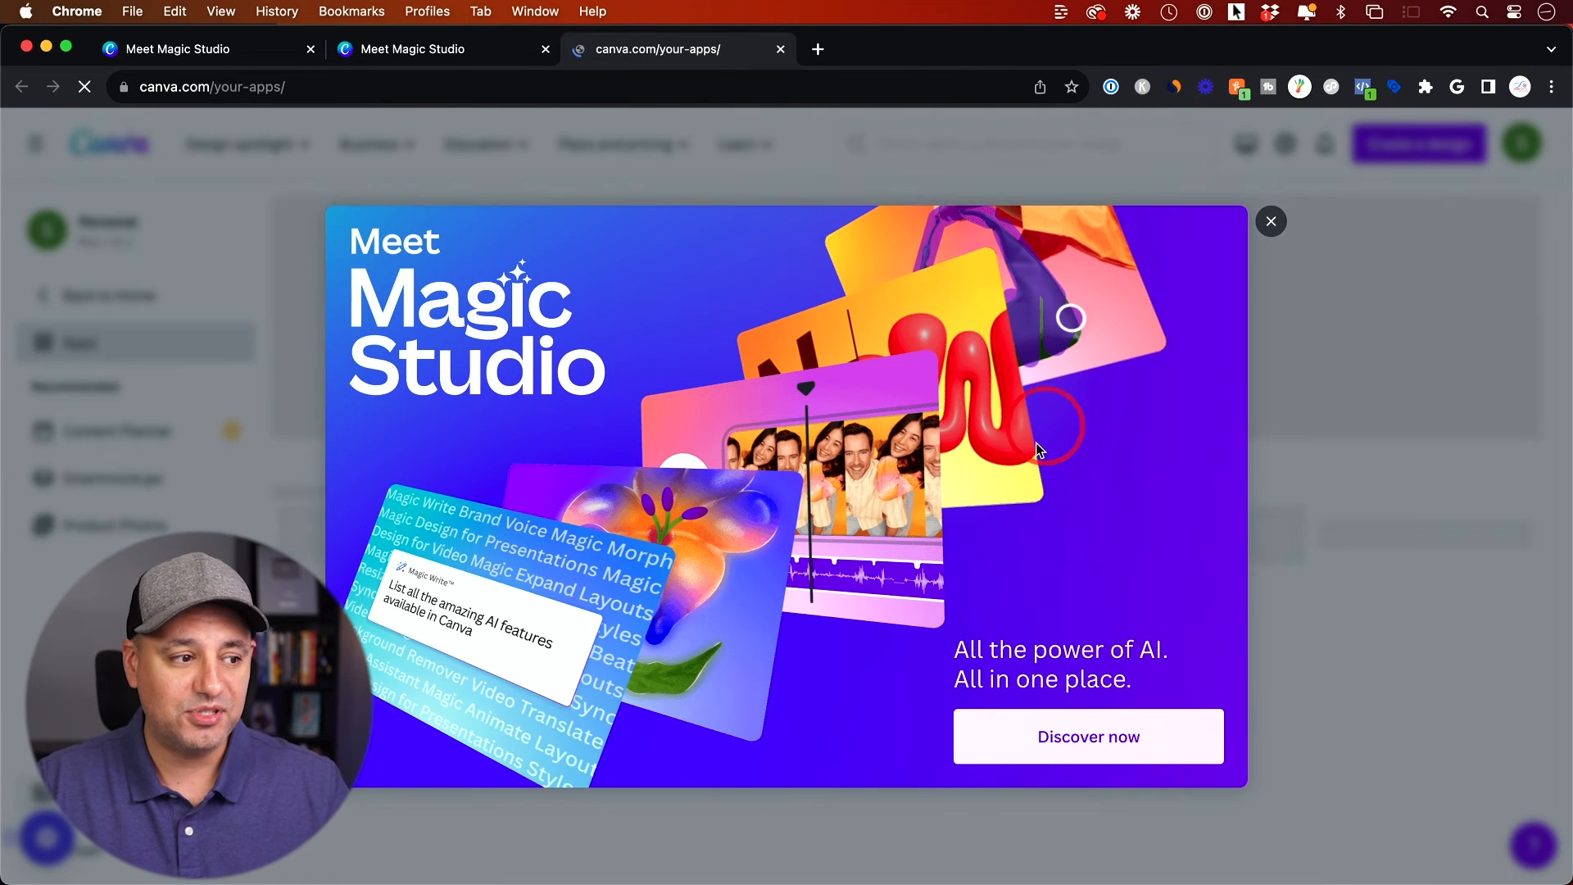
left_click(1270, 222)
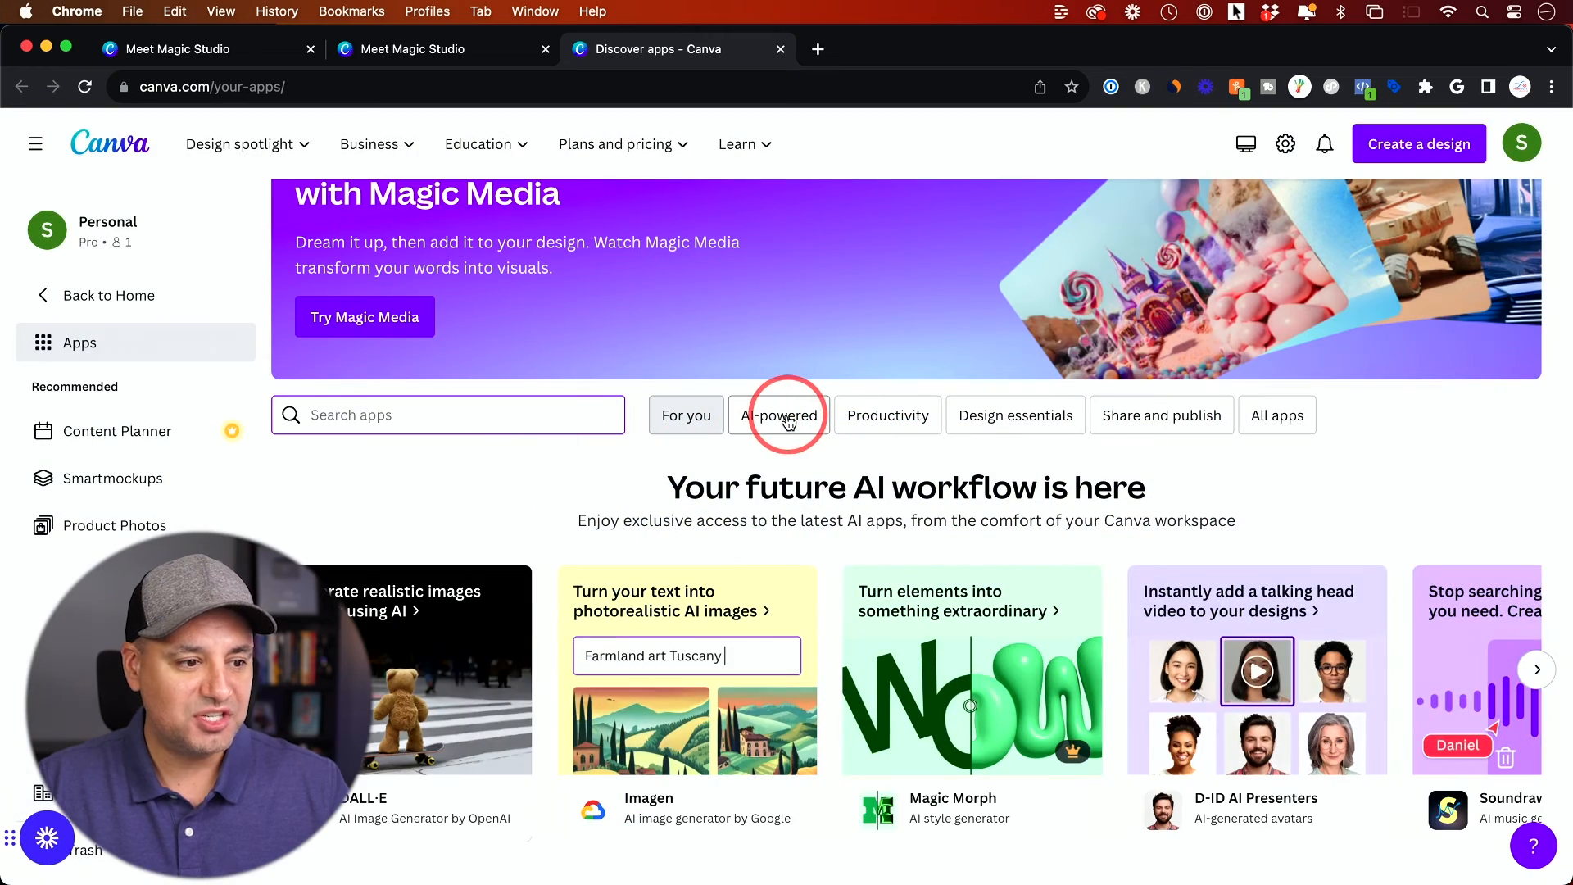
Filter to AI-powered apps, browse to DALL·E, and start a new design with it.
left_click(779, 415)
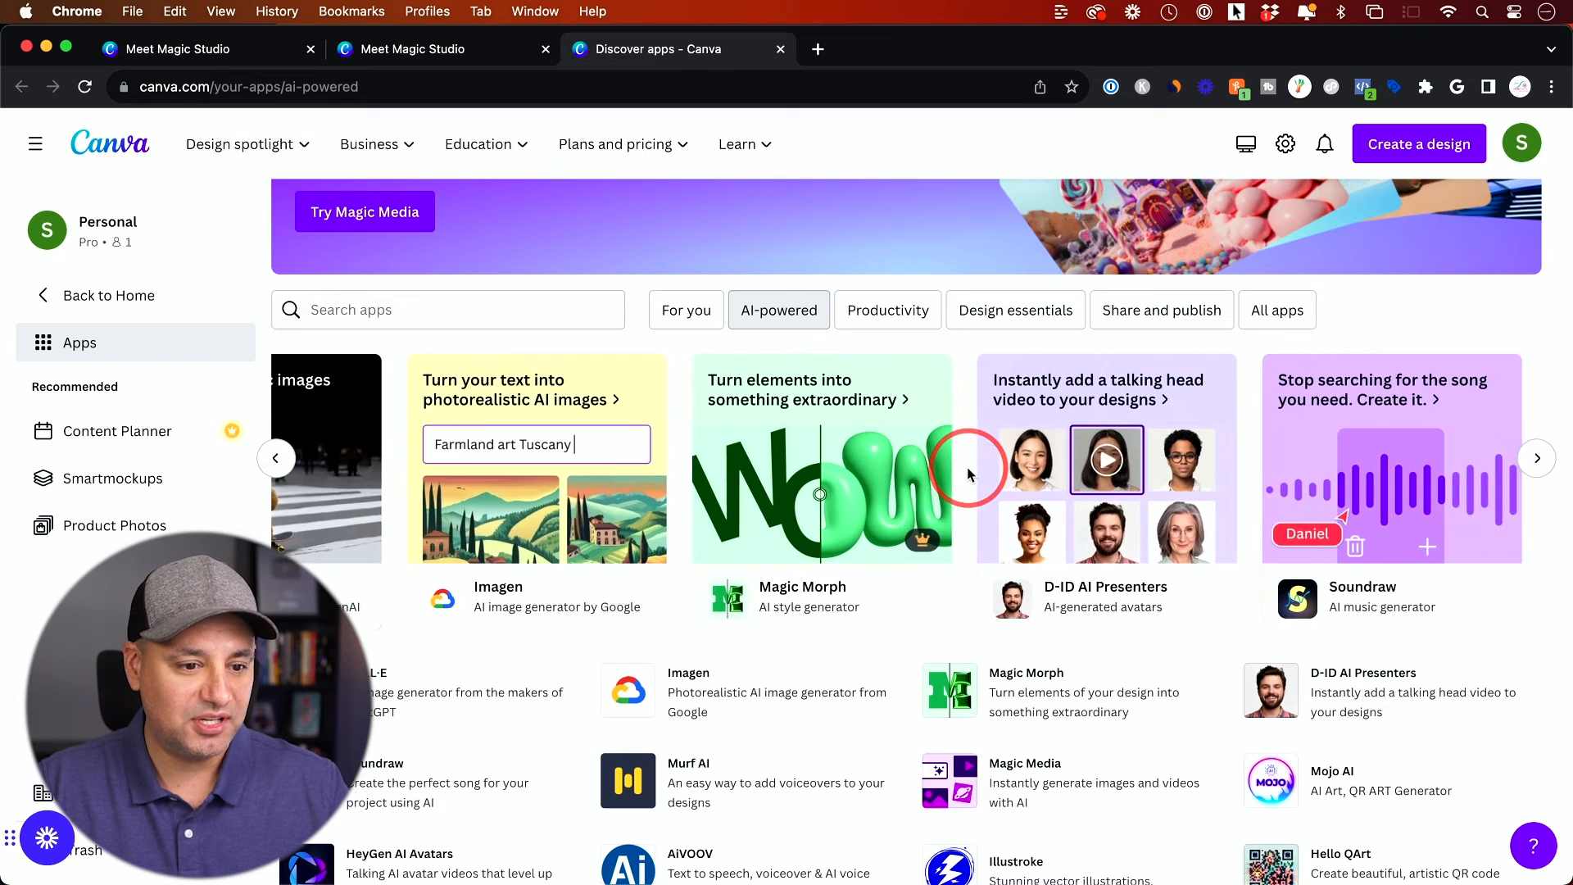
left_click(1535, 457)
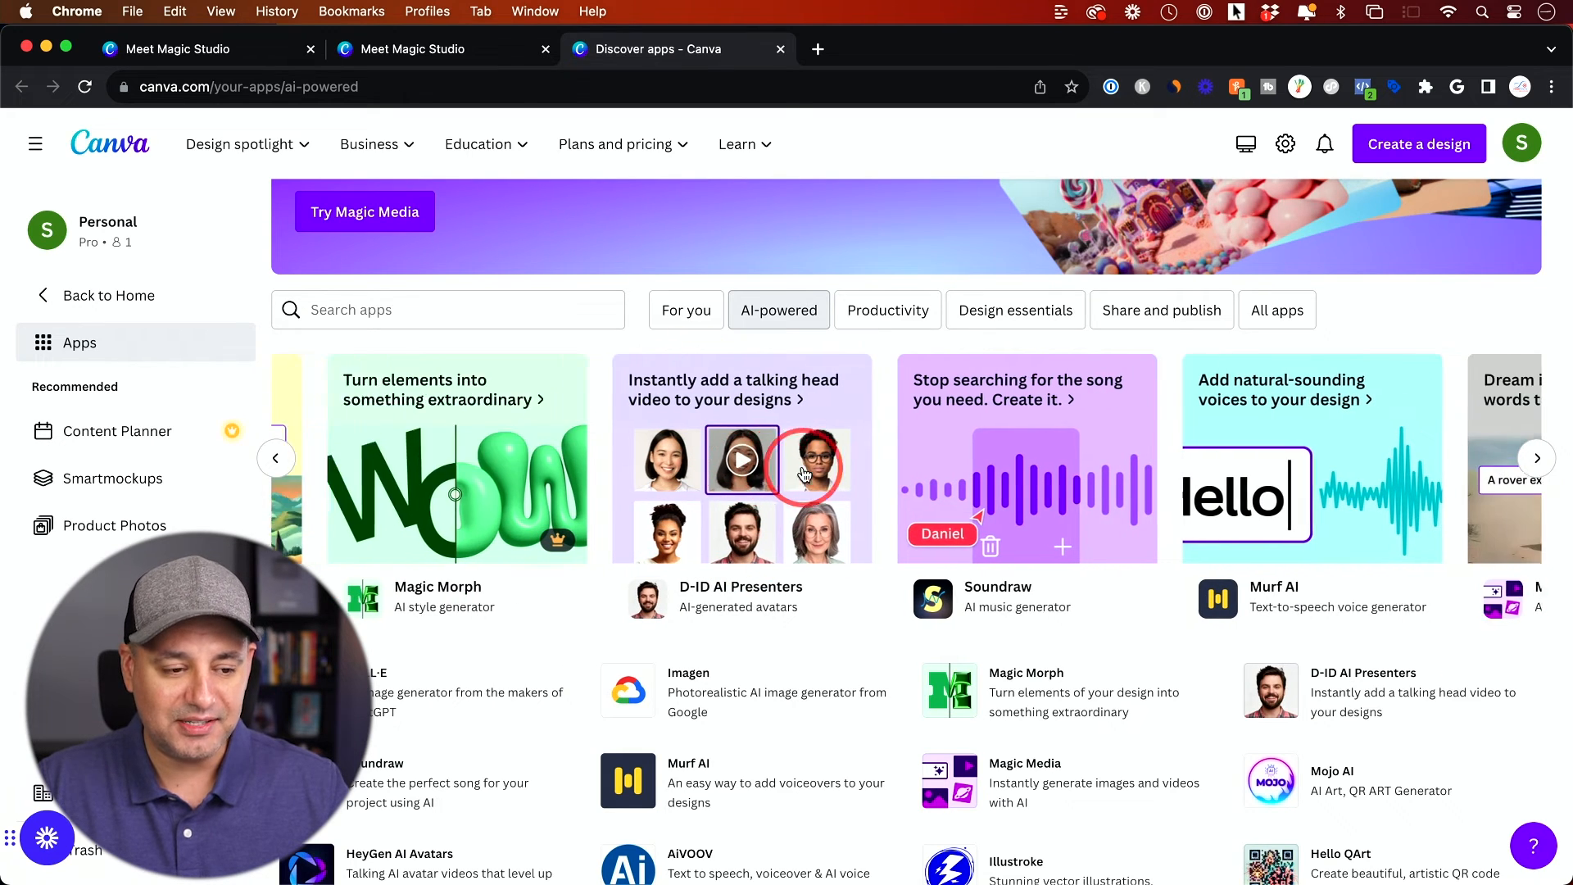
left_click(1536, 458)
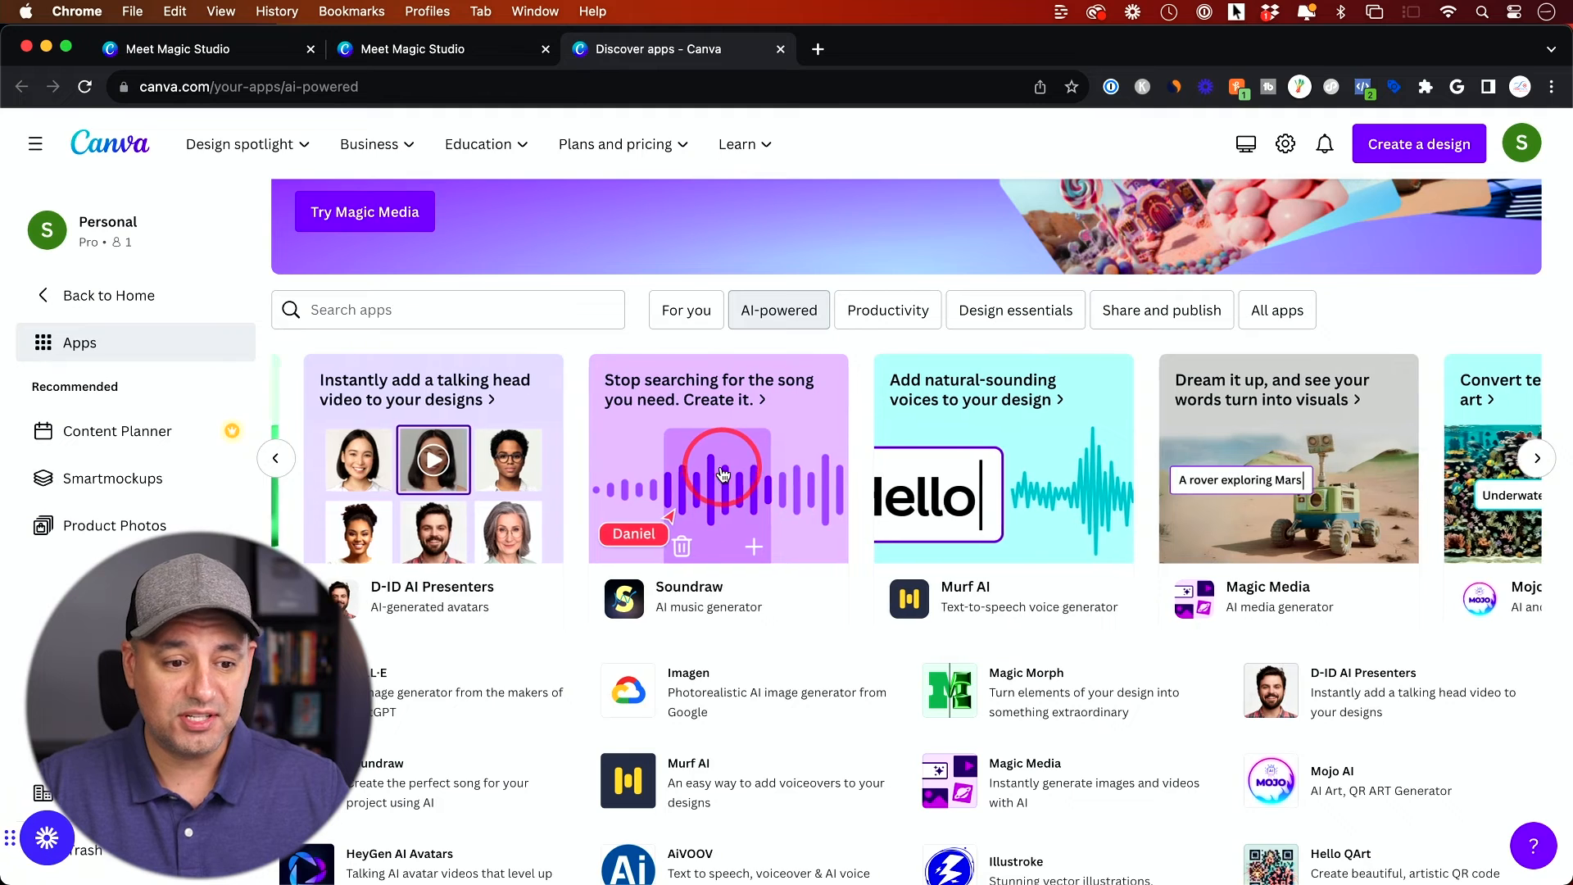
left_click(1537, 457)
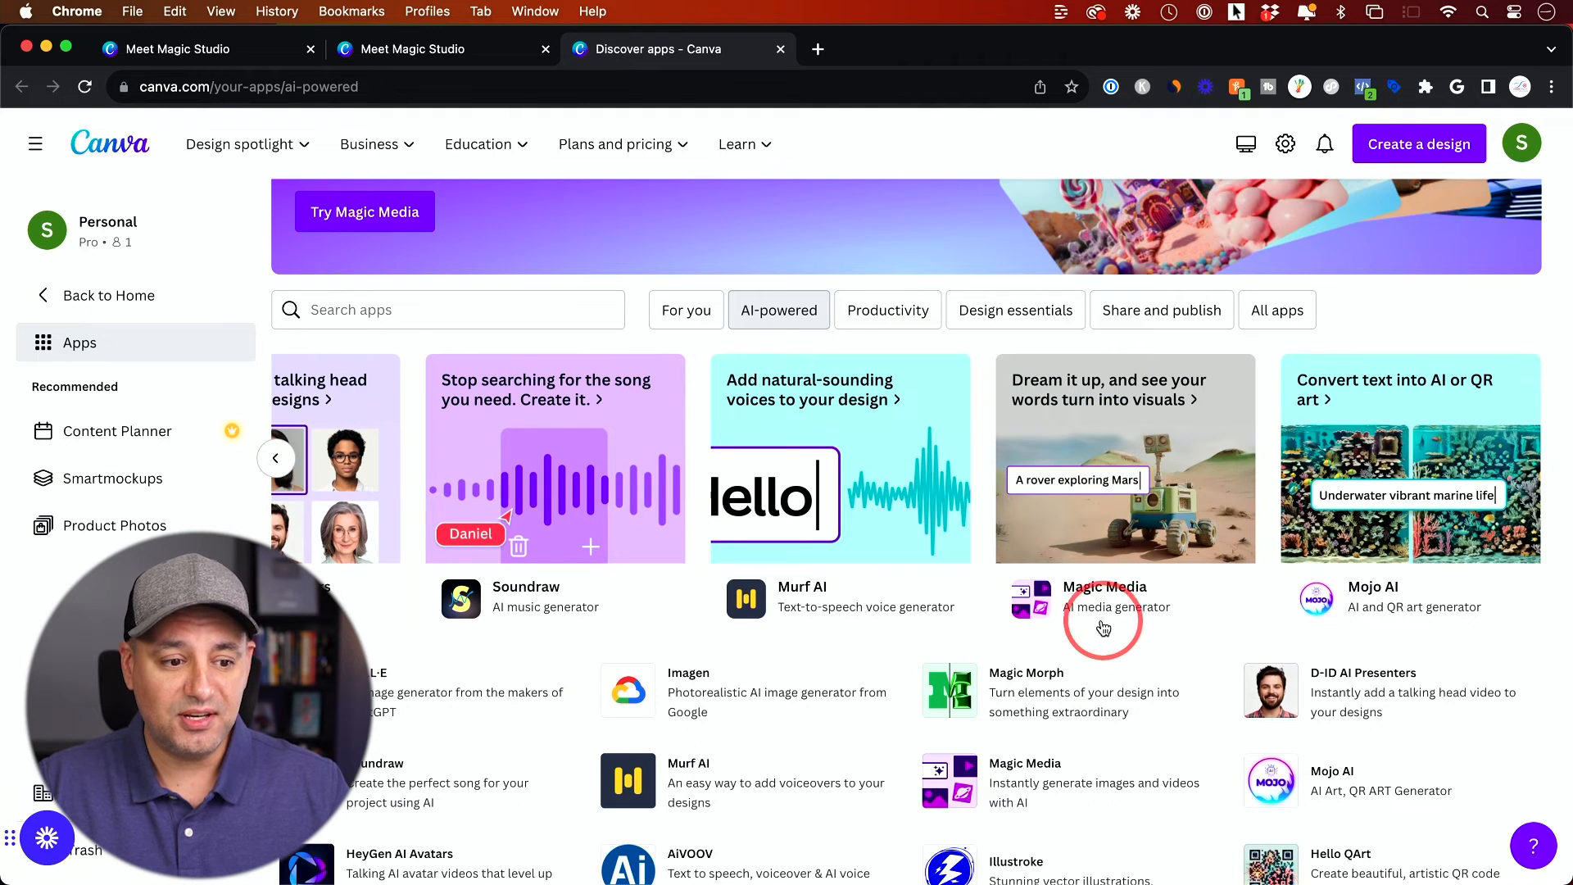
mouse_move(1116, 573)
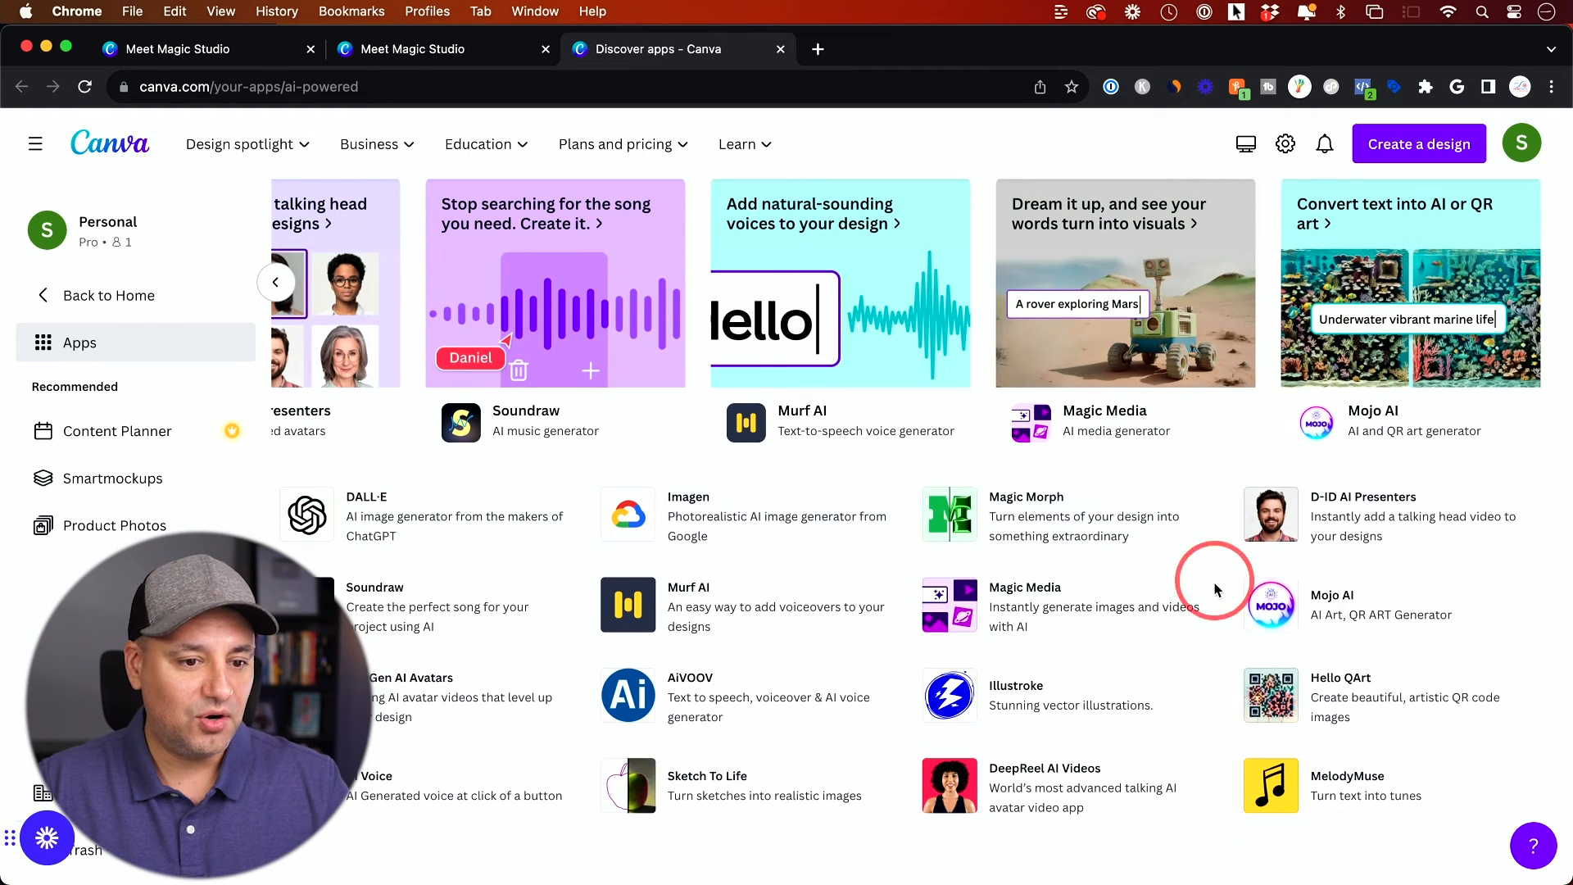
mouse_move(671, 747)
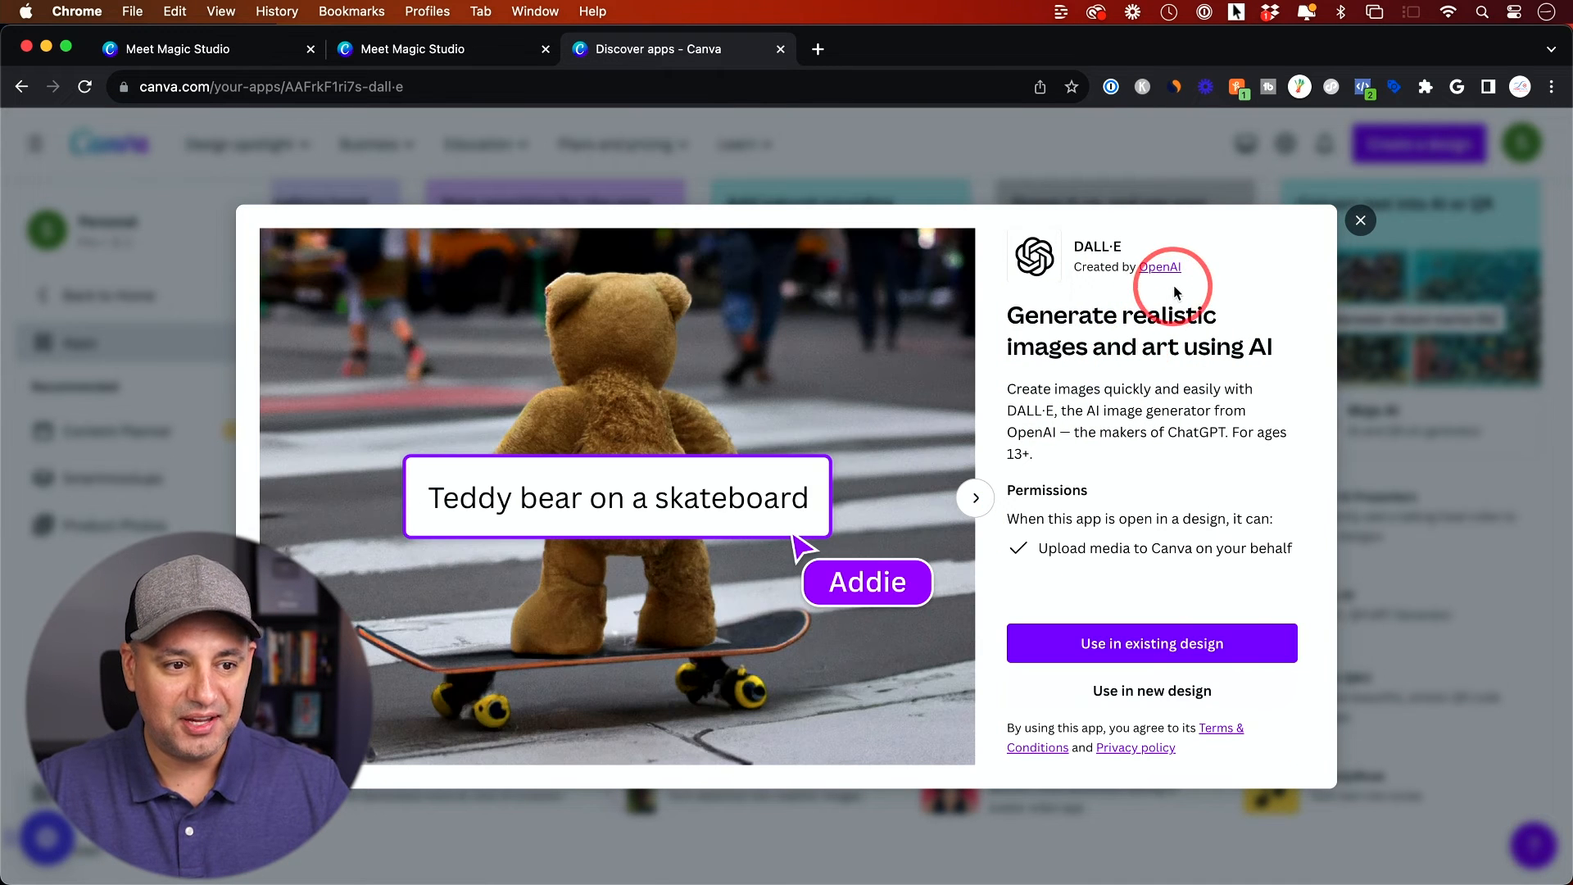
left_click(1150, 690)
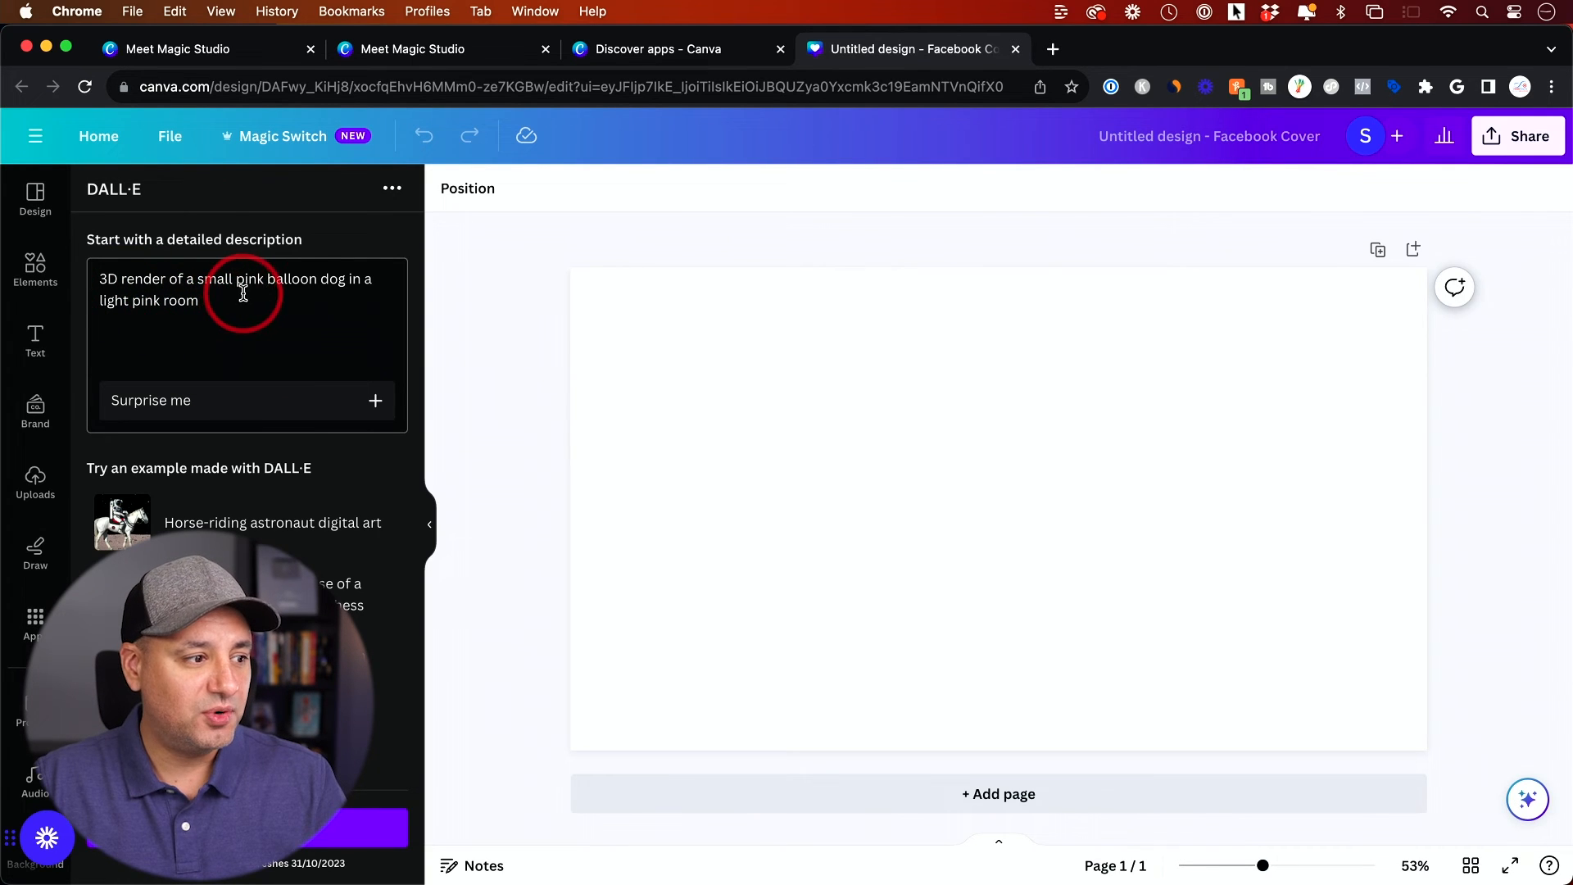
mouse_move(337, 294)
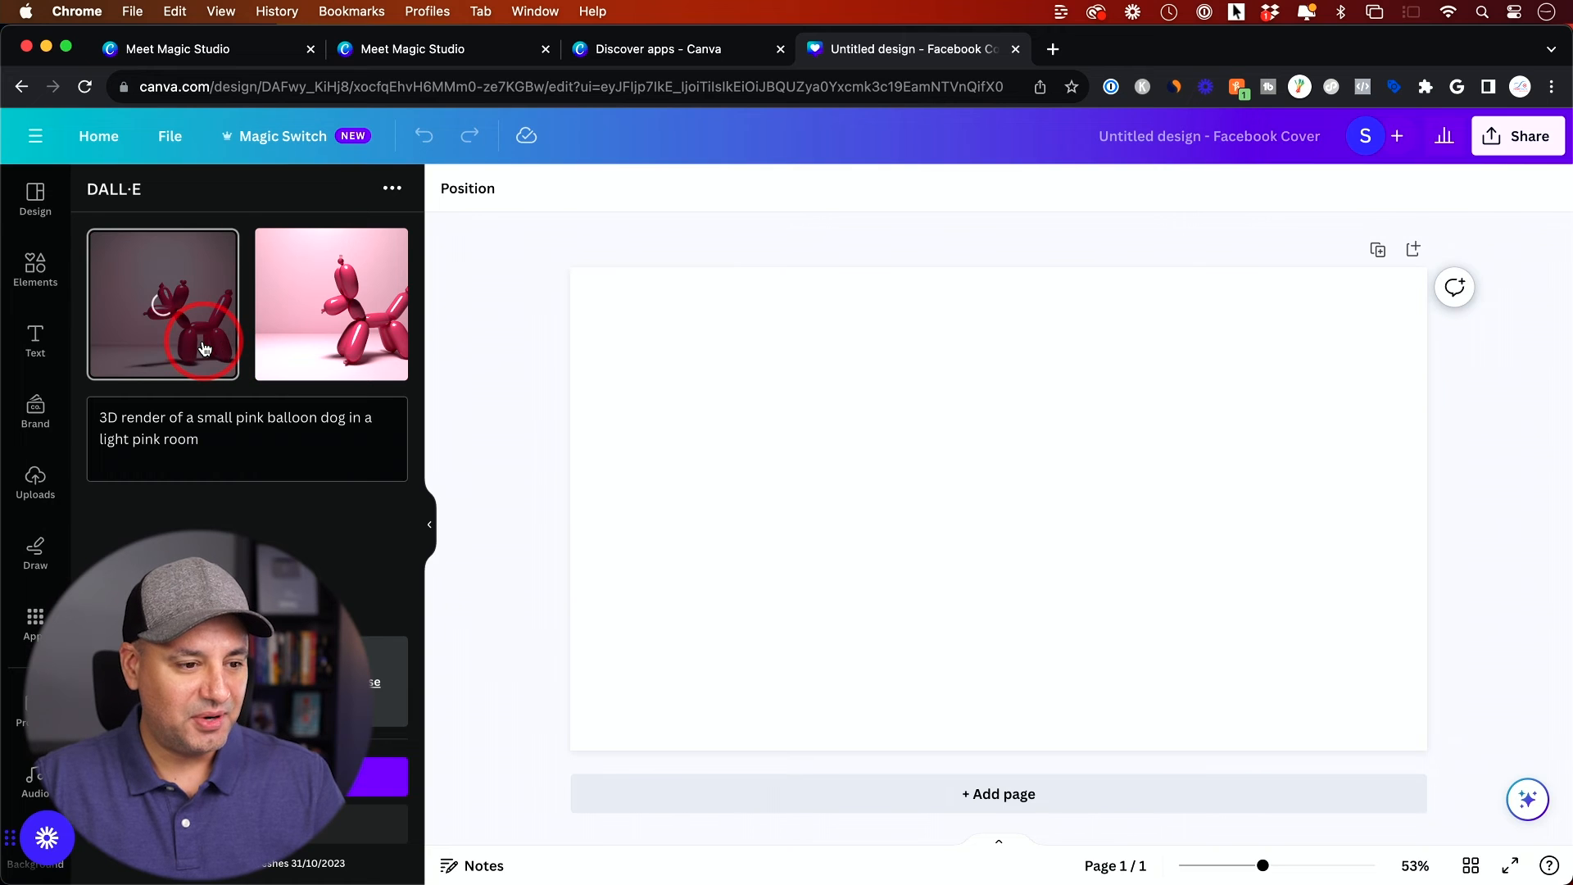
Place the generated pink balloon dog image onto the Facebook cover page.
left_click(162, 305)
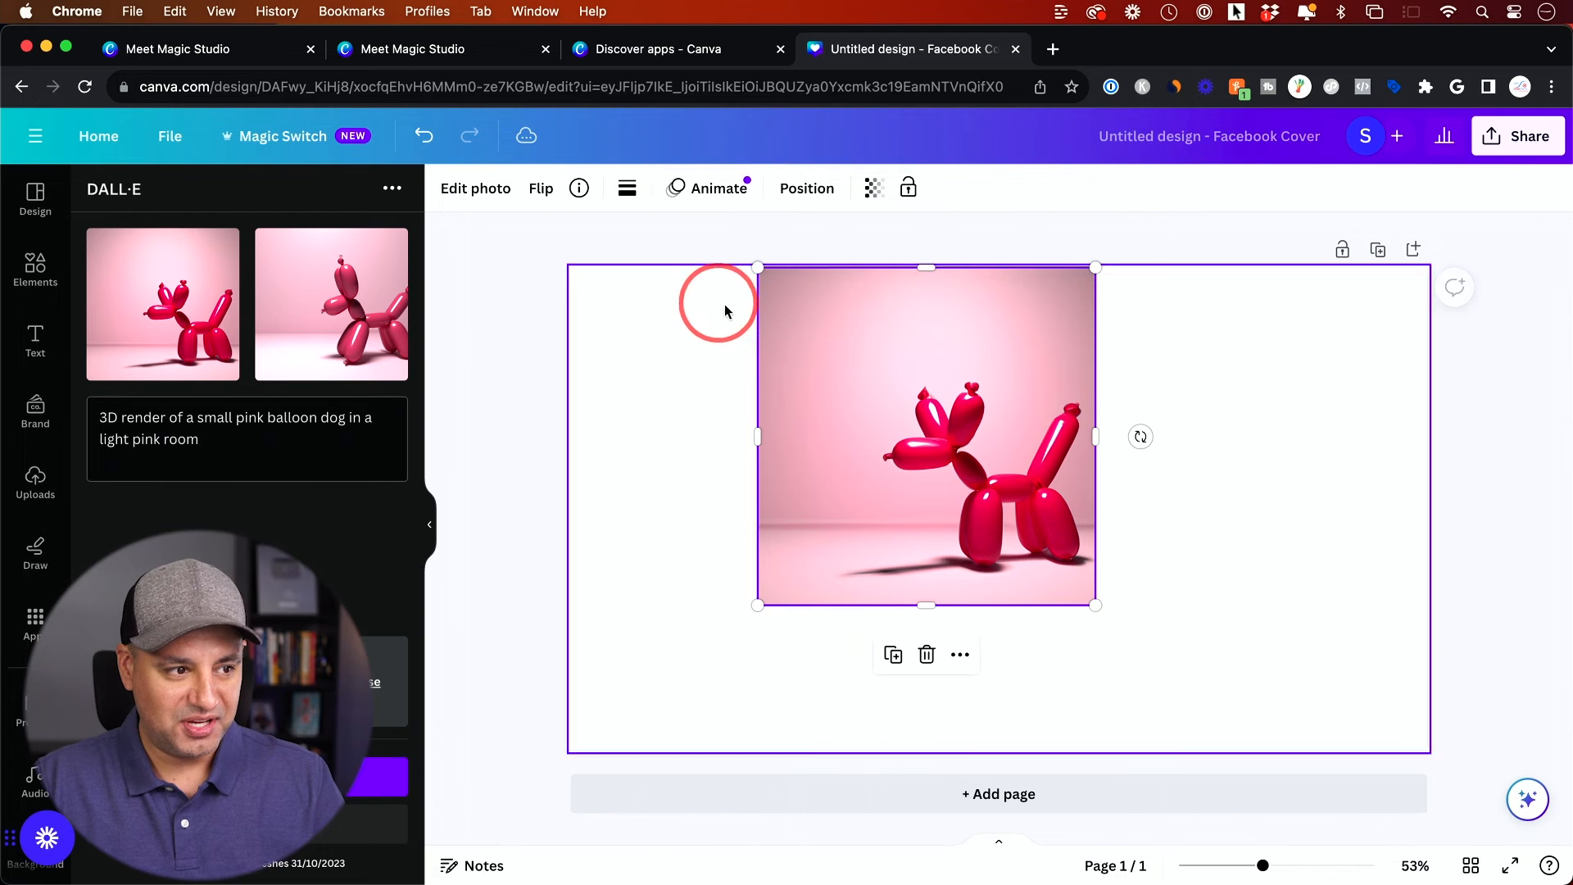
Apply BG Remover from Edit photo so only the pink balloon dog remains.
left_click(475, 188)
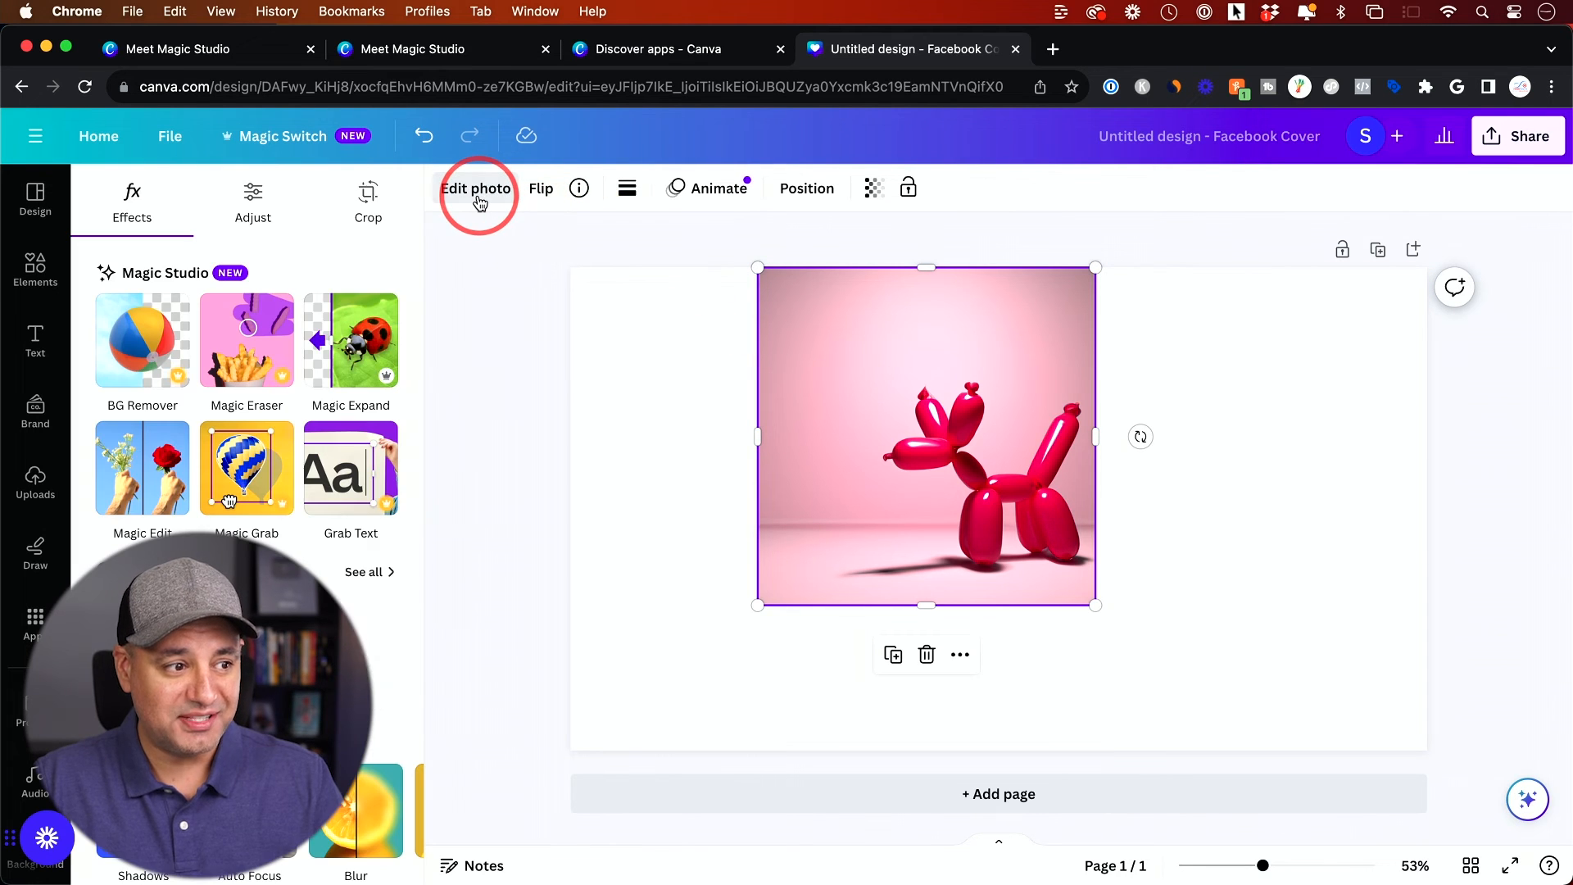
mouse_move(166, 279)
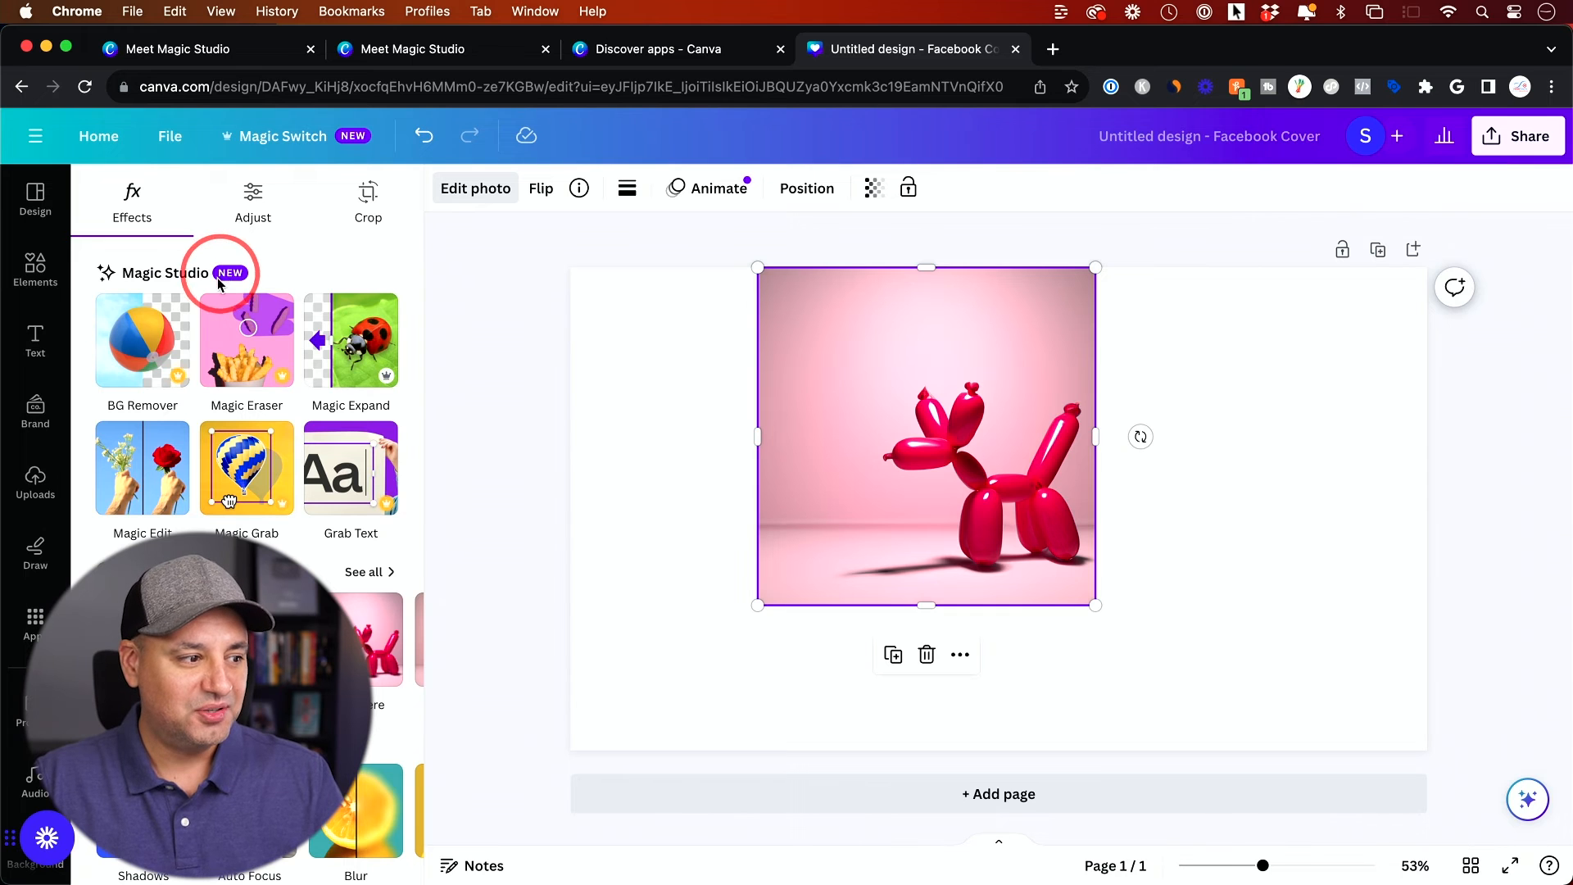
left_click(141, 341)
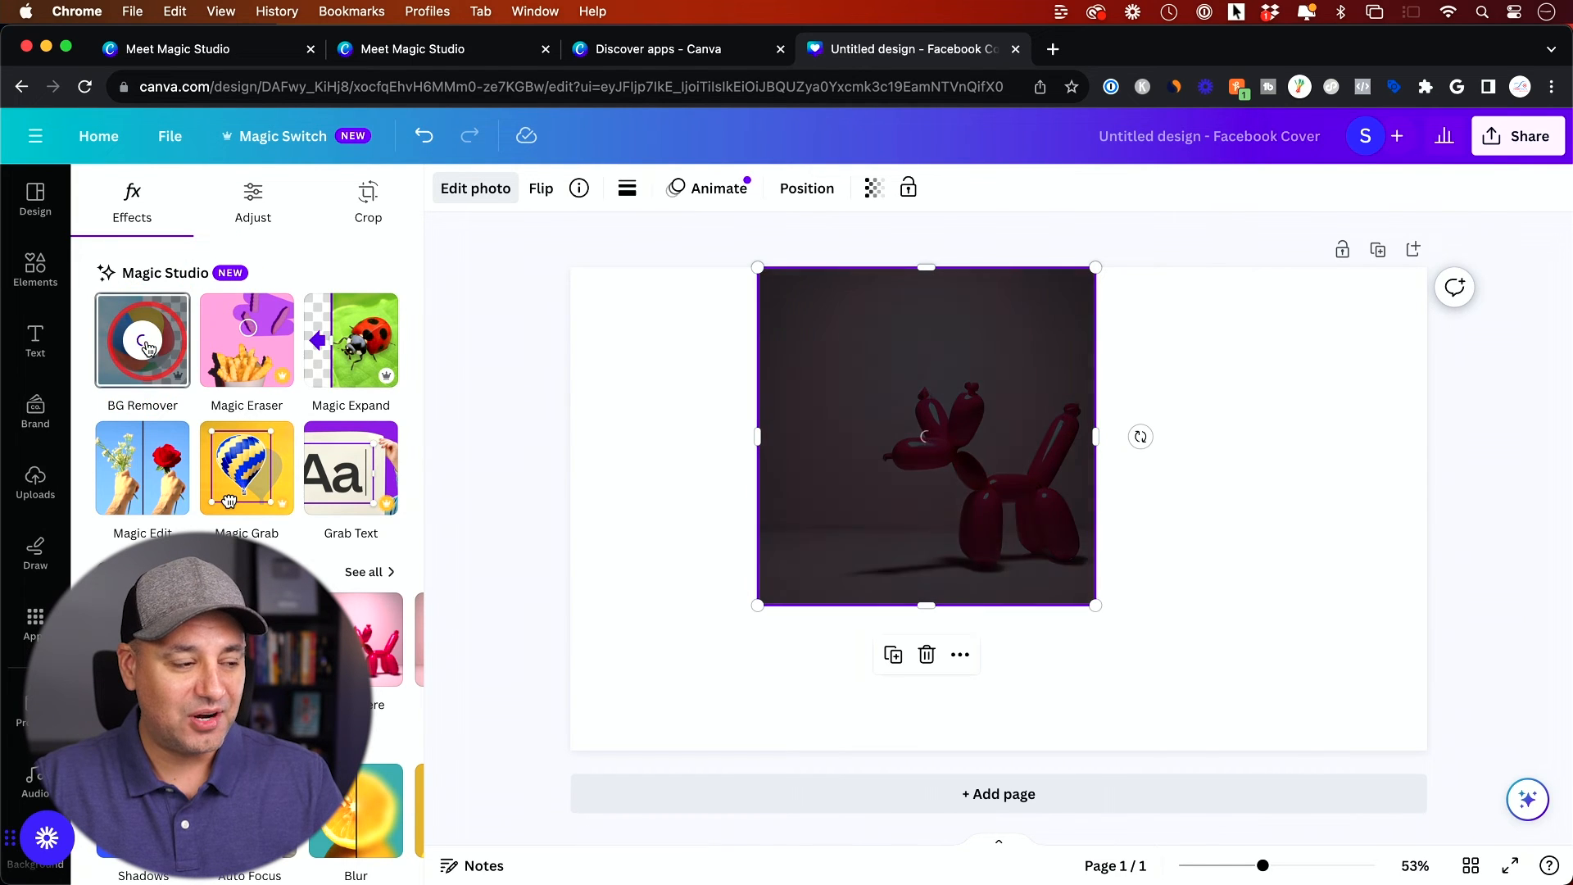
left_click(141, 339)
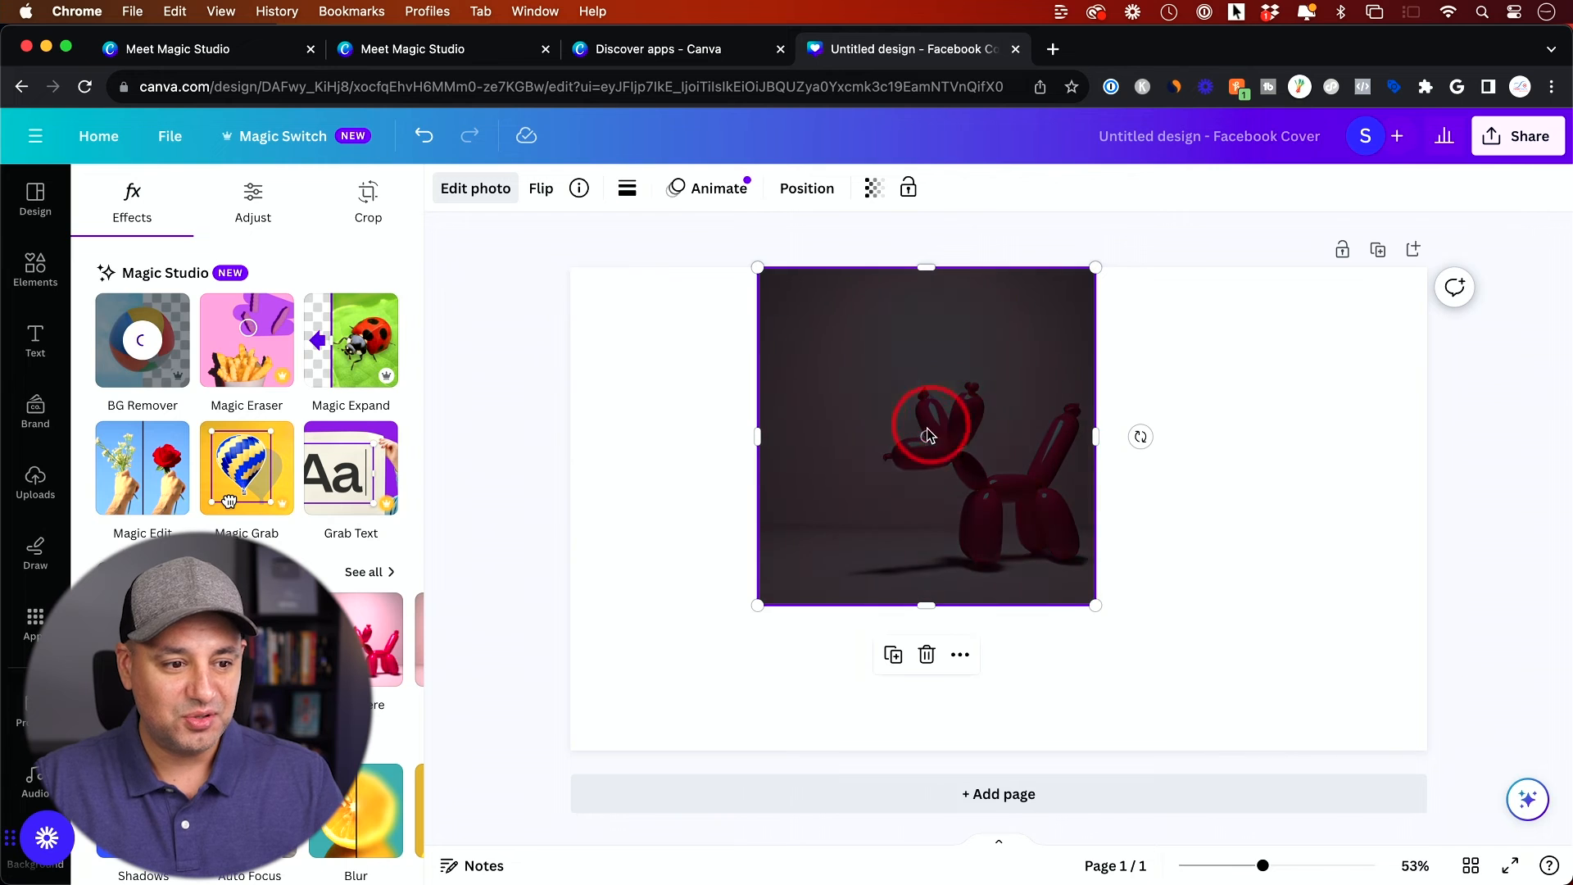
mouse_move(482, 414)
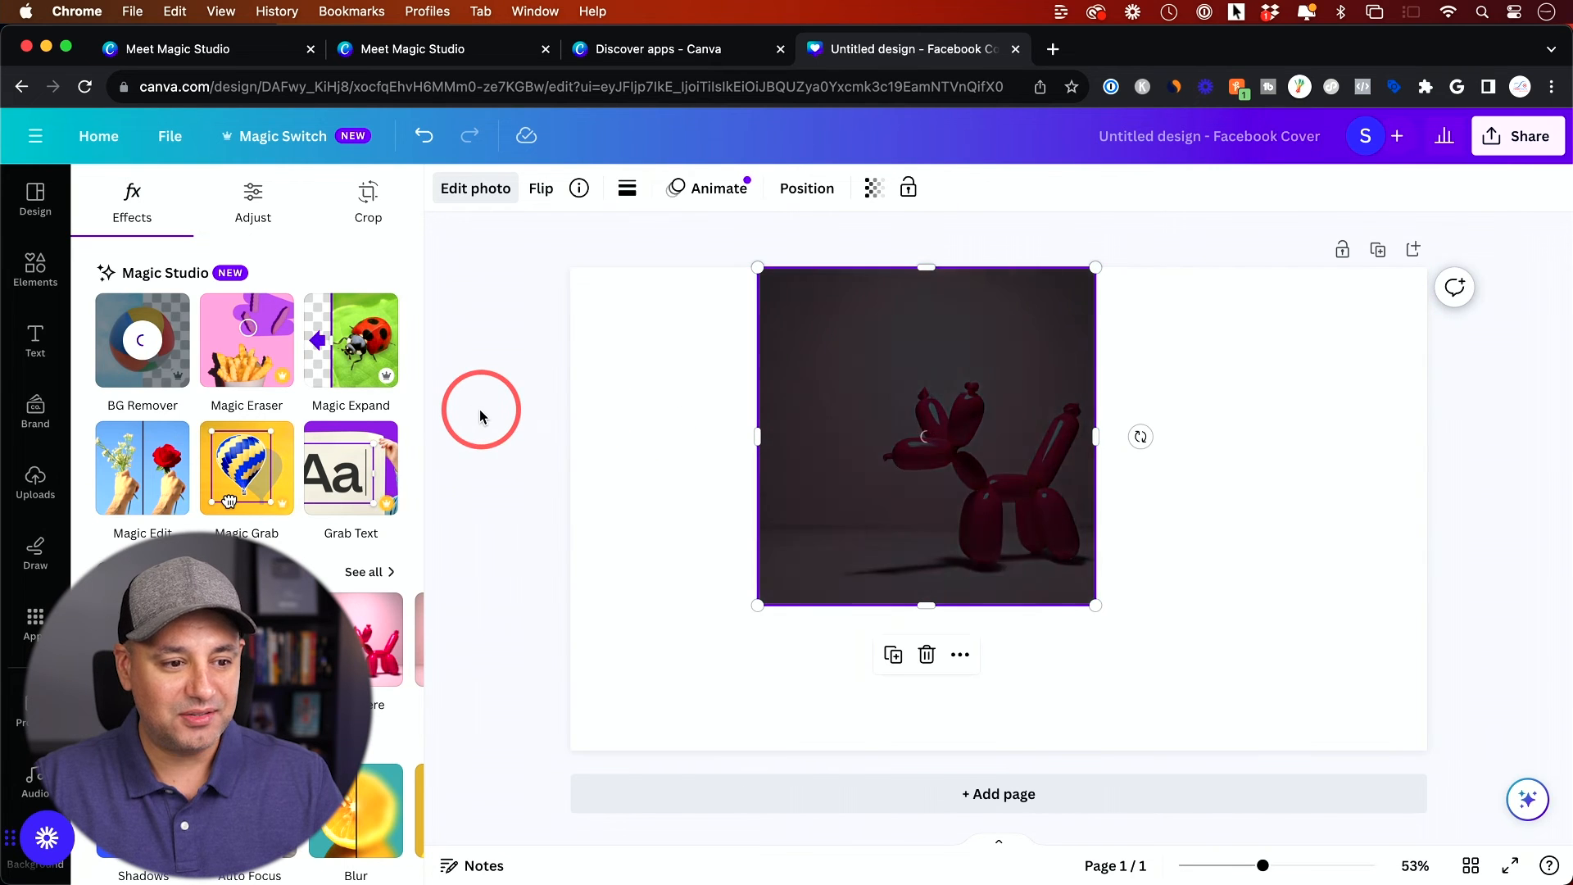
left_click(141, 339)
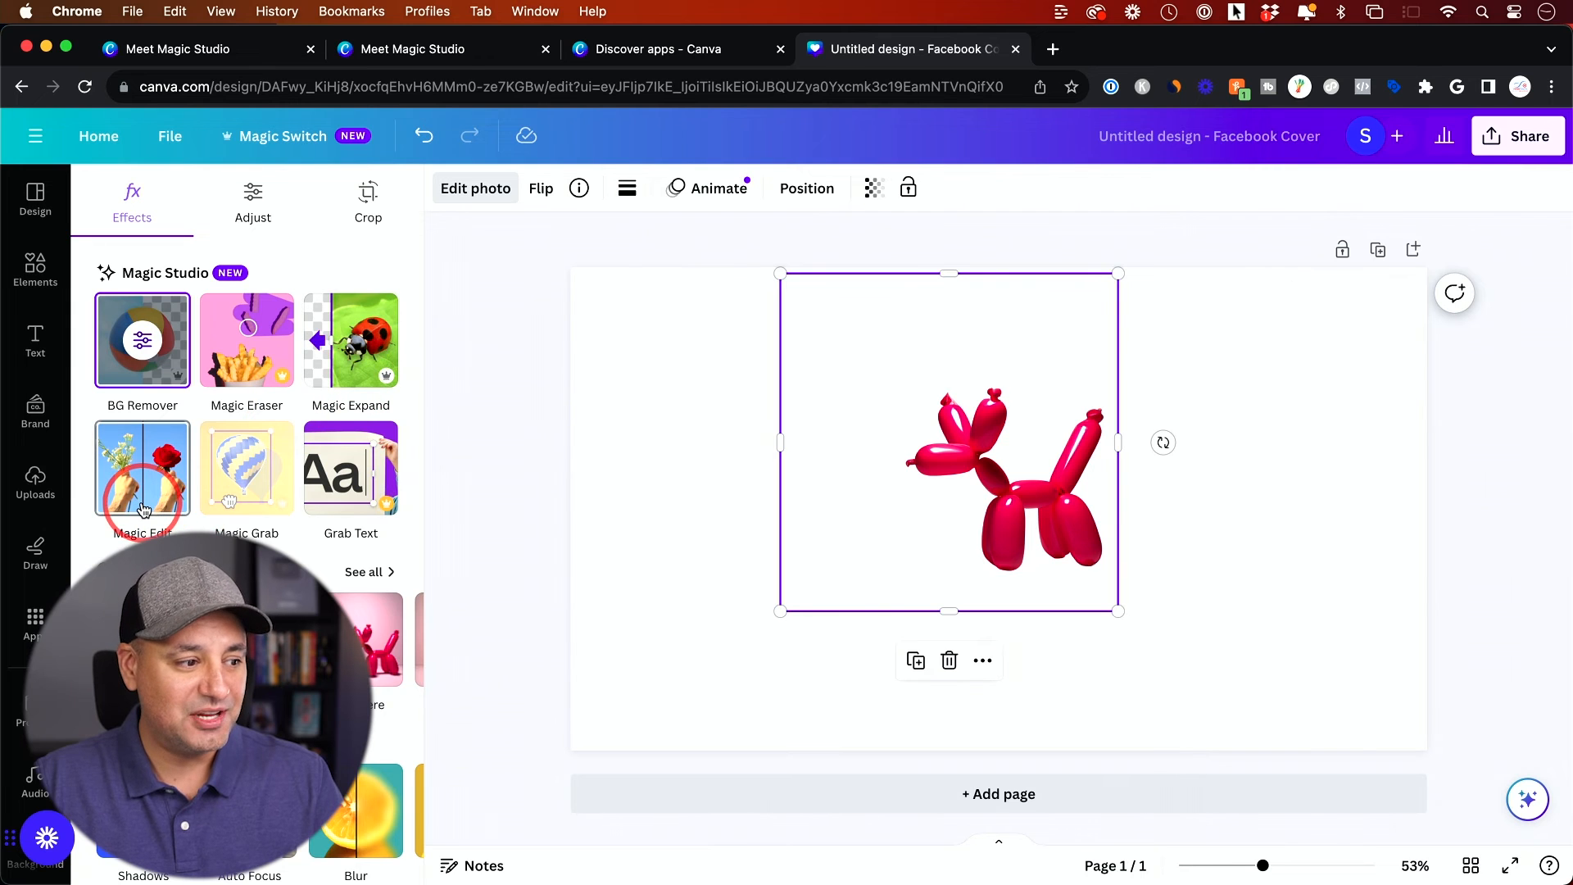
mouse_move(330, 514)
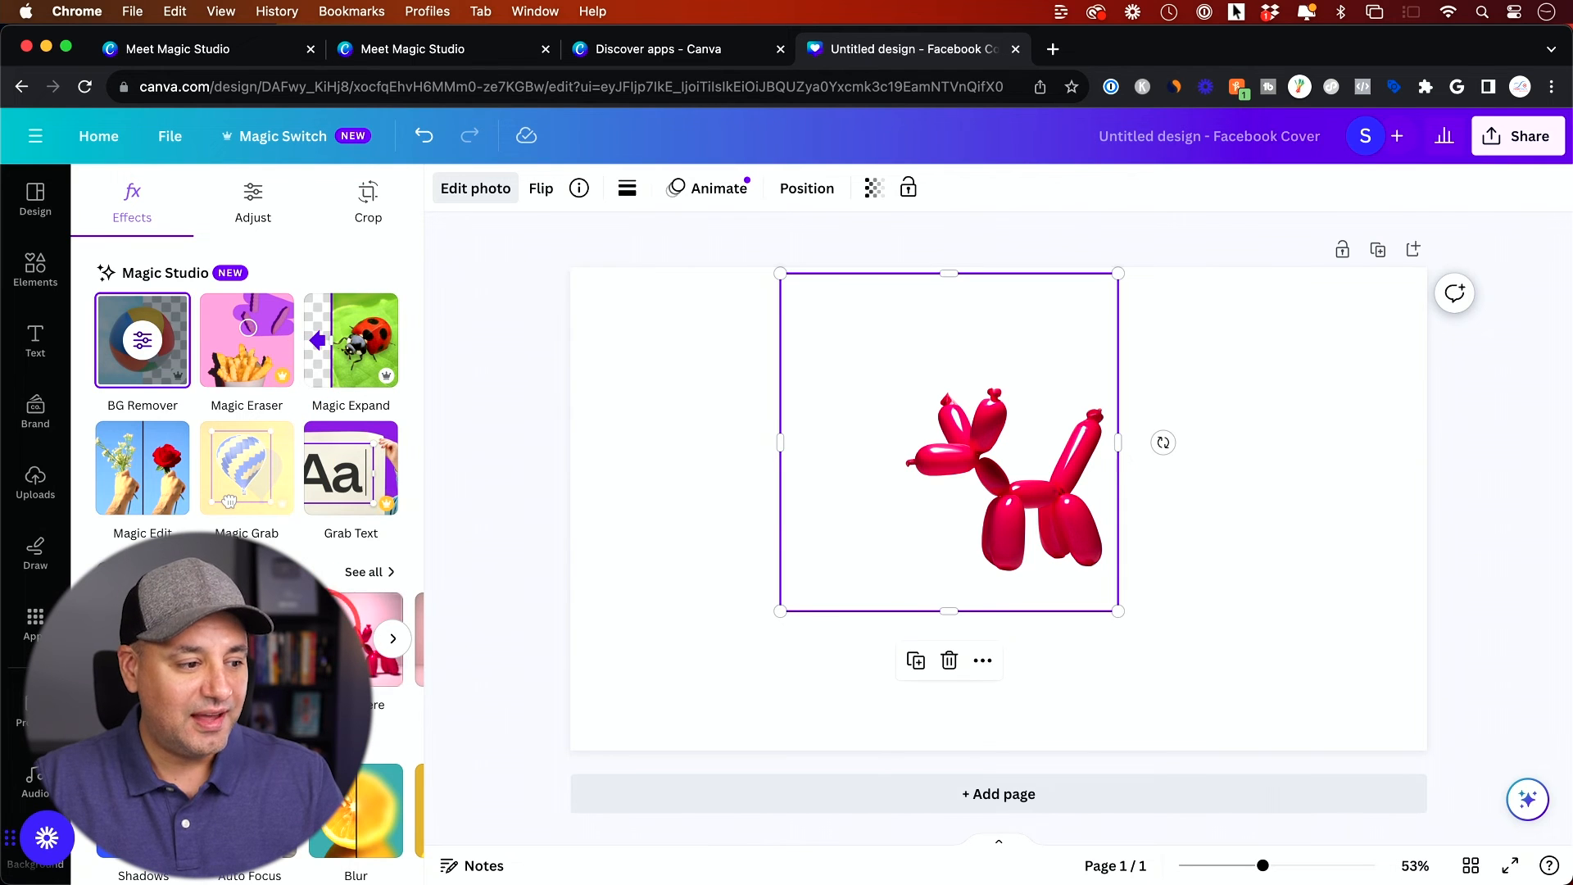
scroll("down", 3)
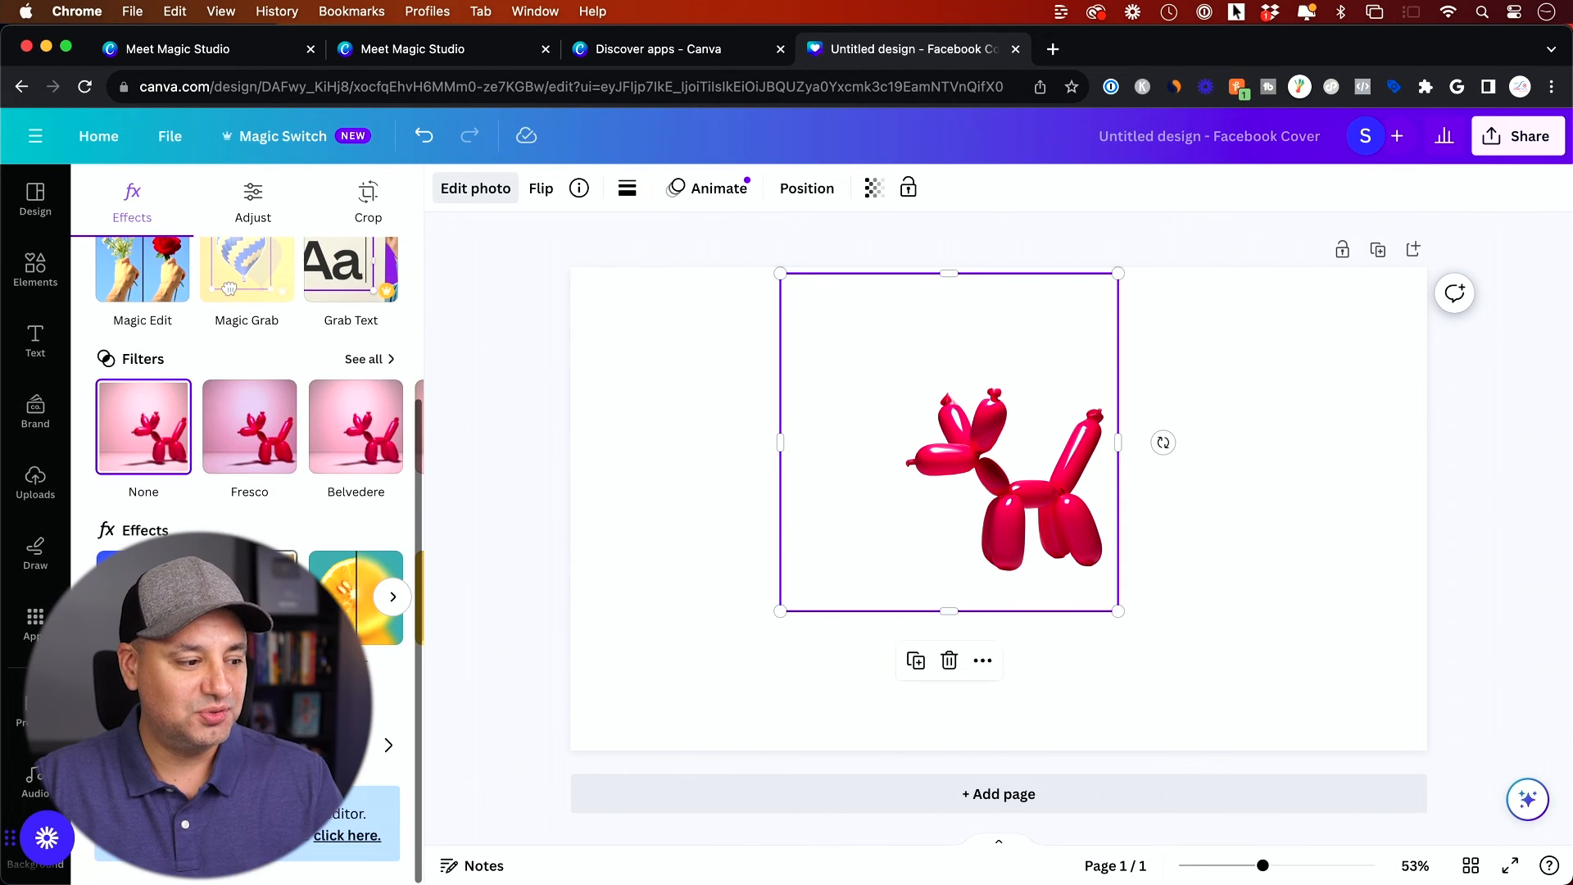
scroll("up", 3)
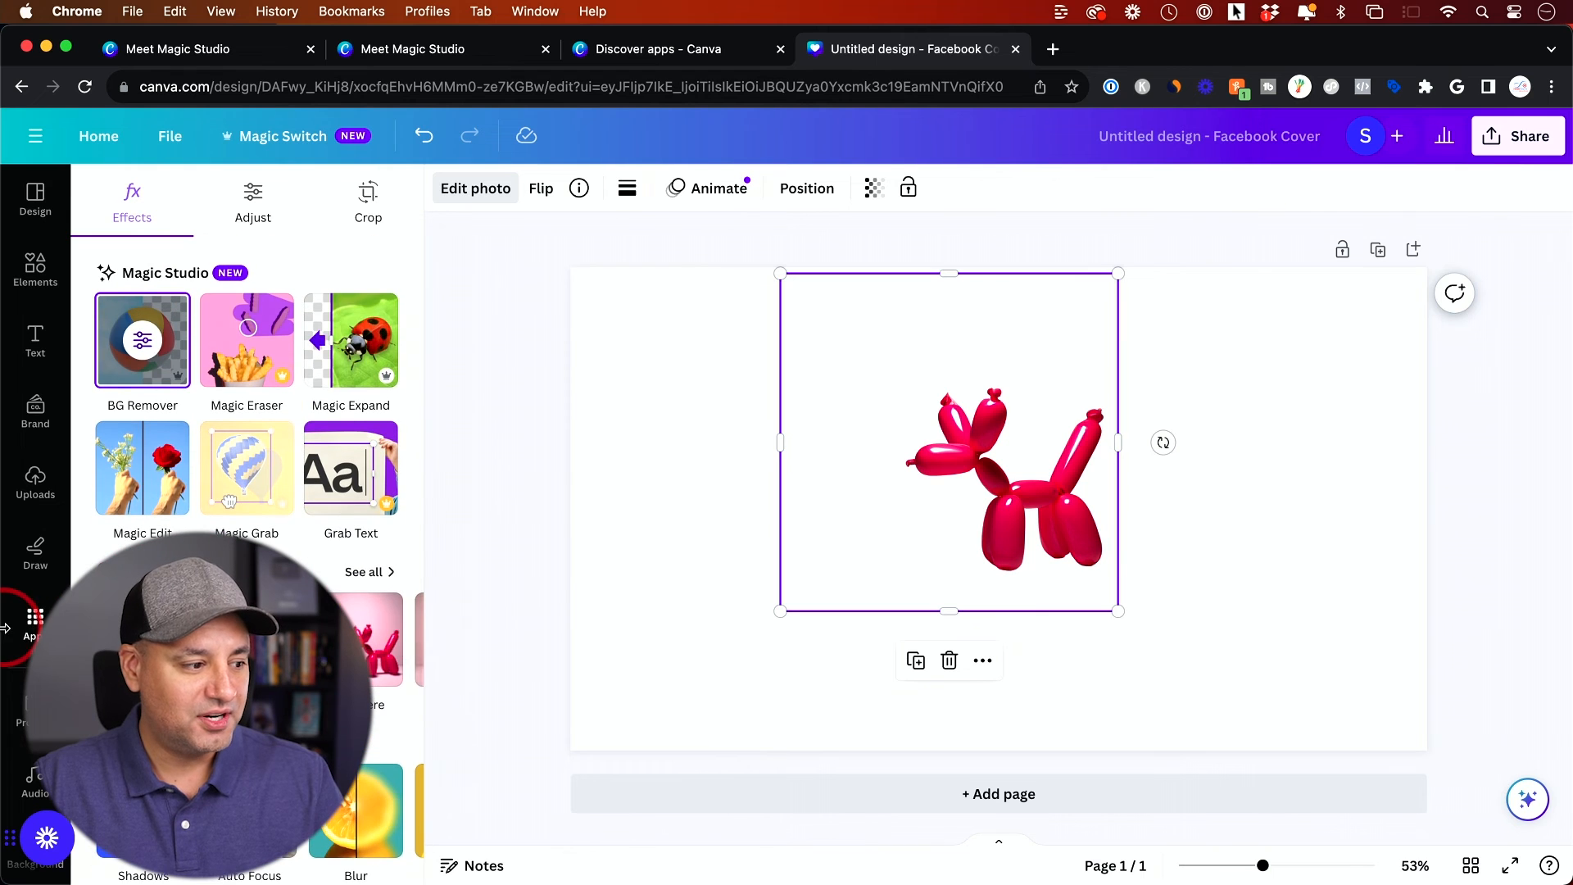
Open D-ID AI Presenters from the design's Apps sidebar and switch back to the Magic Studio page.
left_click(34, 623)
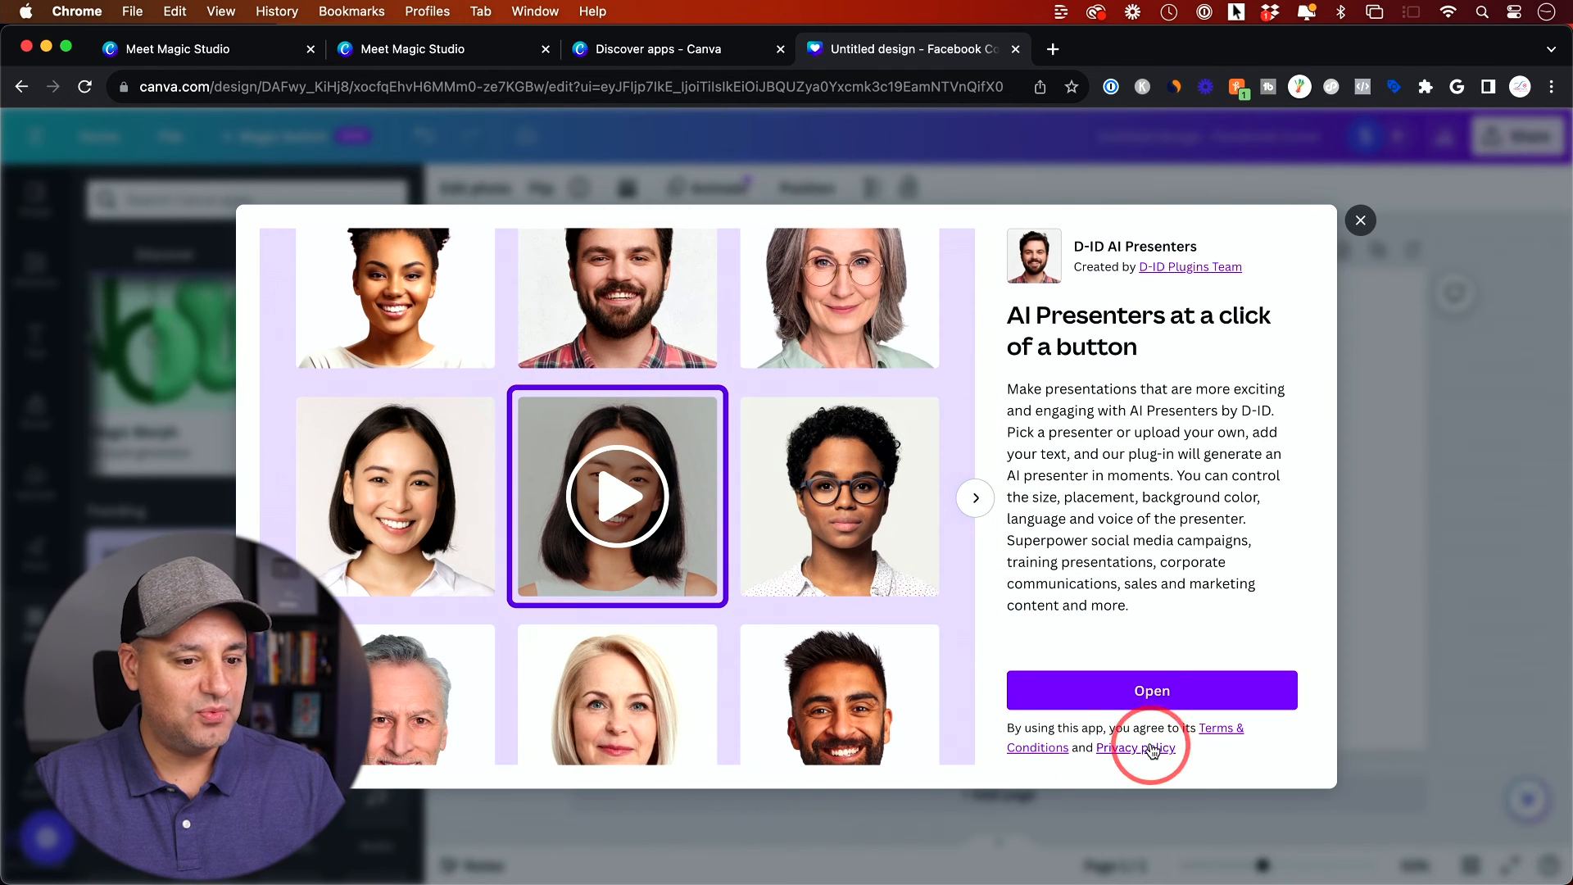
left_click(1150, 690)
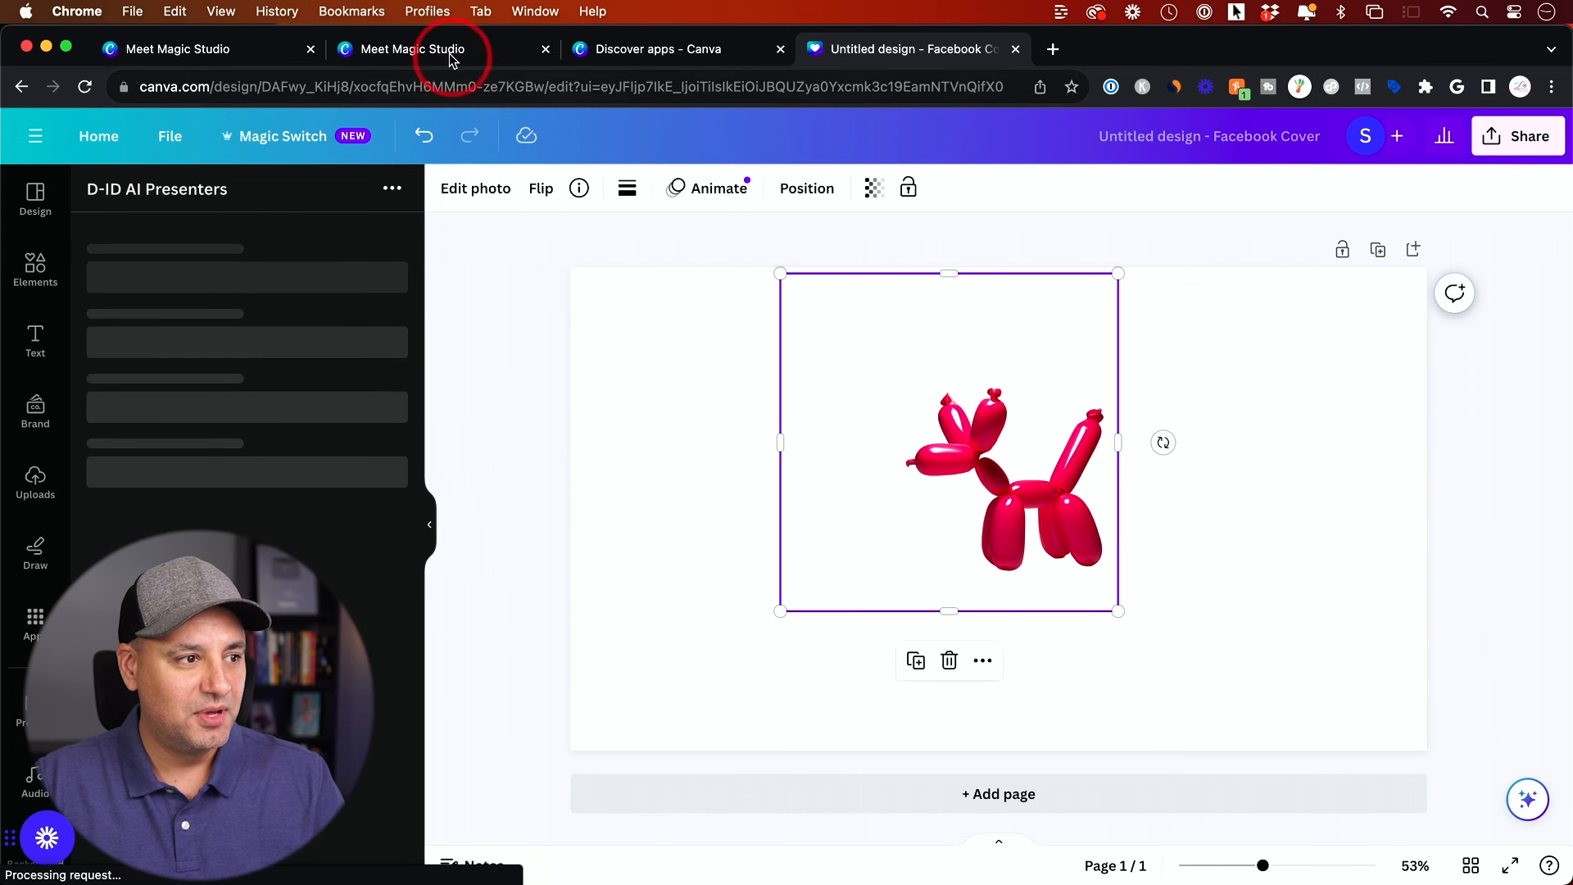
left_click(411, 48)
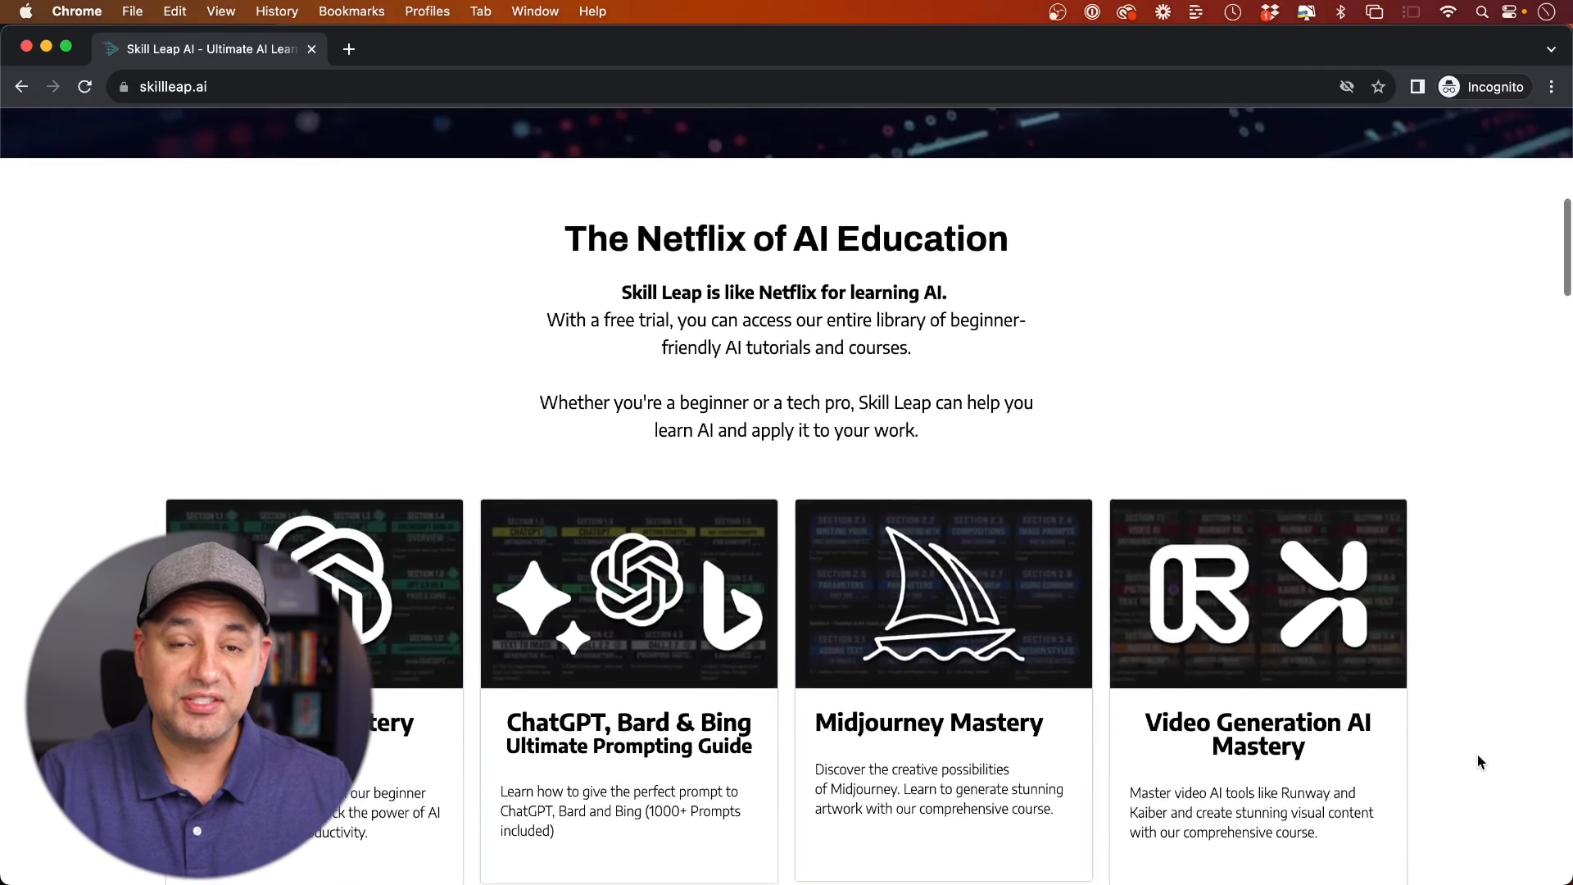
Browse down and back up through the Skill Leap AI homepage and course catalog.
scroll("down", 3)
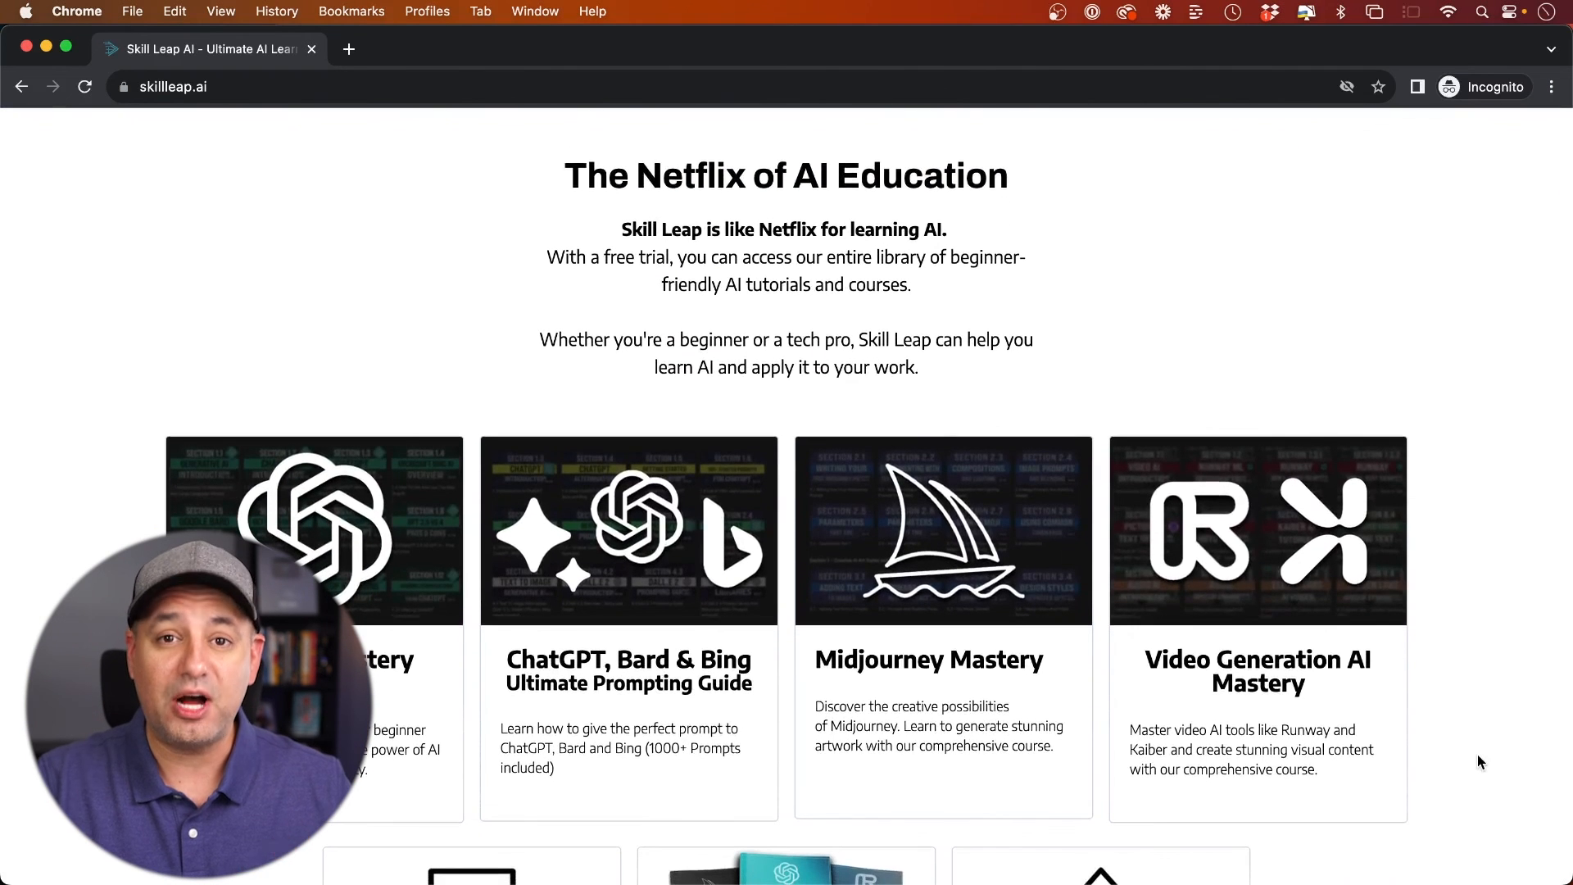
scroll("down", 3)
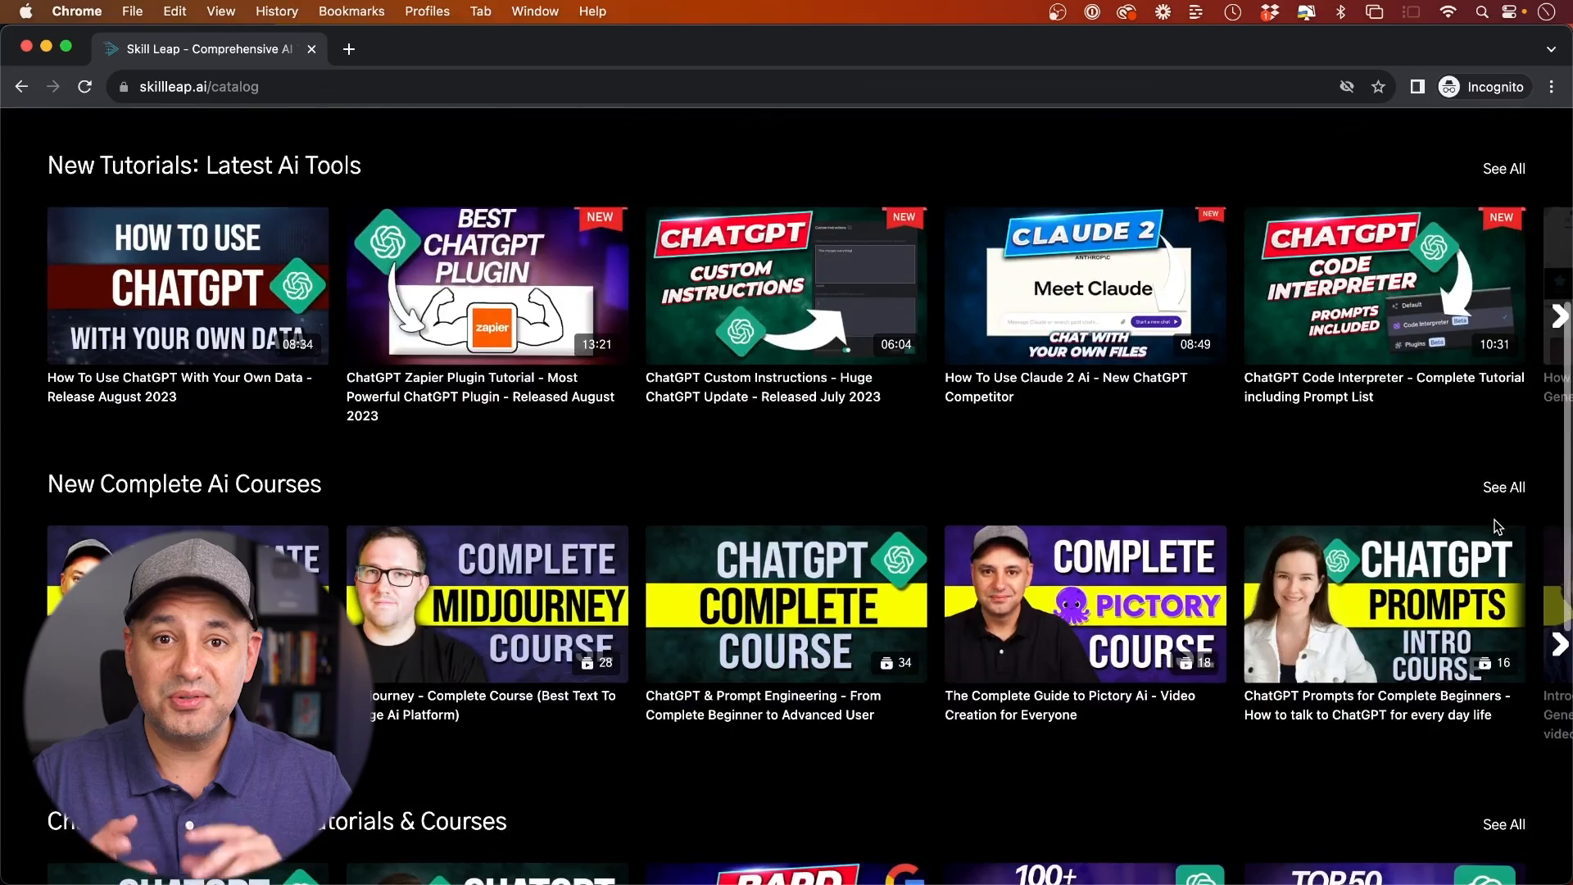
scroll("down", 3)
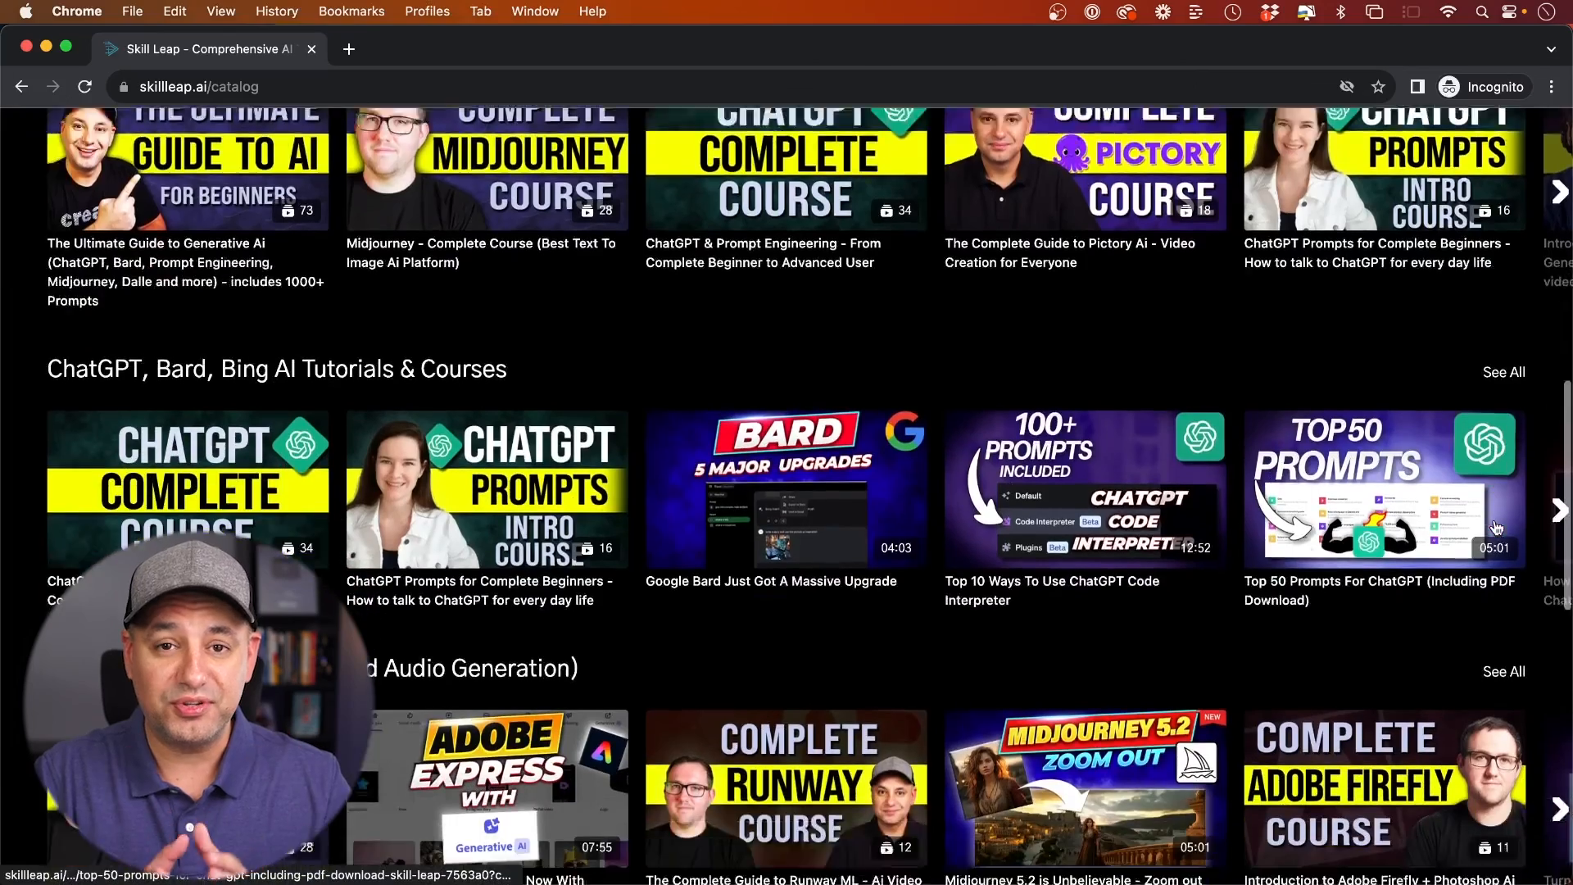
scroll("up", 3)
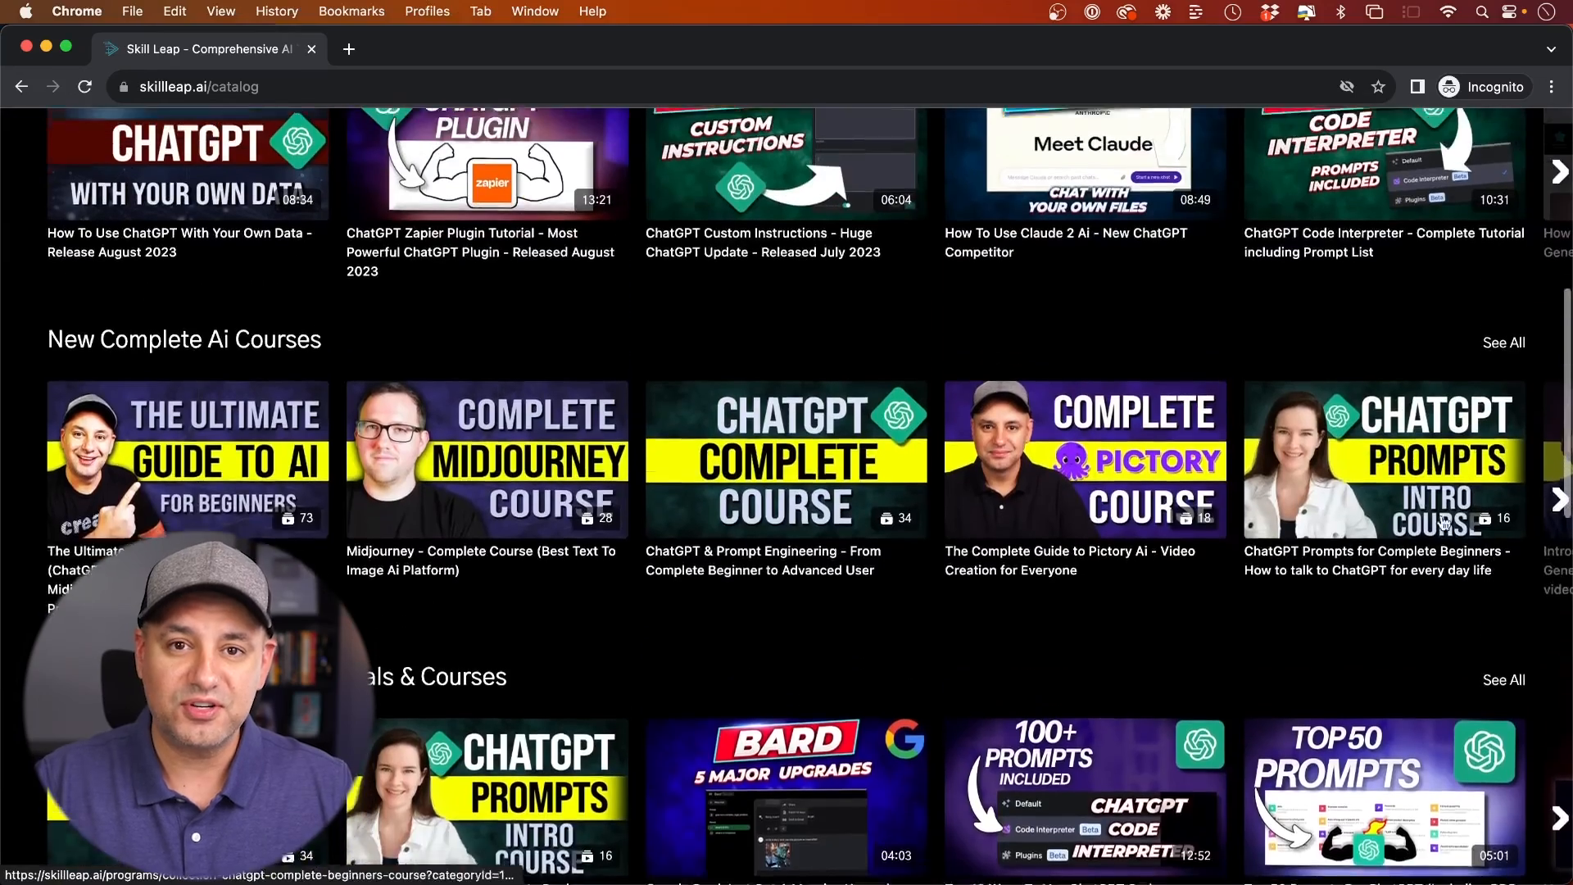
Go into the New Complete Ai Courses collection and browse its lesson listings.
left_click(1503, 343)
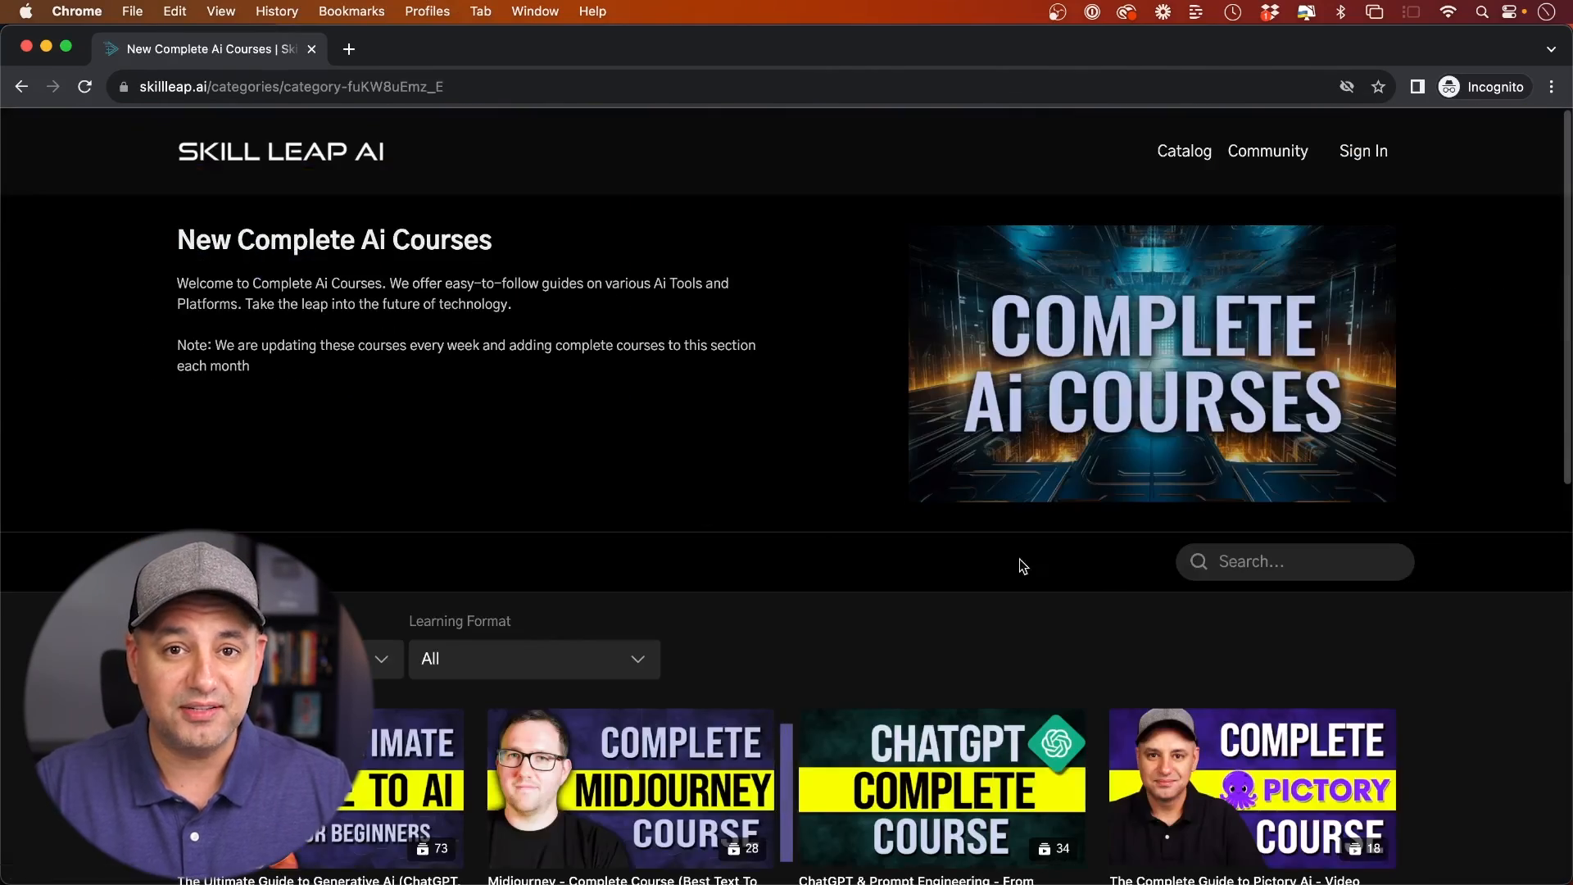
scroll("down", 3)
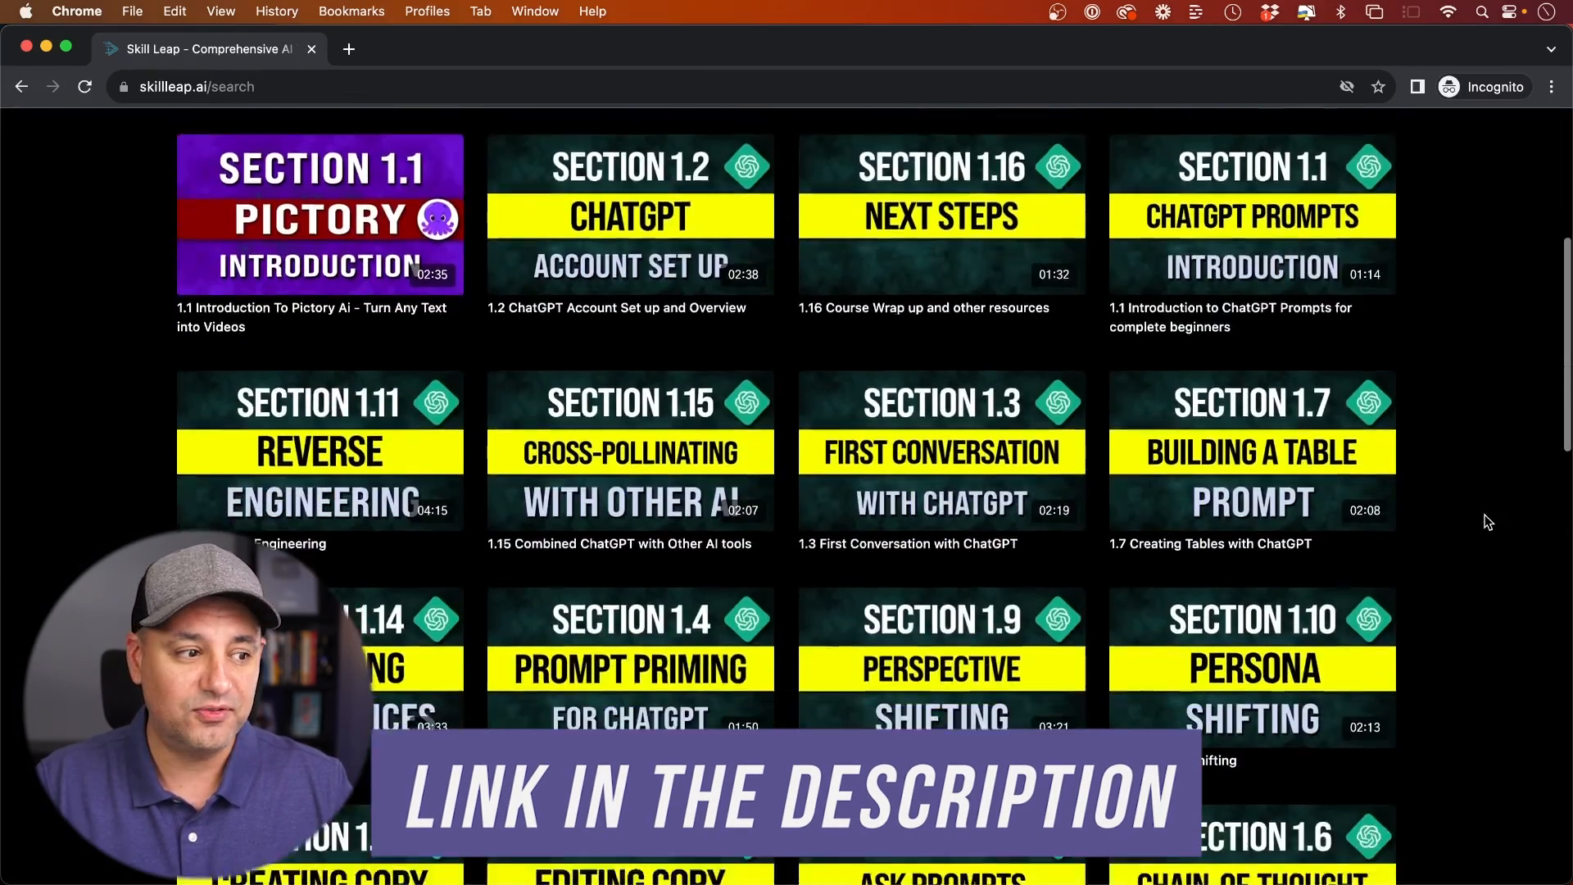
scroll("down", 3)
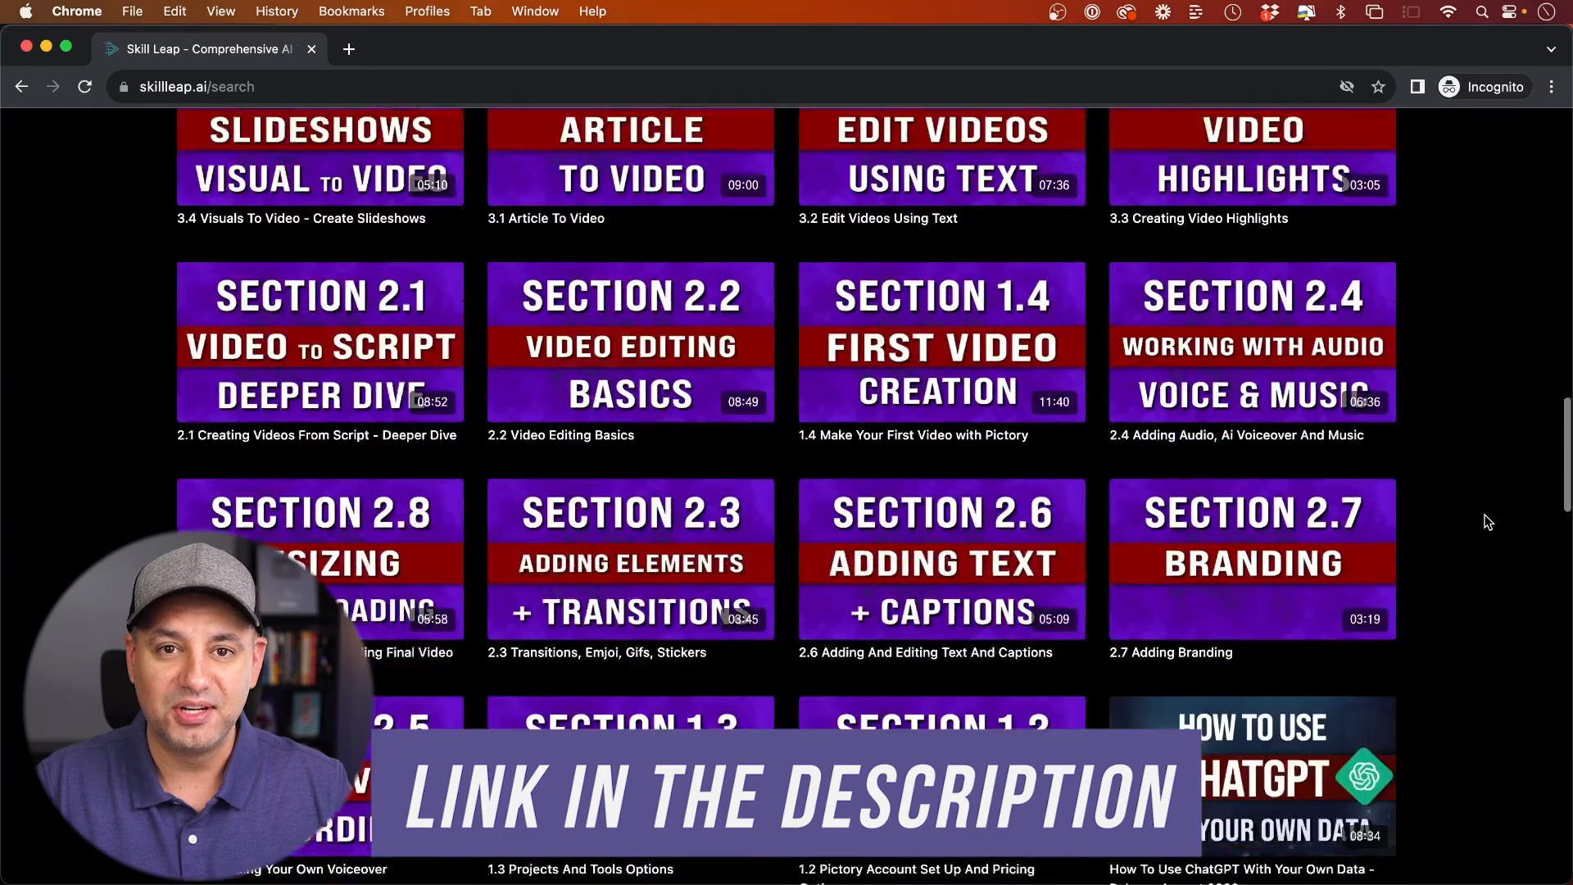